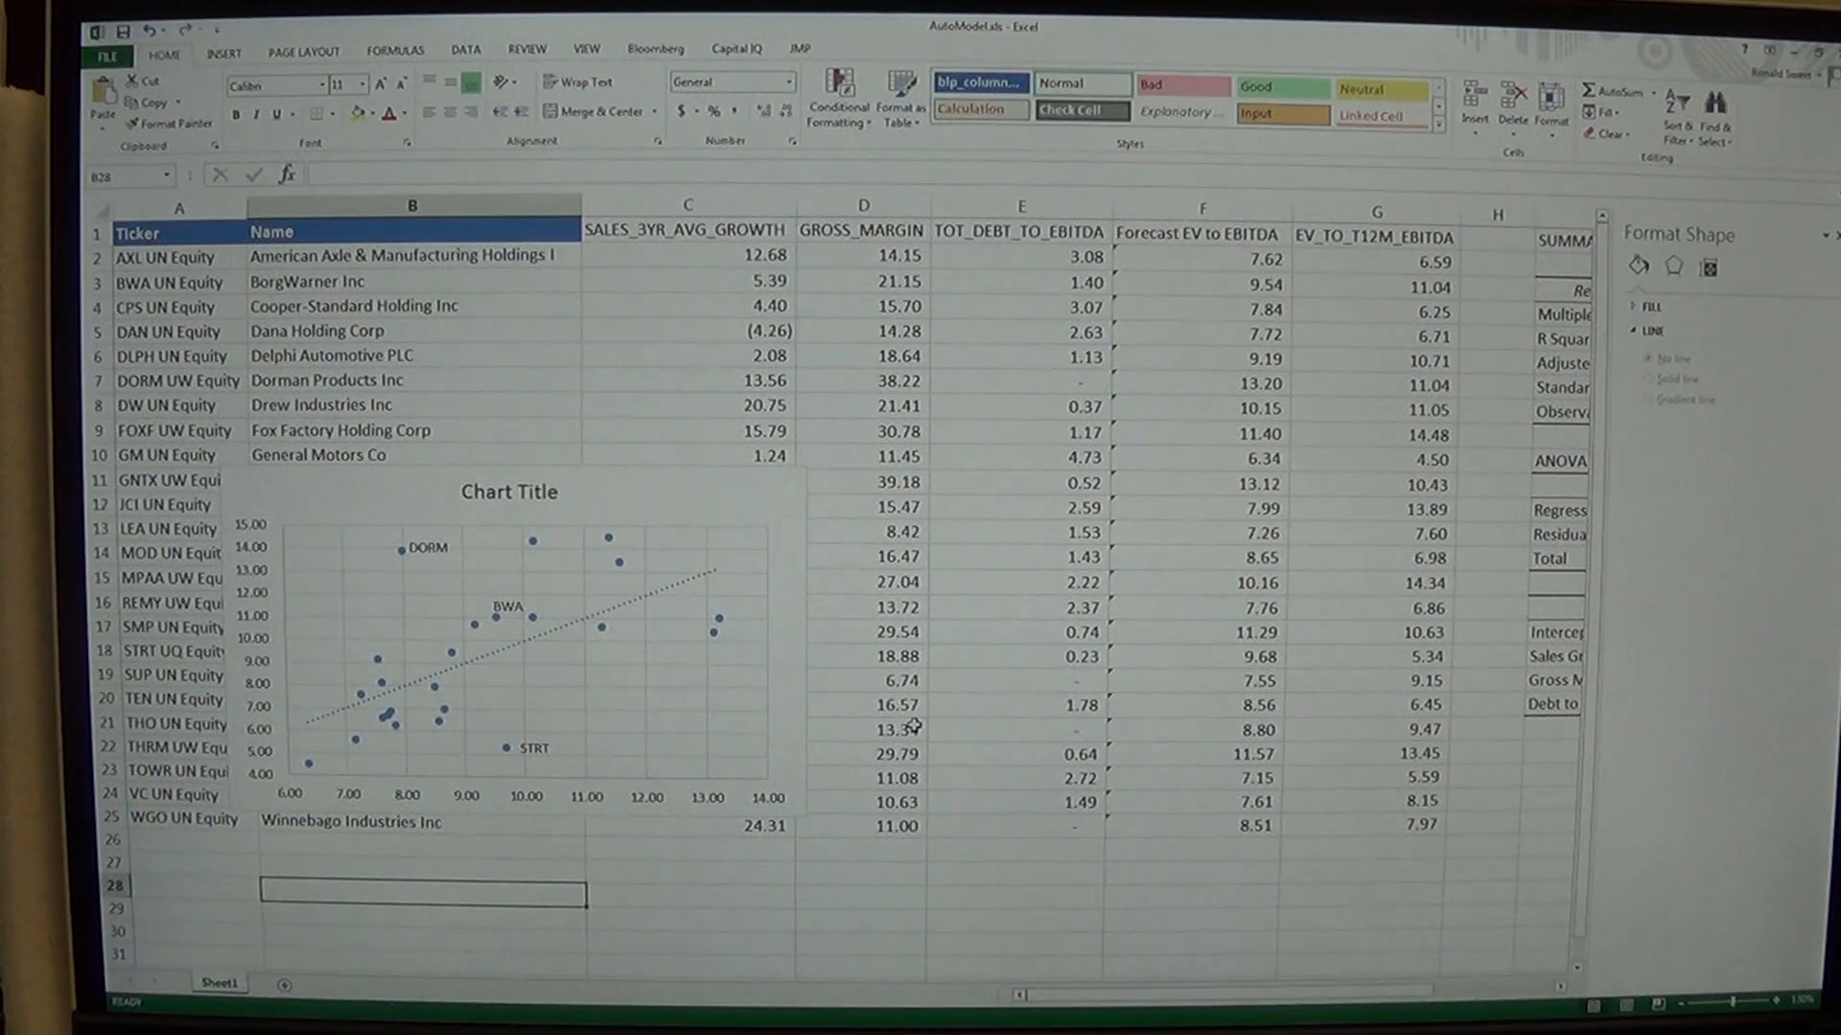
mouse_move(813, 728)
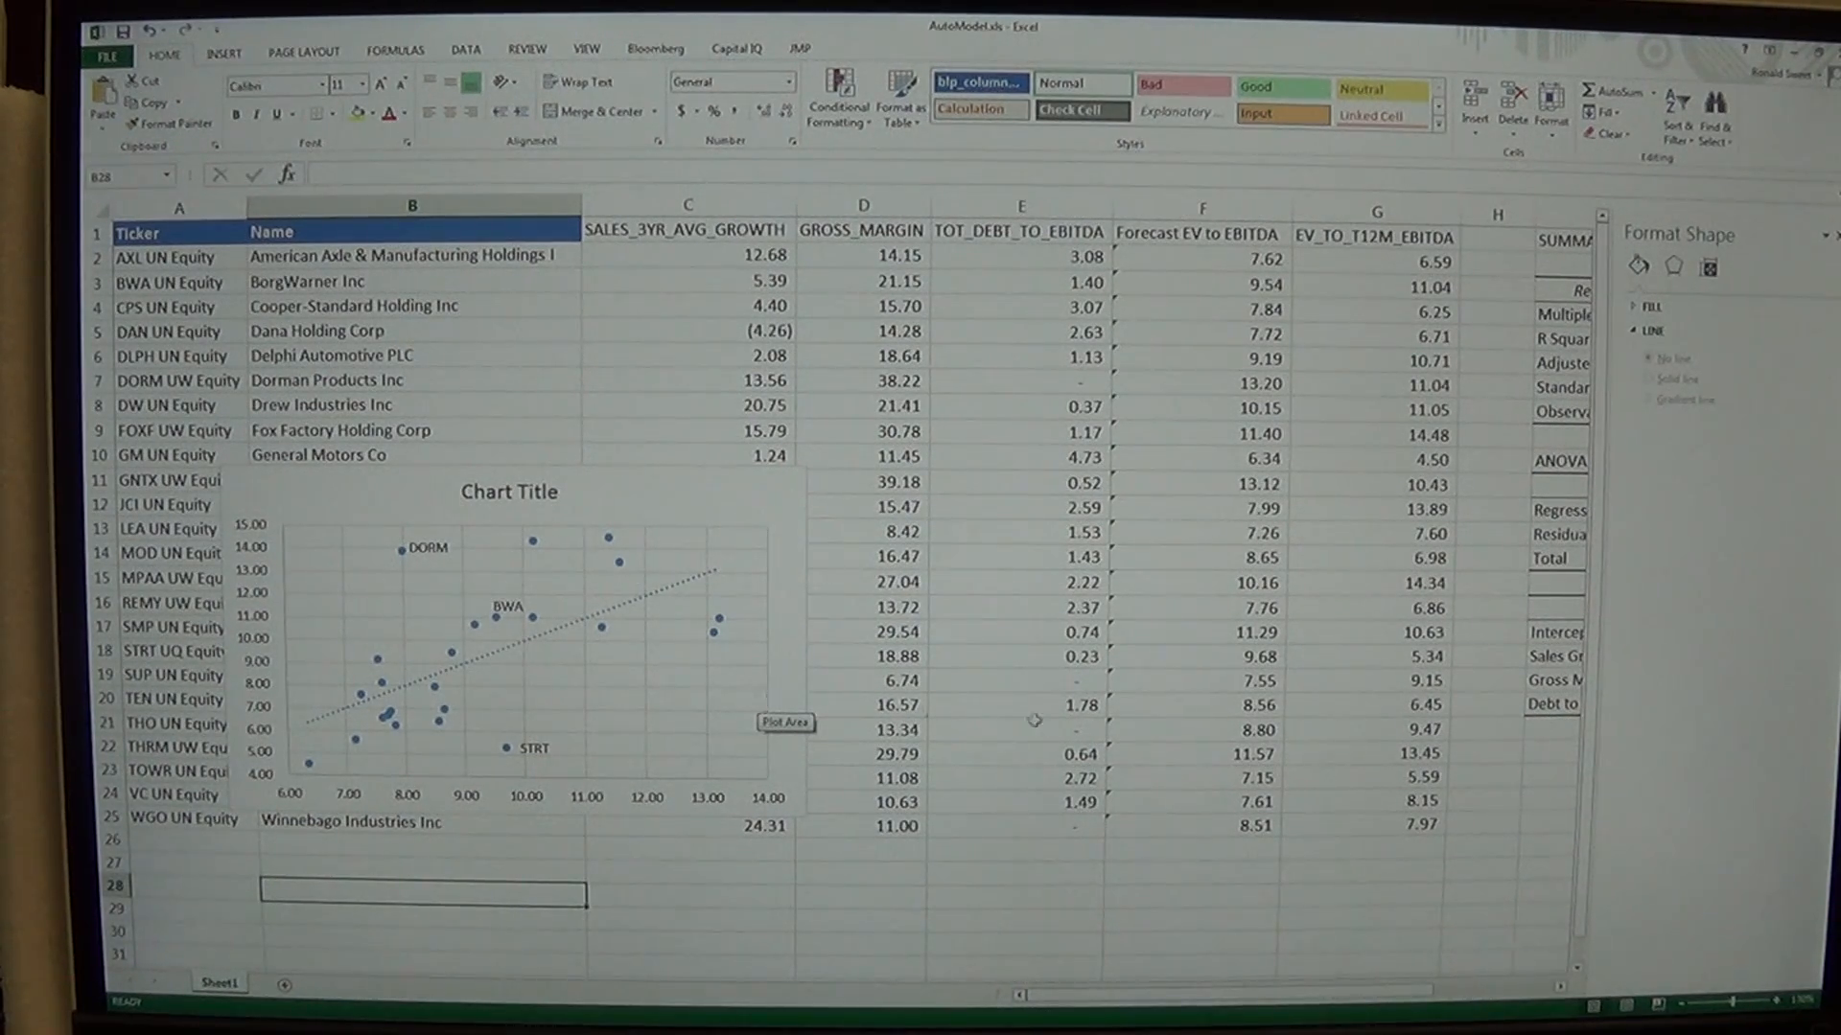
mouse_move(945, 648)
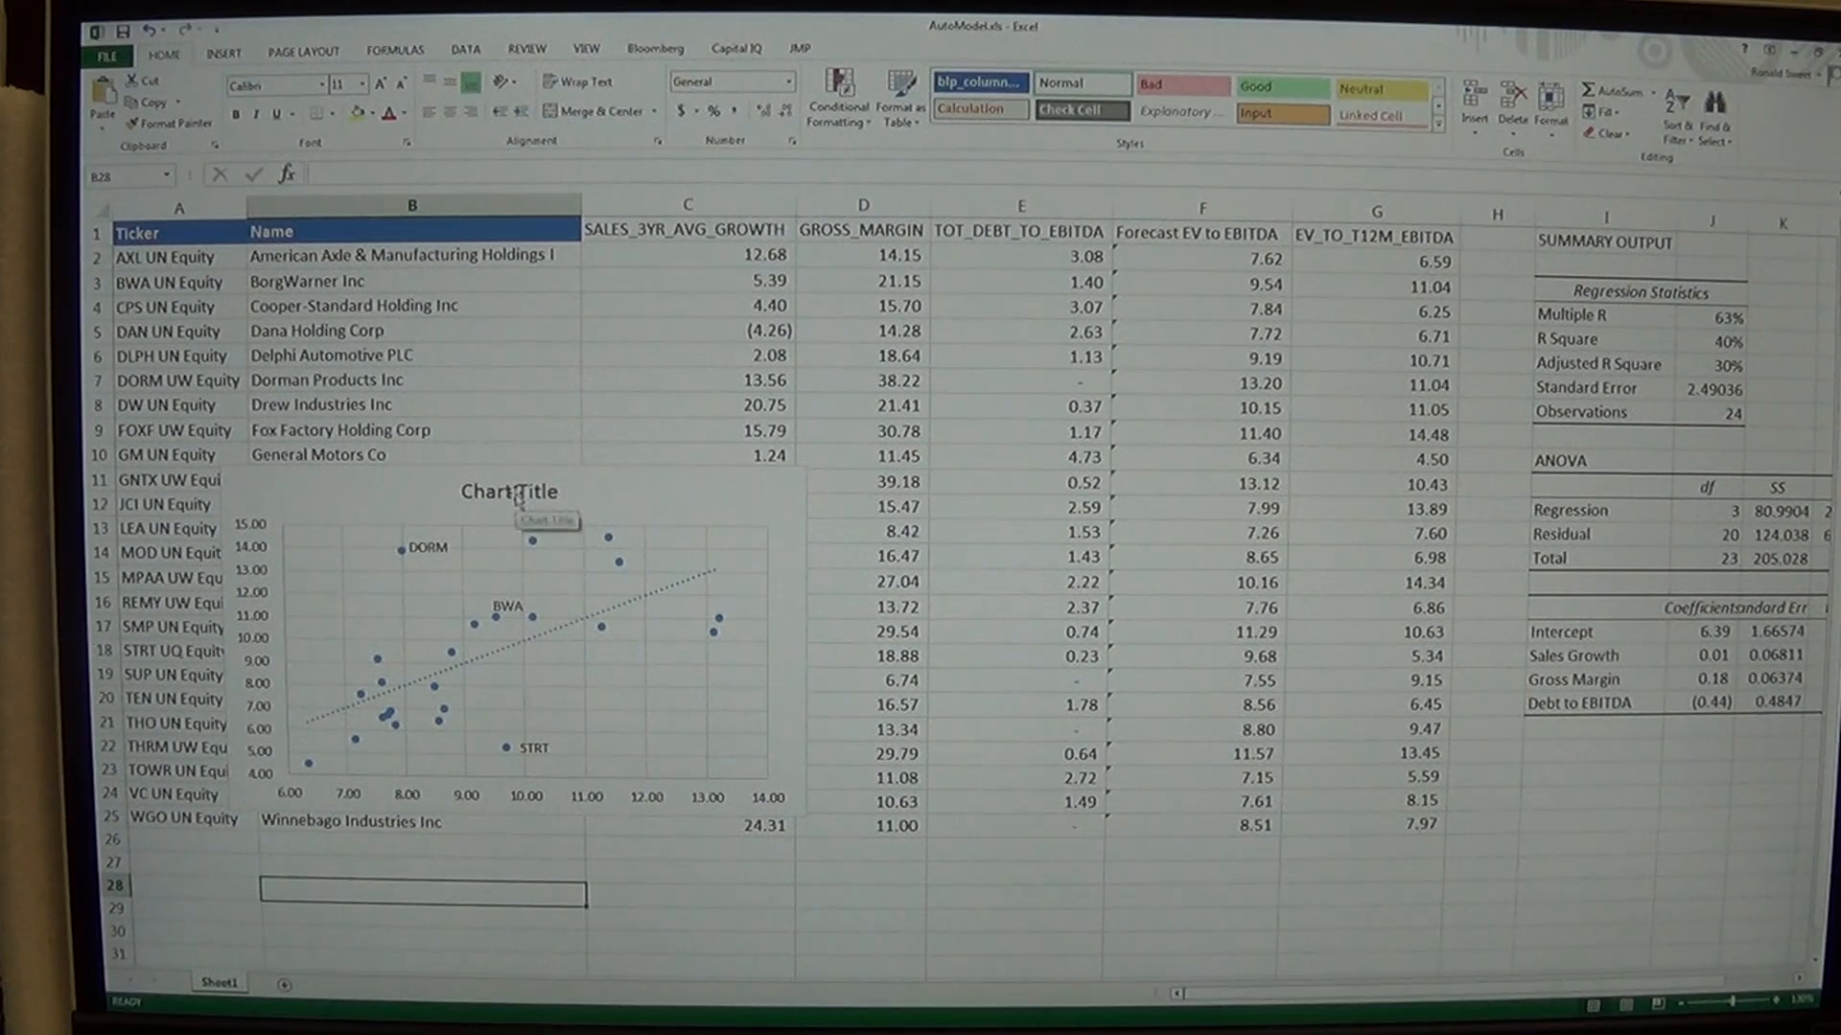
Rename the scatter chart's title from 'Chart Title' to 'Model Output'
click(510, 491)
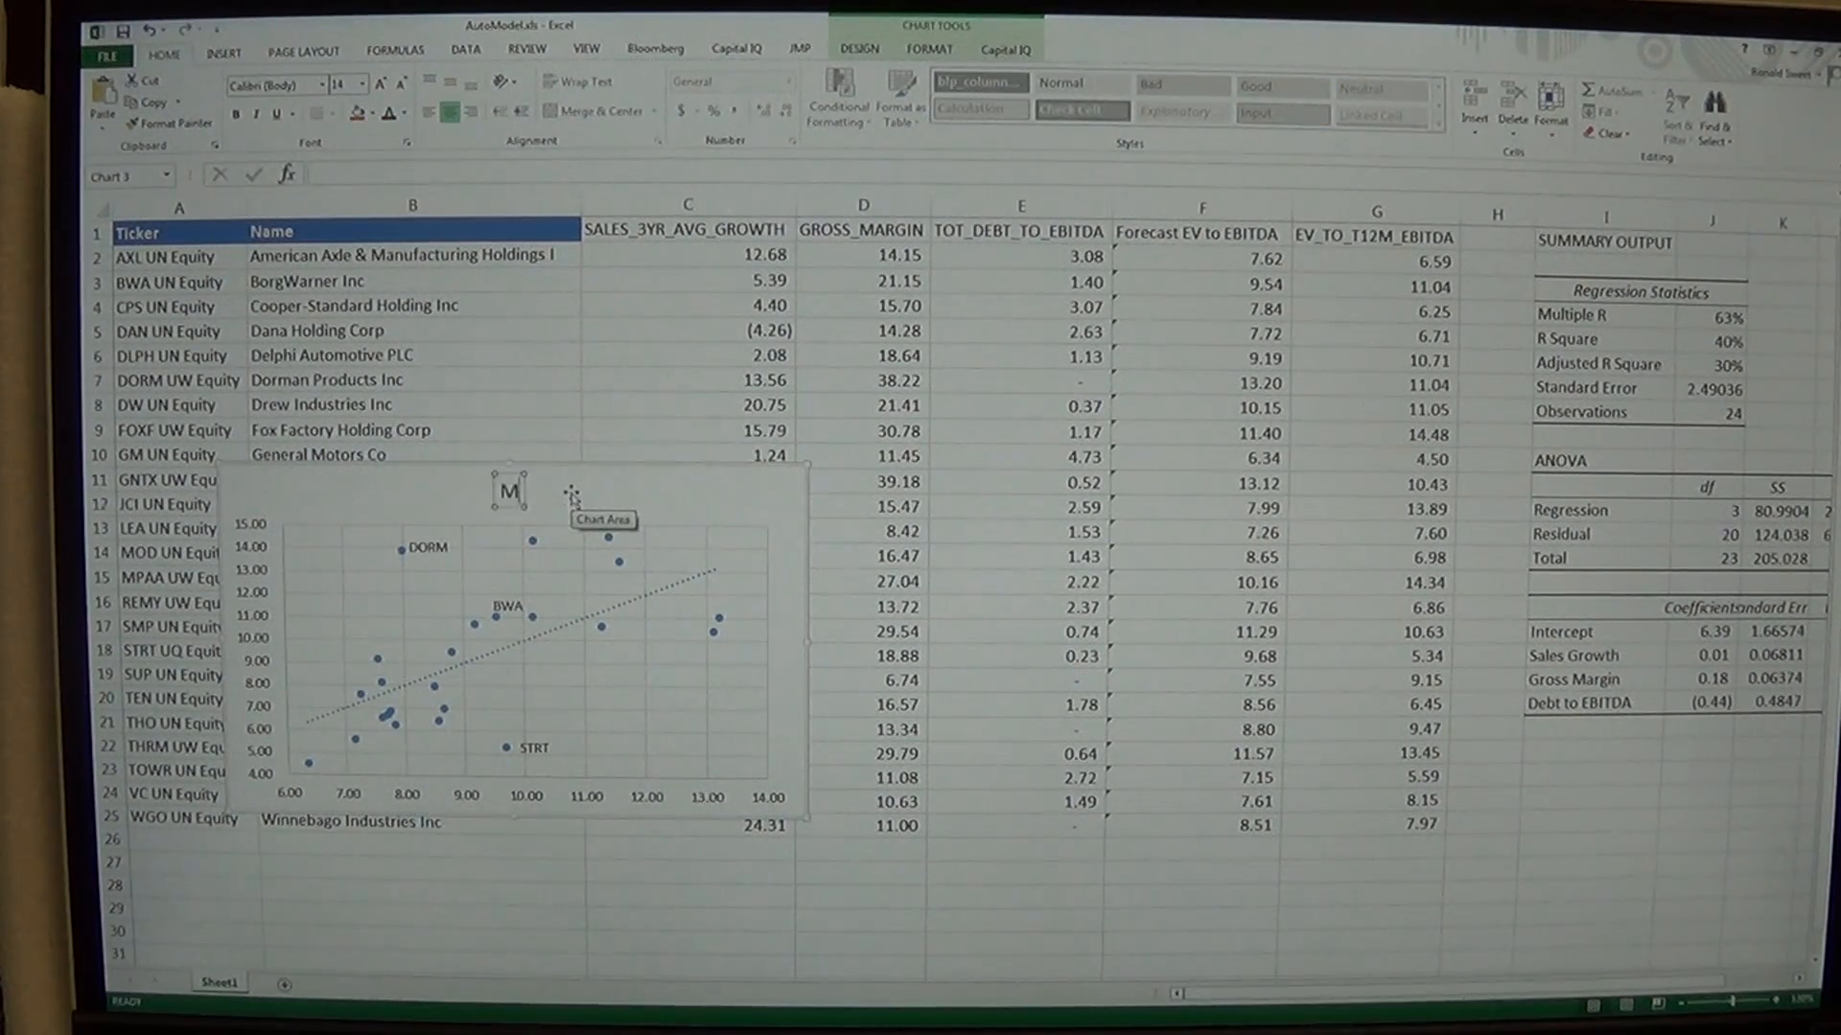
text(Model OPutput)
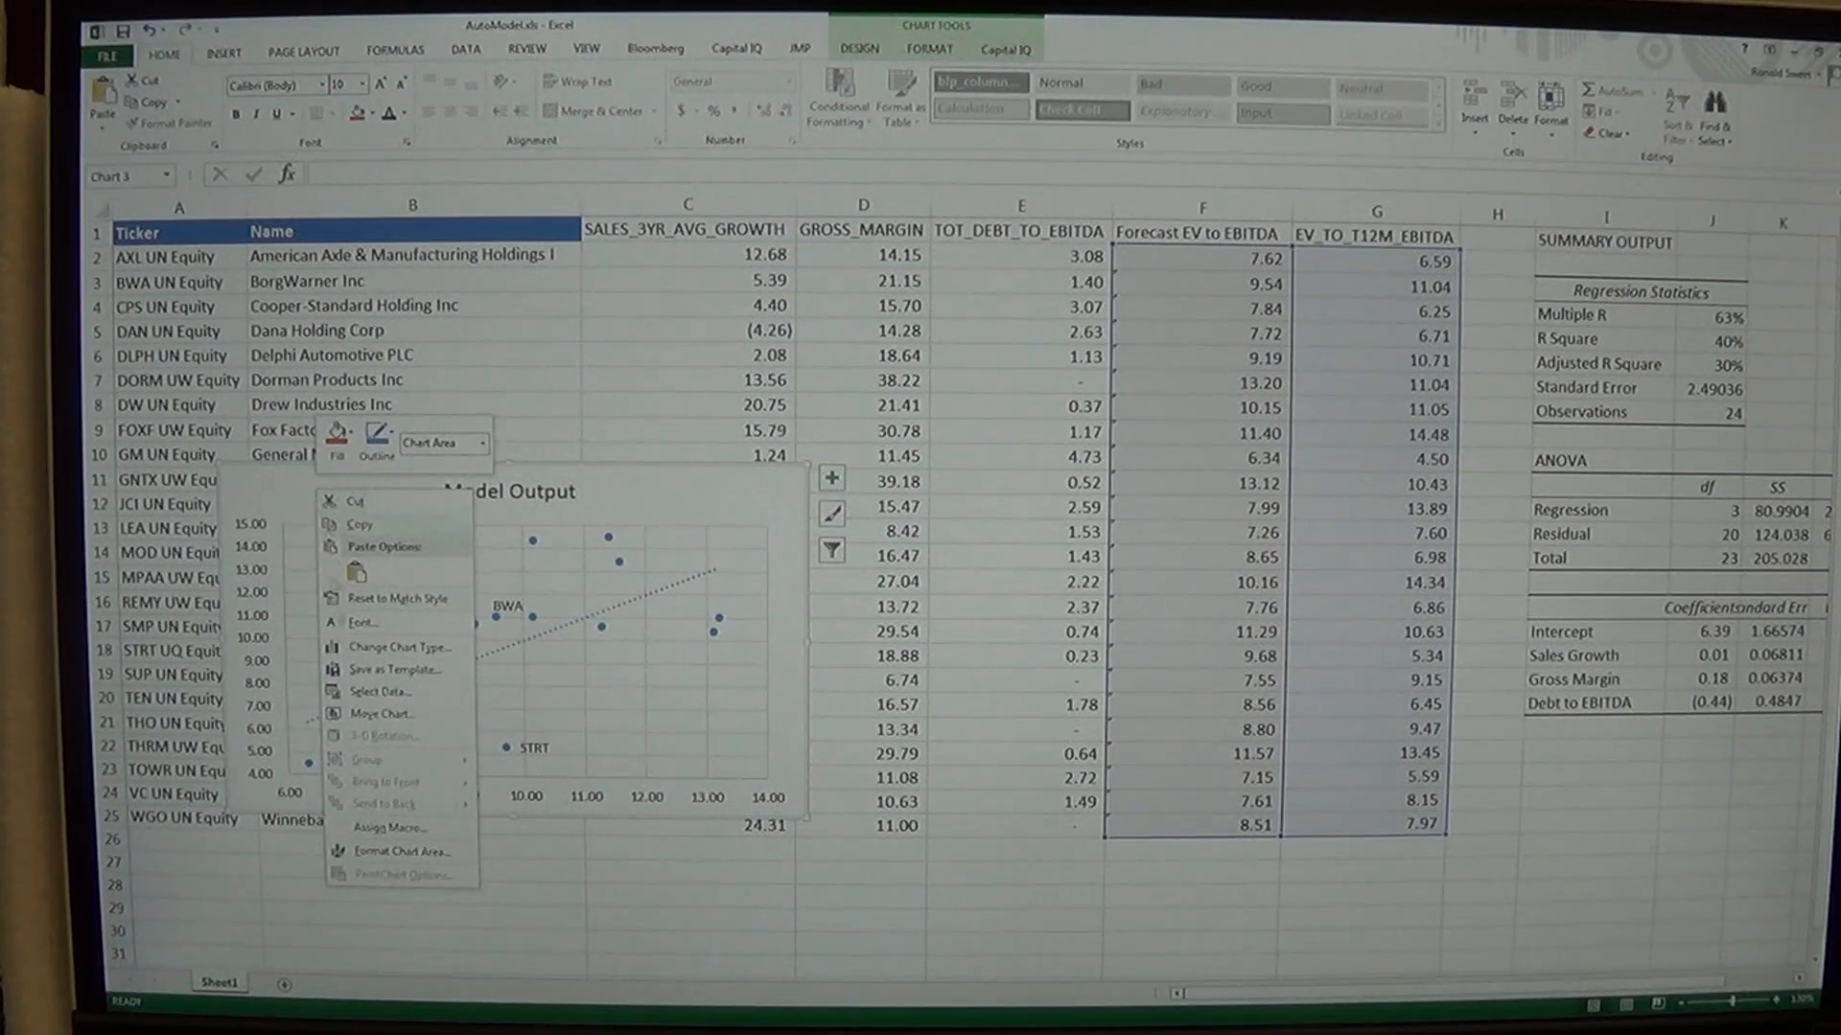
Move the Model Output chart to a new sheet named 'Model Output Graph'
click(380, 714)
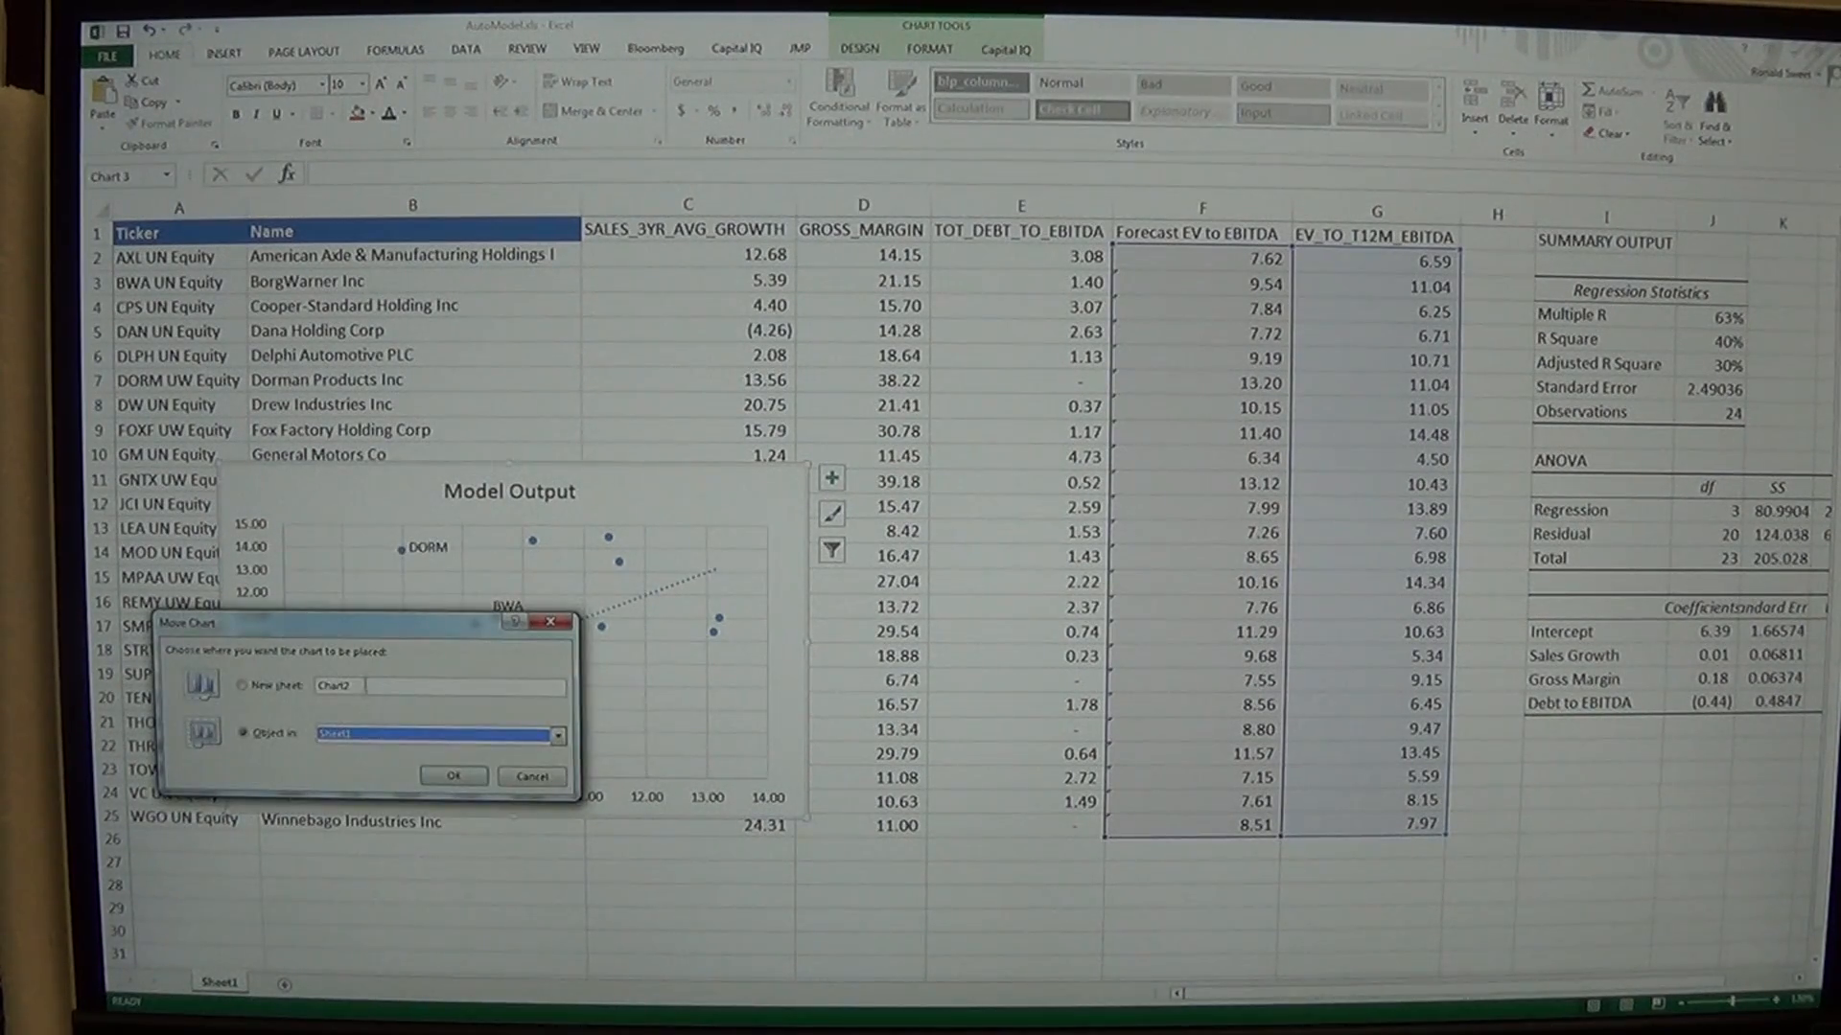
click(241, 685)
text(Model Output Graph)
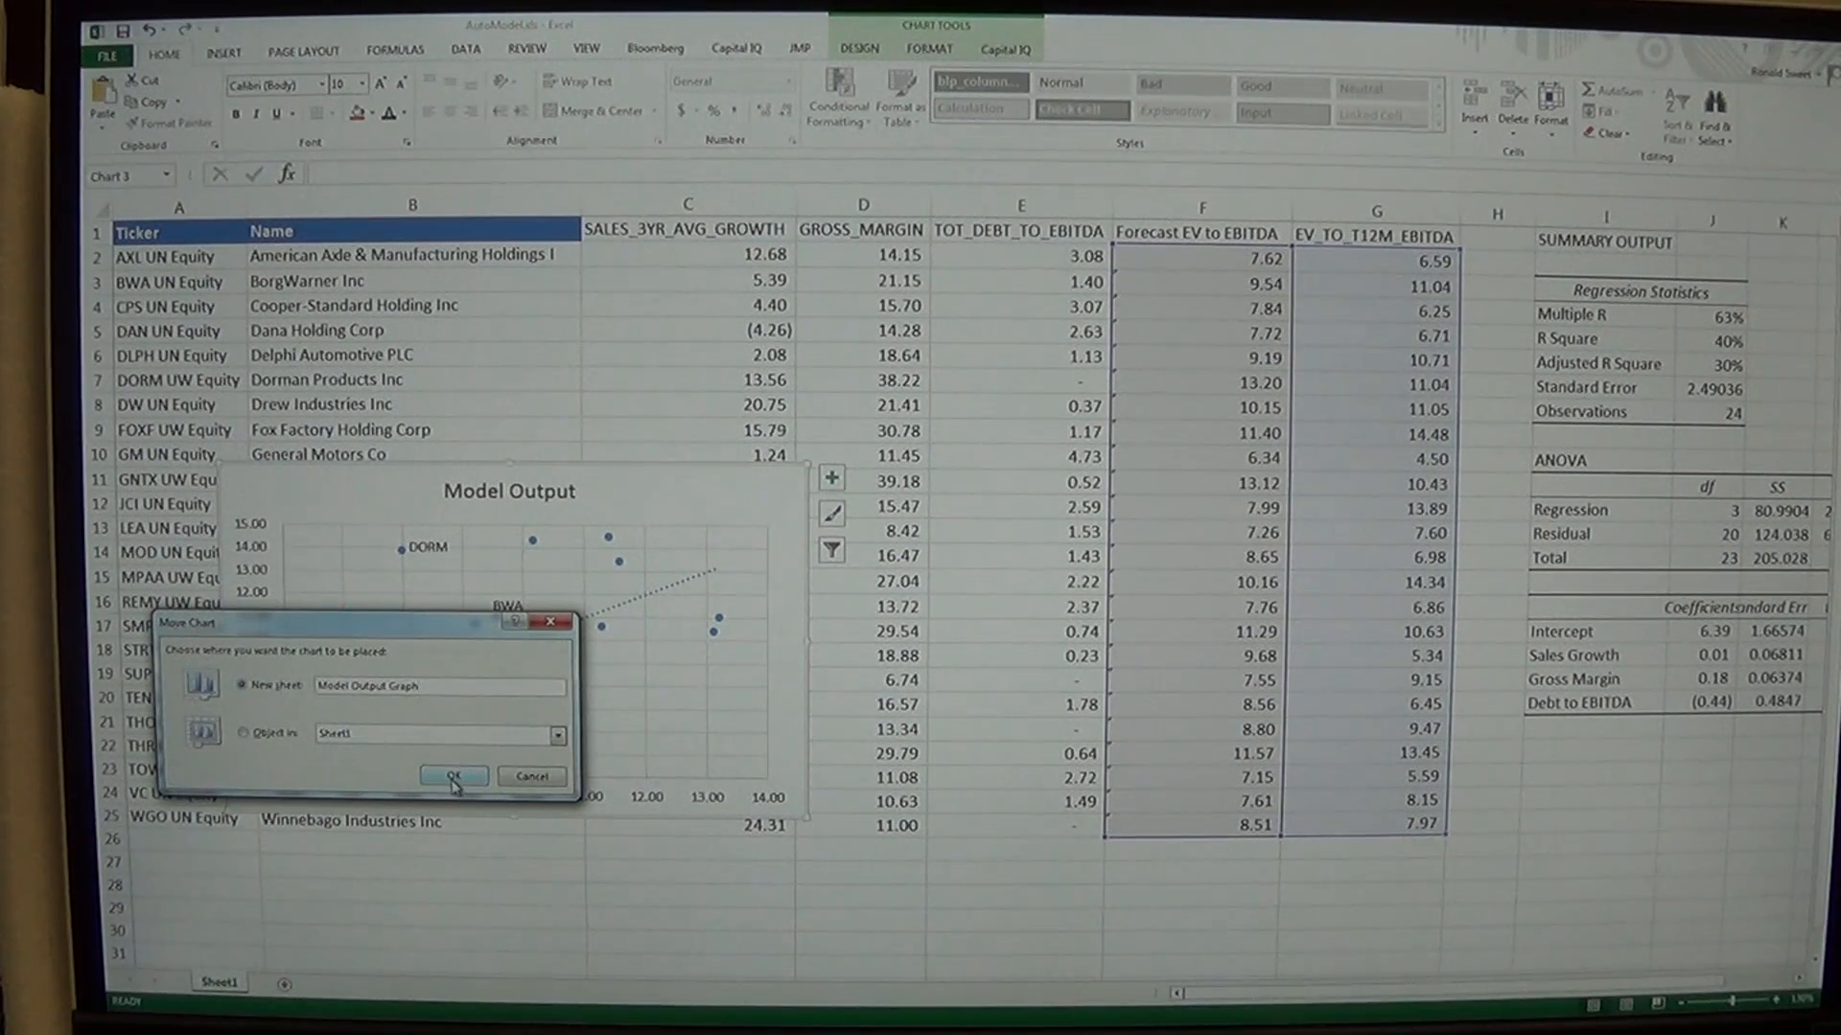
click(452, 777)
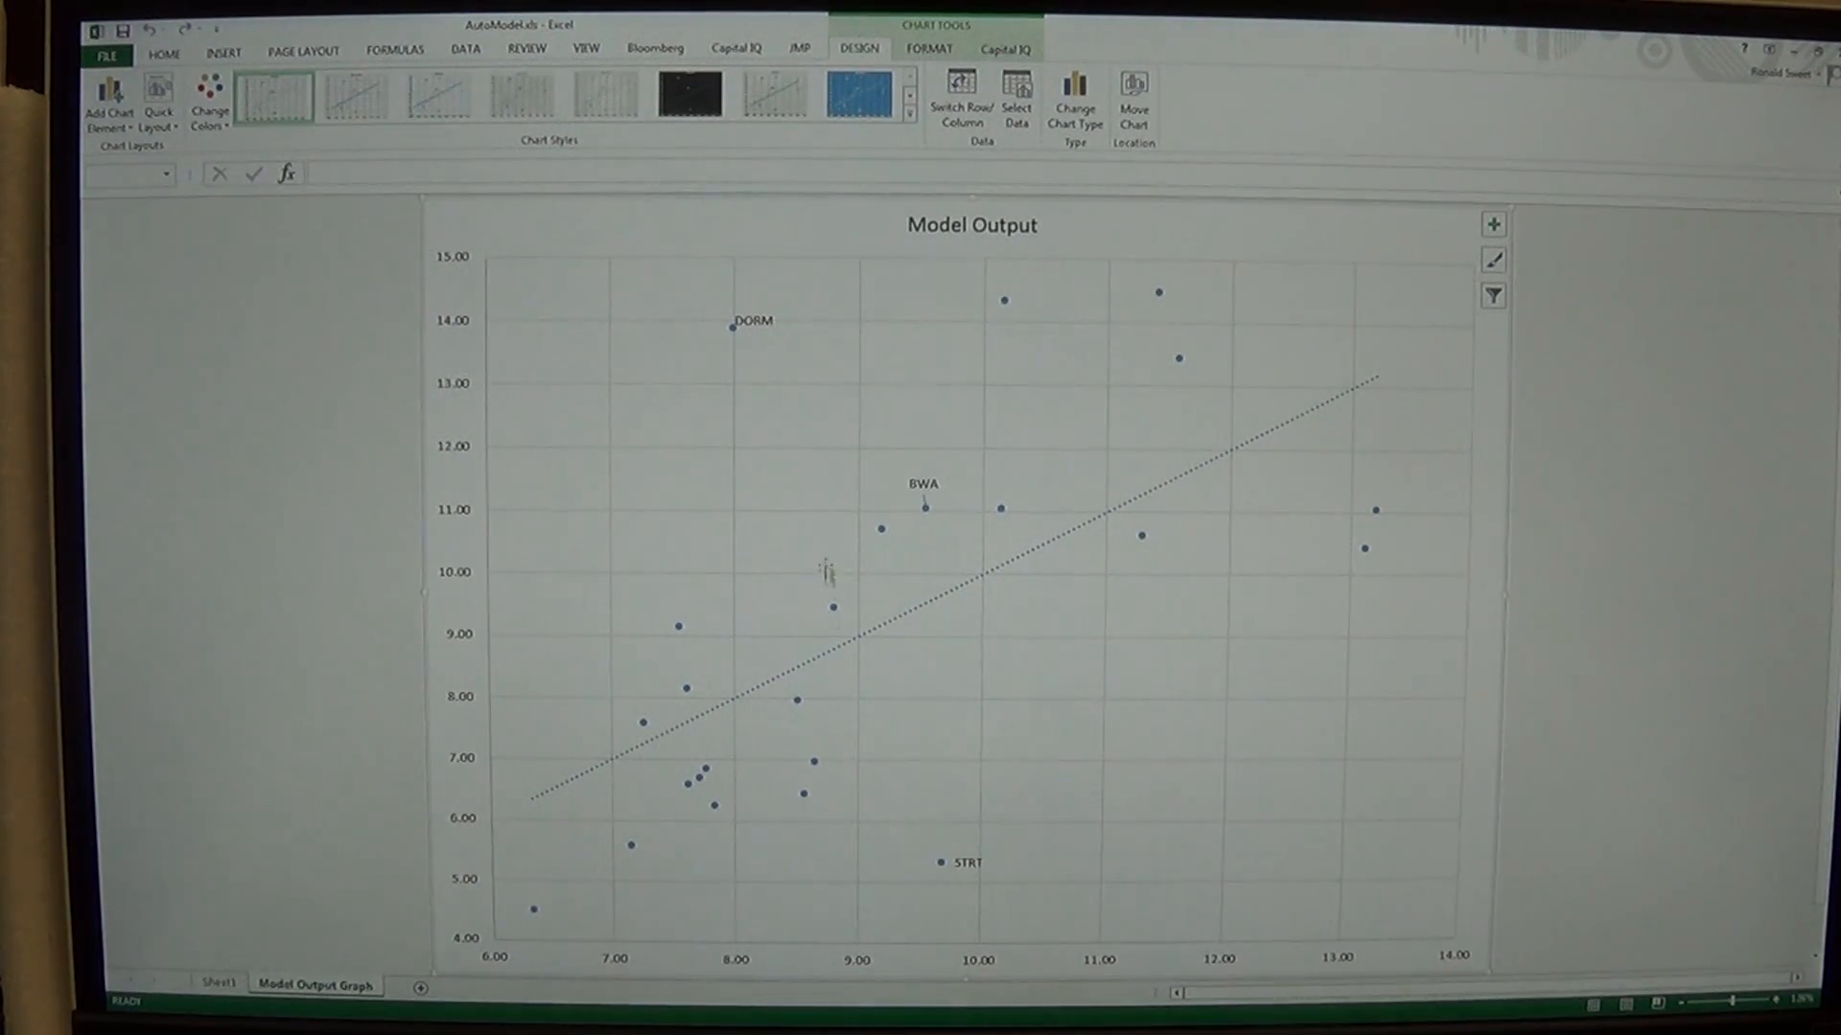
mouse_move(1125, 596)
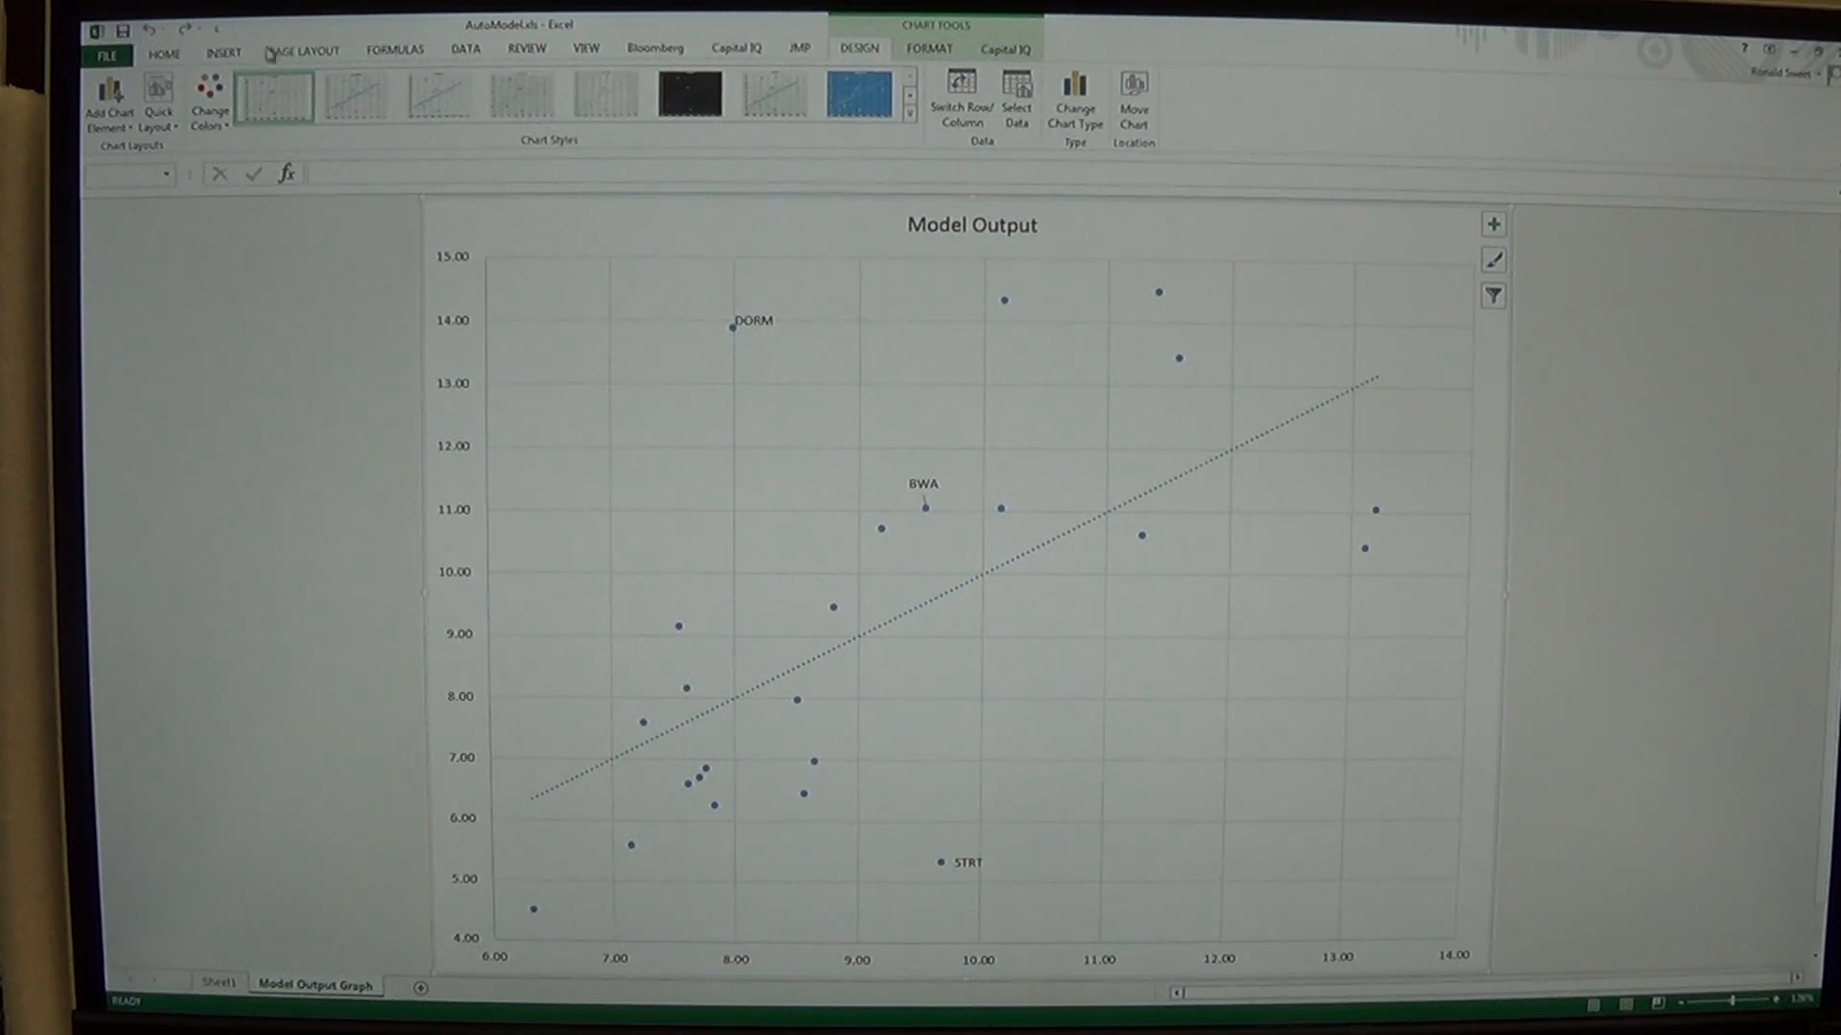
Add a text box reading 'Rich' and make it bold, italic and red
click(223, 50)
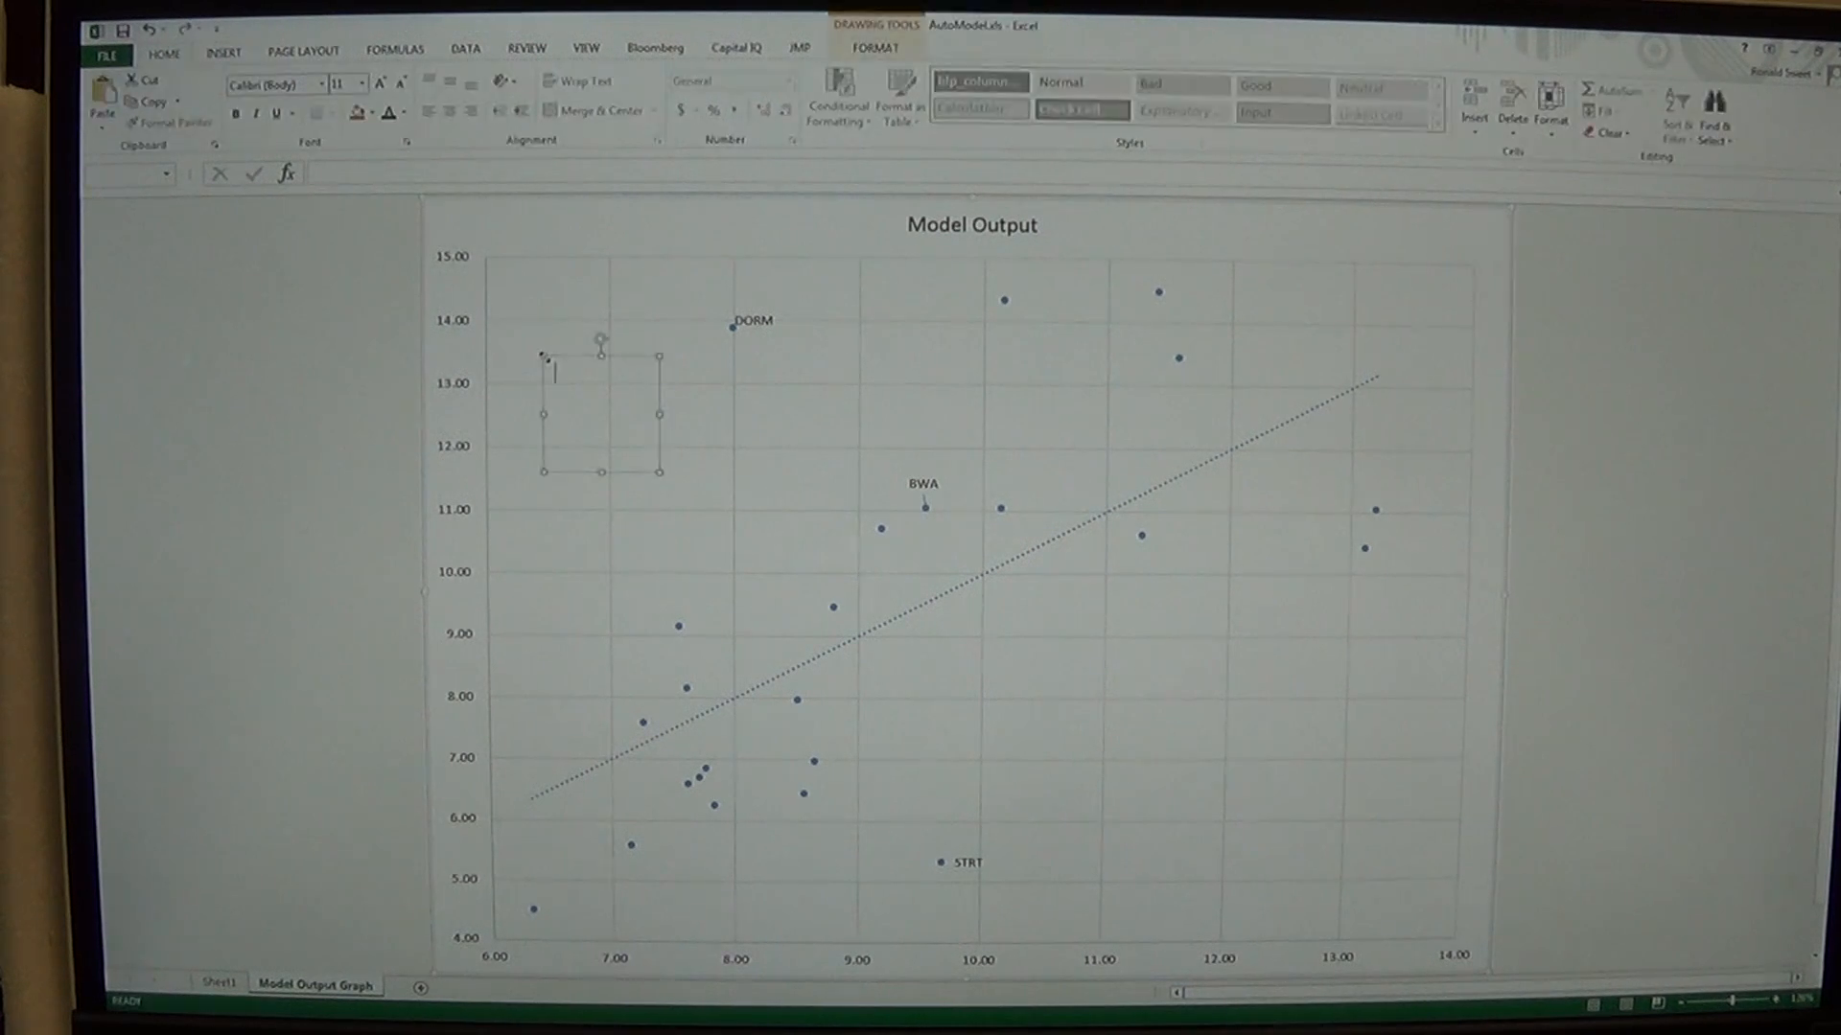
text(R)
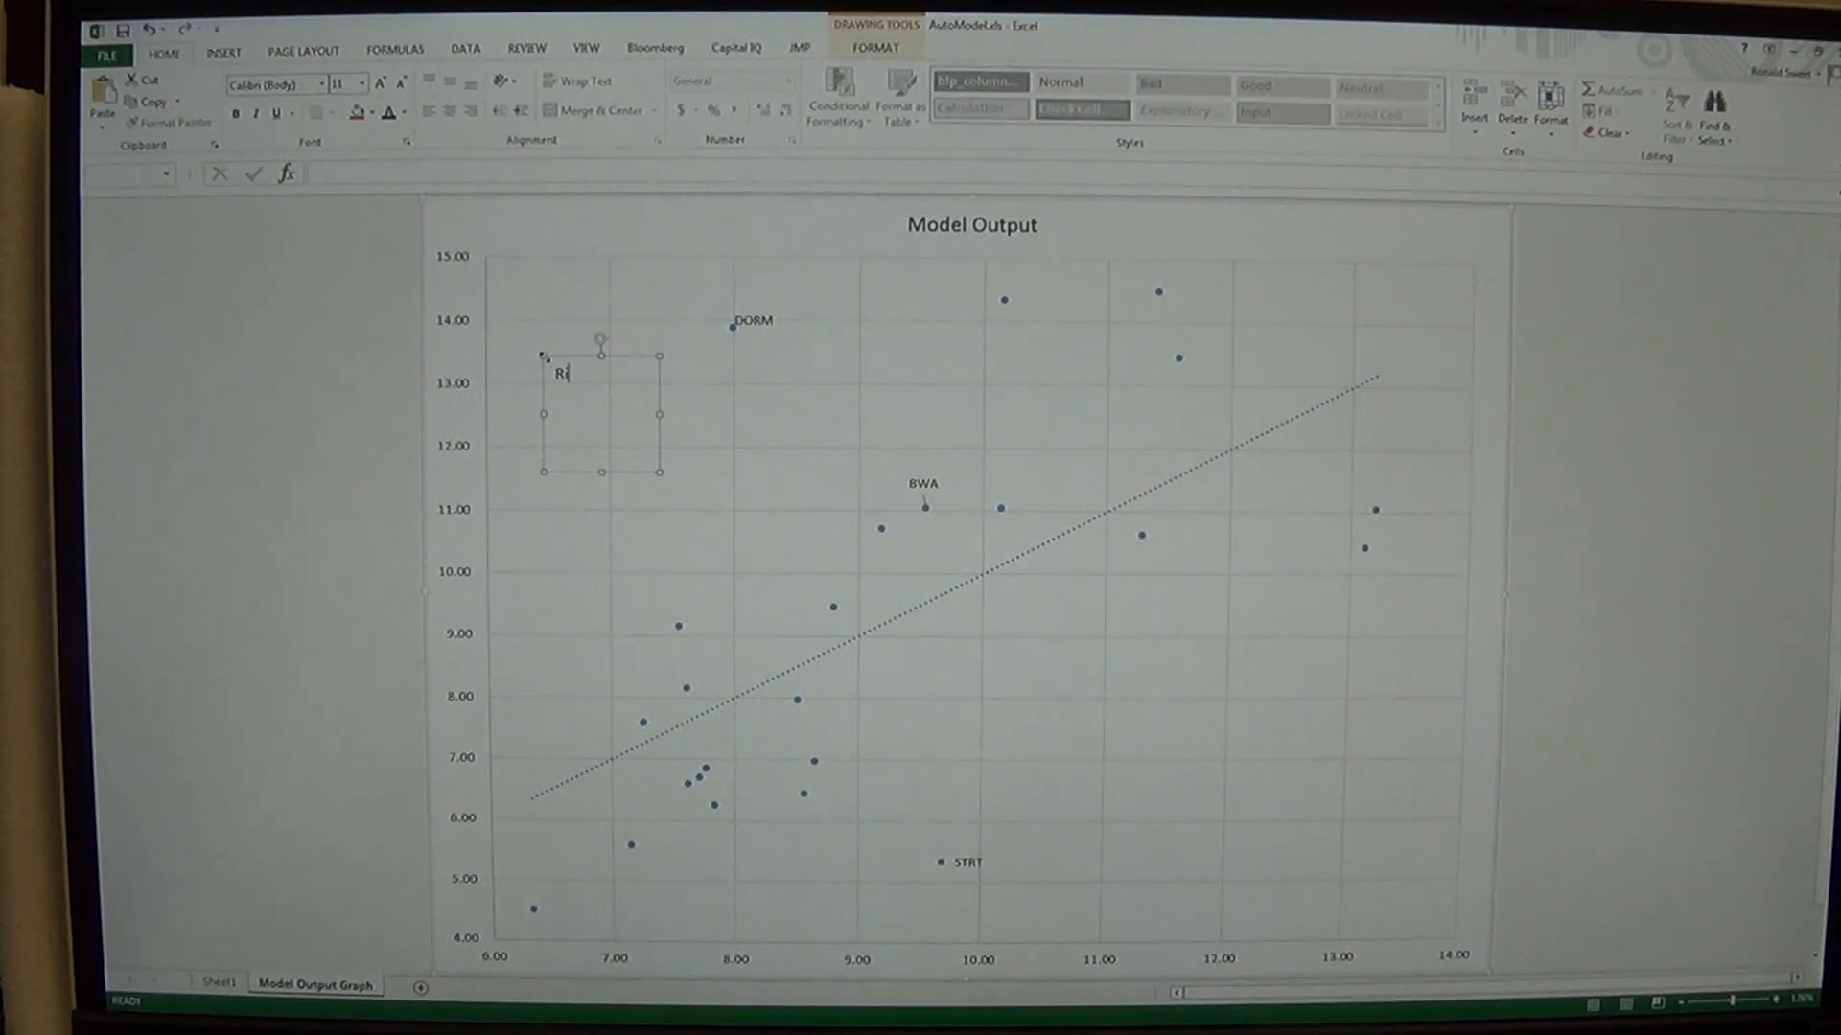
text(ich)
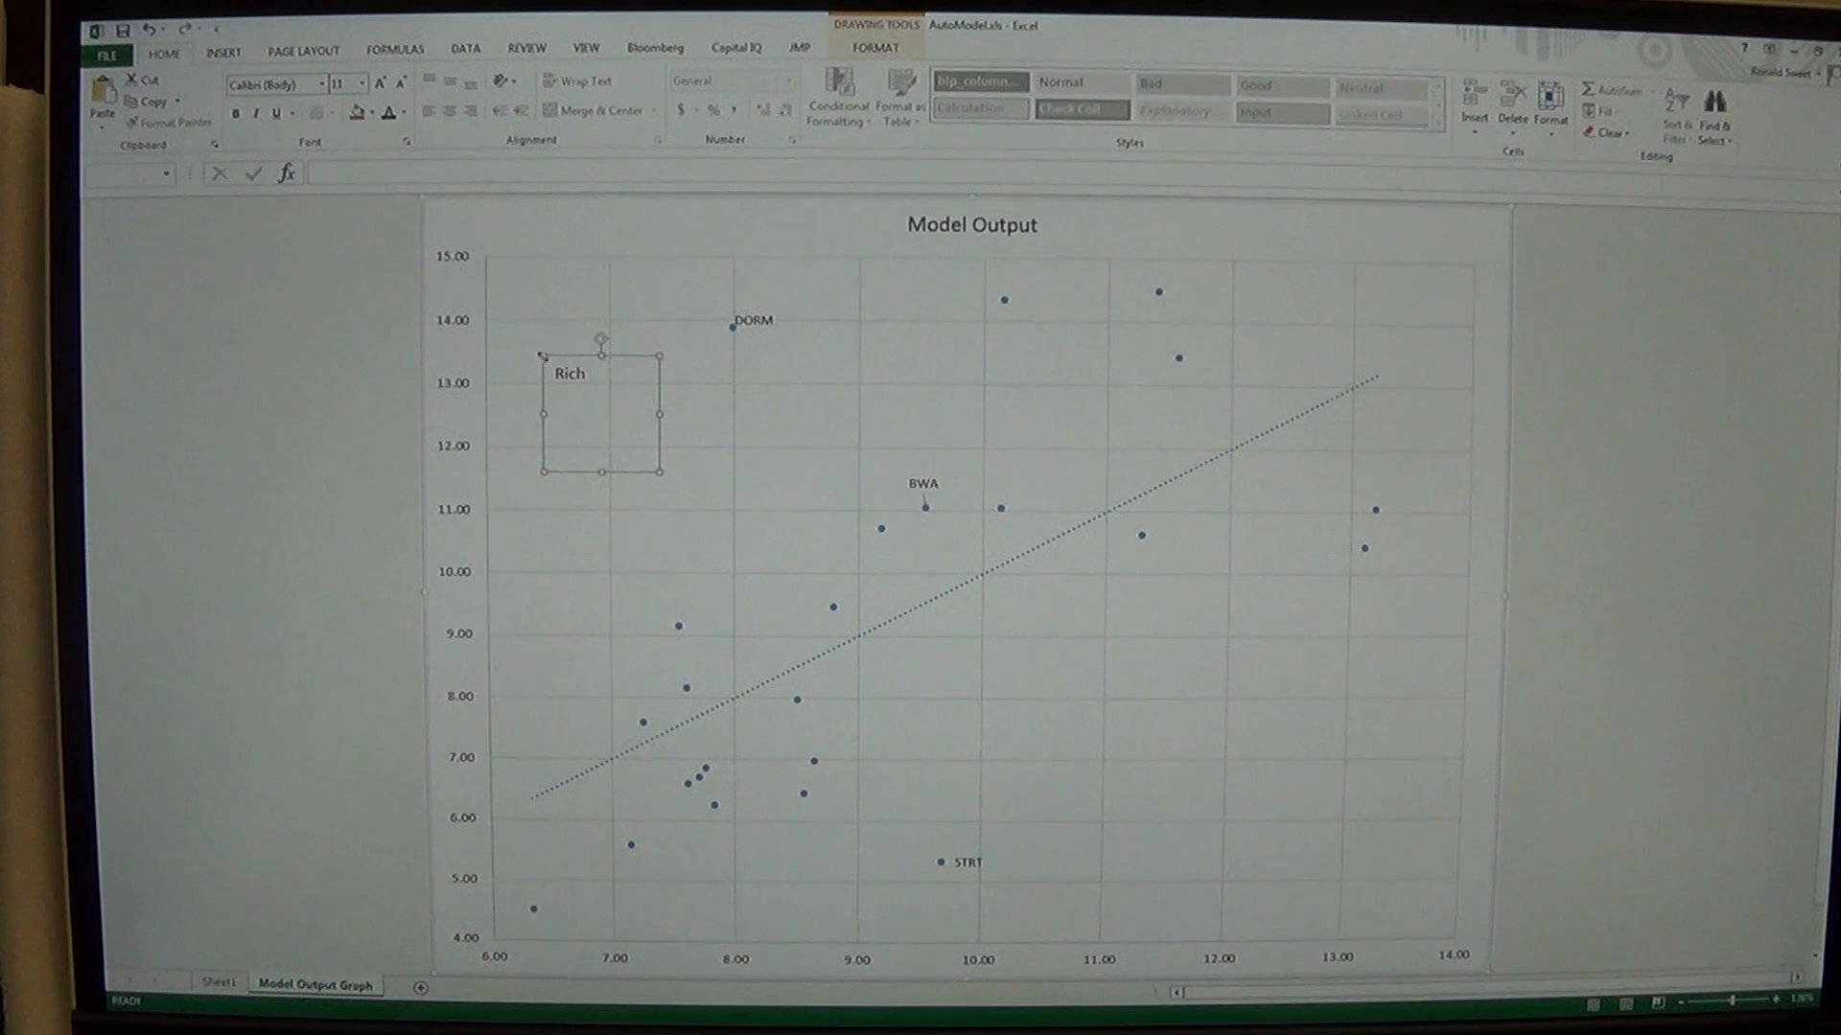
click(236, 112)
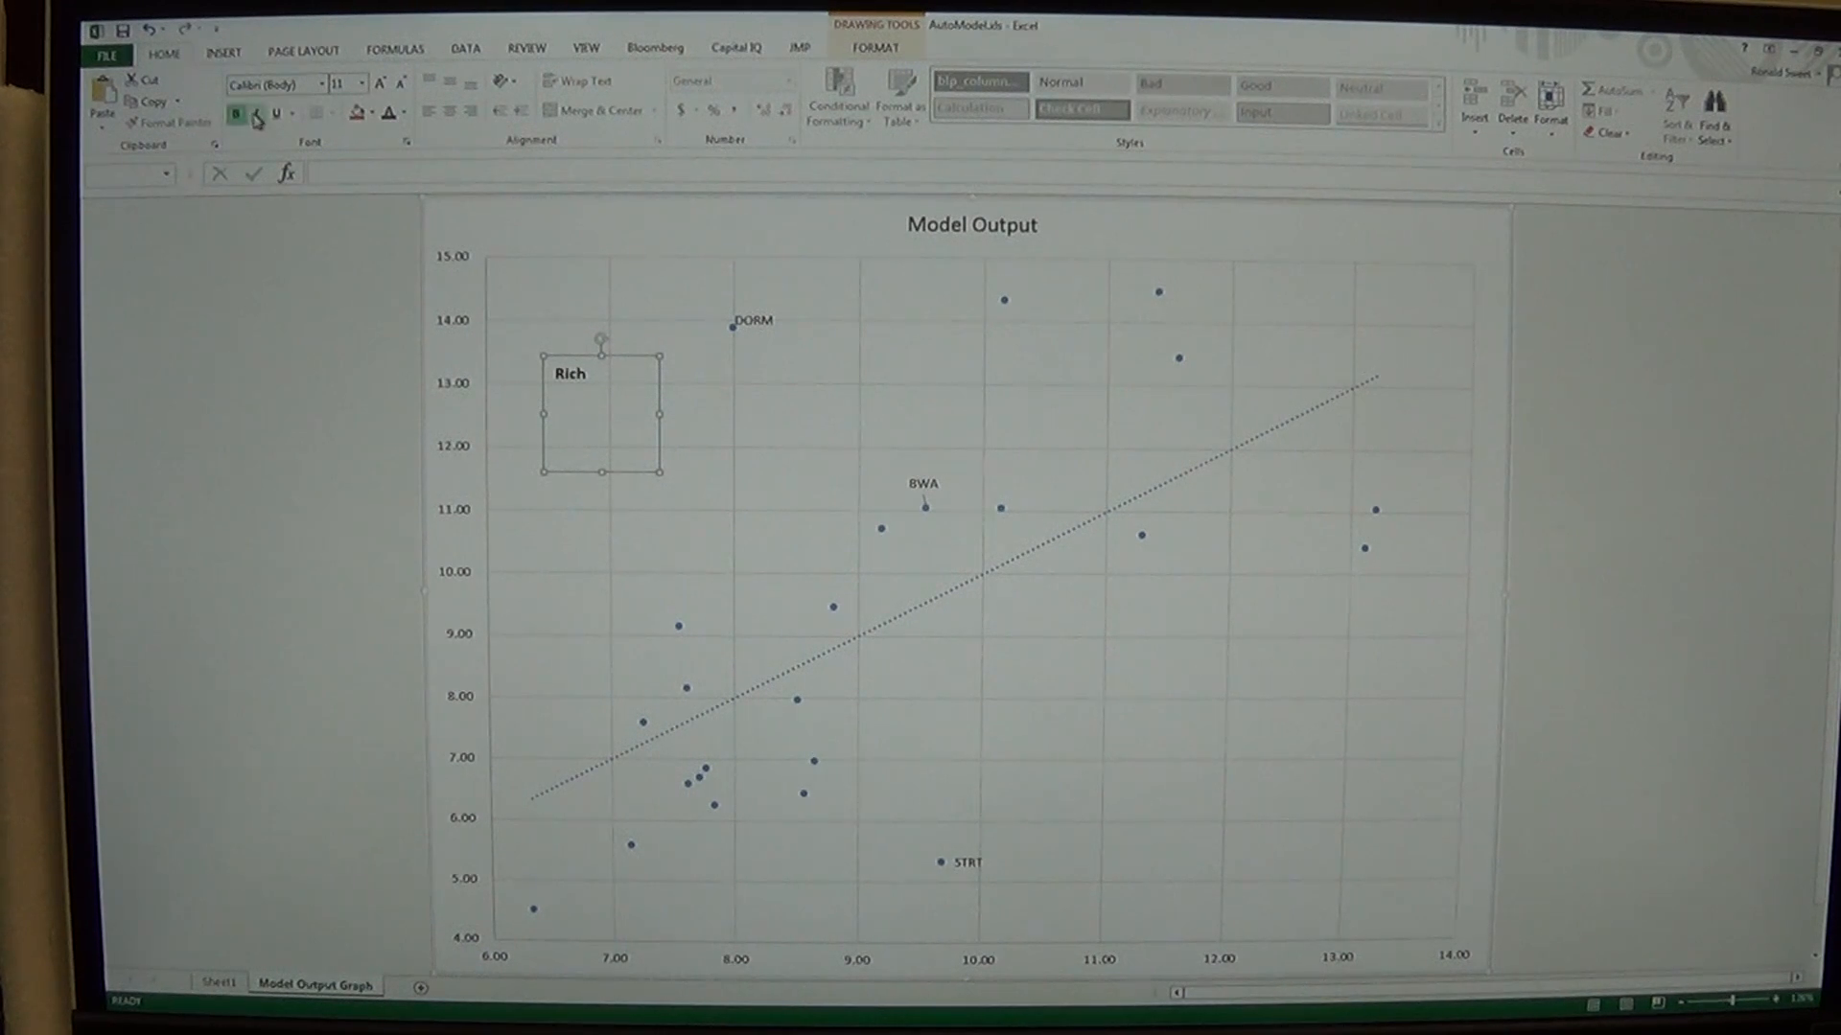
click(374, 111)
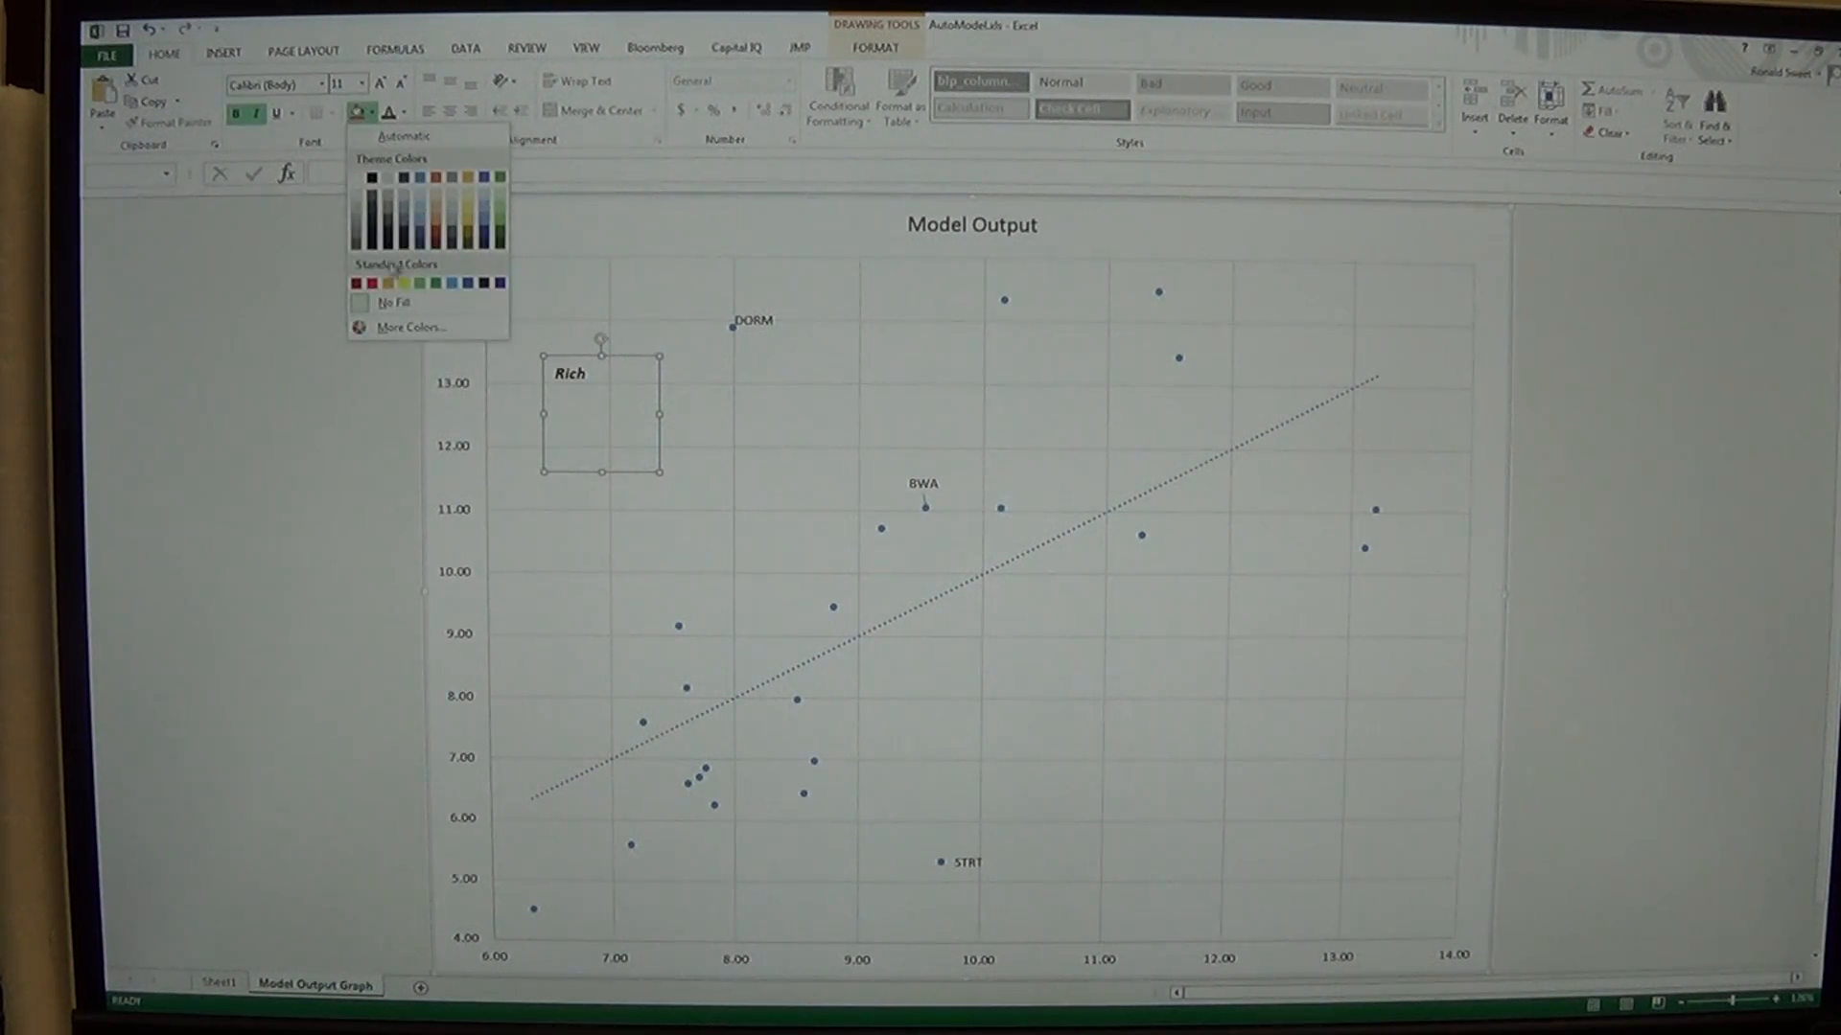
click(351, 281)
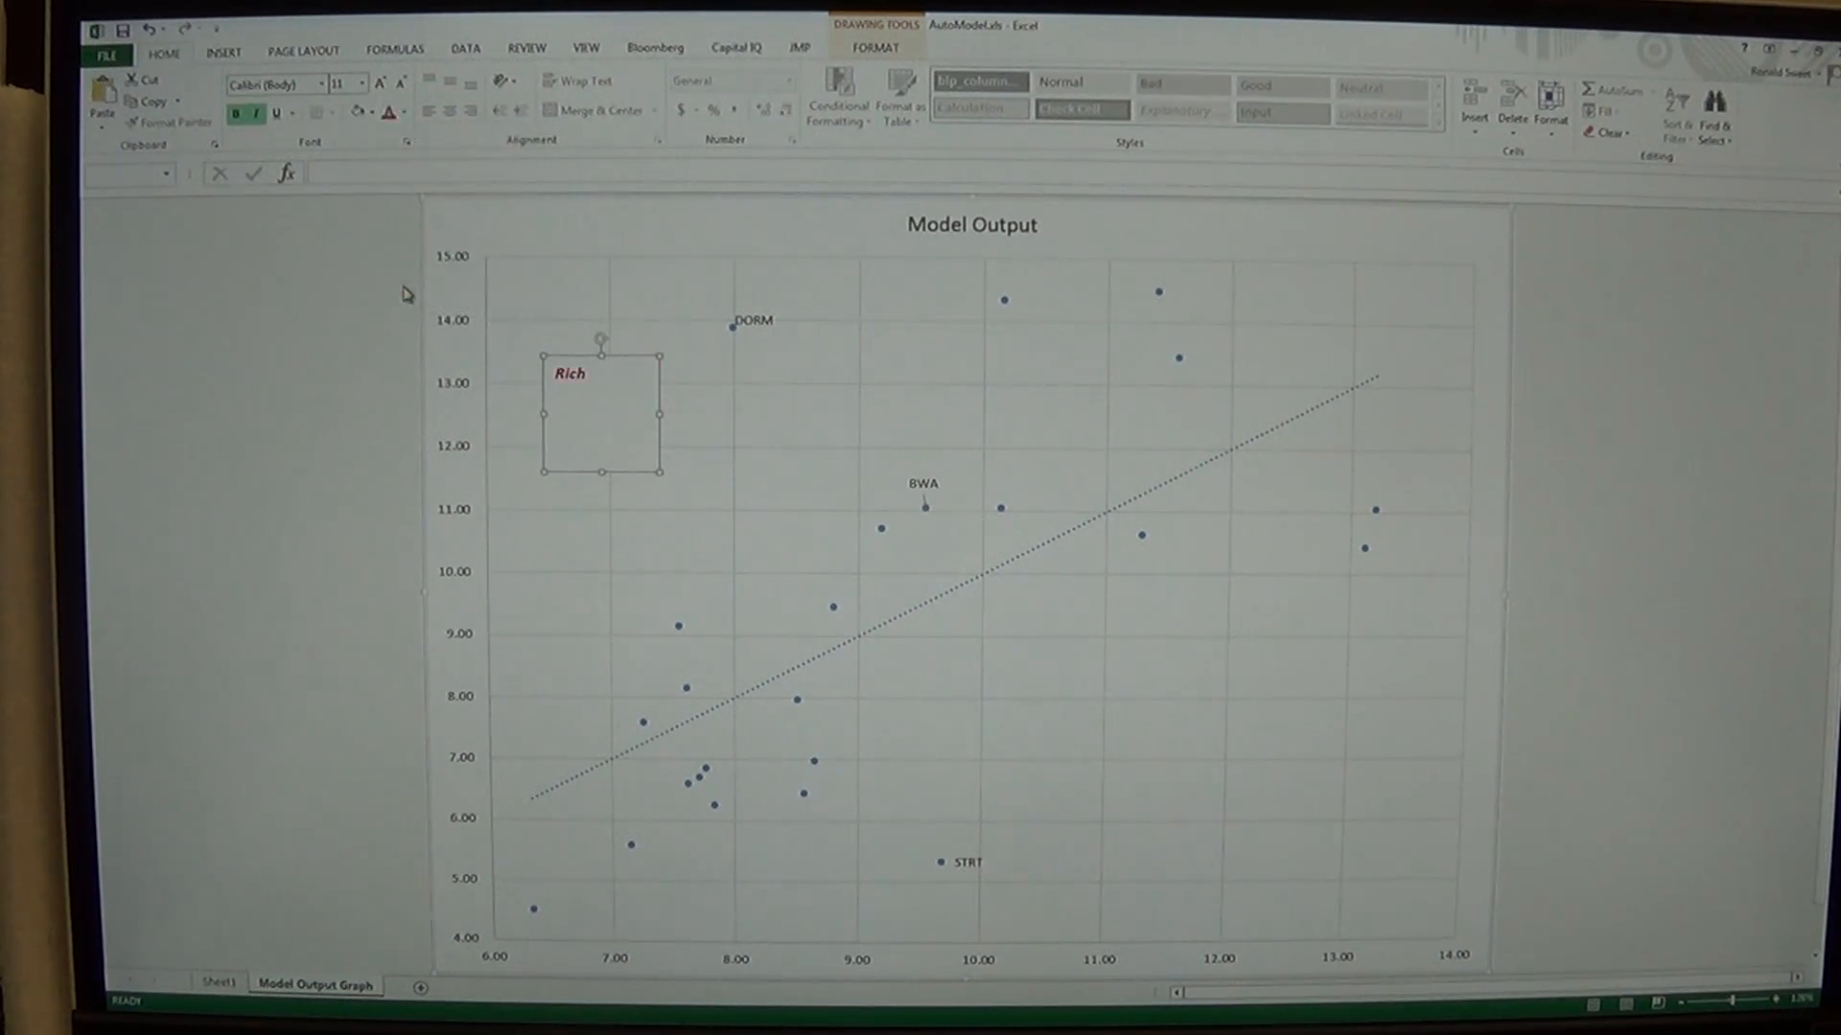
Enlarge the Rich label to size 32 and drag it to the chart's left side near 11.00
click(383, 82)
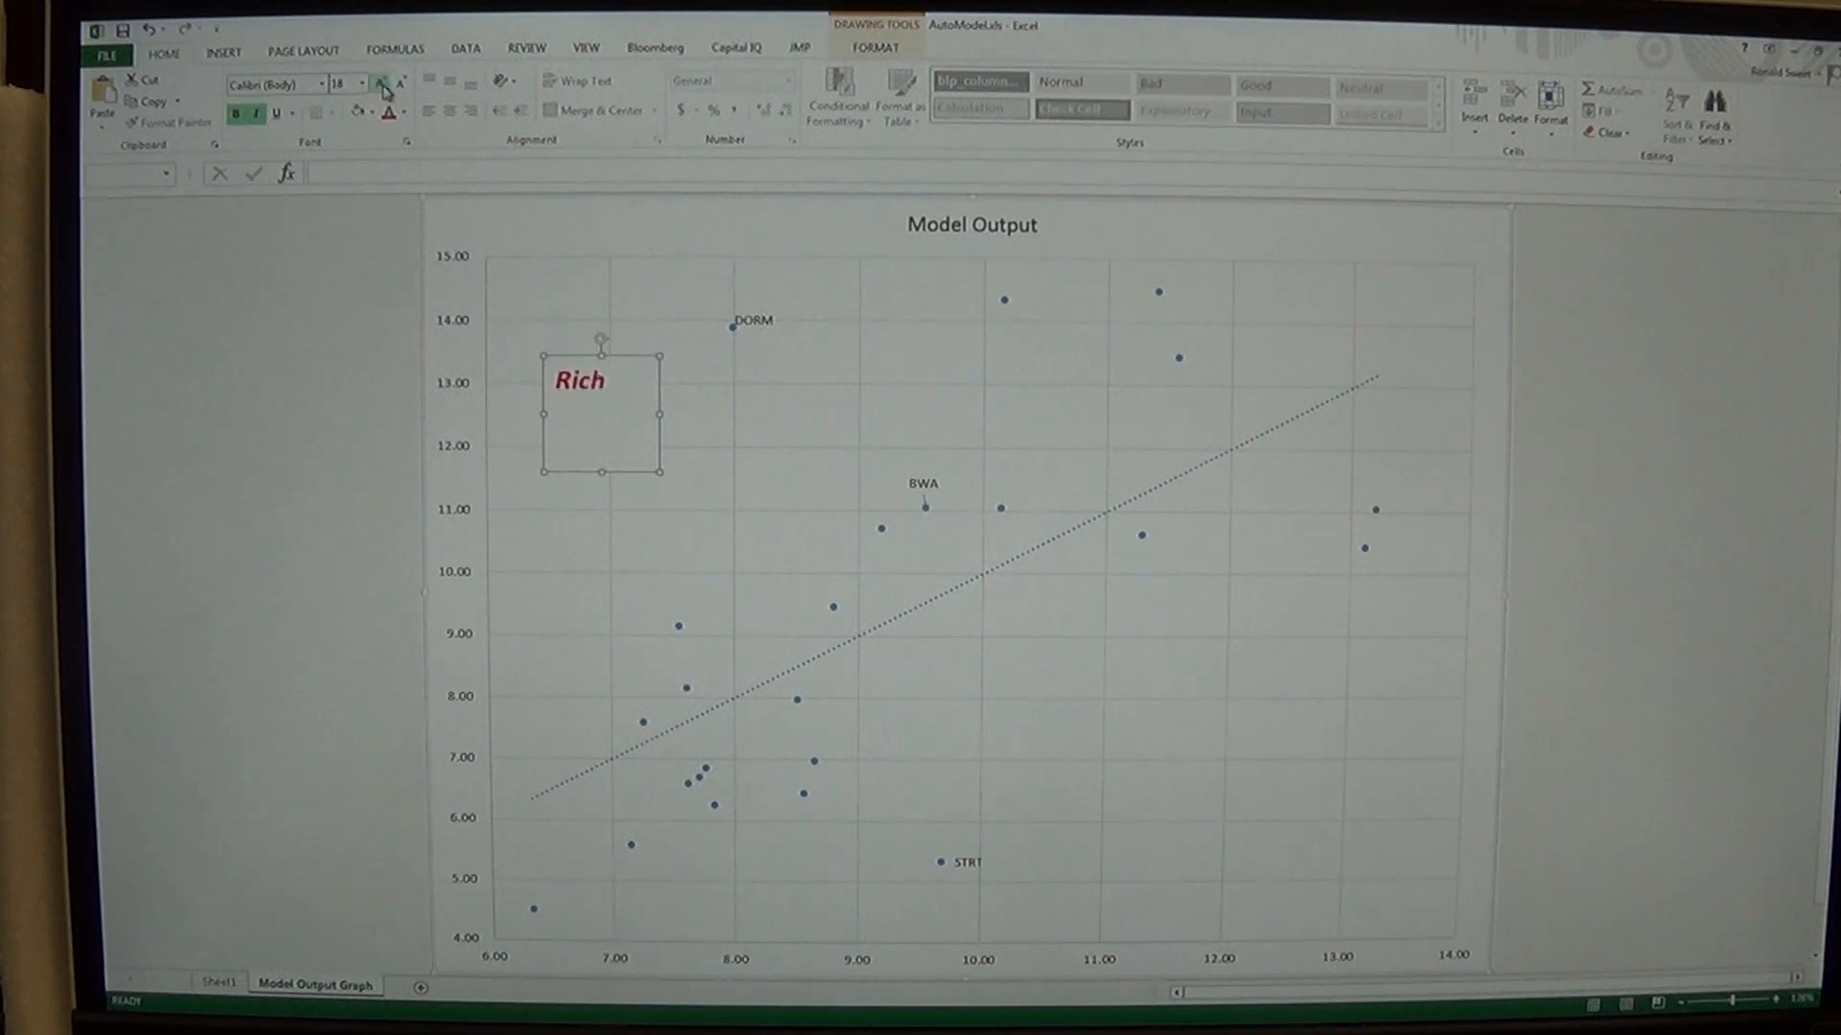
click(379, 80)
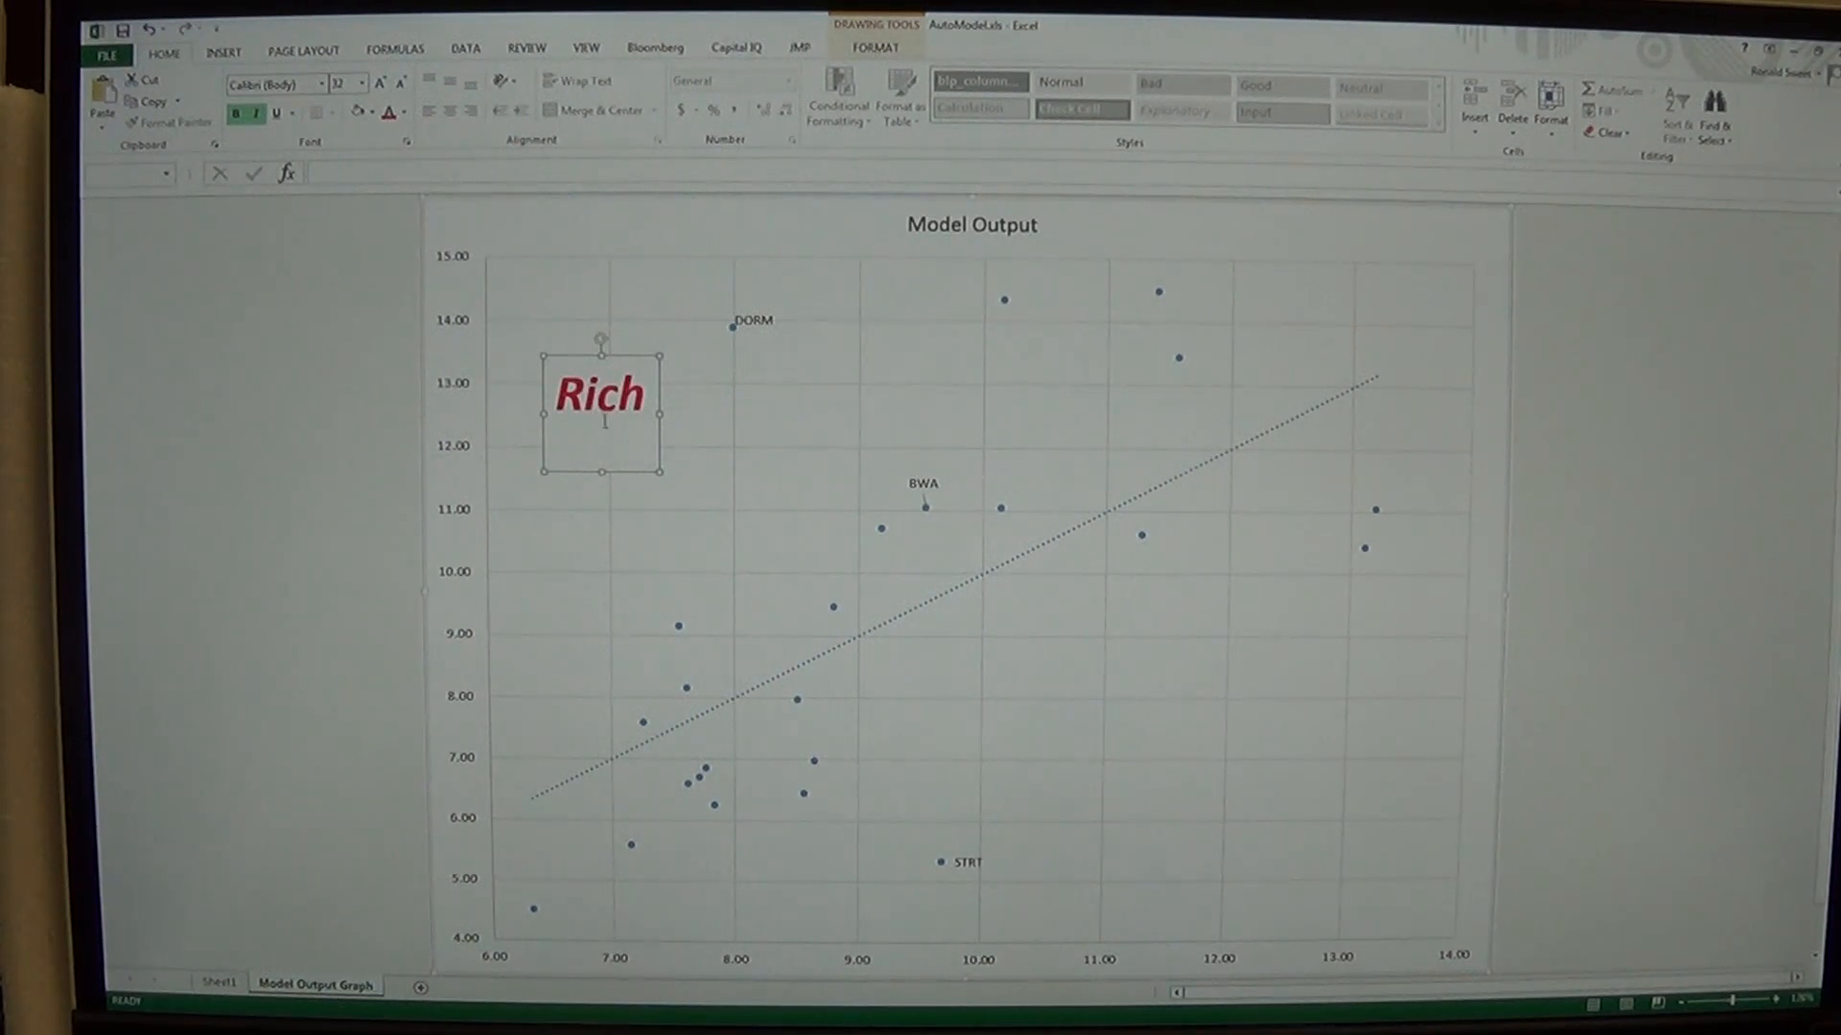
click(361, 111)
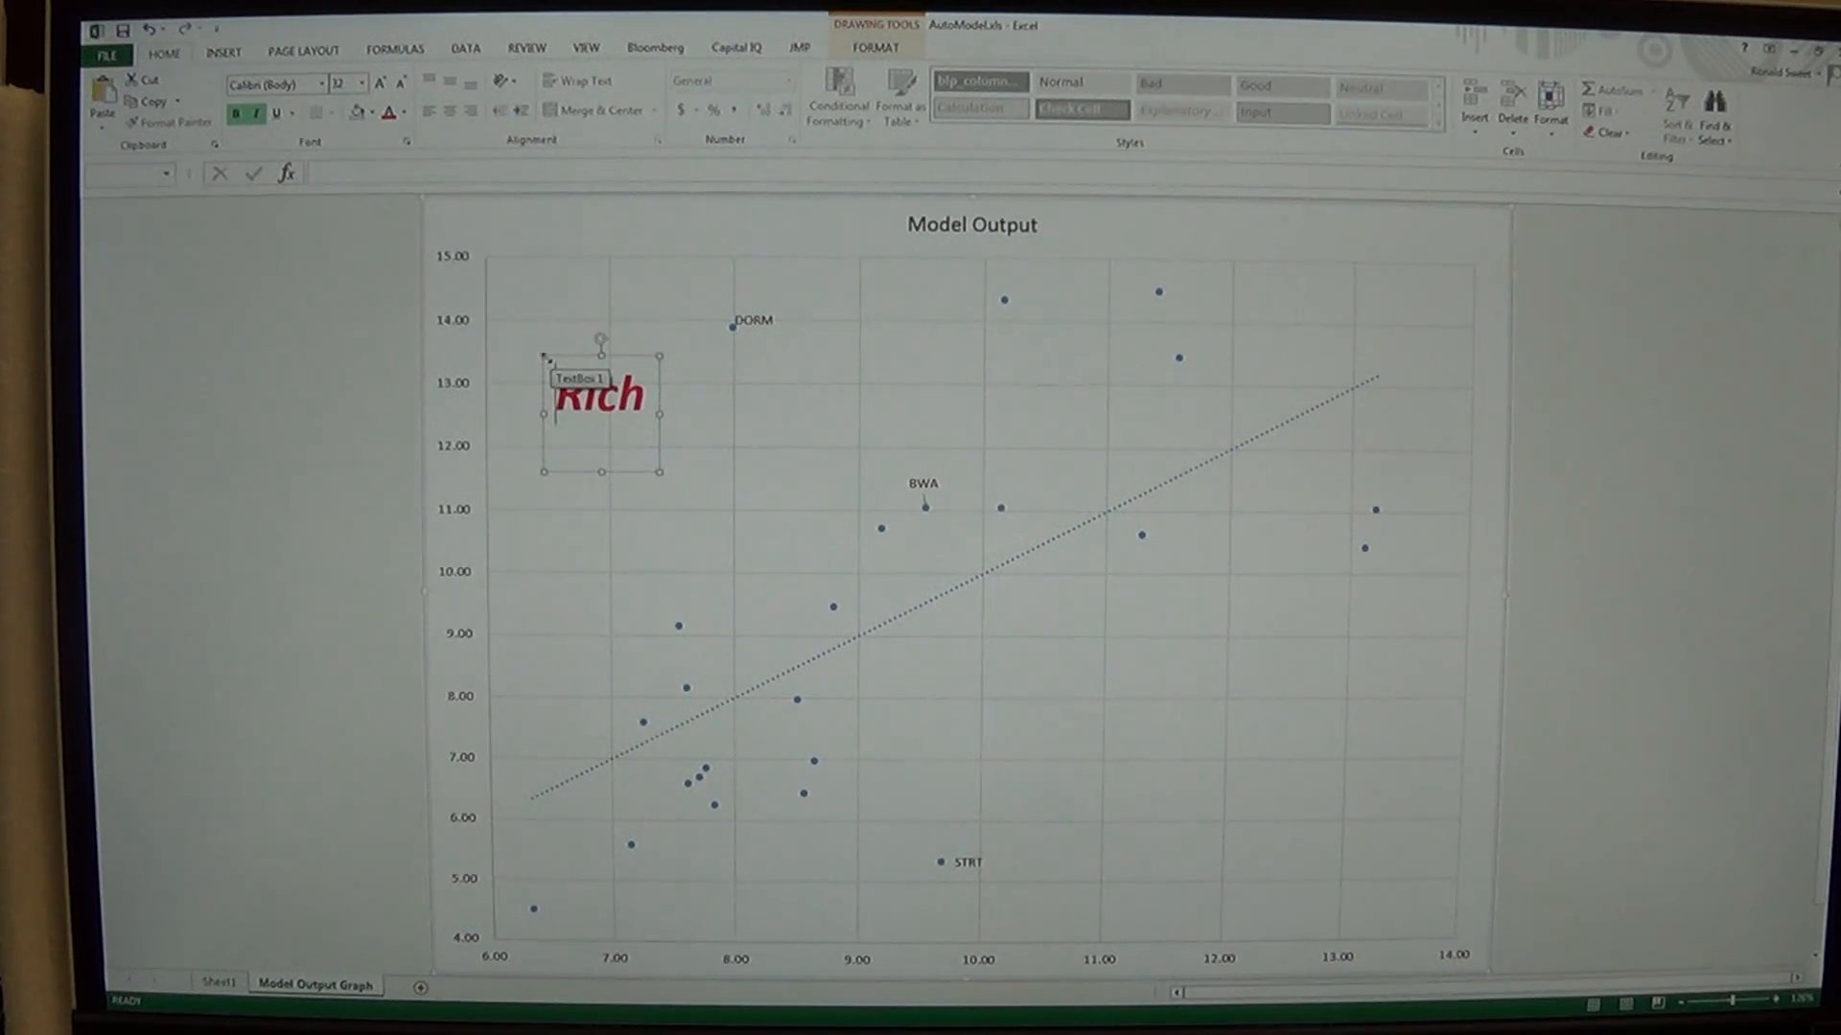
drag(598, 399, 564, 301)
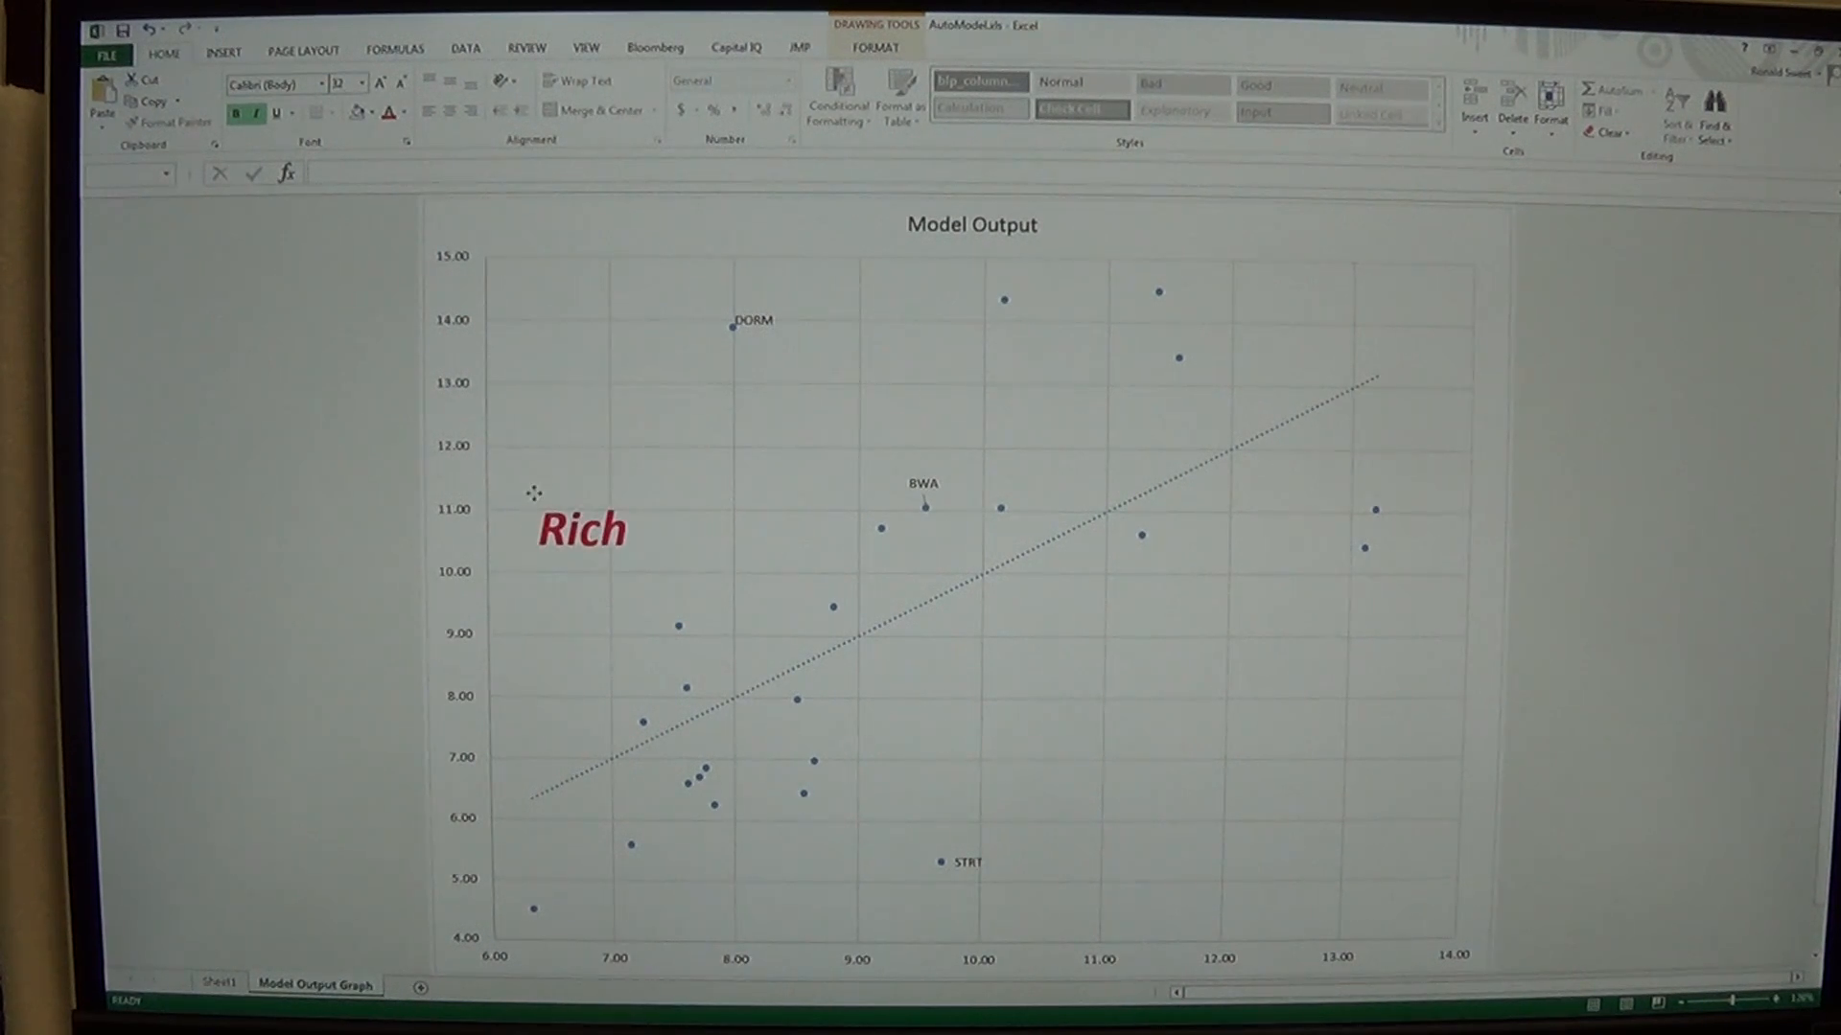
Copy the Rich label to the chart's lower right and retype it as a dark 'Cheap' label
click(579, 530)
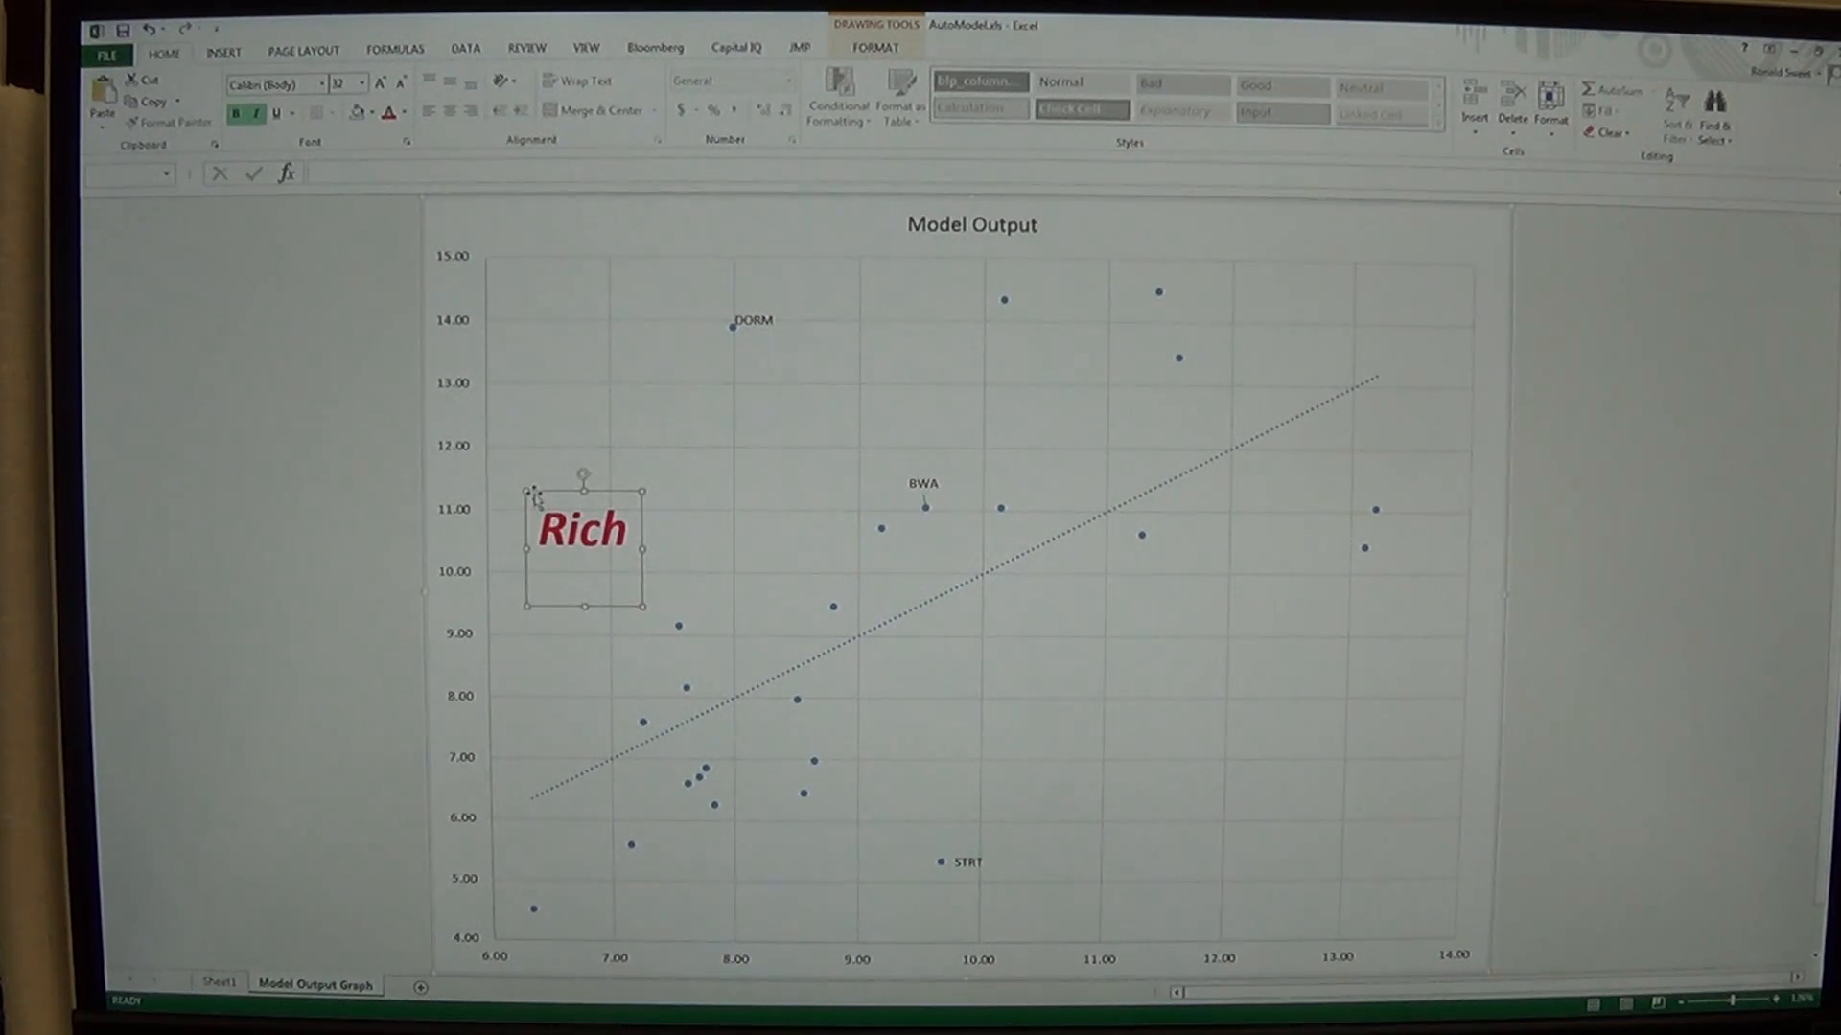
drag(581, 529, 485, 244)
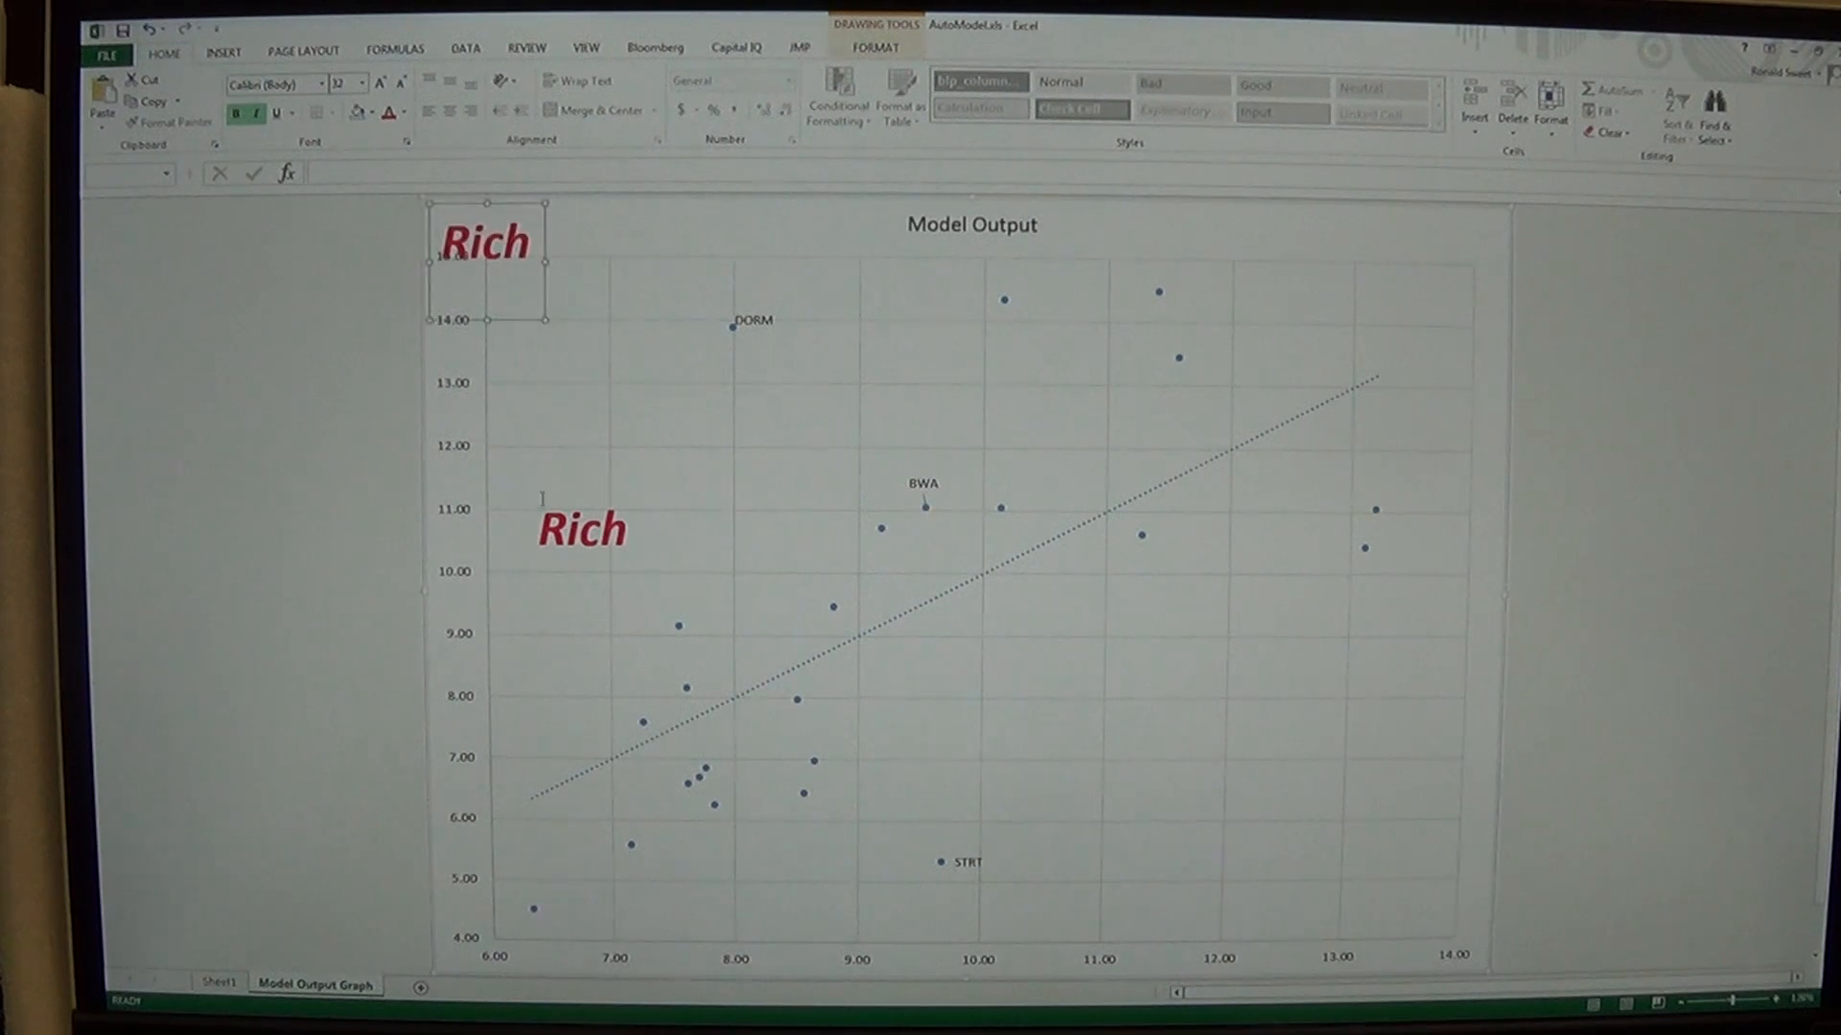
drag(485, 241, 592, 320)
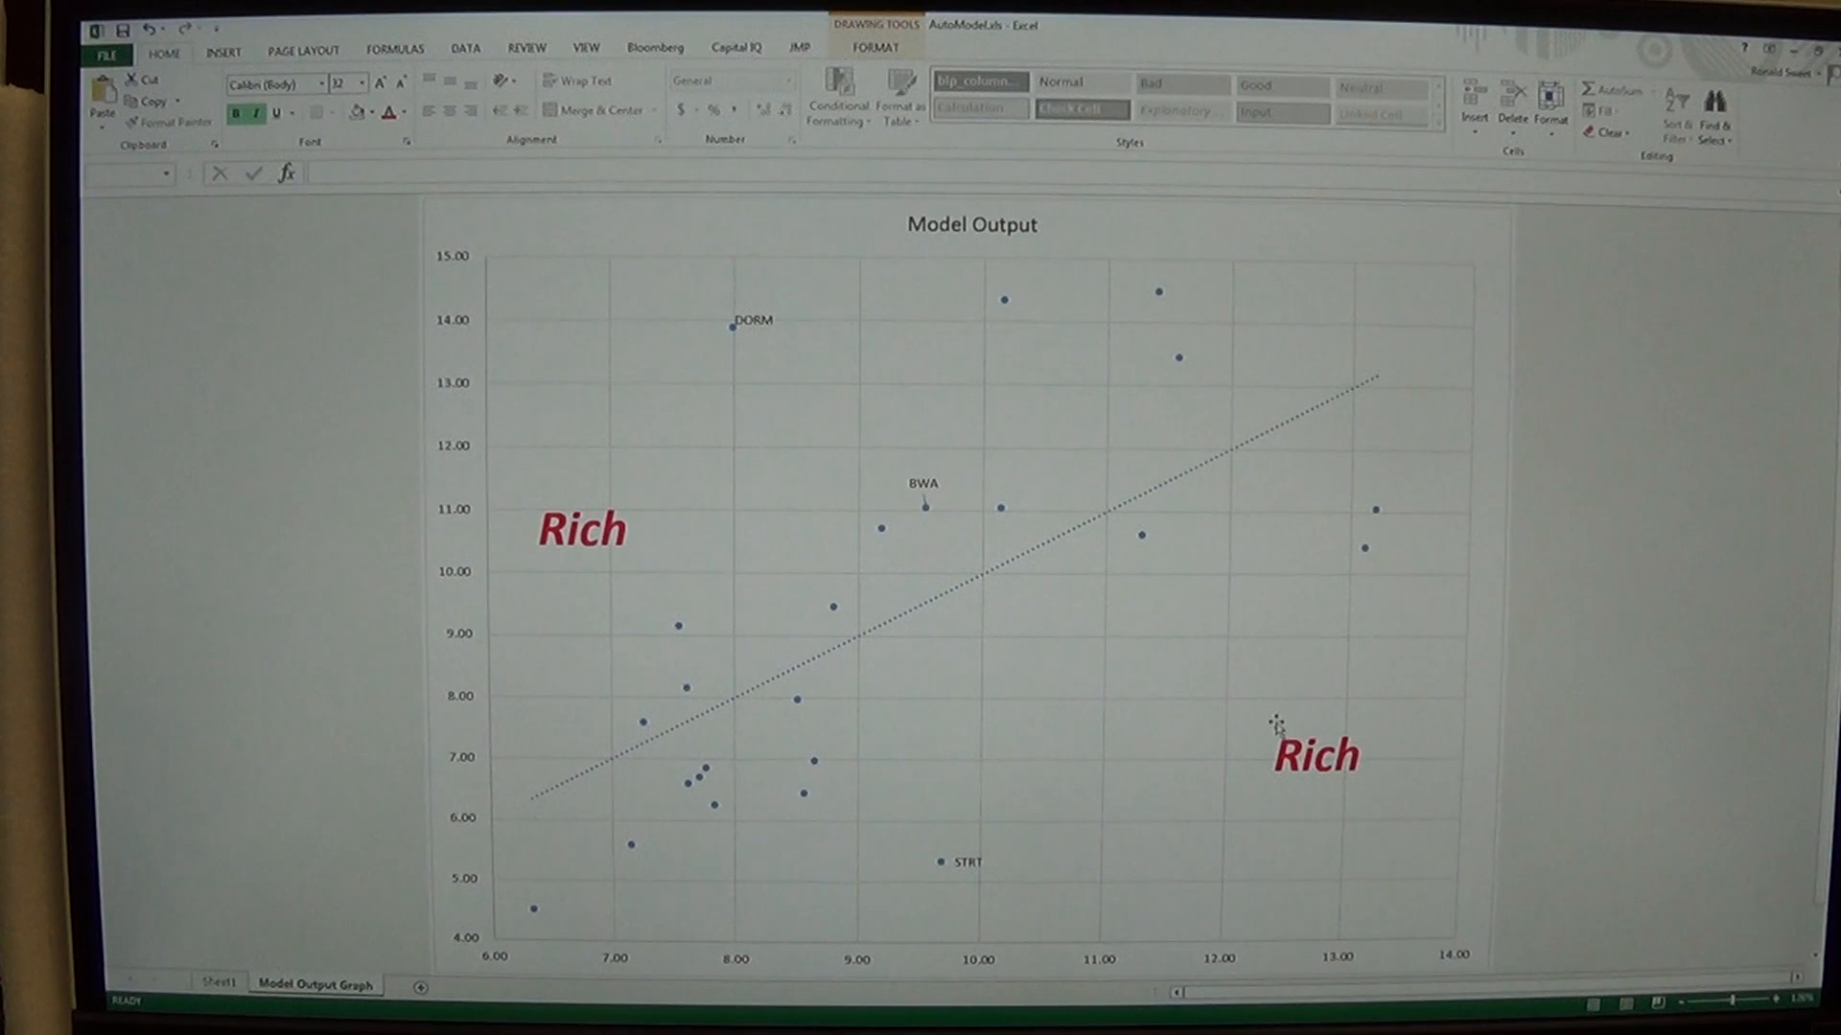
click(1316, 756)
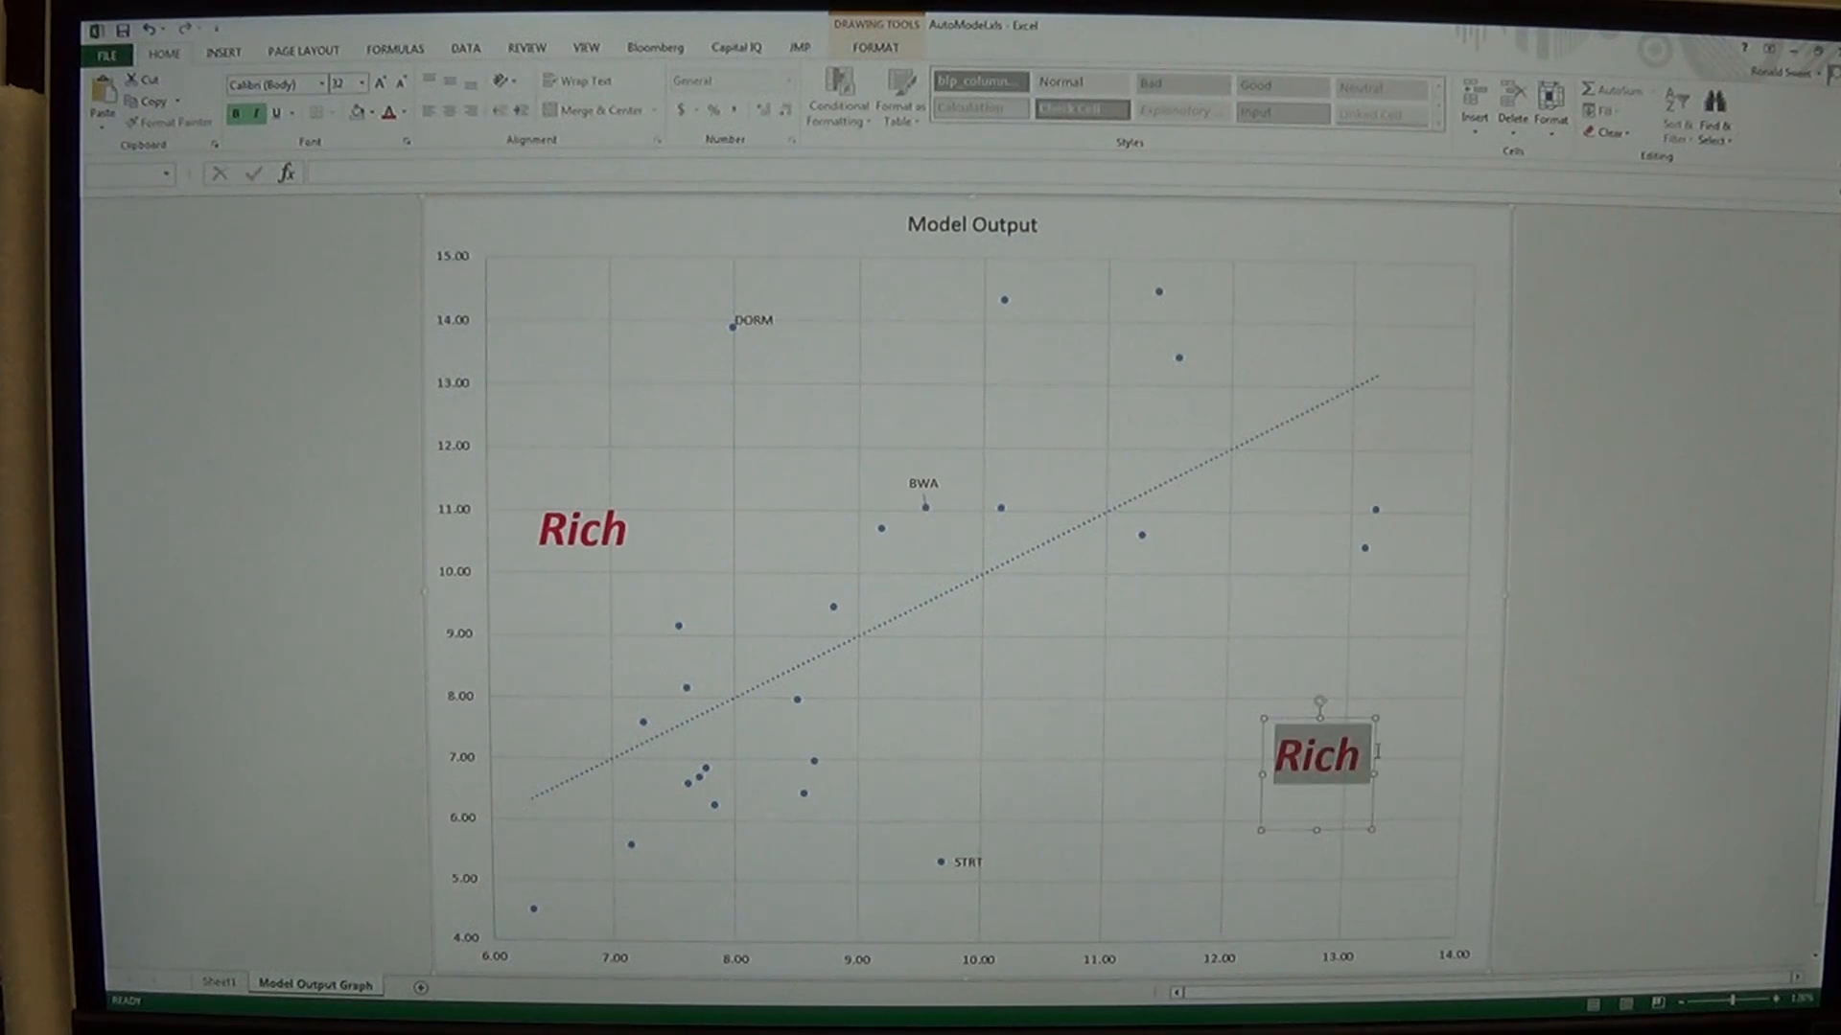
text(Cheap)
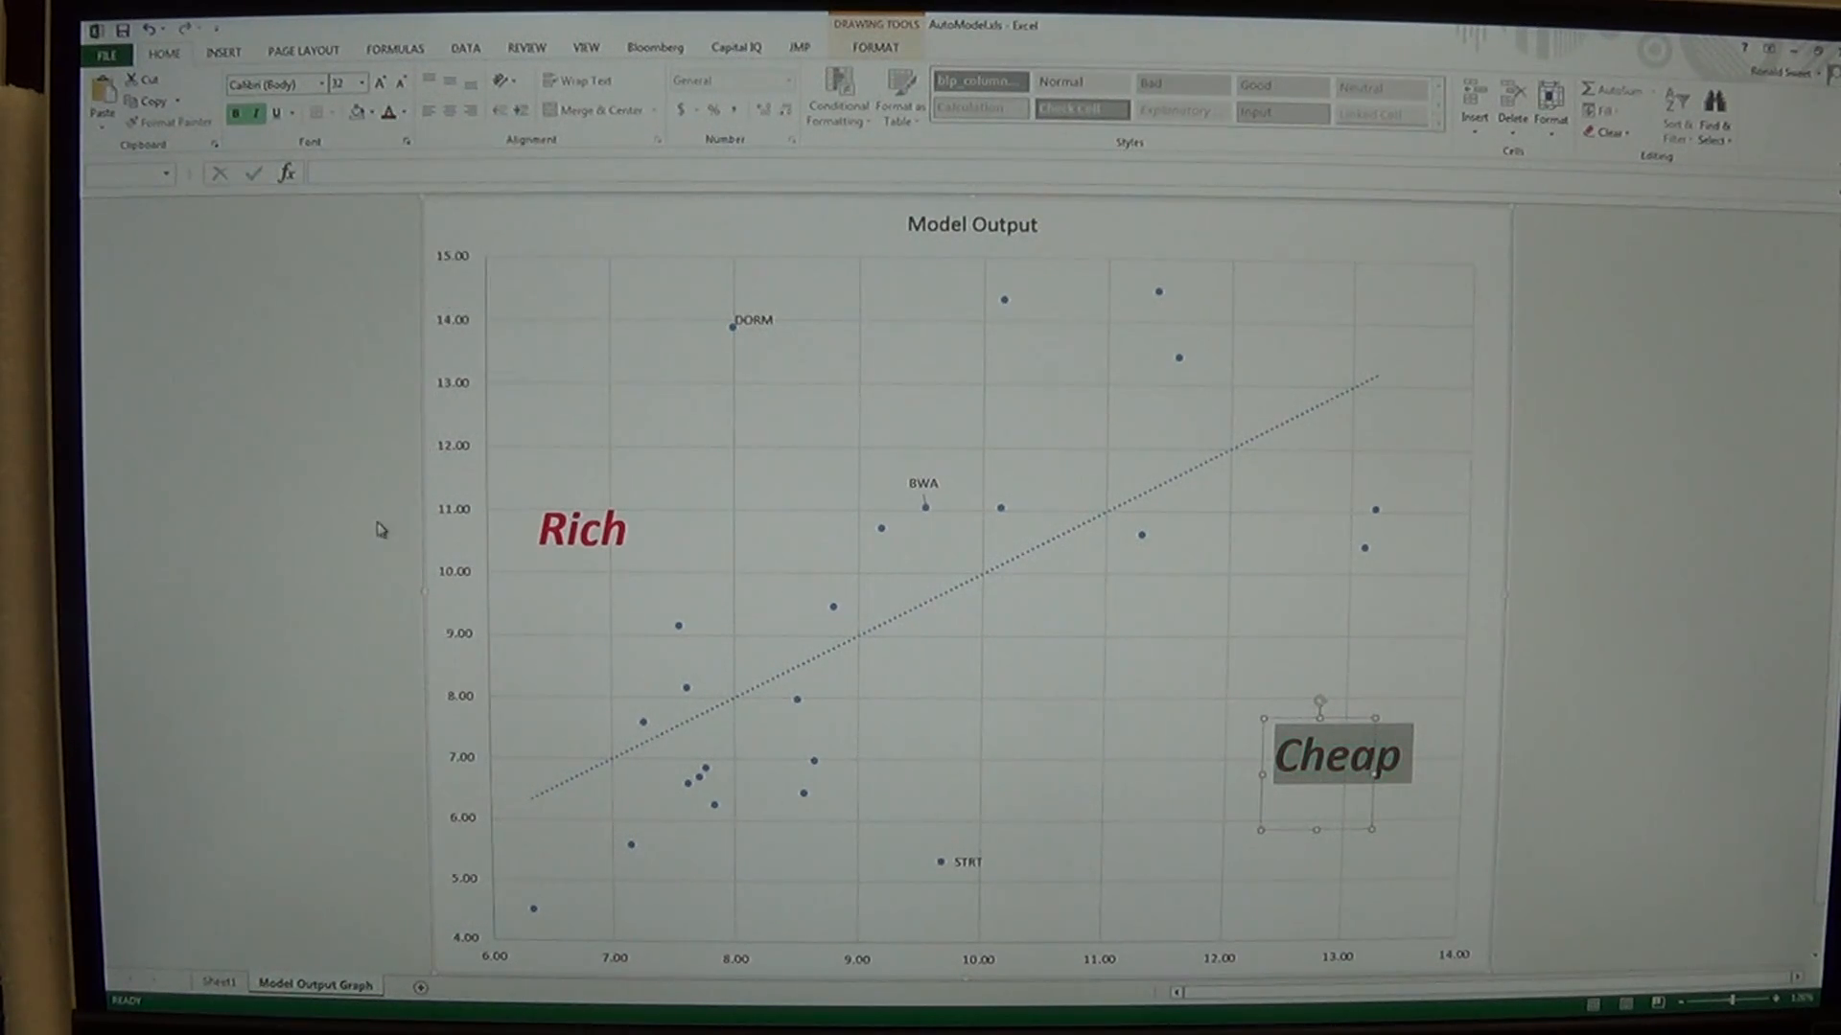
click(376, 529)
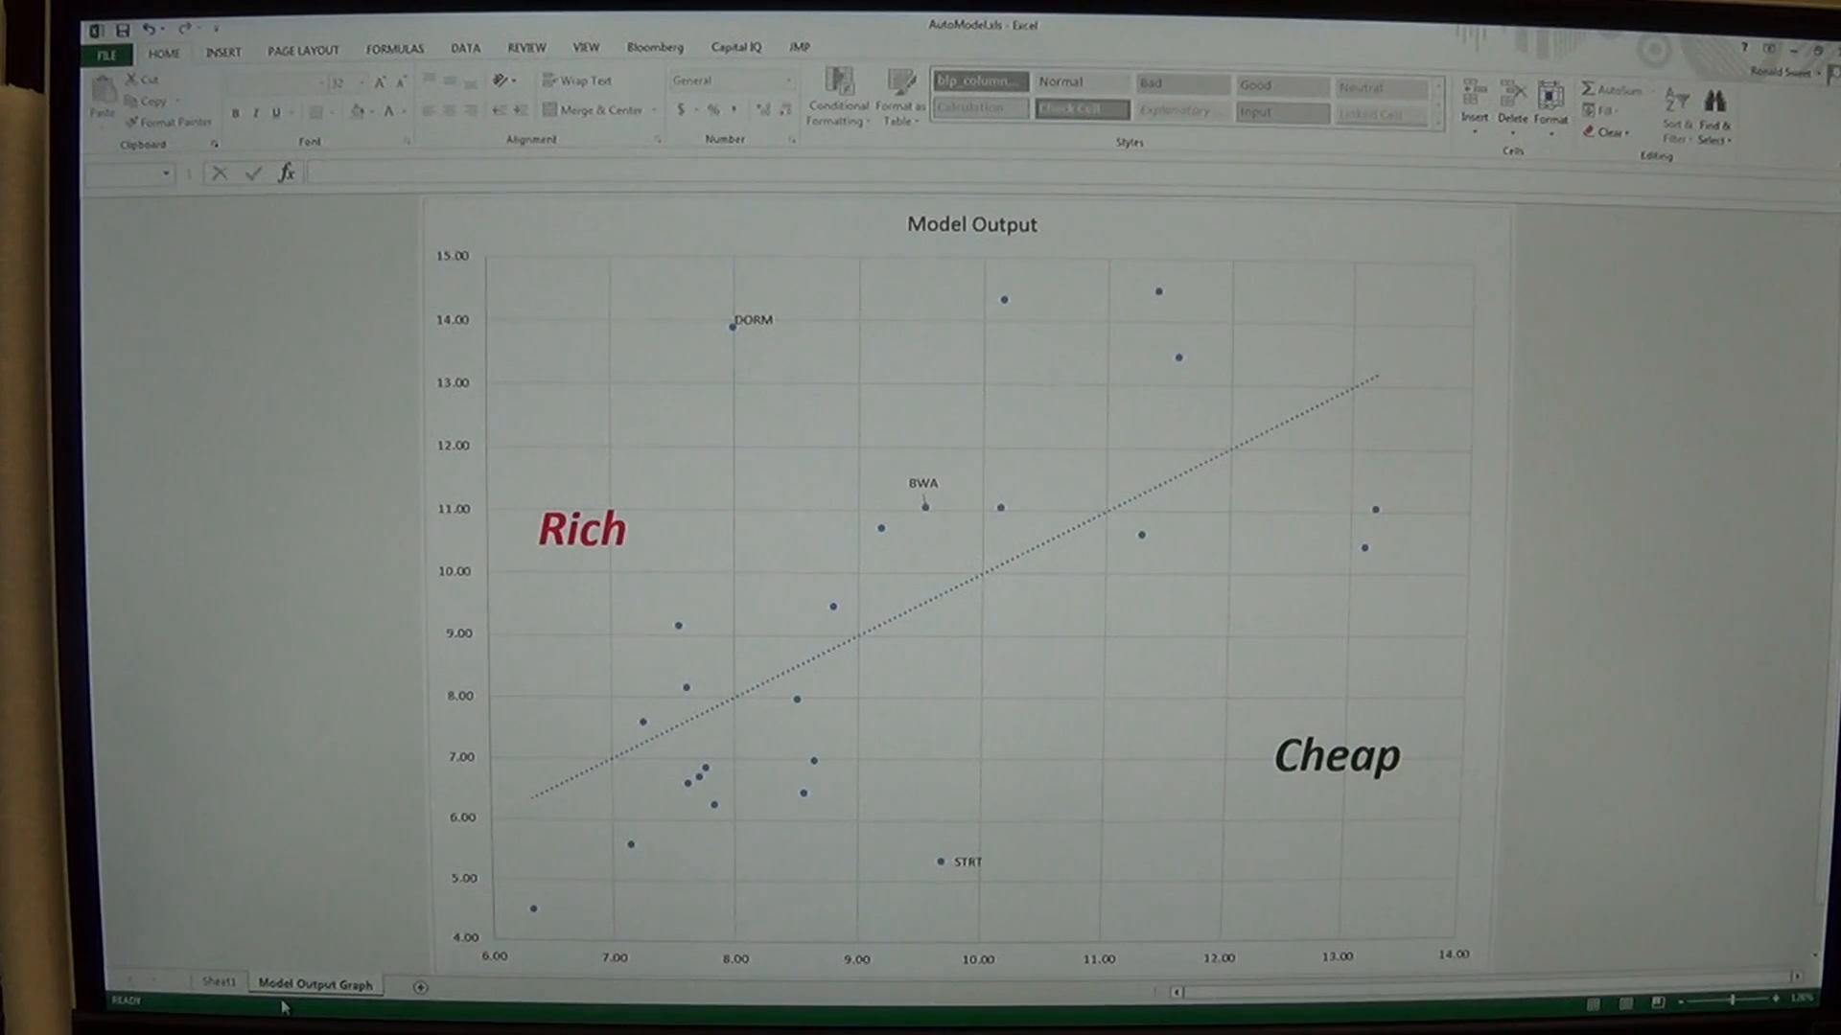
On the Model sheet, relabel the summary output heading as 'Regression Output'
click(219, 983)
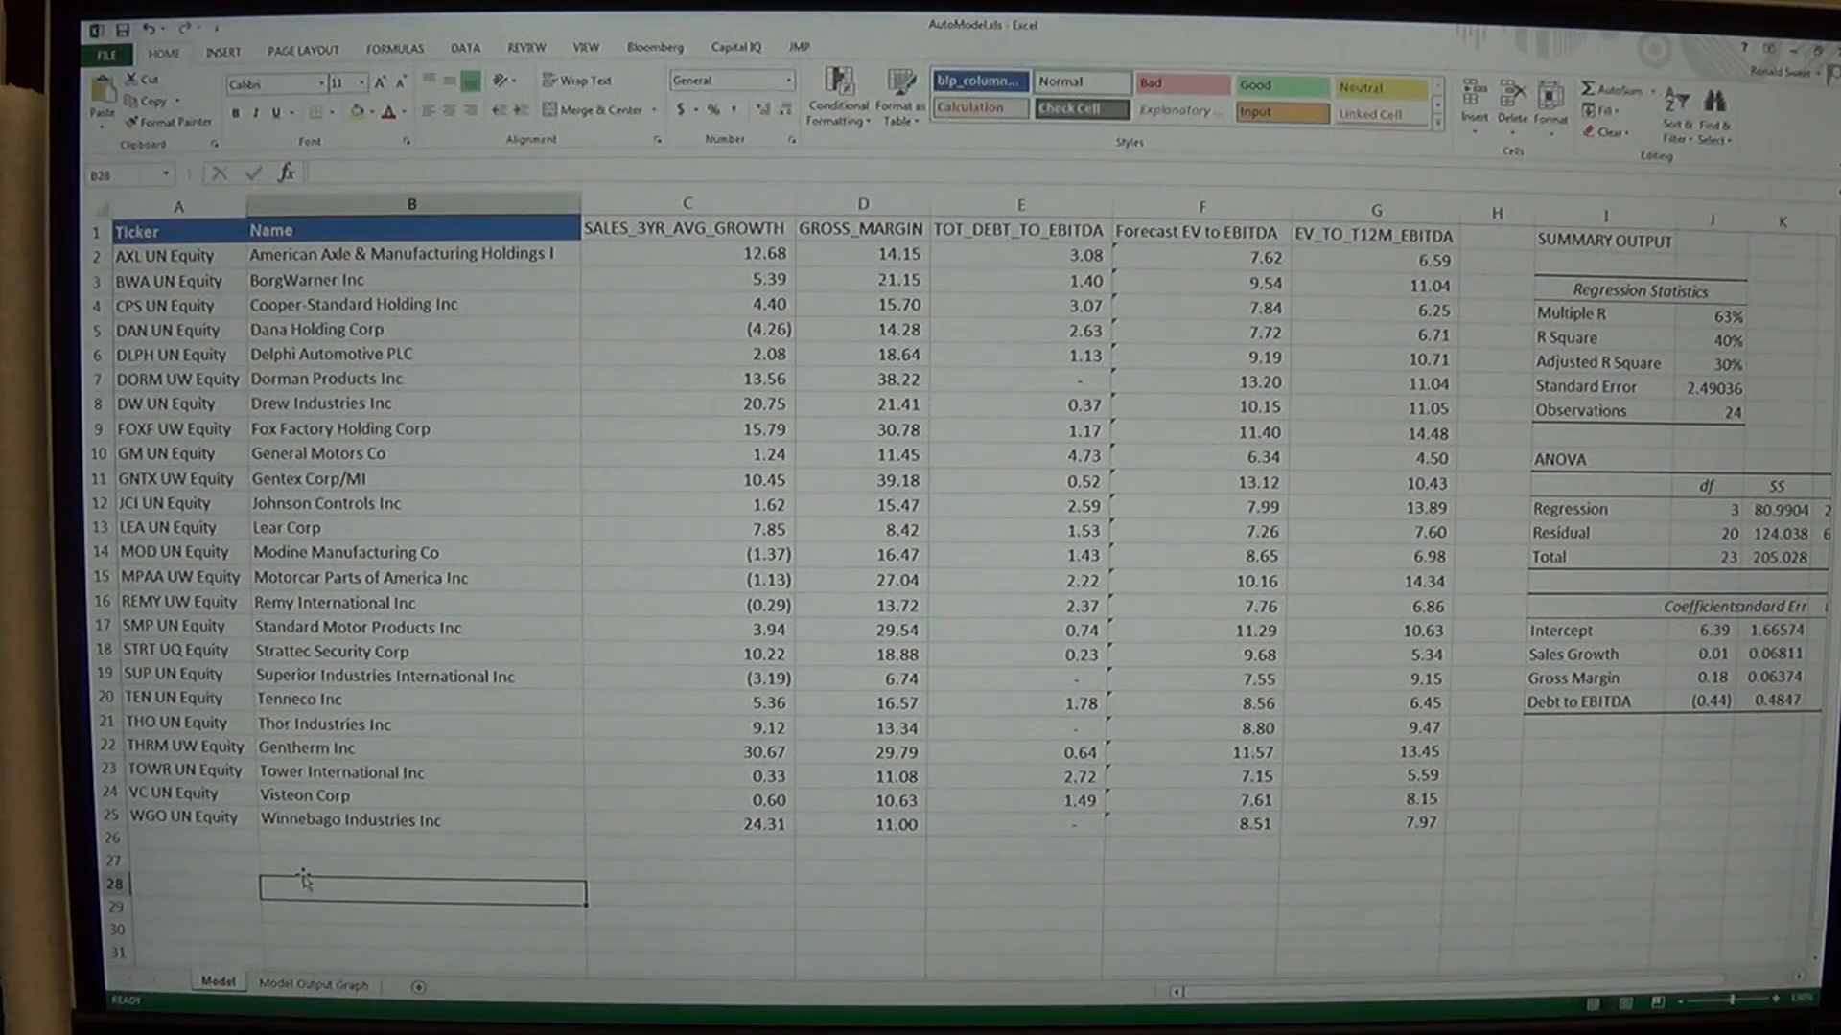
click(136, 230)
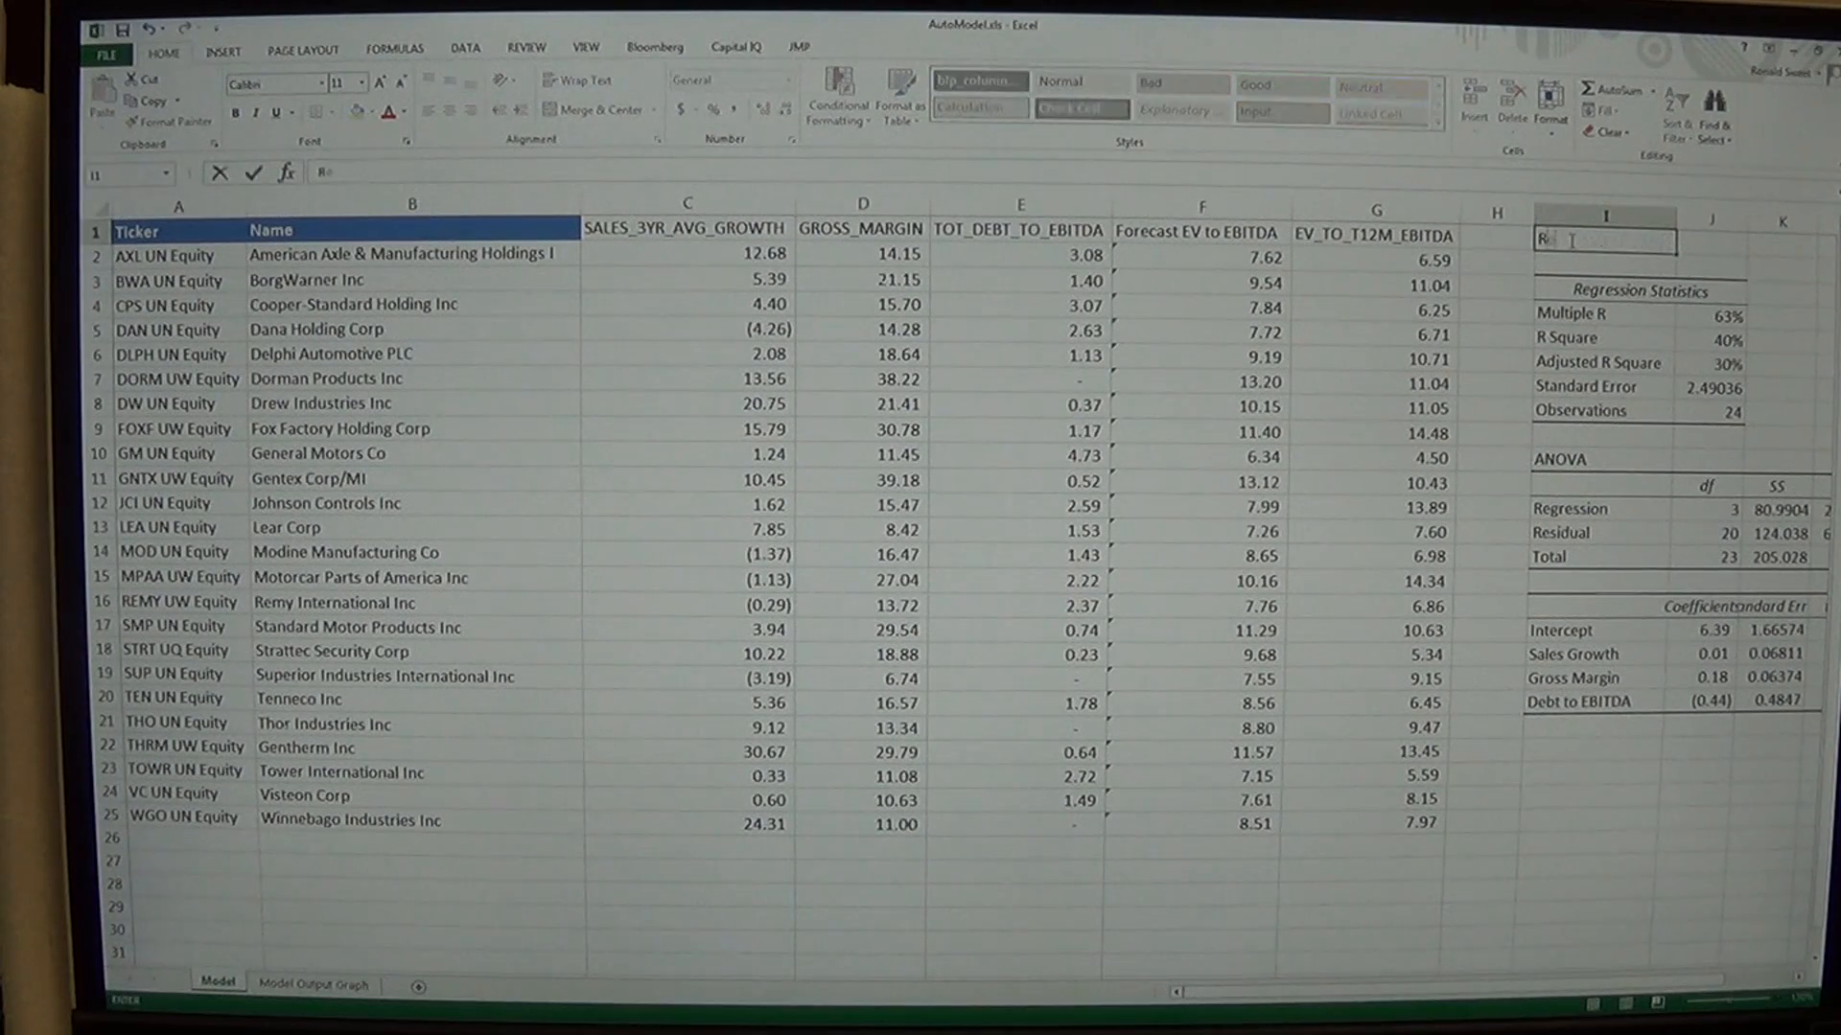
text(Regressionh)
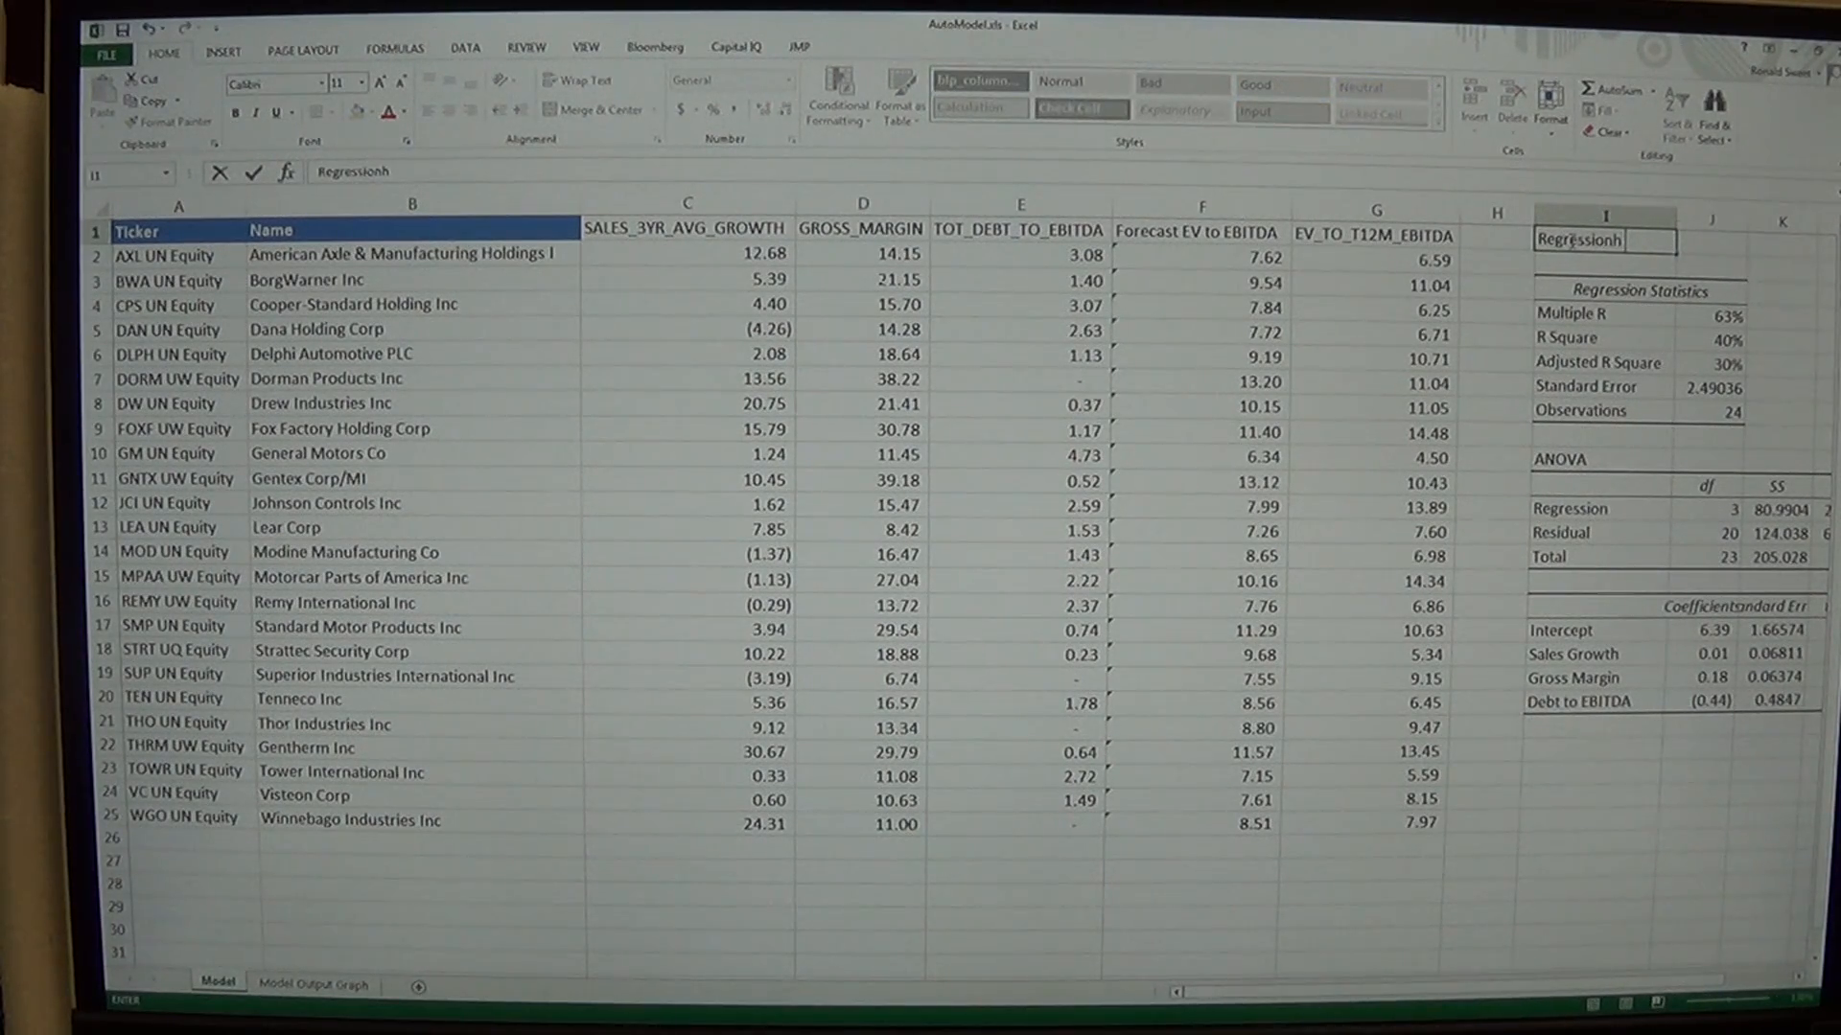
text(Regression Output)
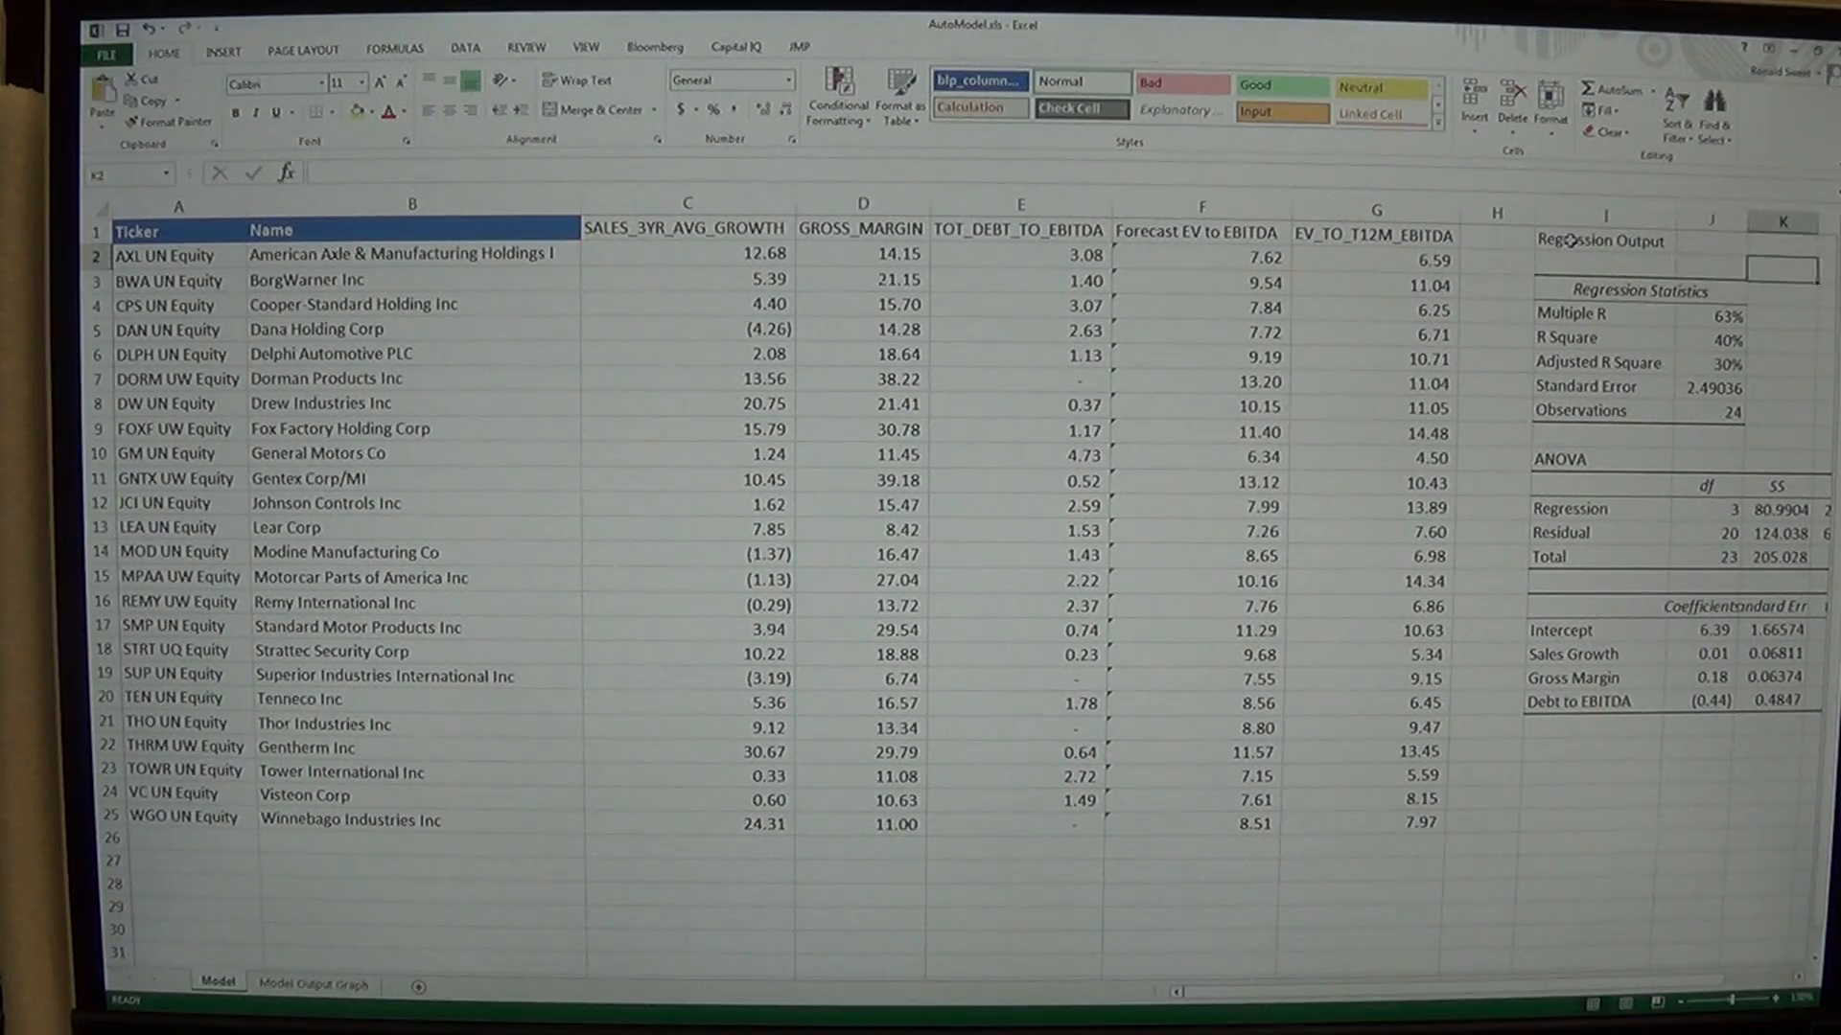
Show regression values with two decimals and widen columns N:Q so 'Significance F' fits
scroll(right, 3)
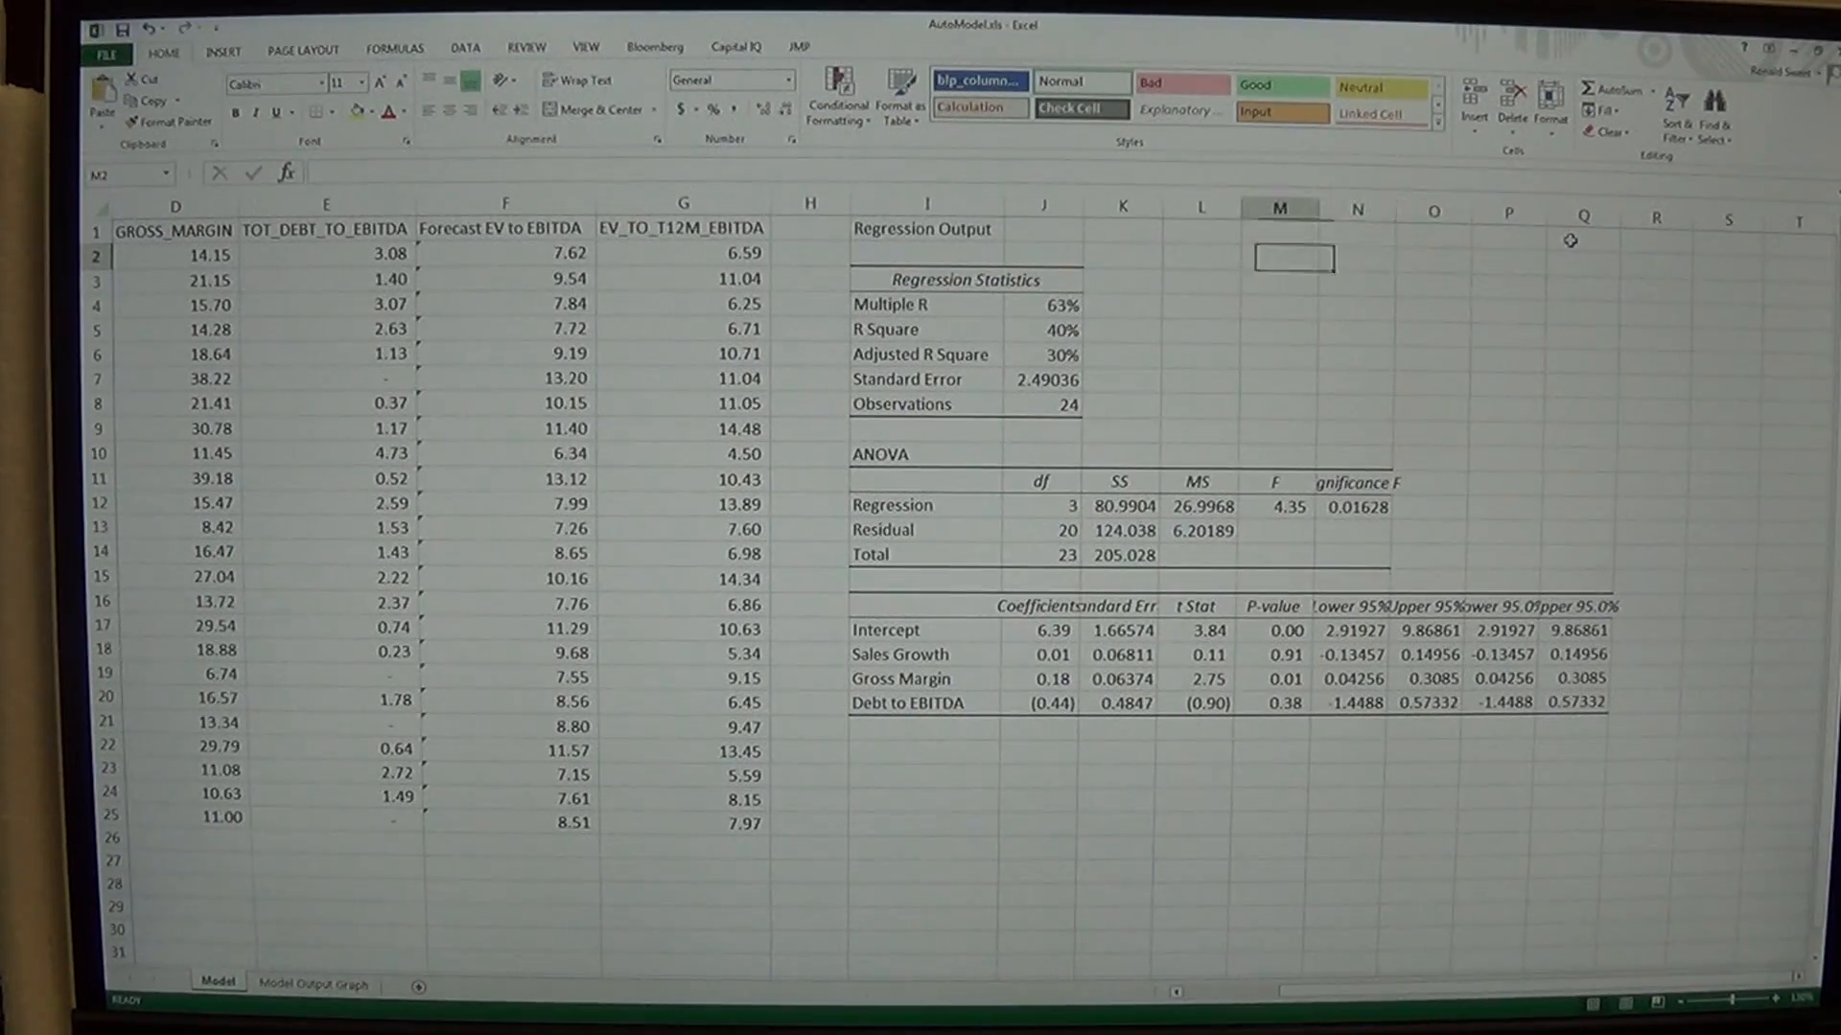
click(1039, 380)
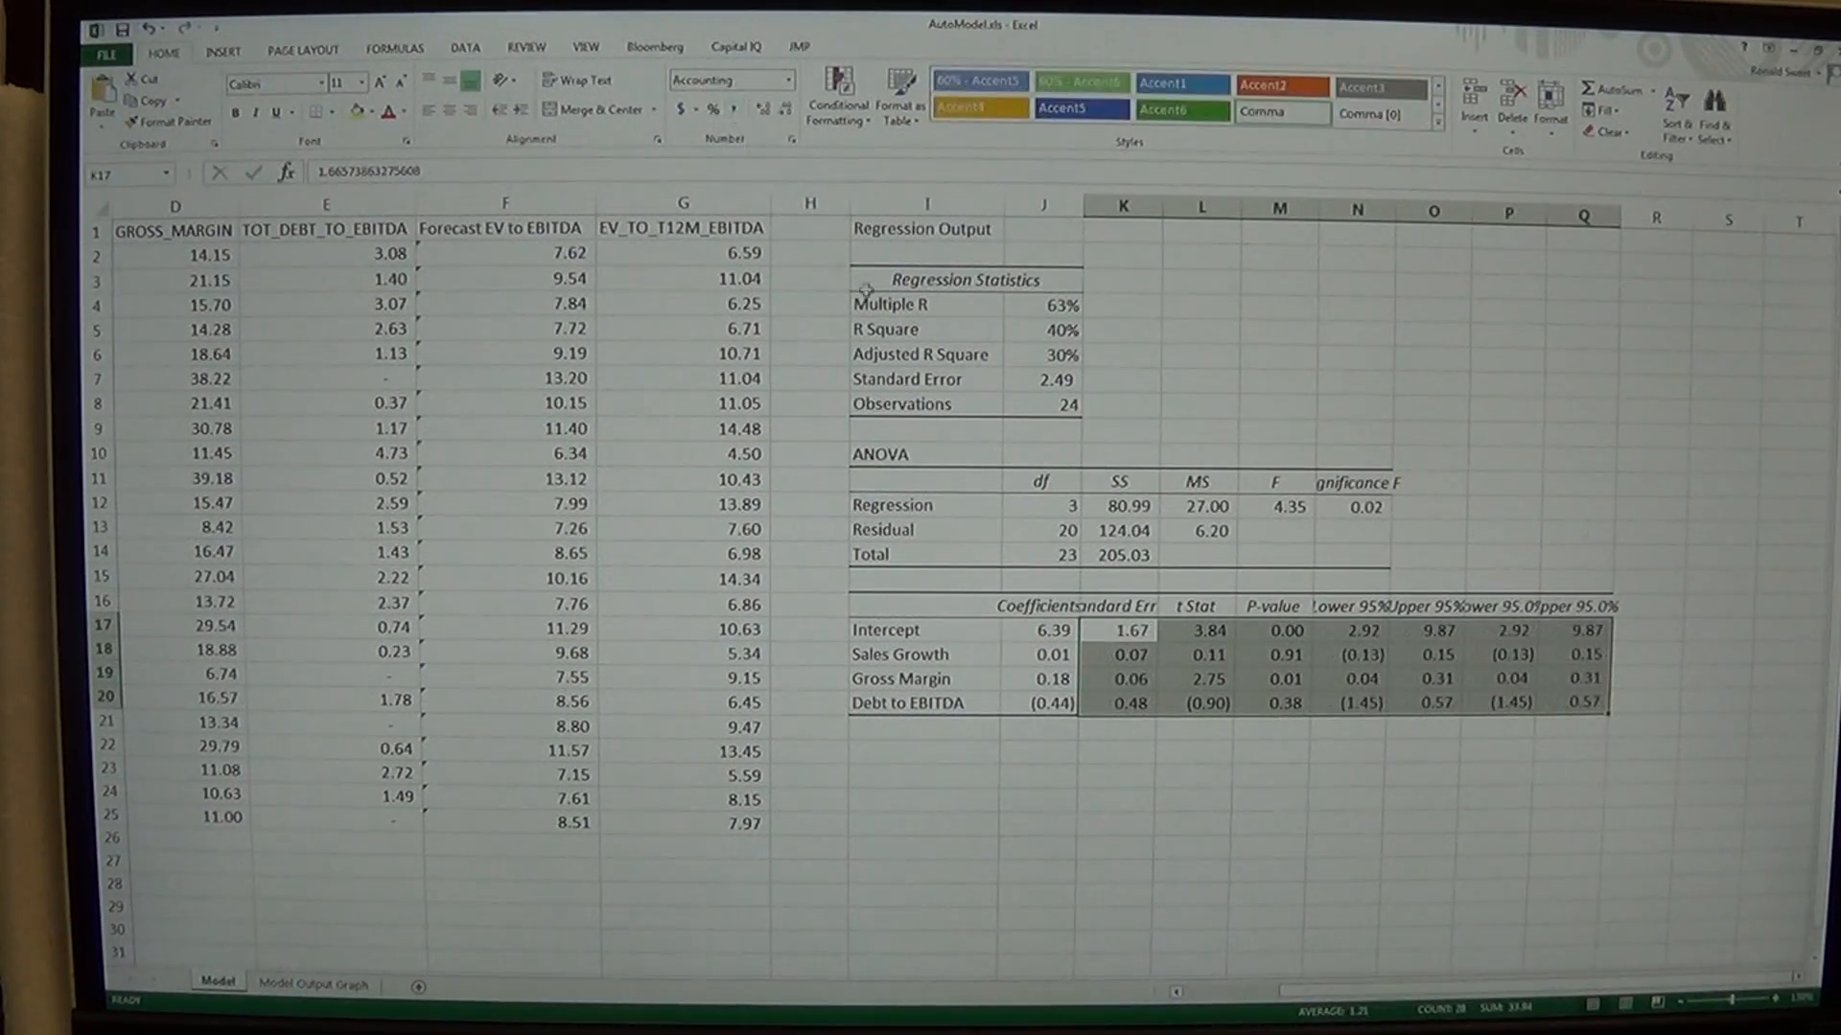
click(1355, 207)
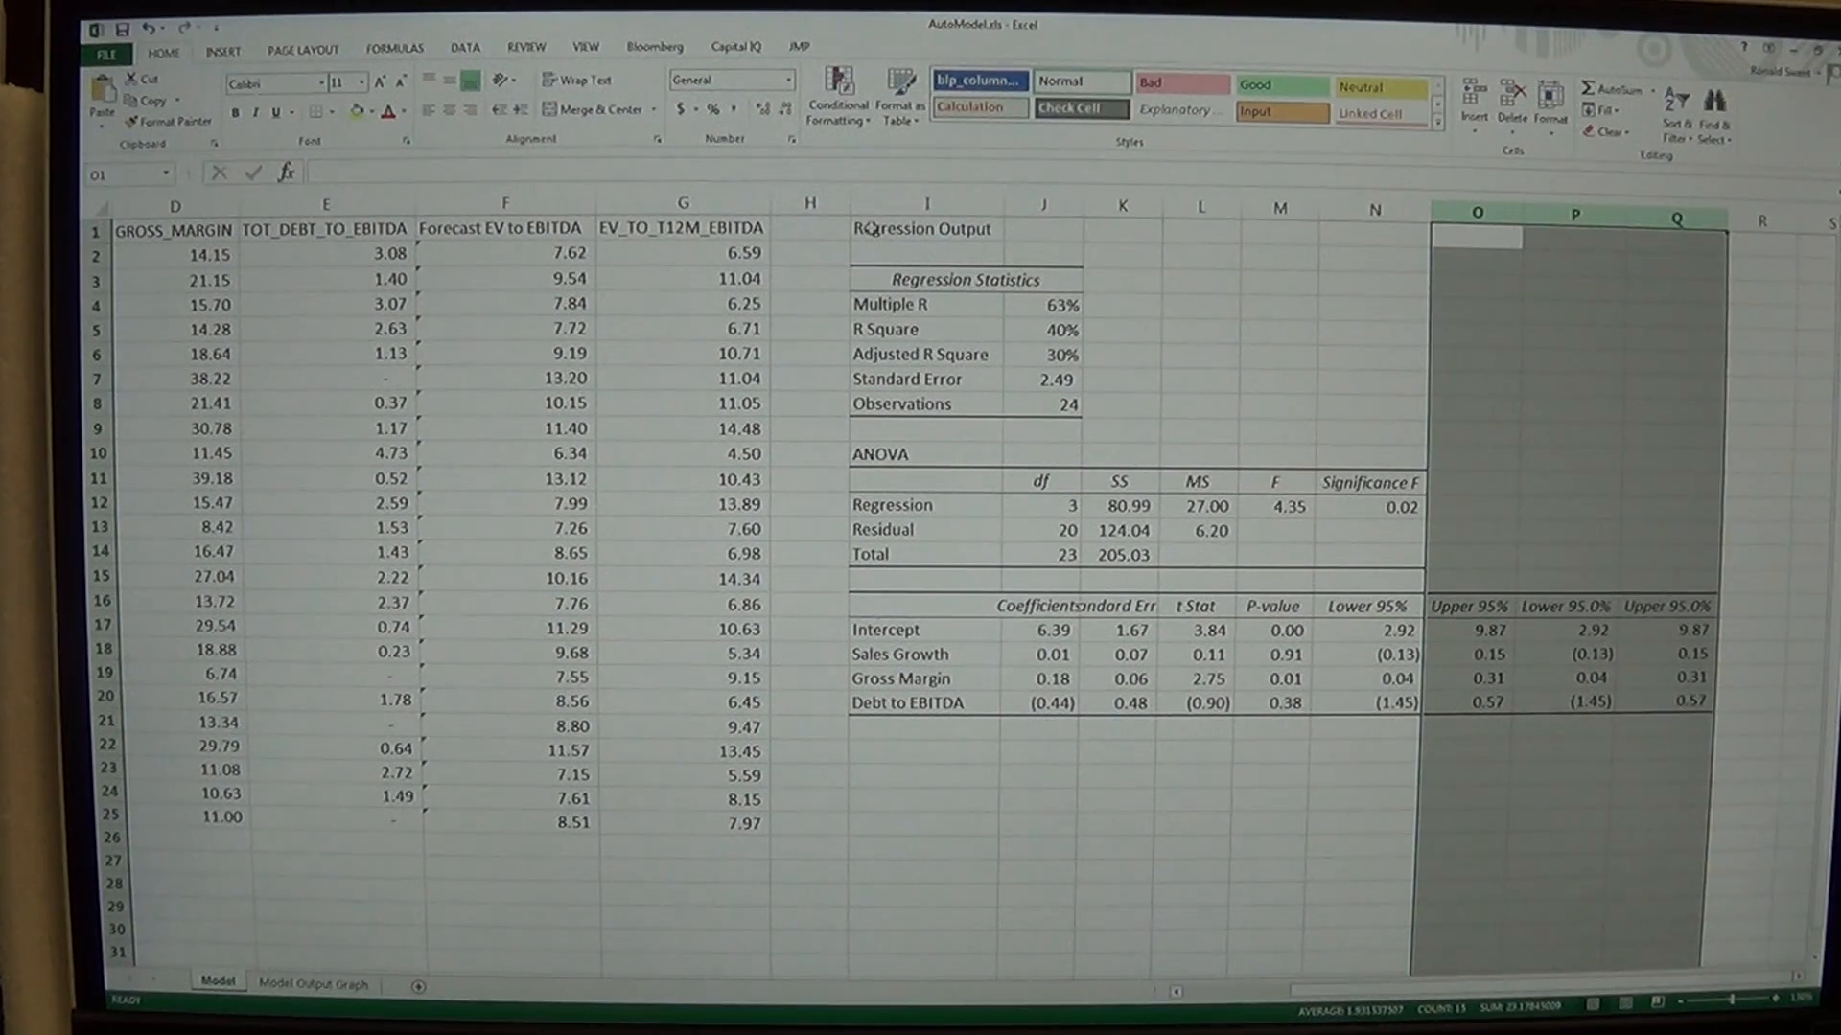
click(926, 228)
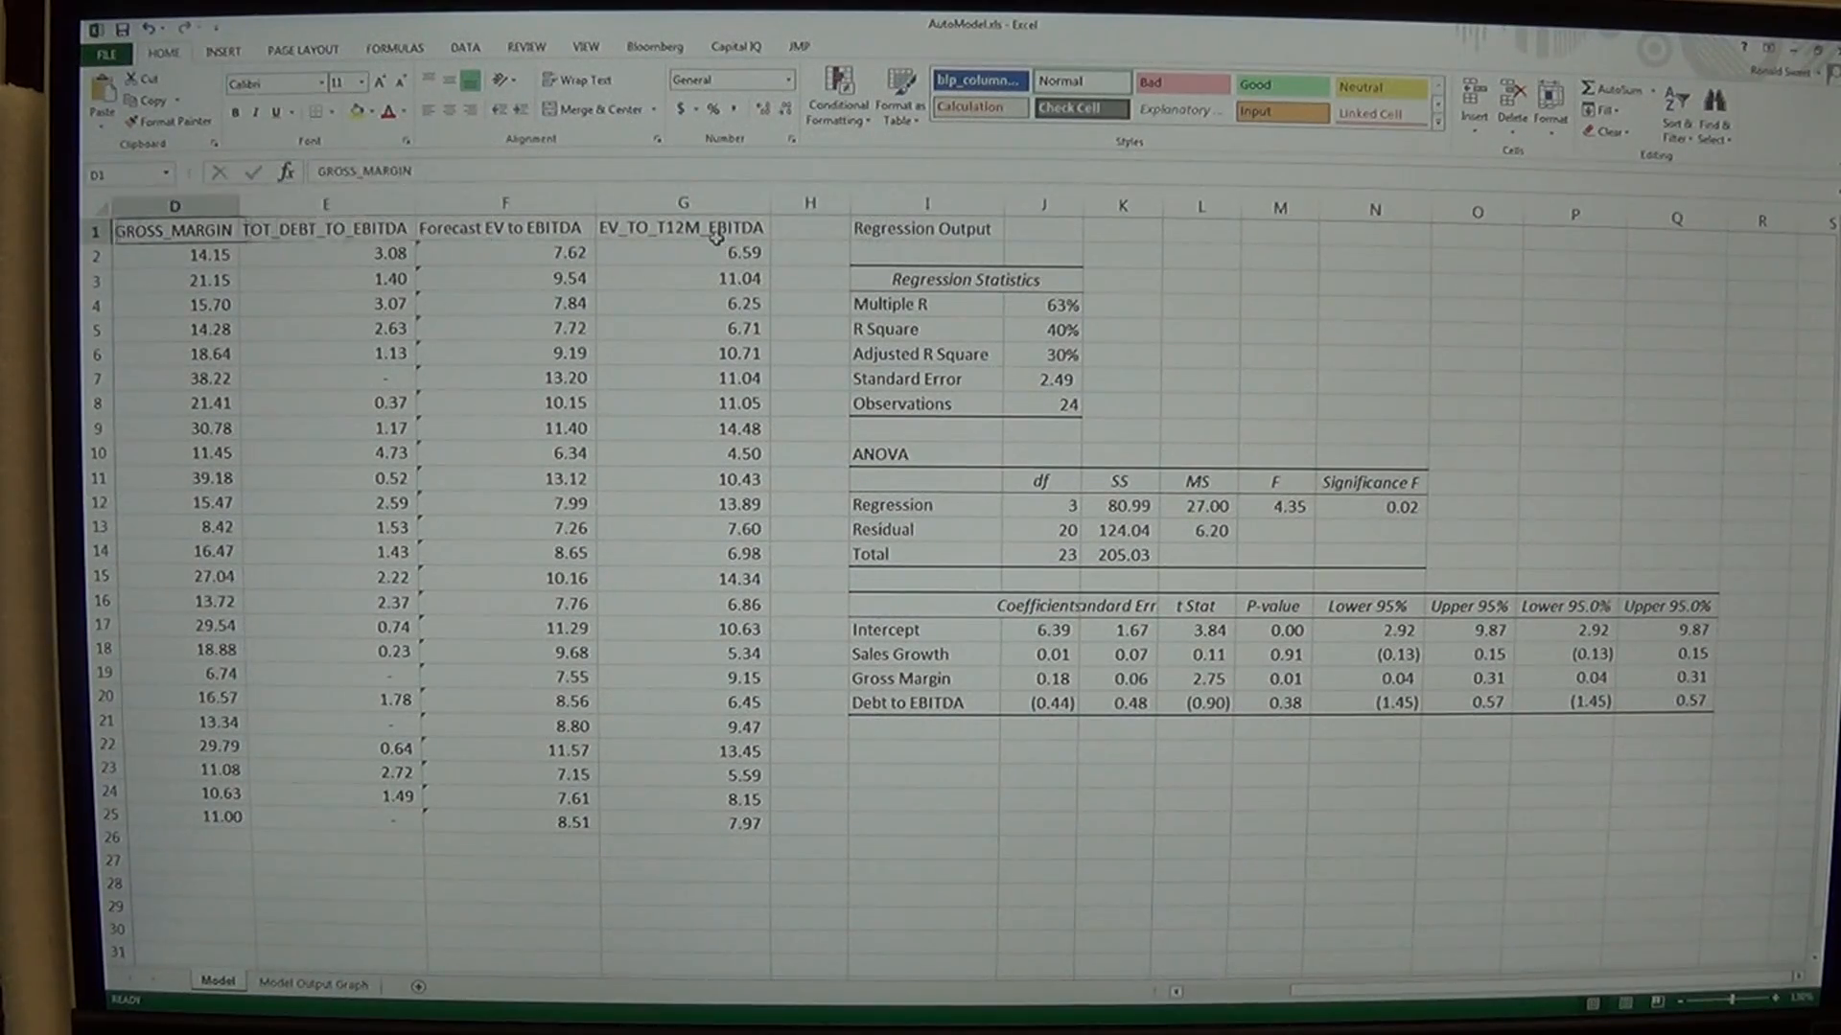
scroll(left, 3)
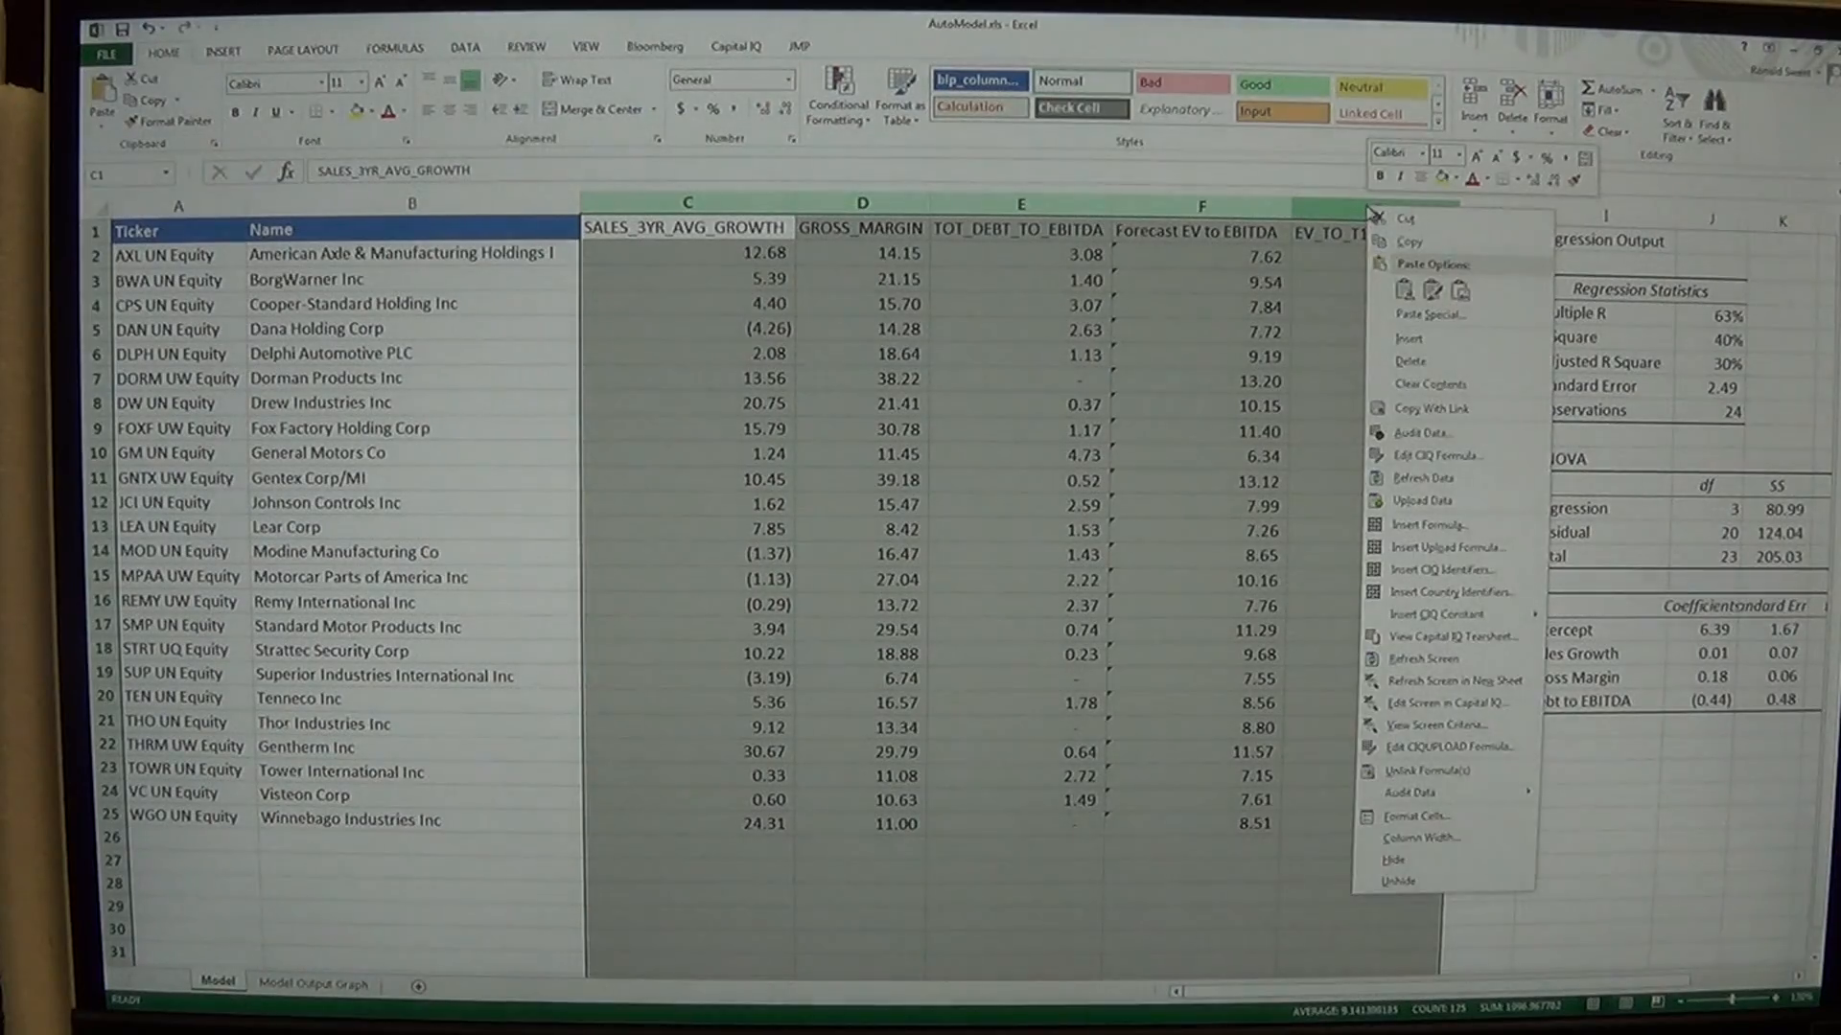
Give data columns C:G a uniform larger column width so long headers read fully
click(1417, 815)
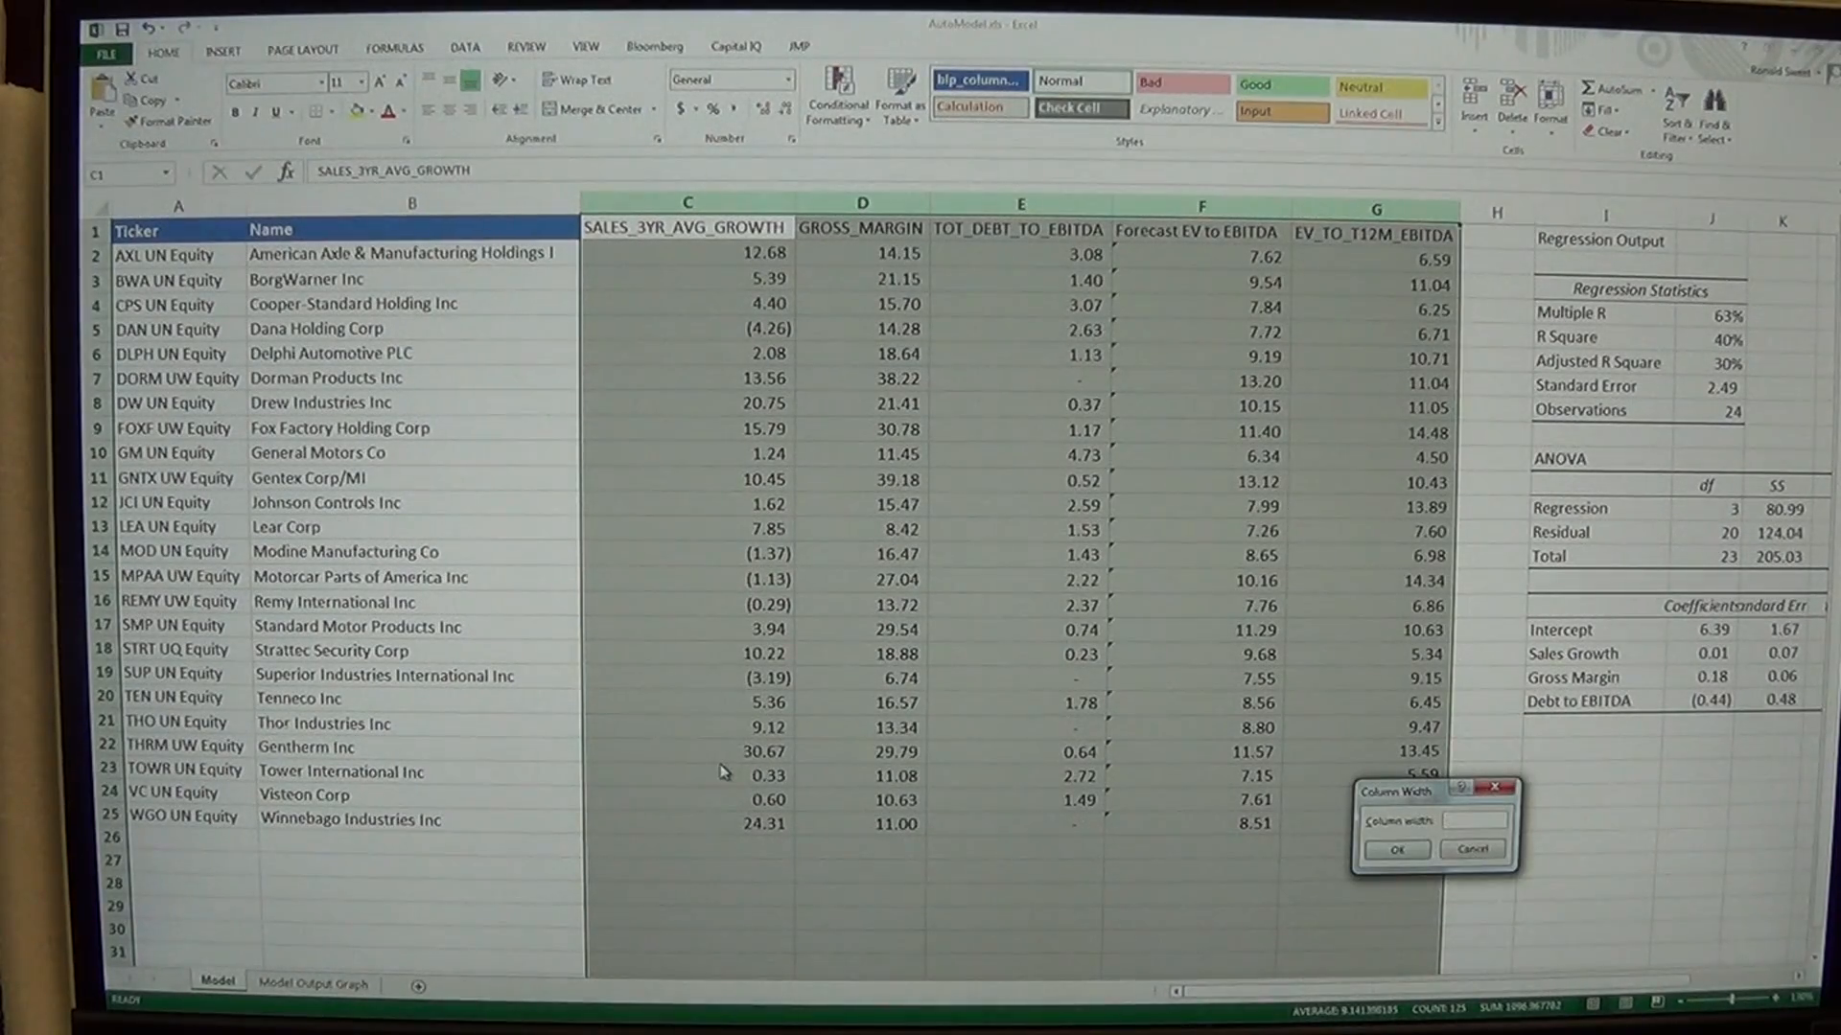
click(1393, 850)
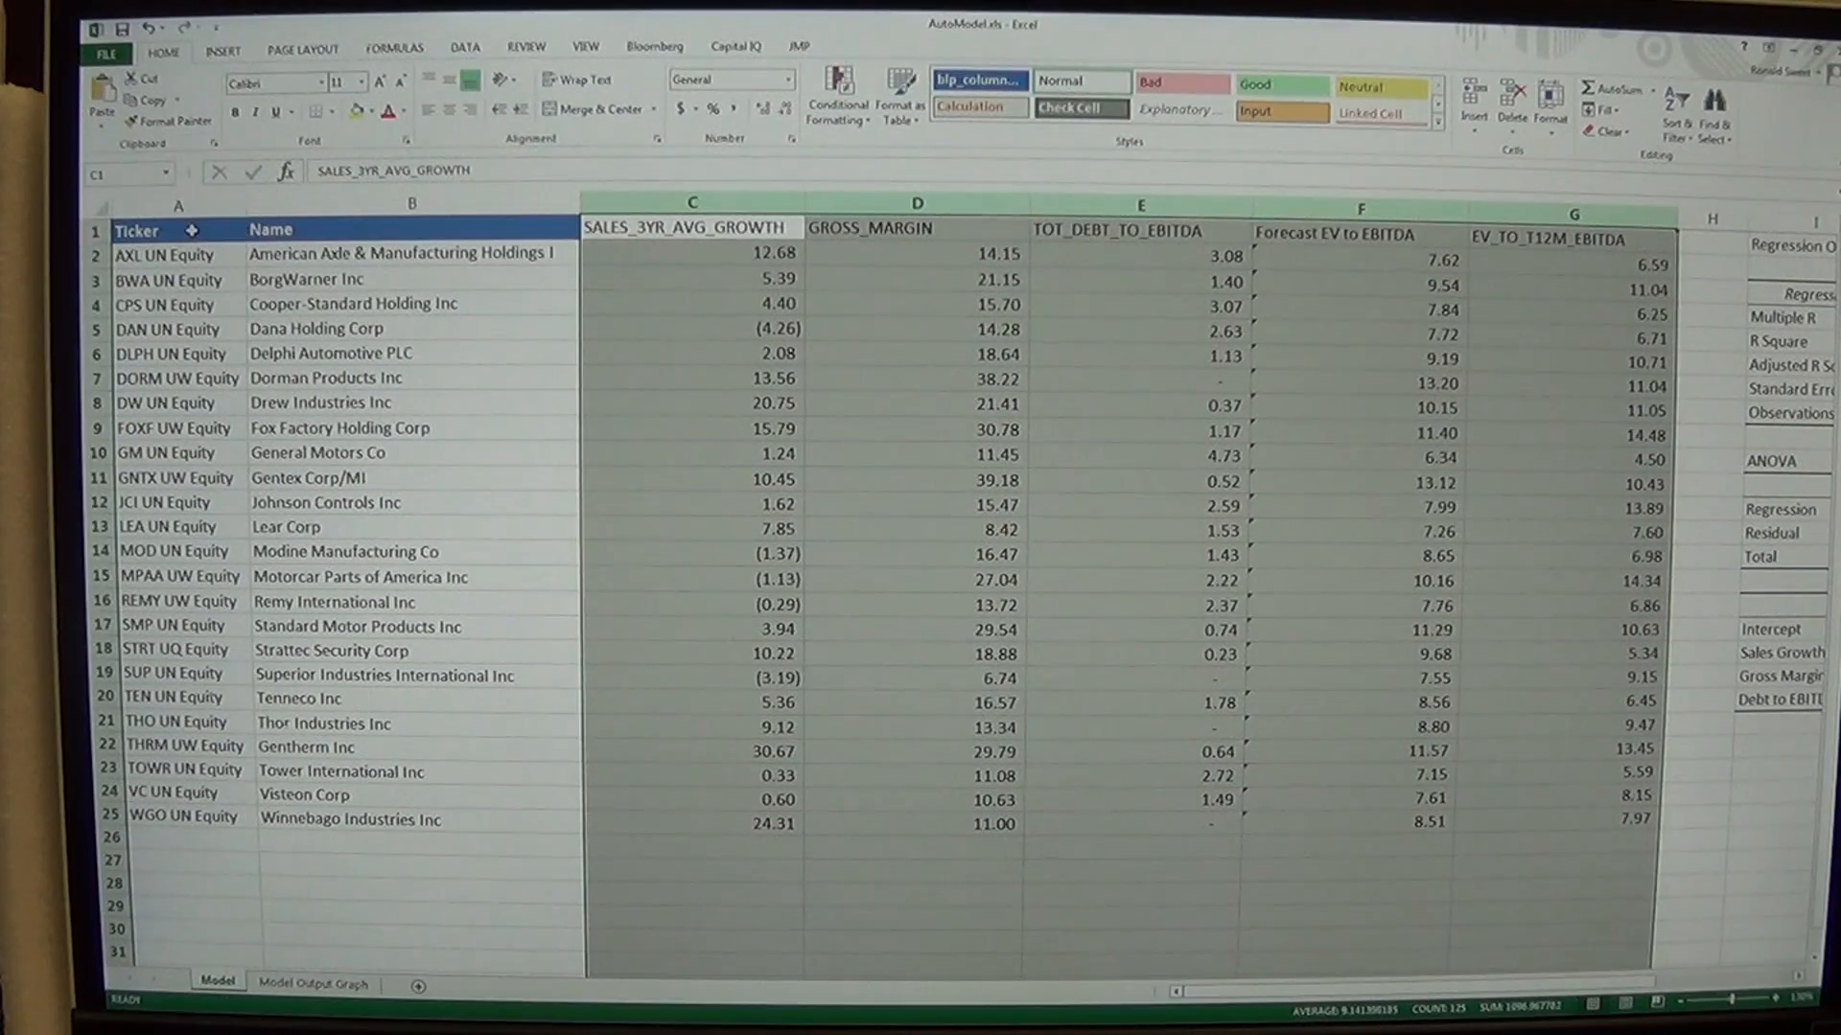
click(179, 228)
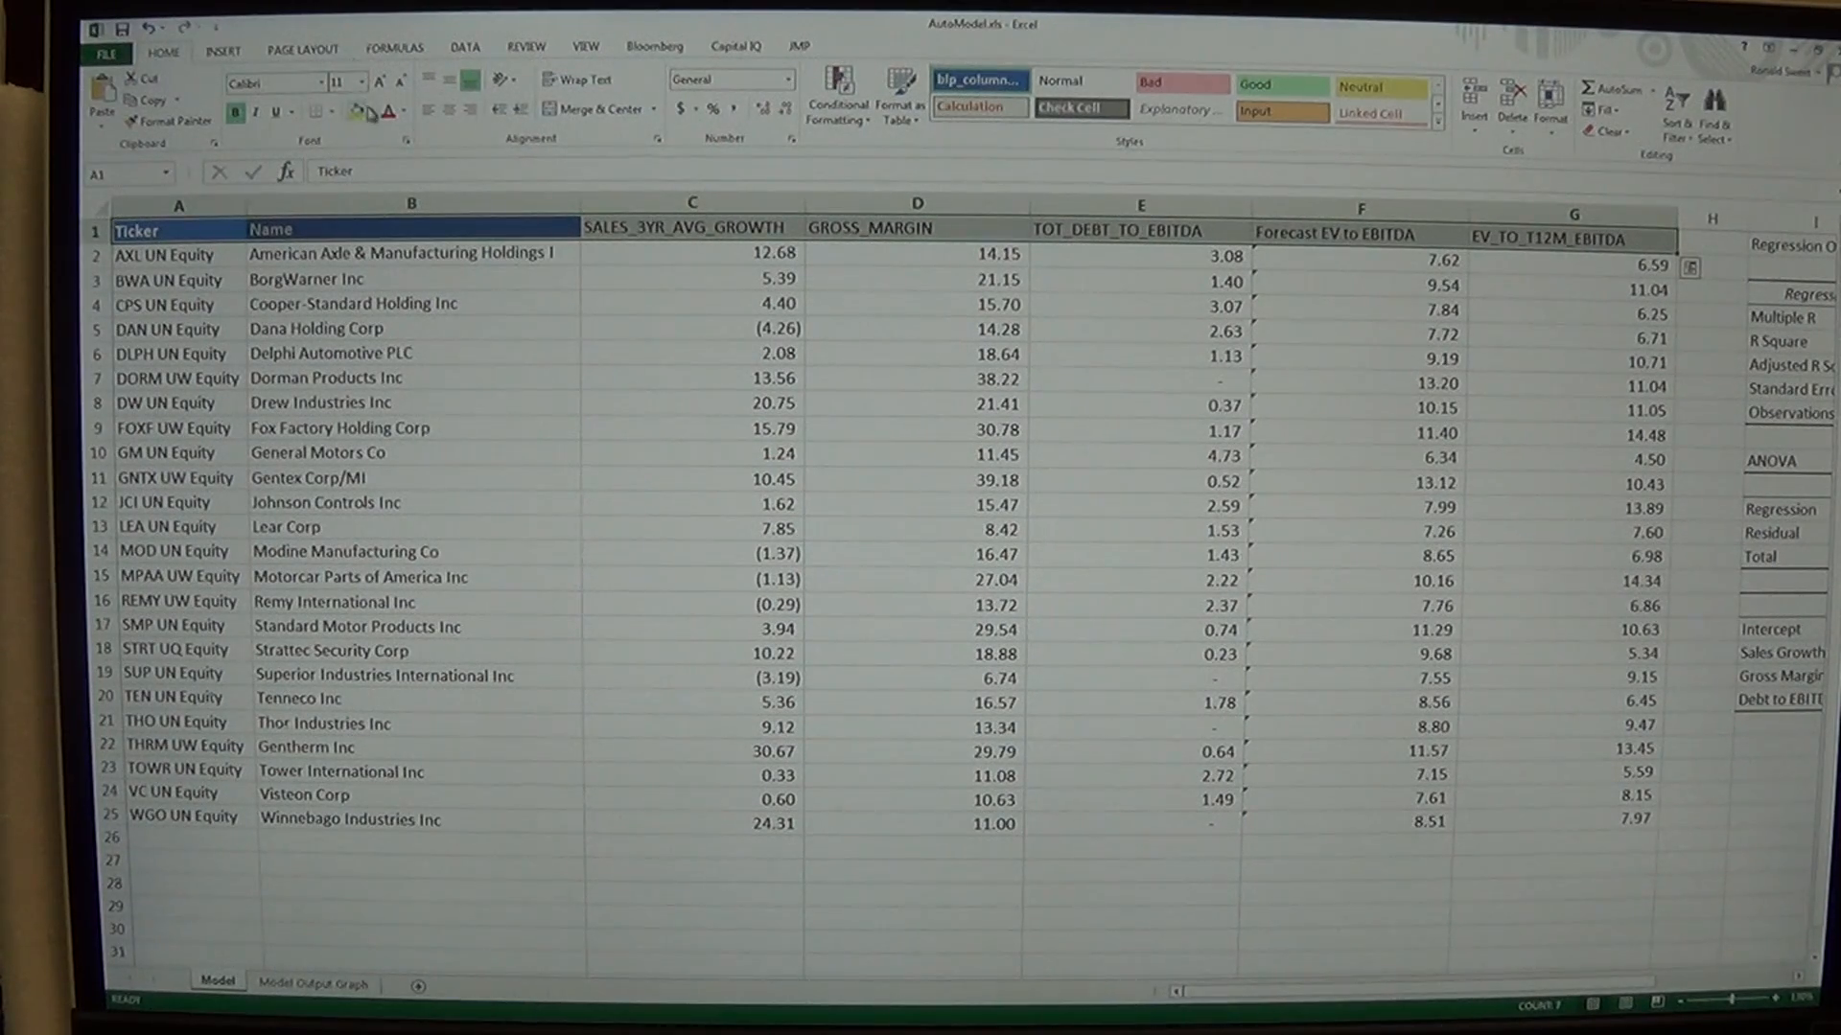
Fill header row A1:G1 dark blue with bold, centred white column titles
click(376, 111)
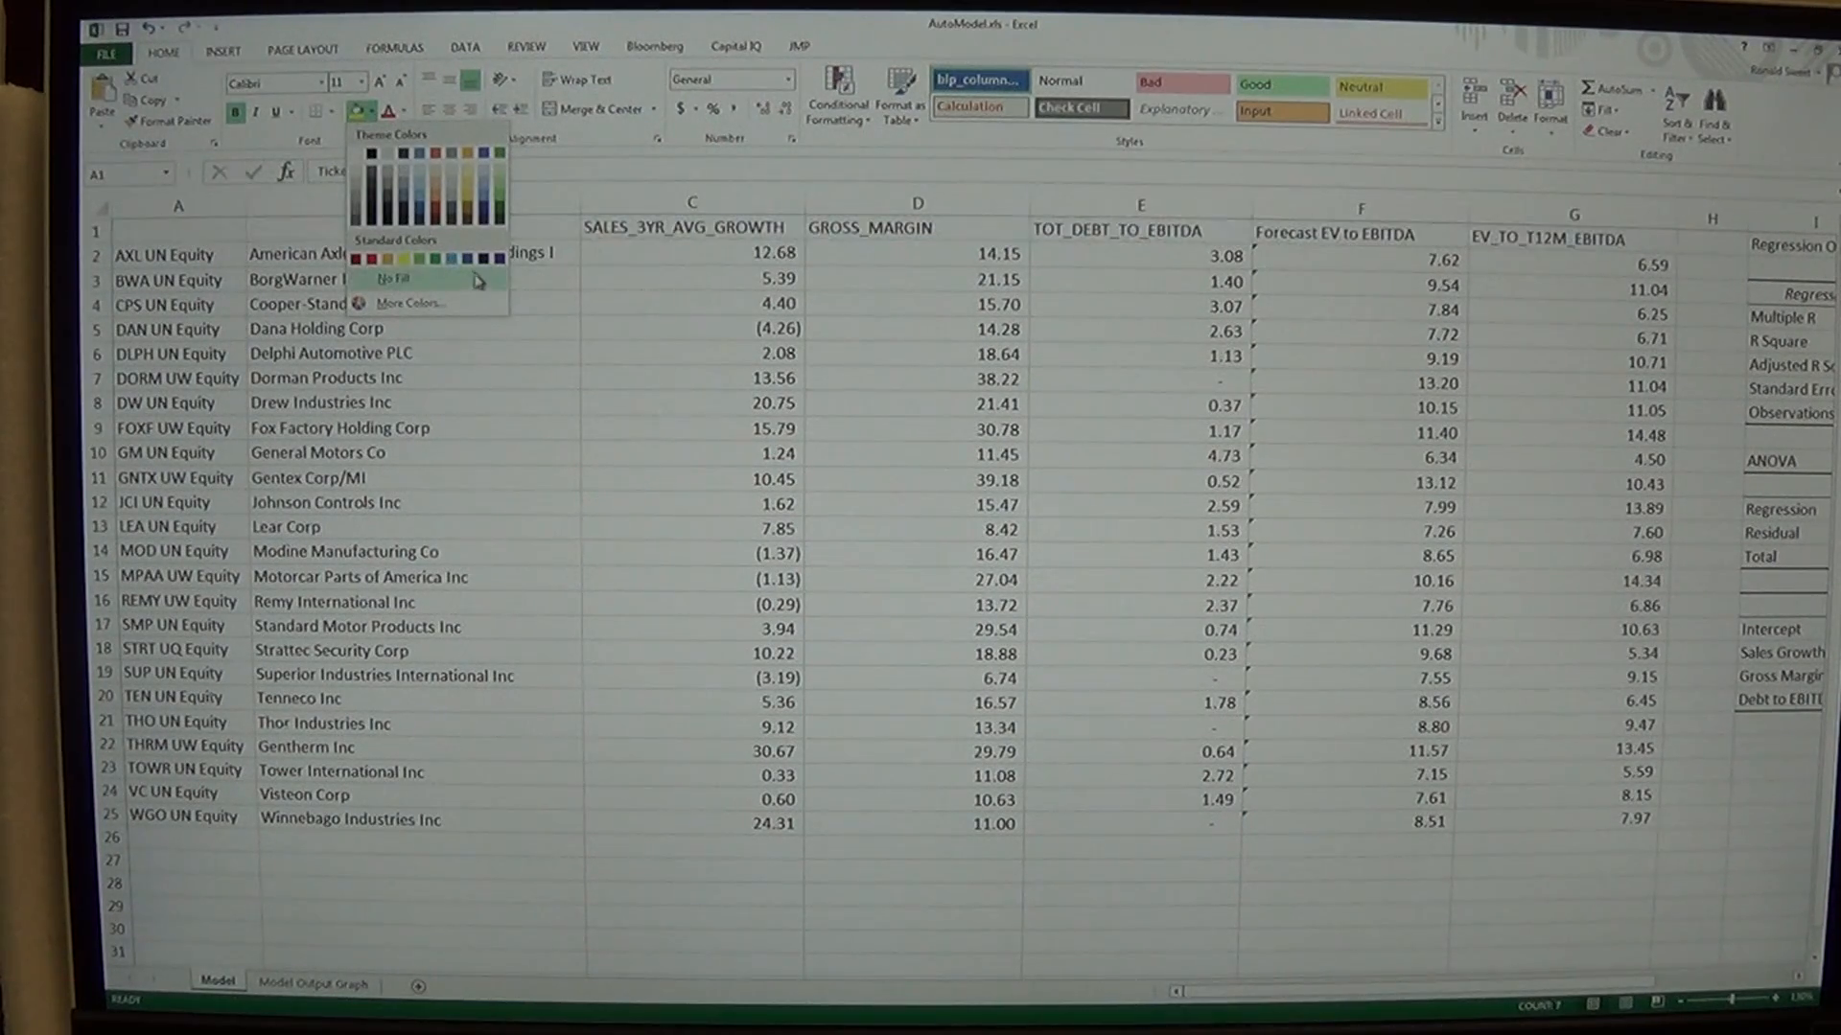
click(393, 278)
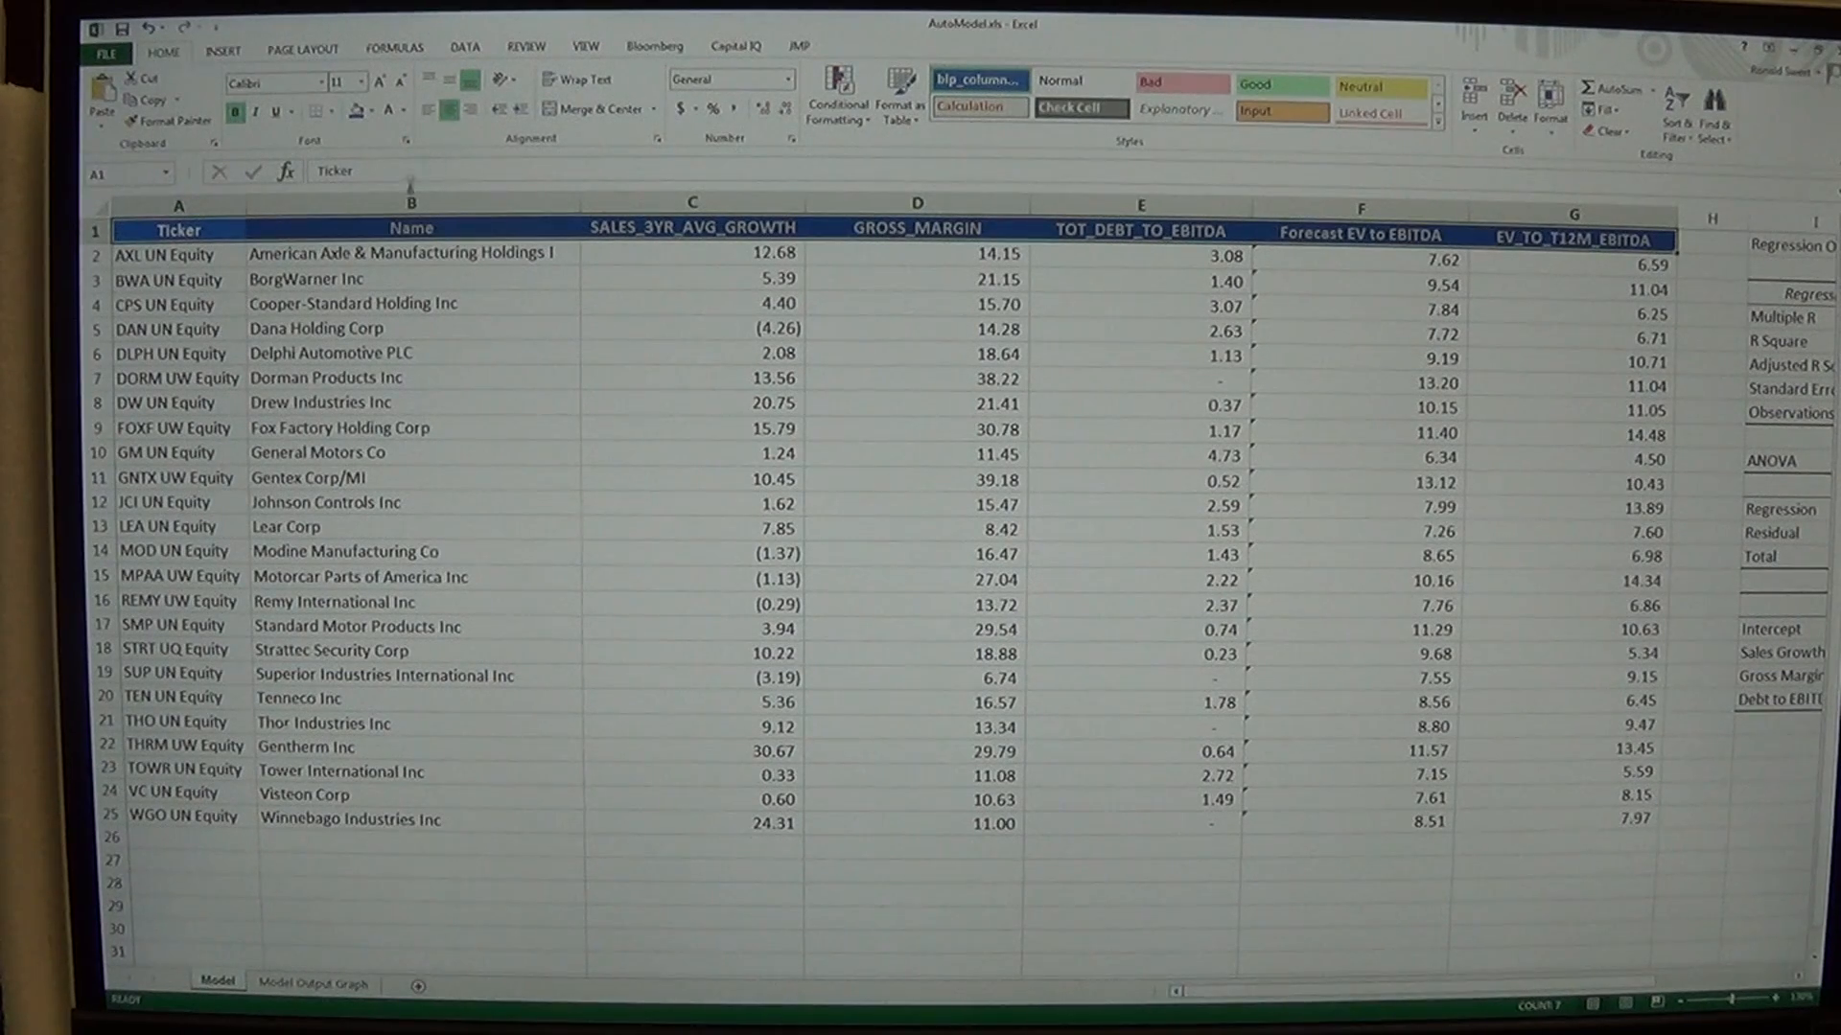
click(179, 228)
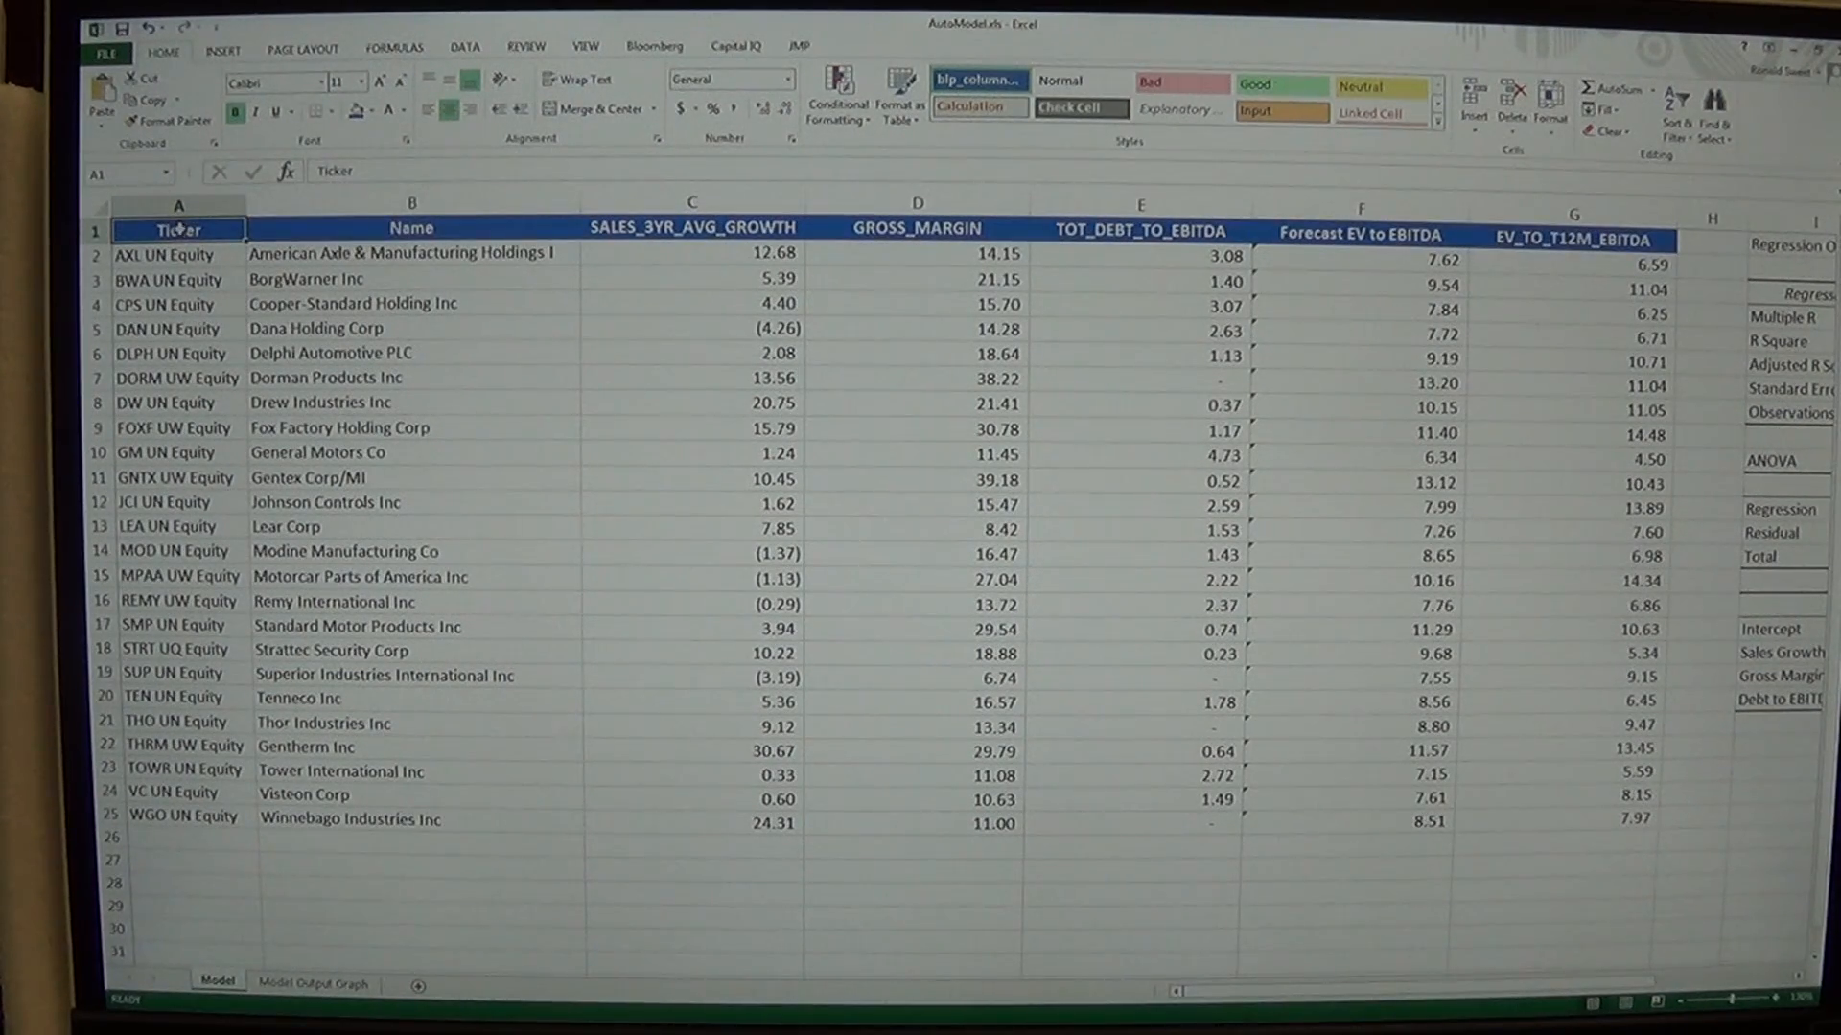
mouse_move(905, 395)
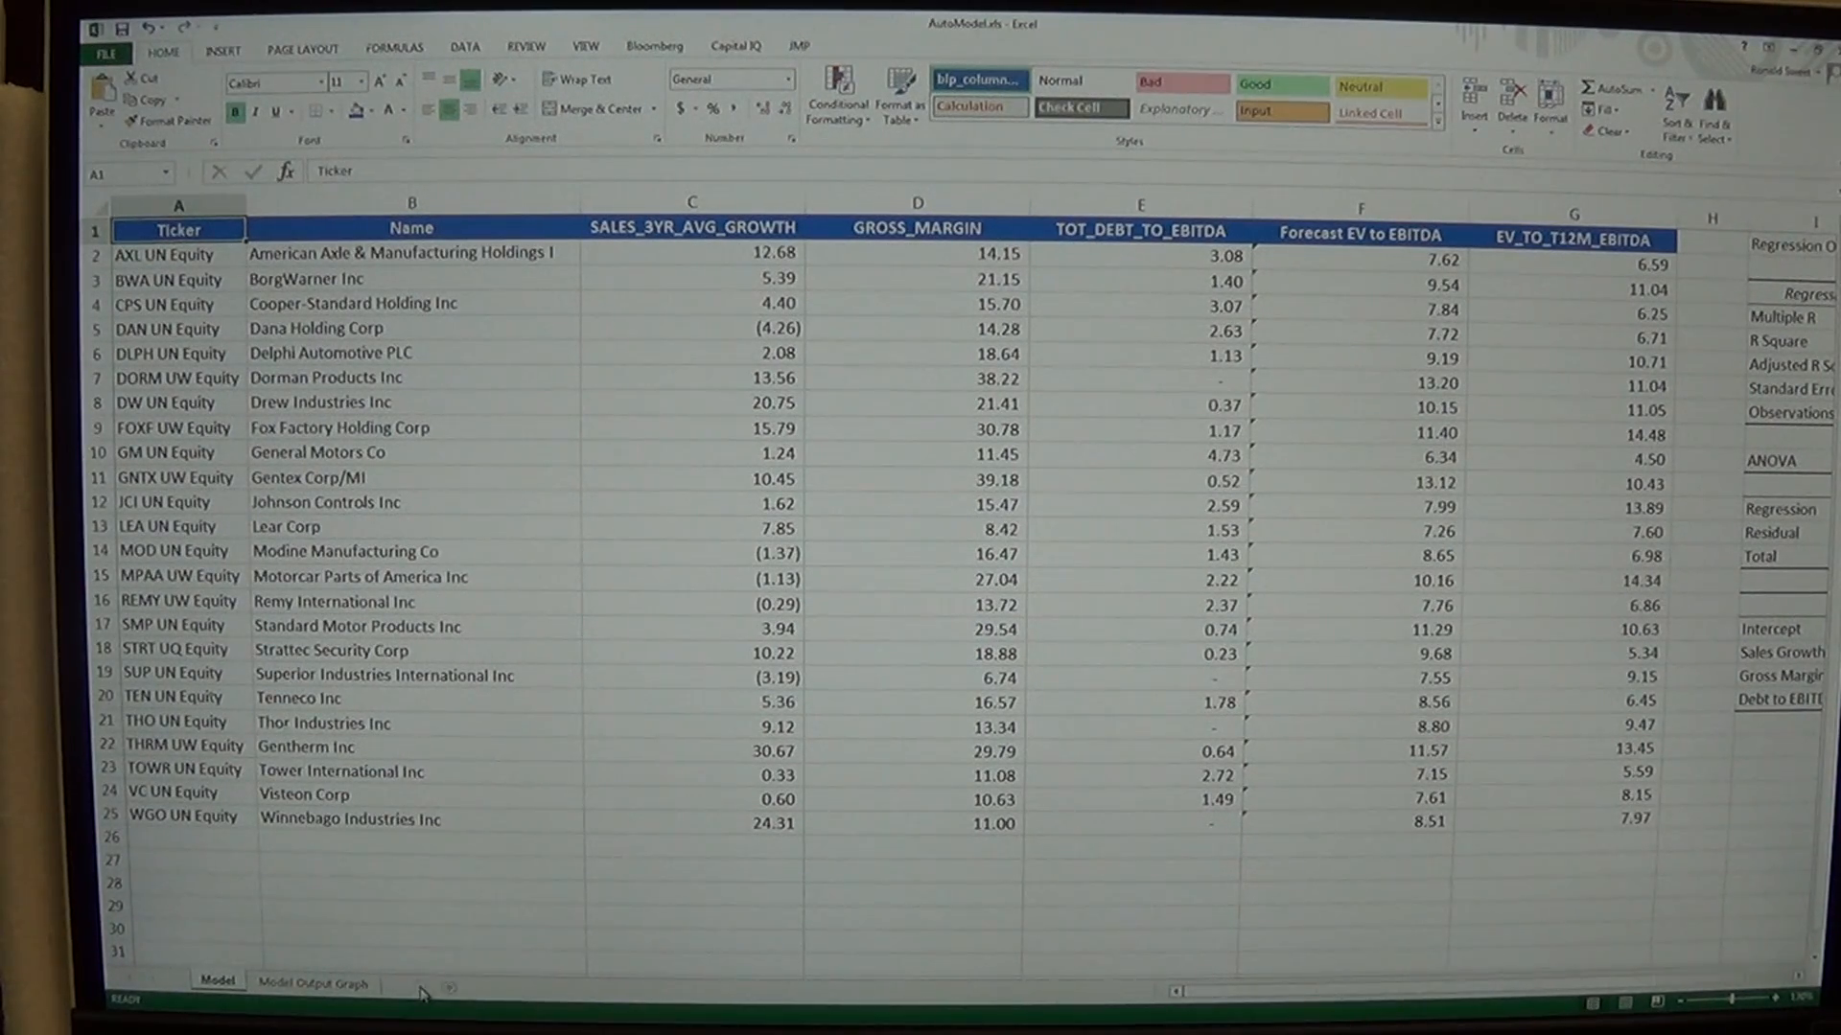
Add an Intro sheet whose A1 describes screening auto industry stocks from the Russell 3000 Stock Index
click(475, 985)
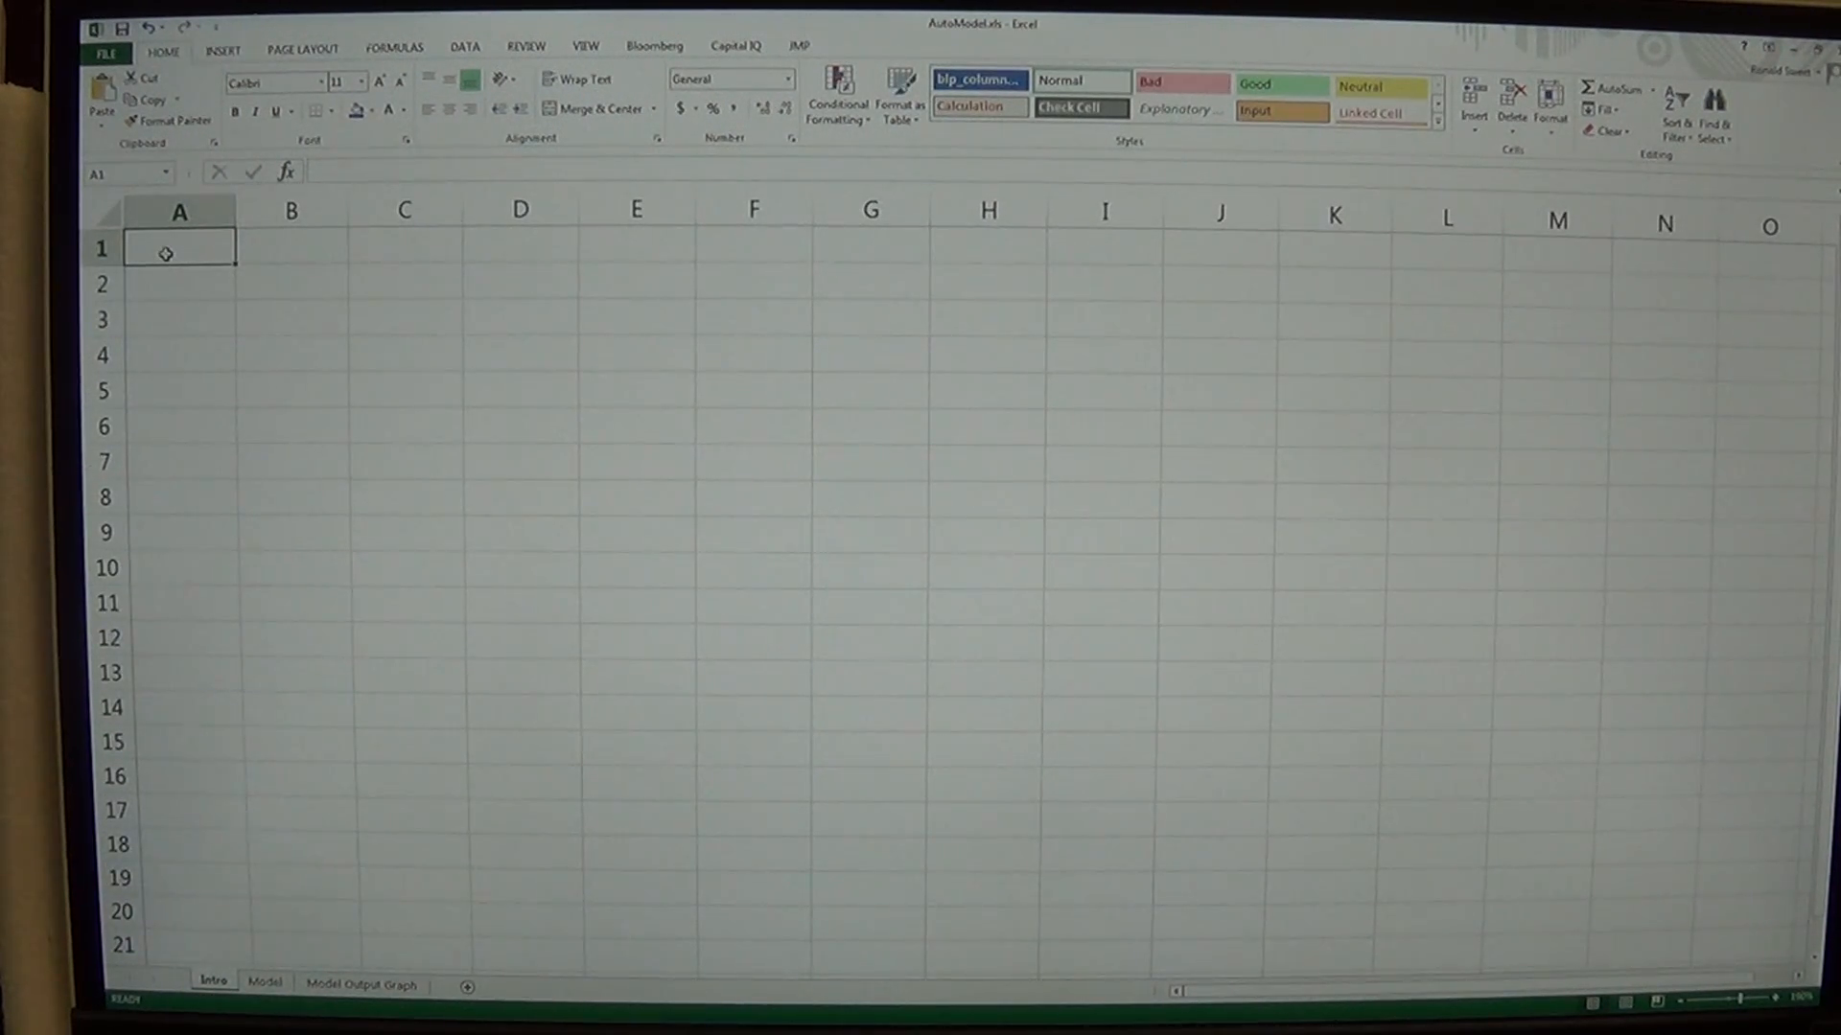
text(This model sc)
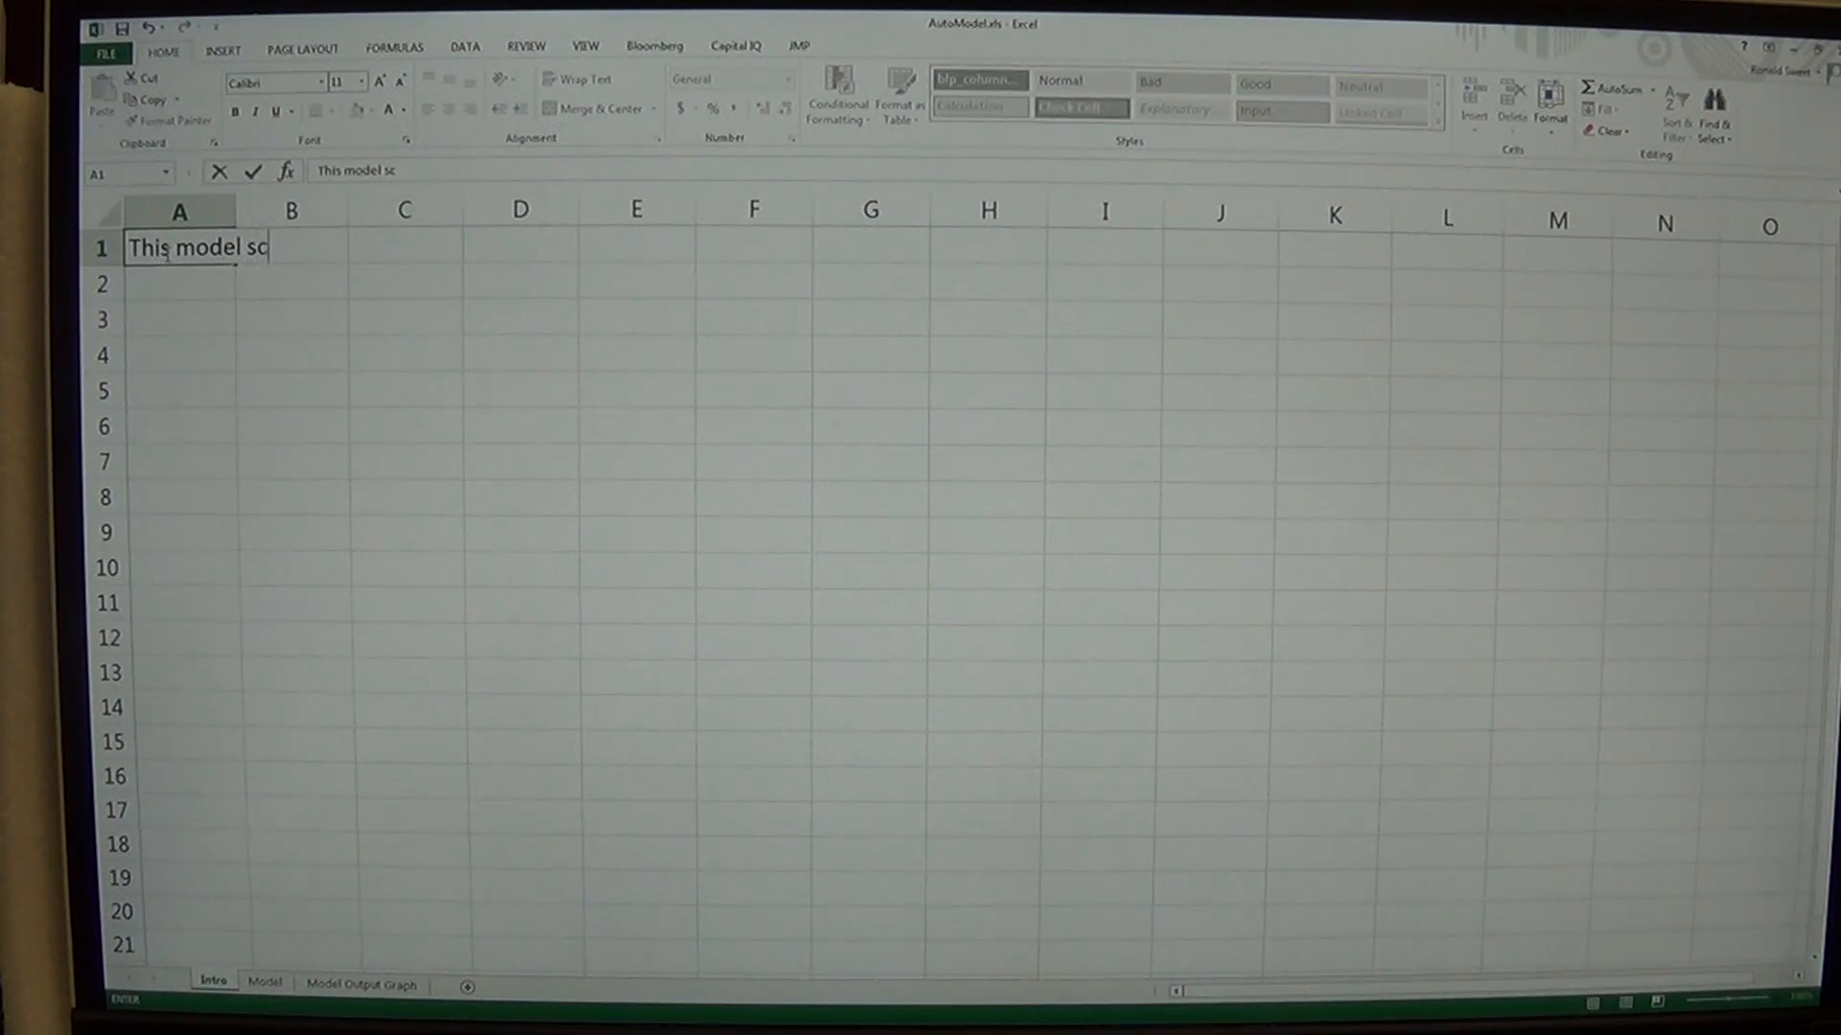
text(reens for sto)
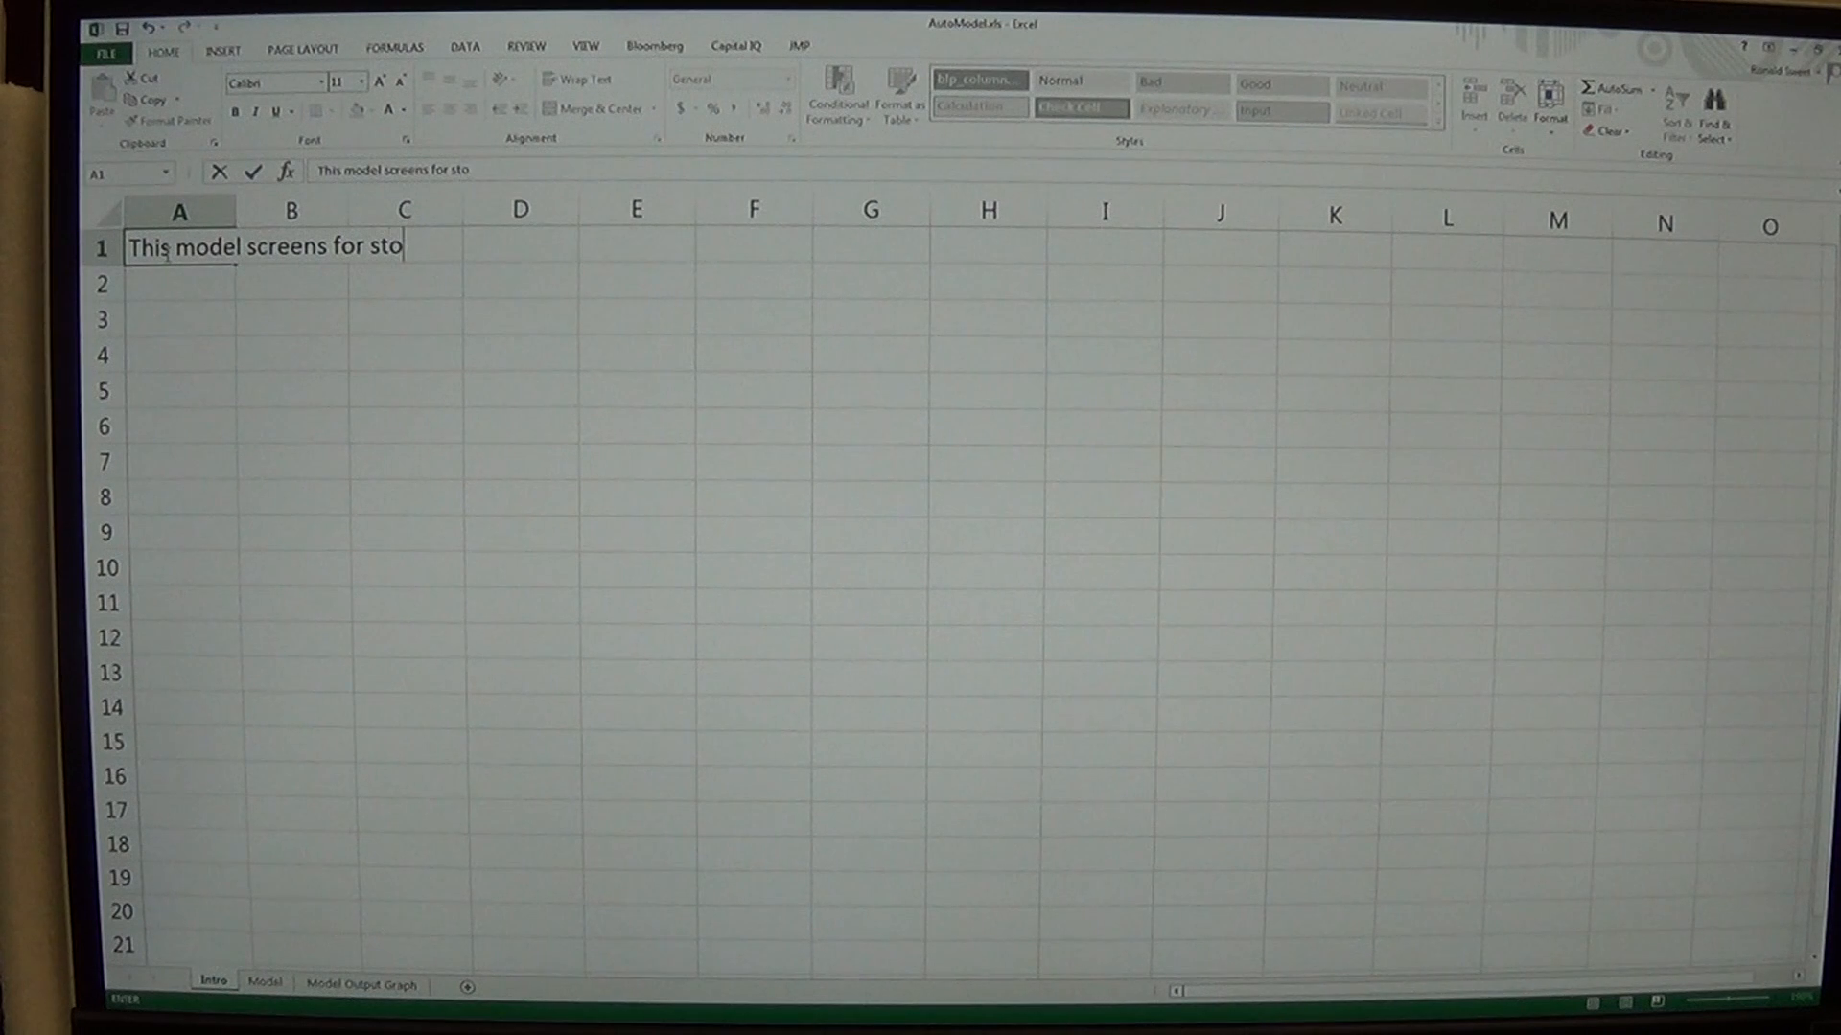
text(cks in the)
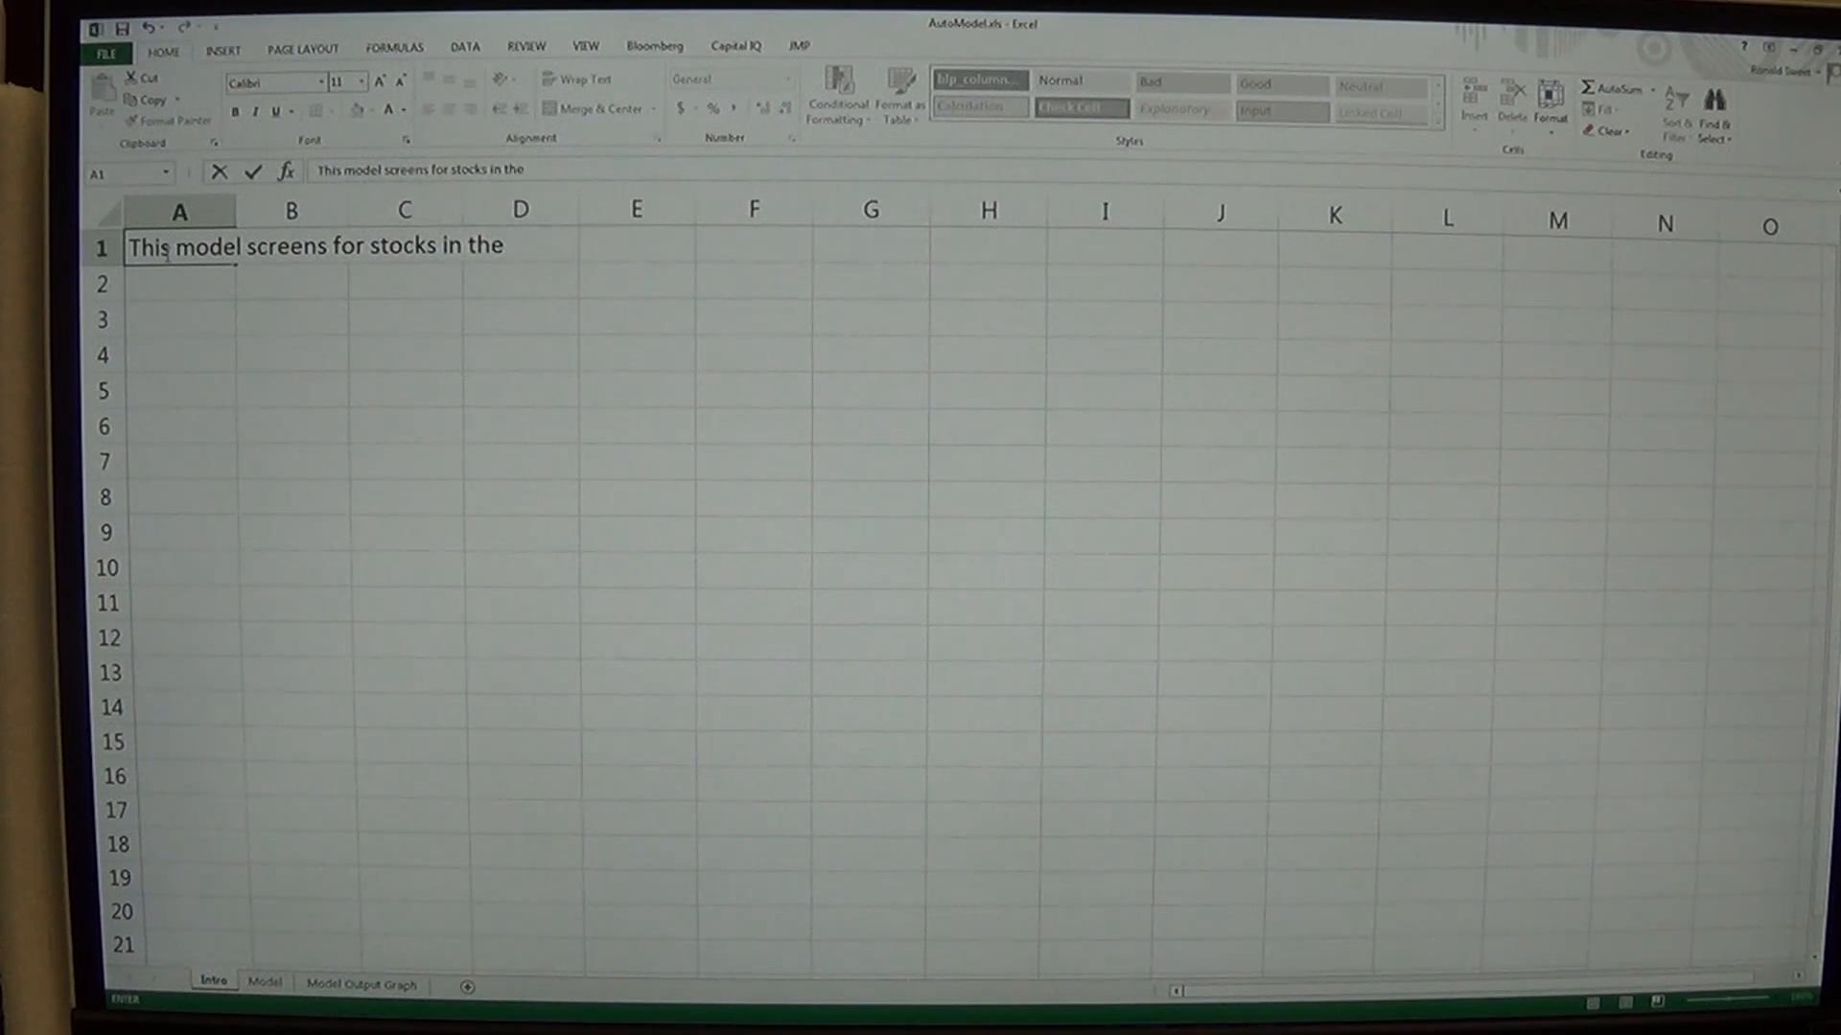
text(auto)
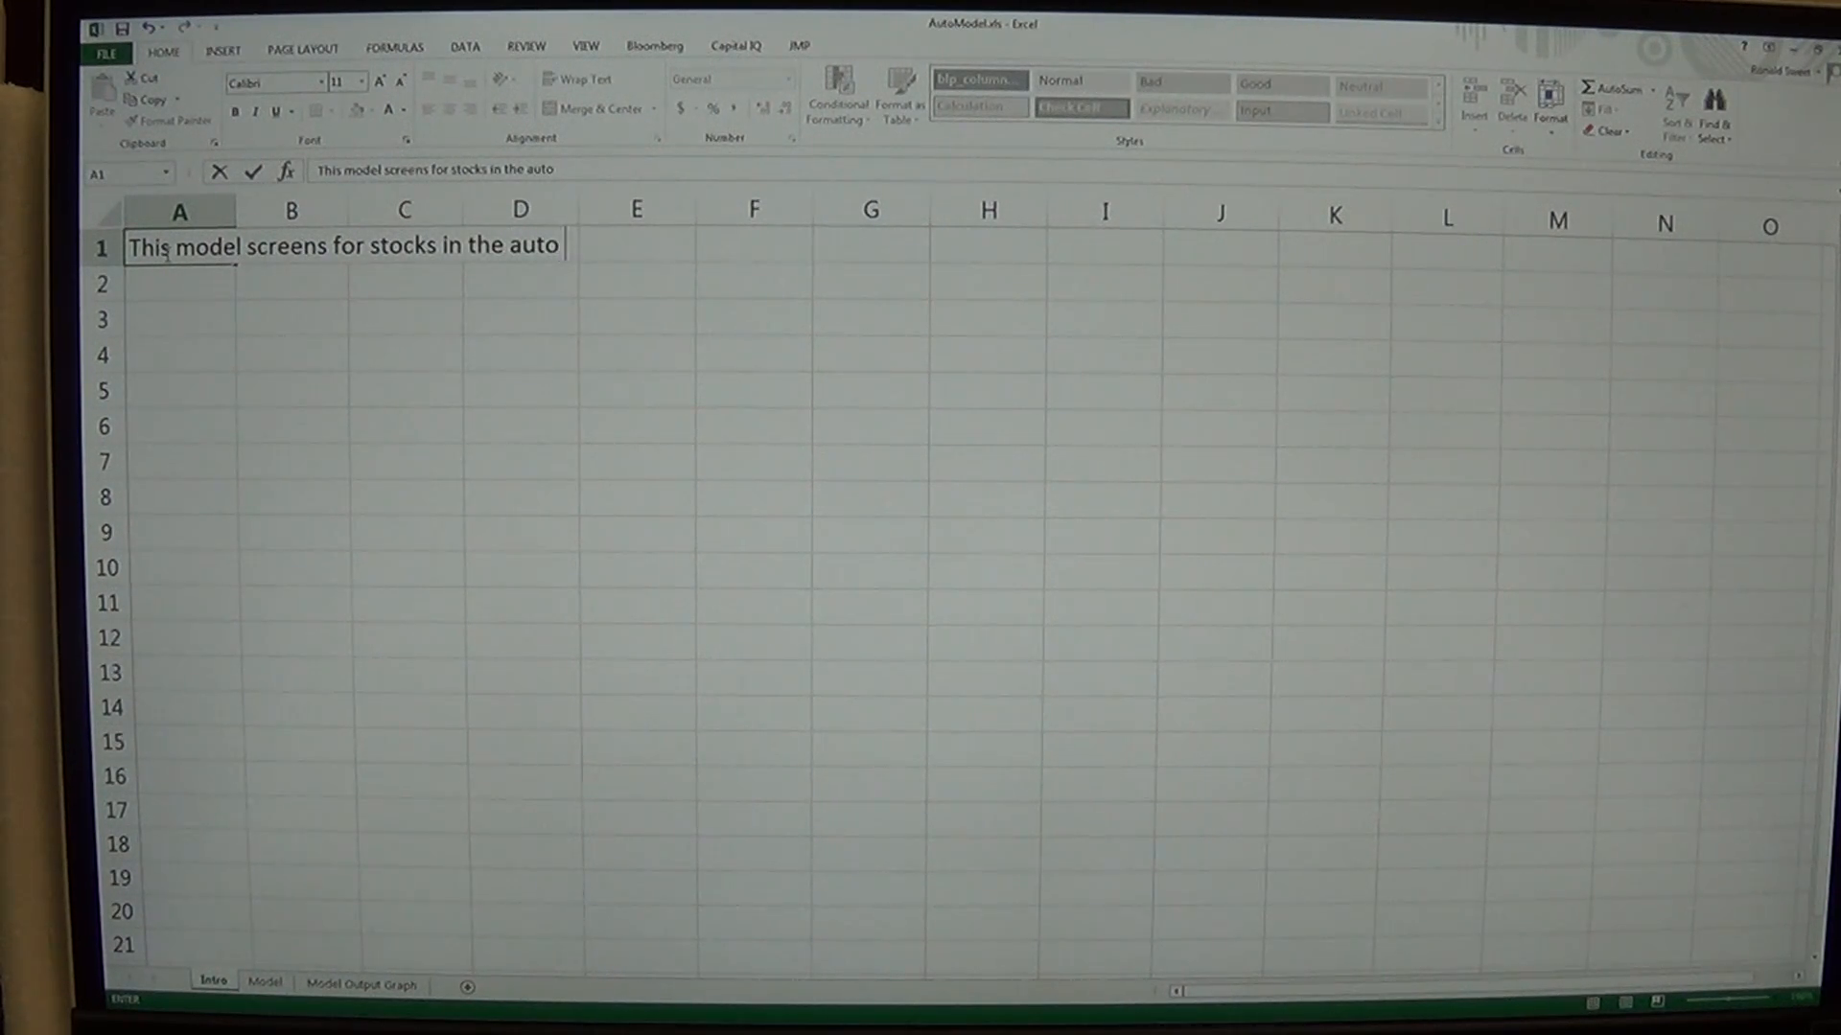
text(industry)
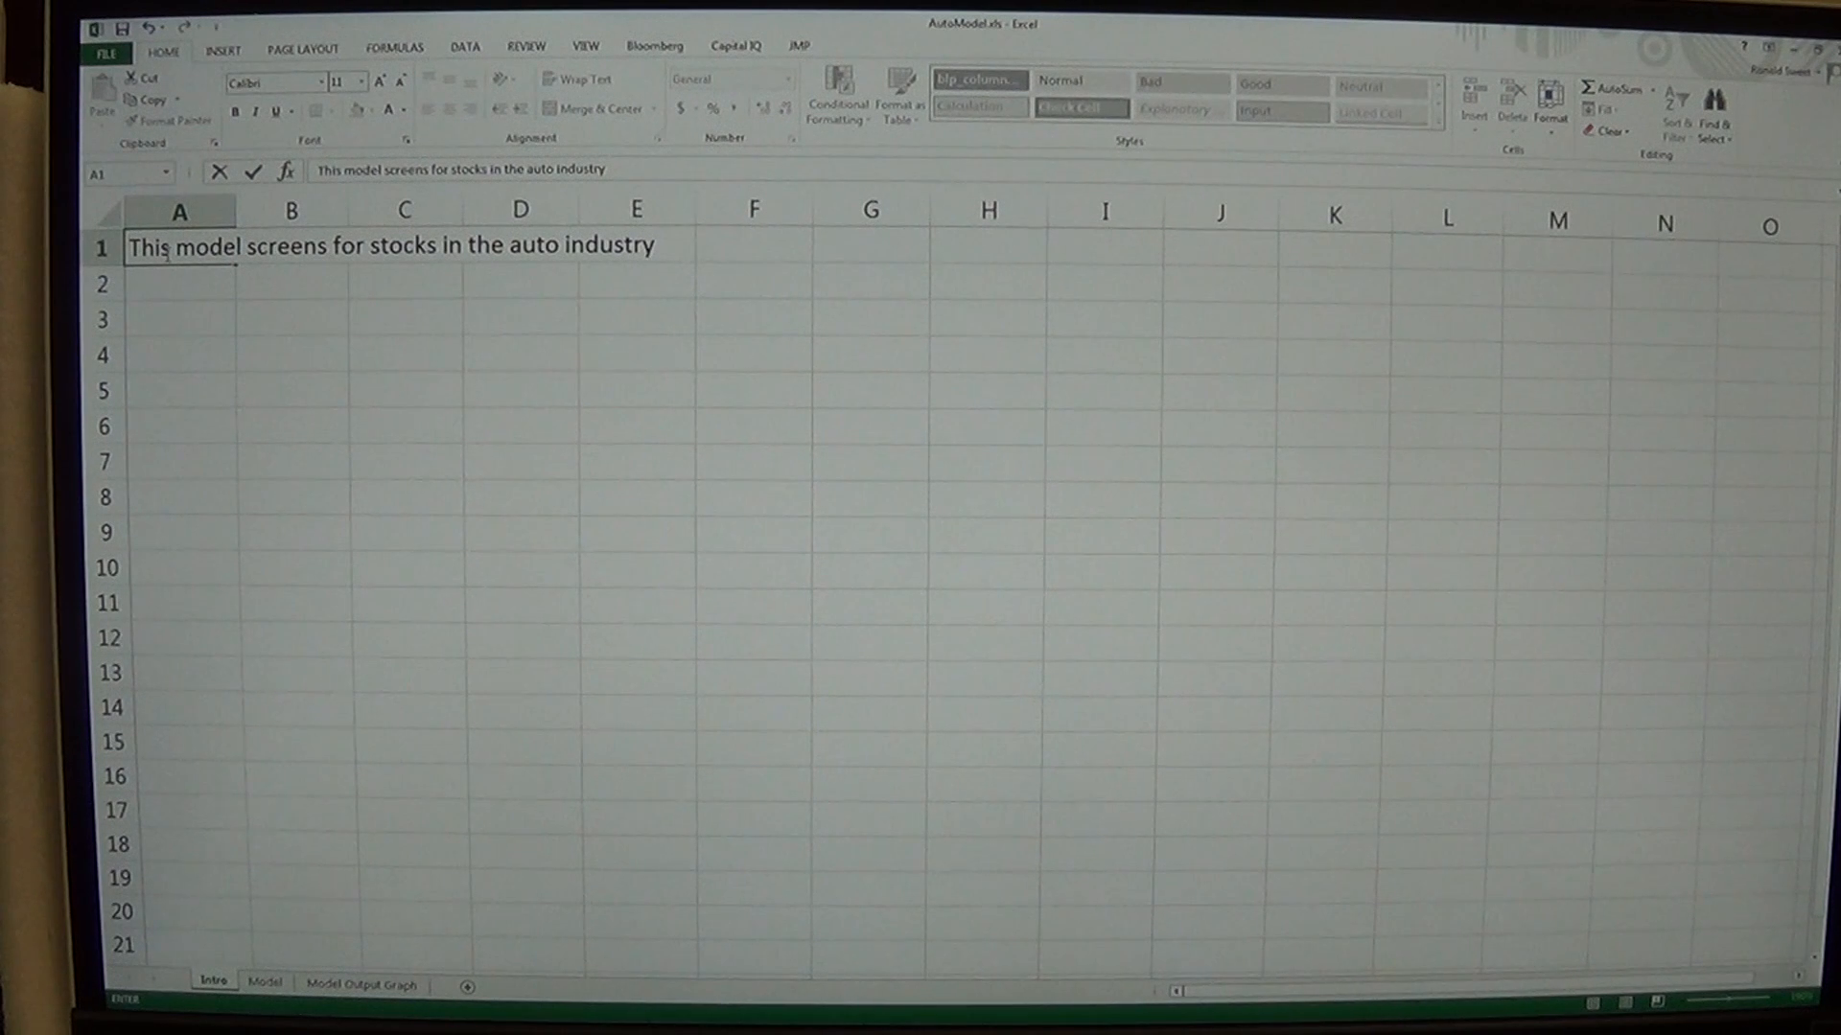
text(screening)
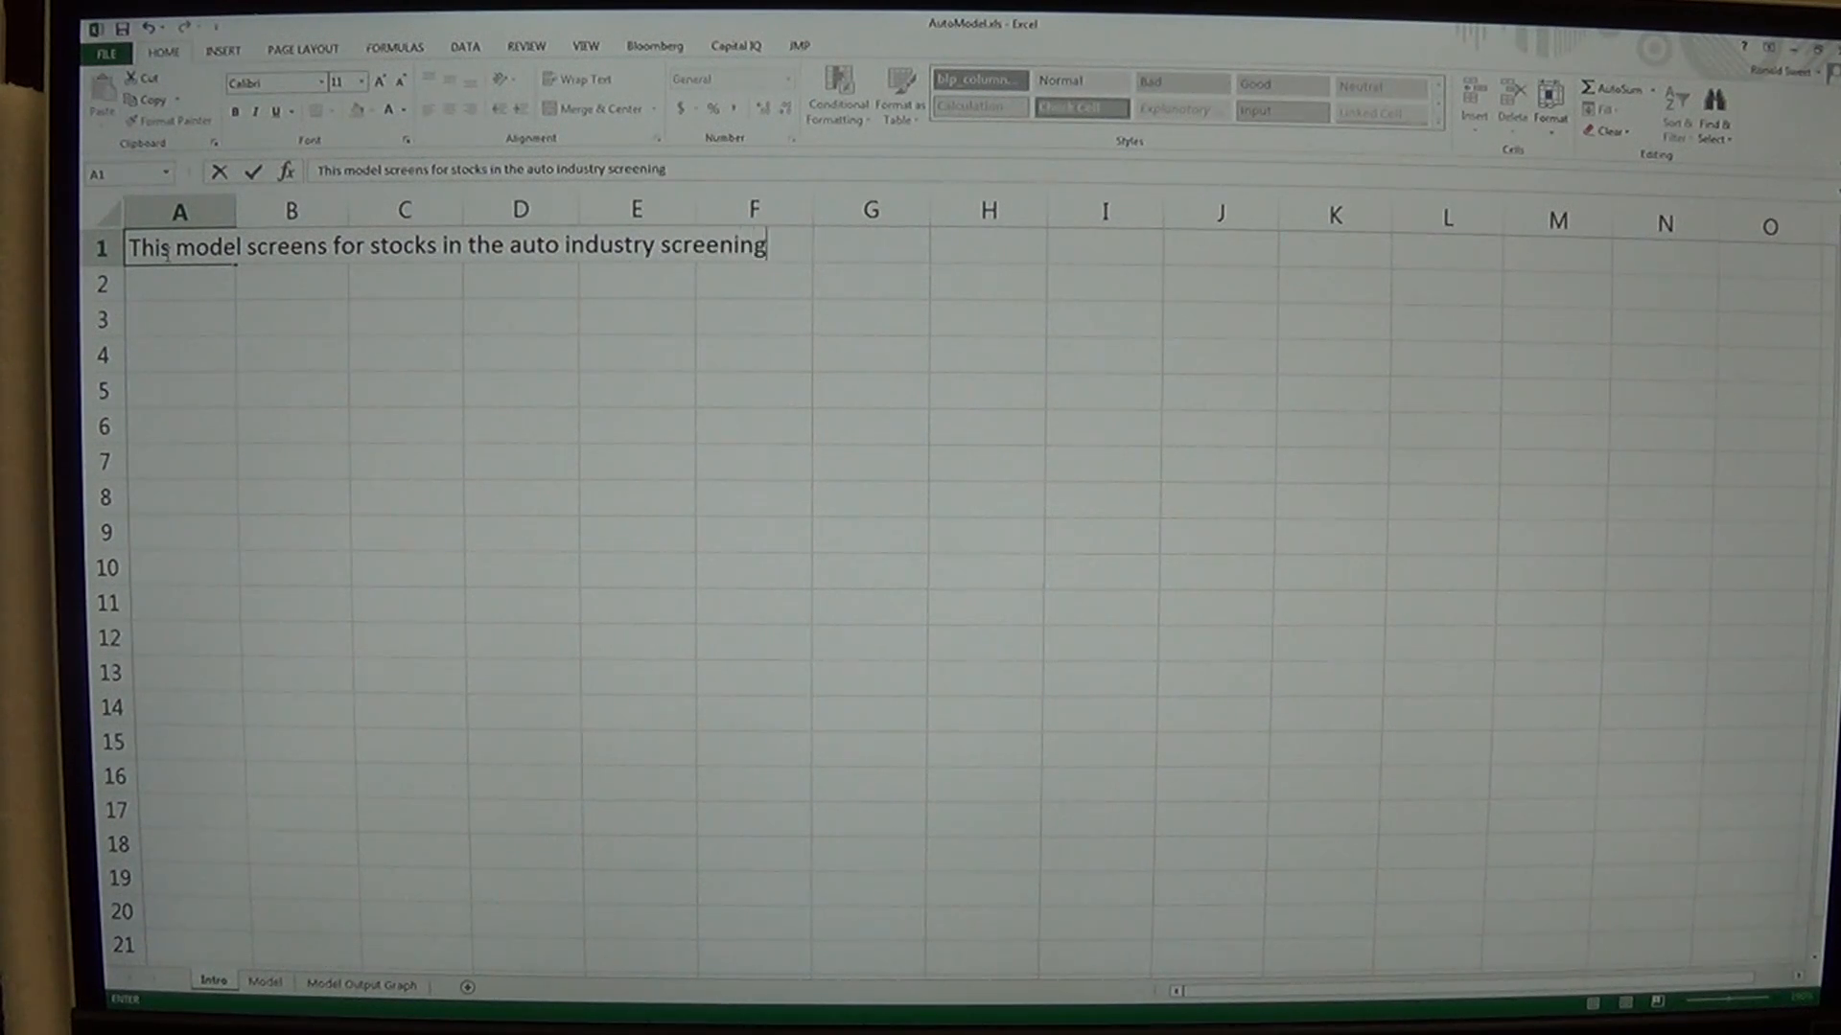
text(from the Russ)
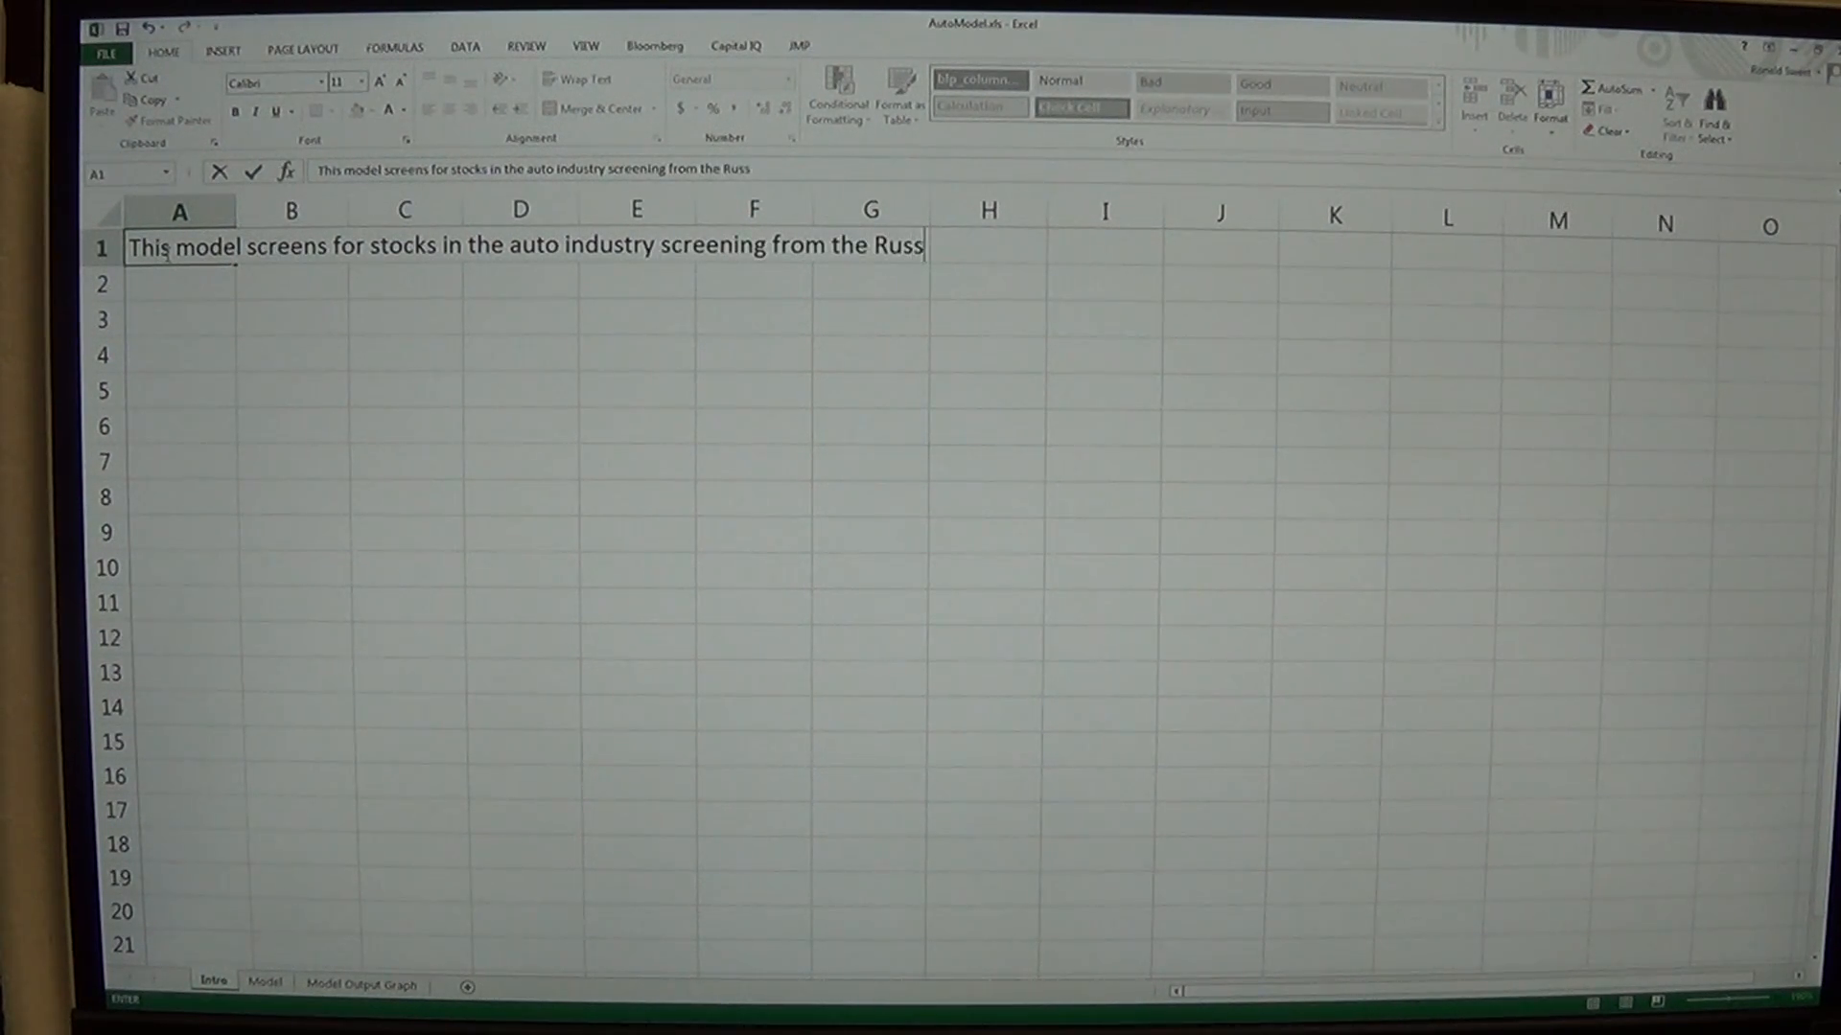
text(ell 300)
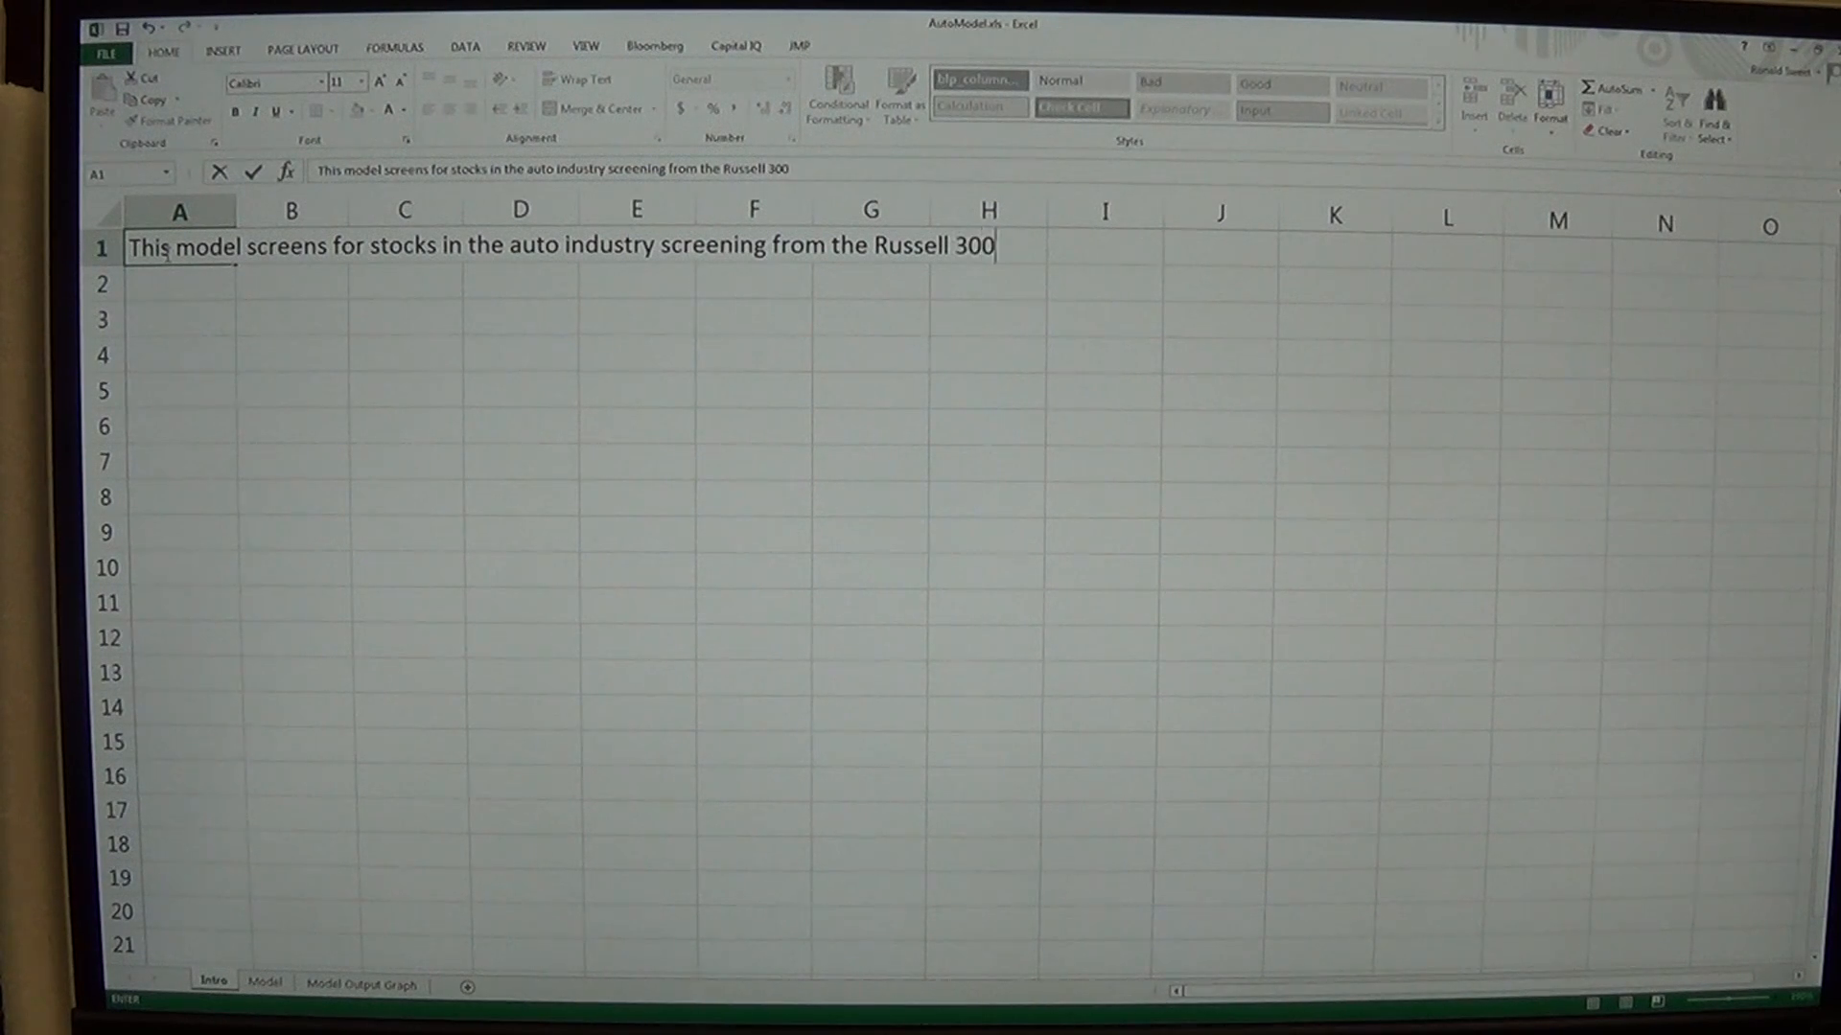
text(0 Stock Index)
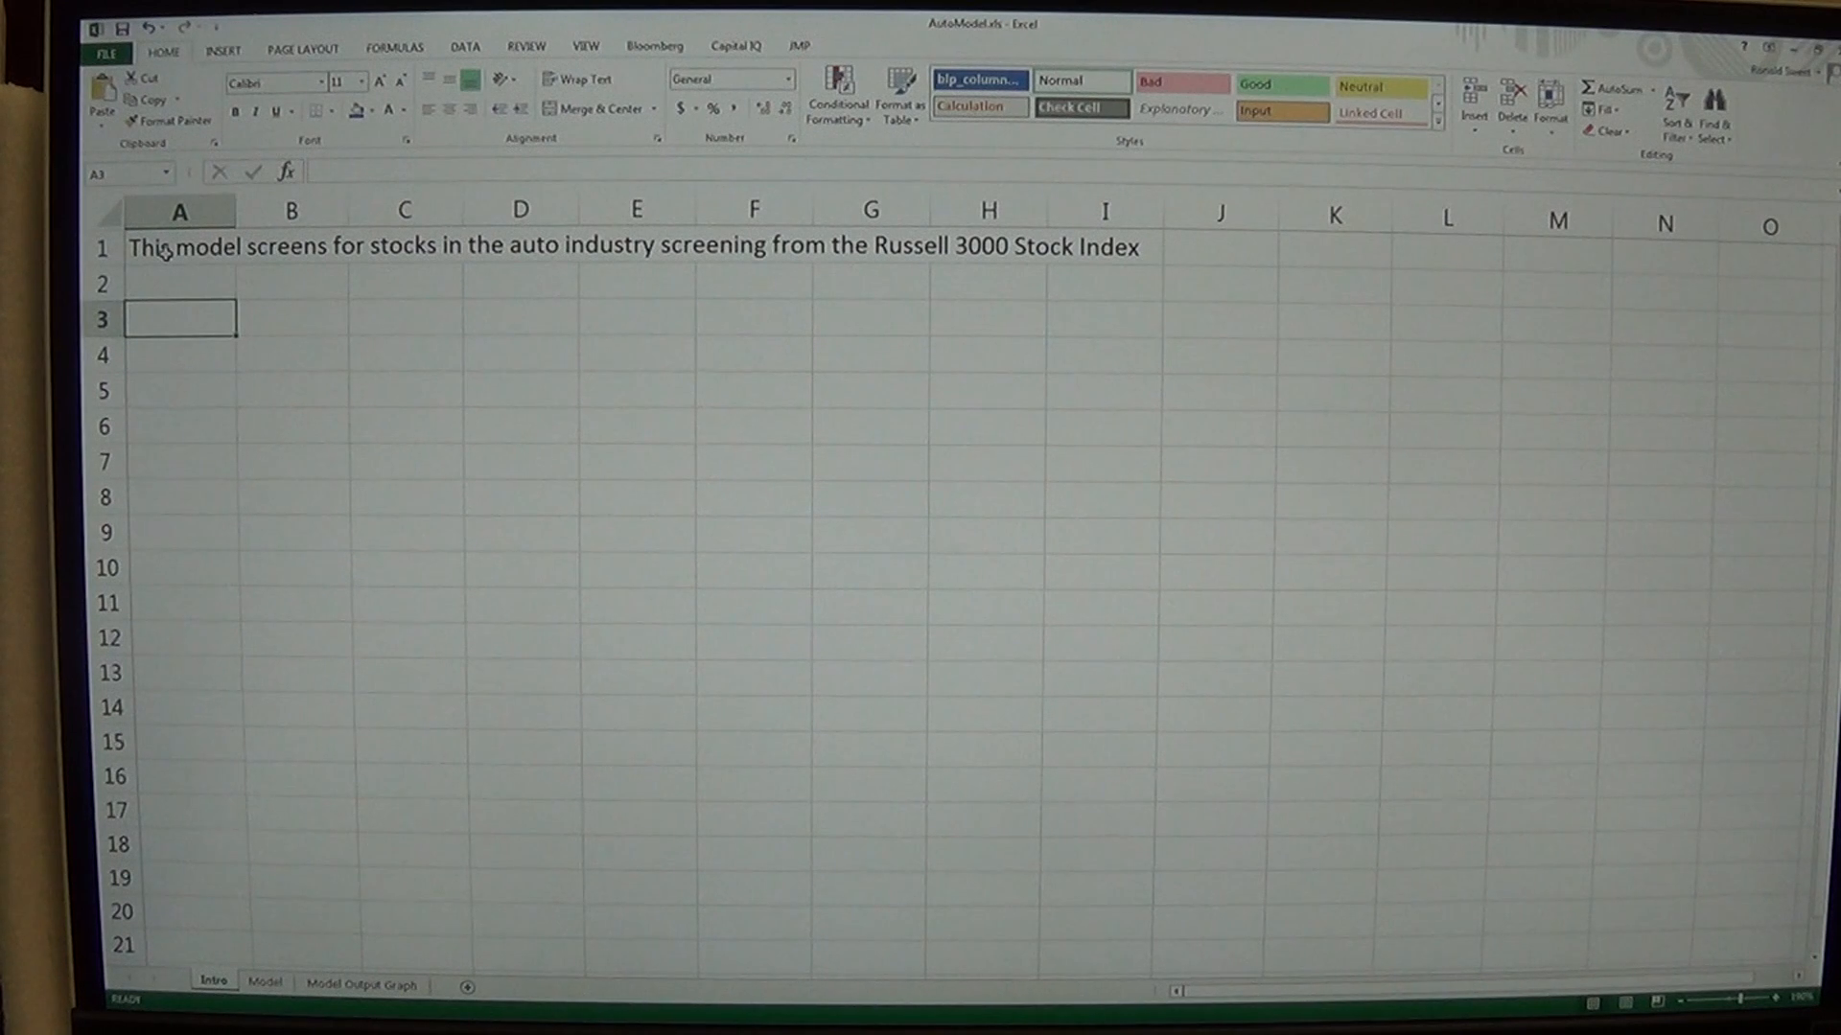
Enter 'Factor in Model' in A3 and make A3:C3 a bold italic heading bar
text(Factyor in)
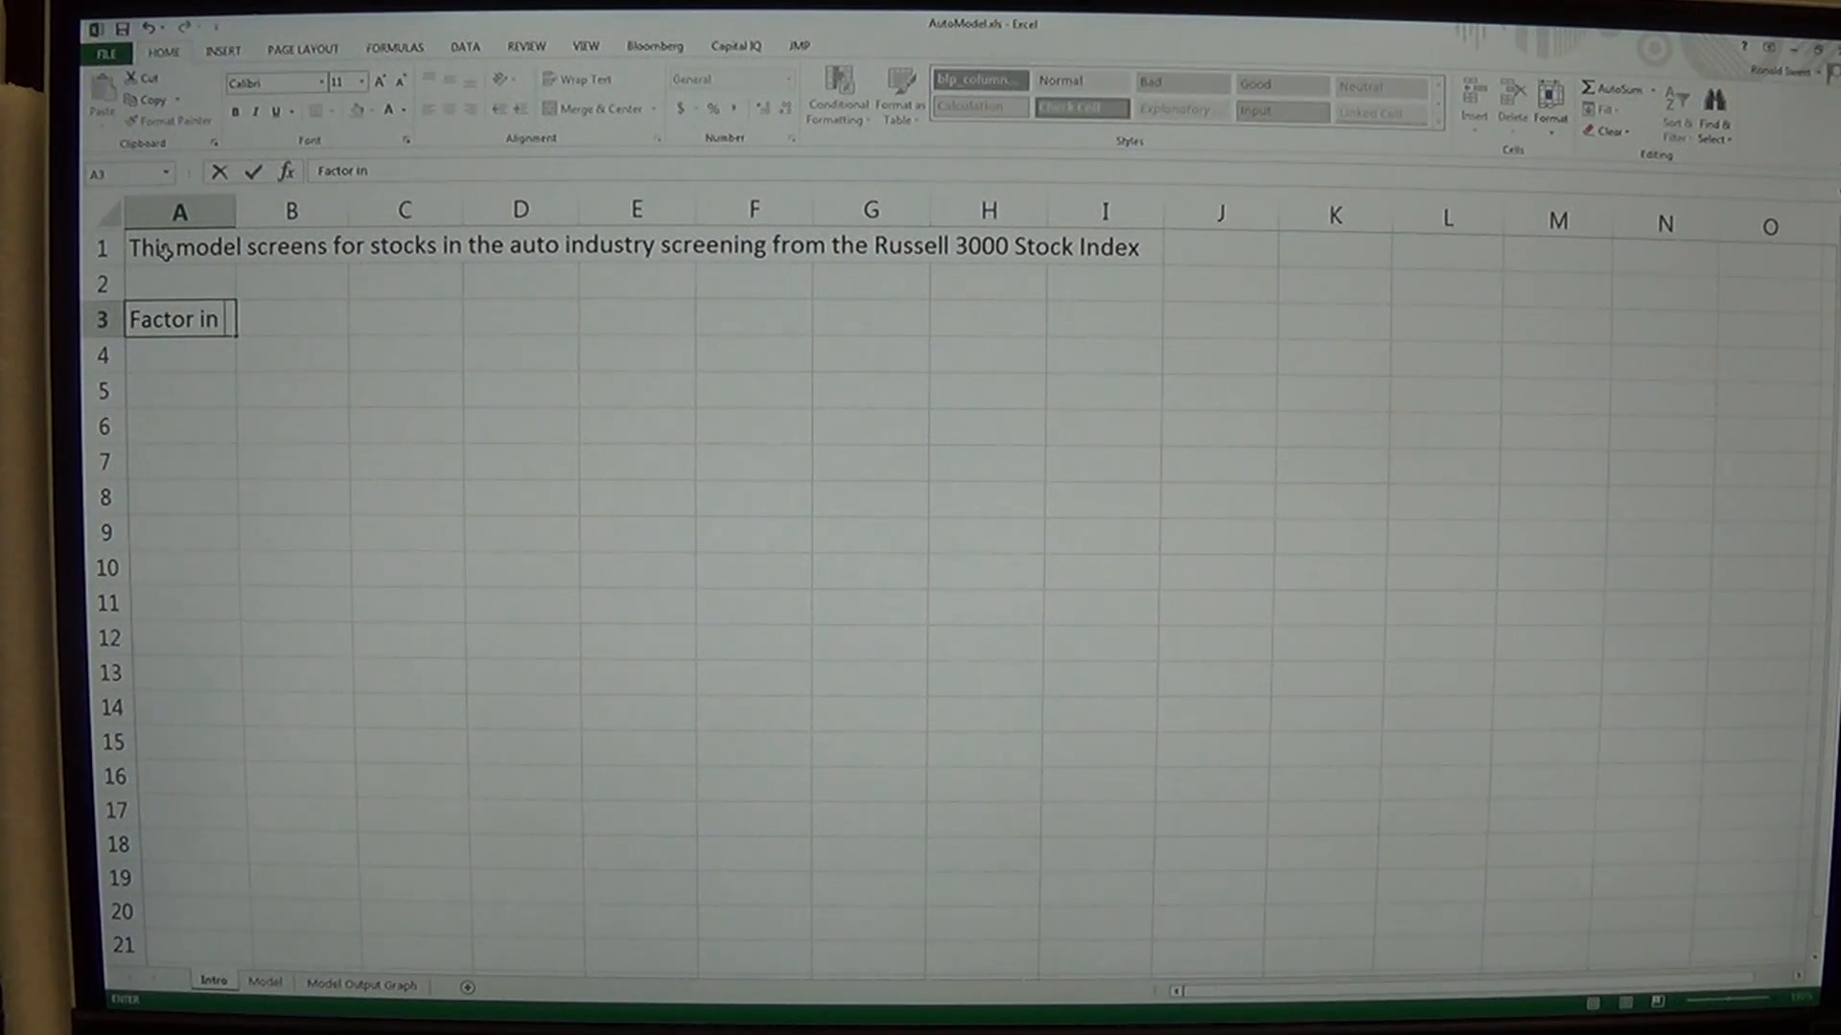
text(Model)
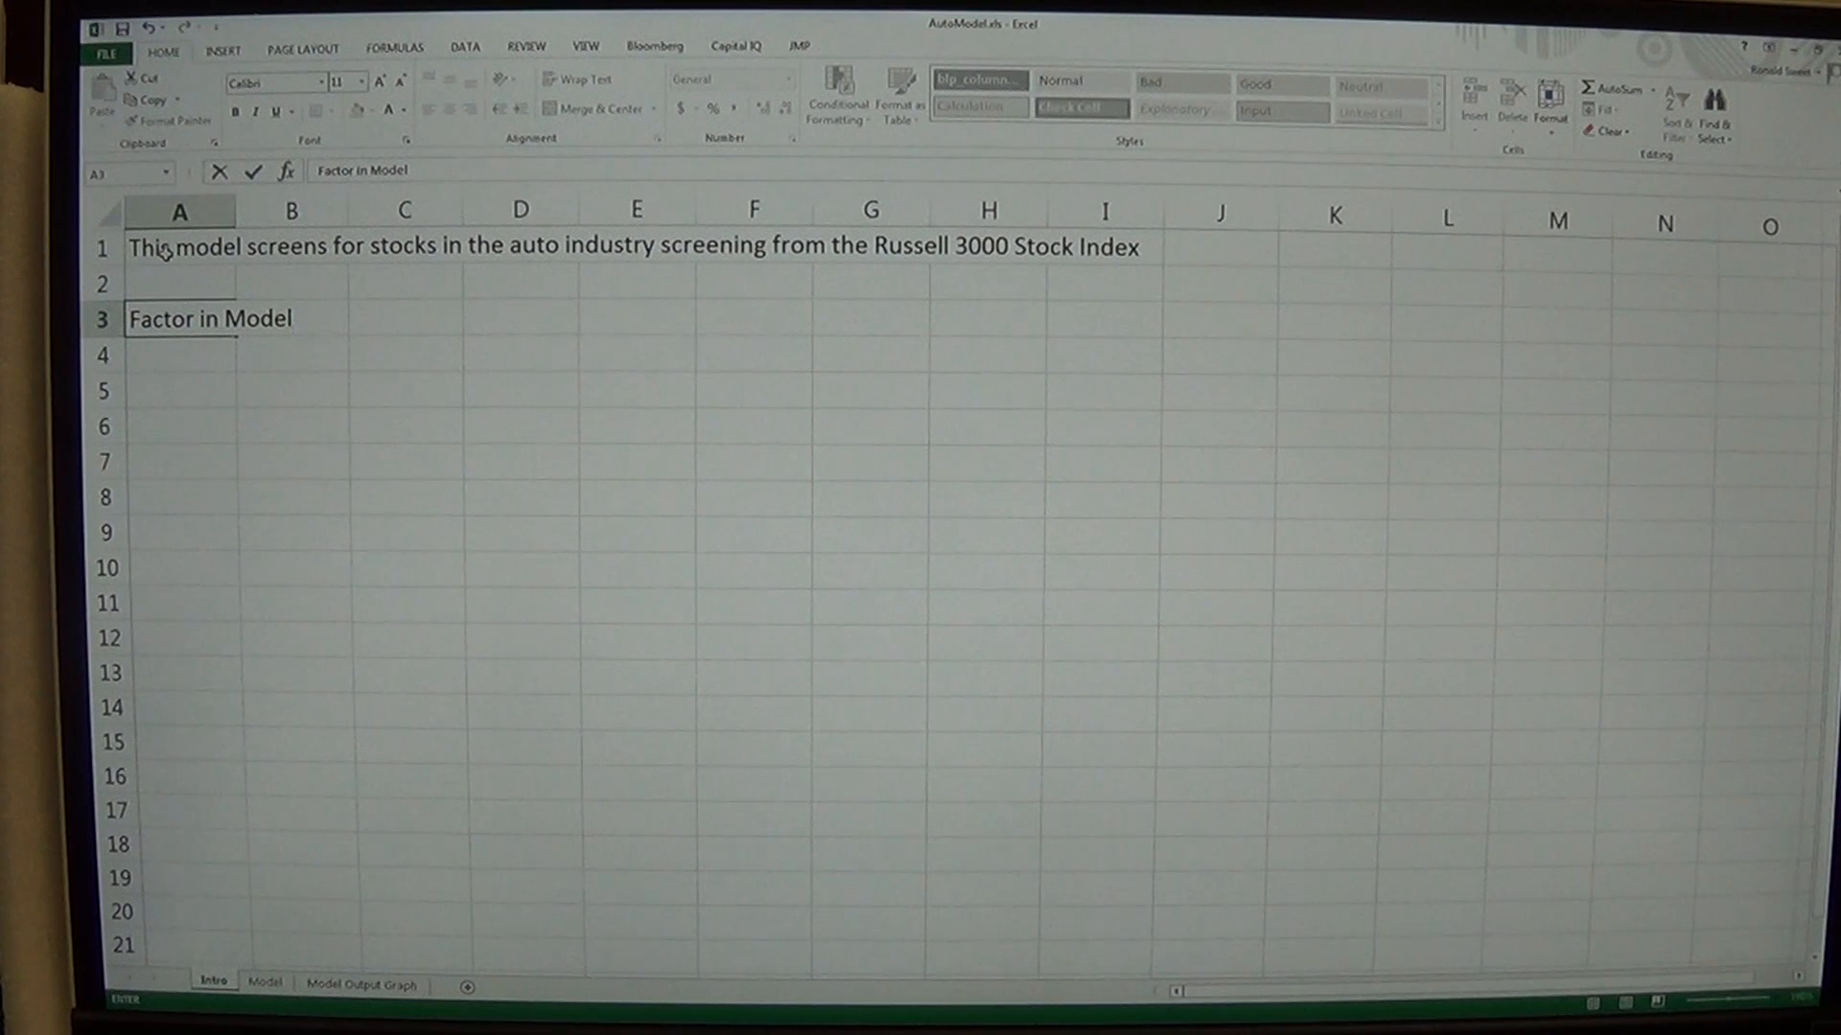
drag(181, 318, 403, 318)
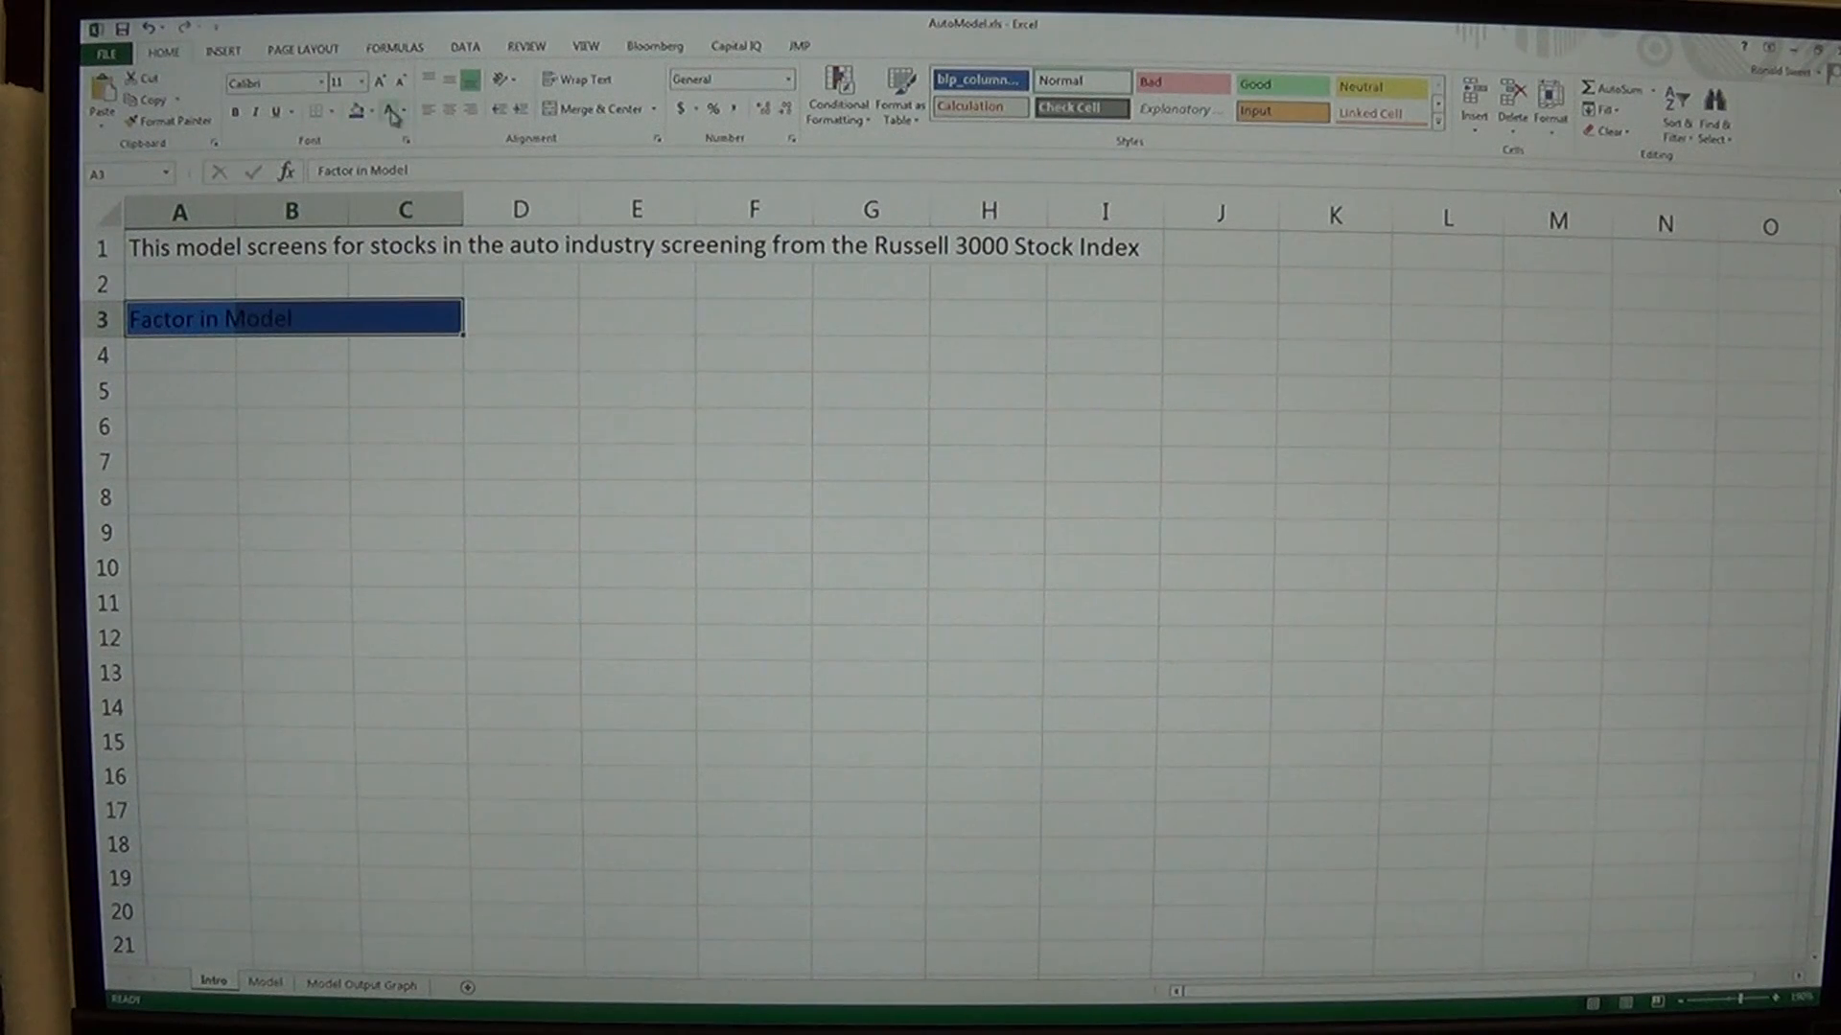
click(234, 111)
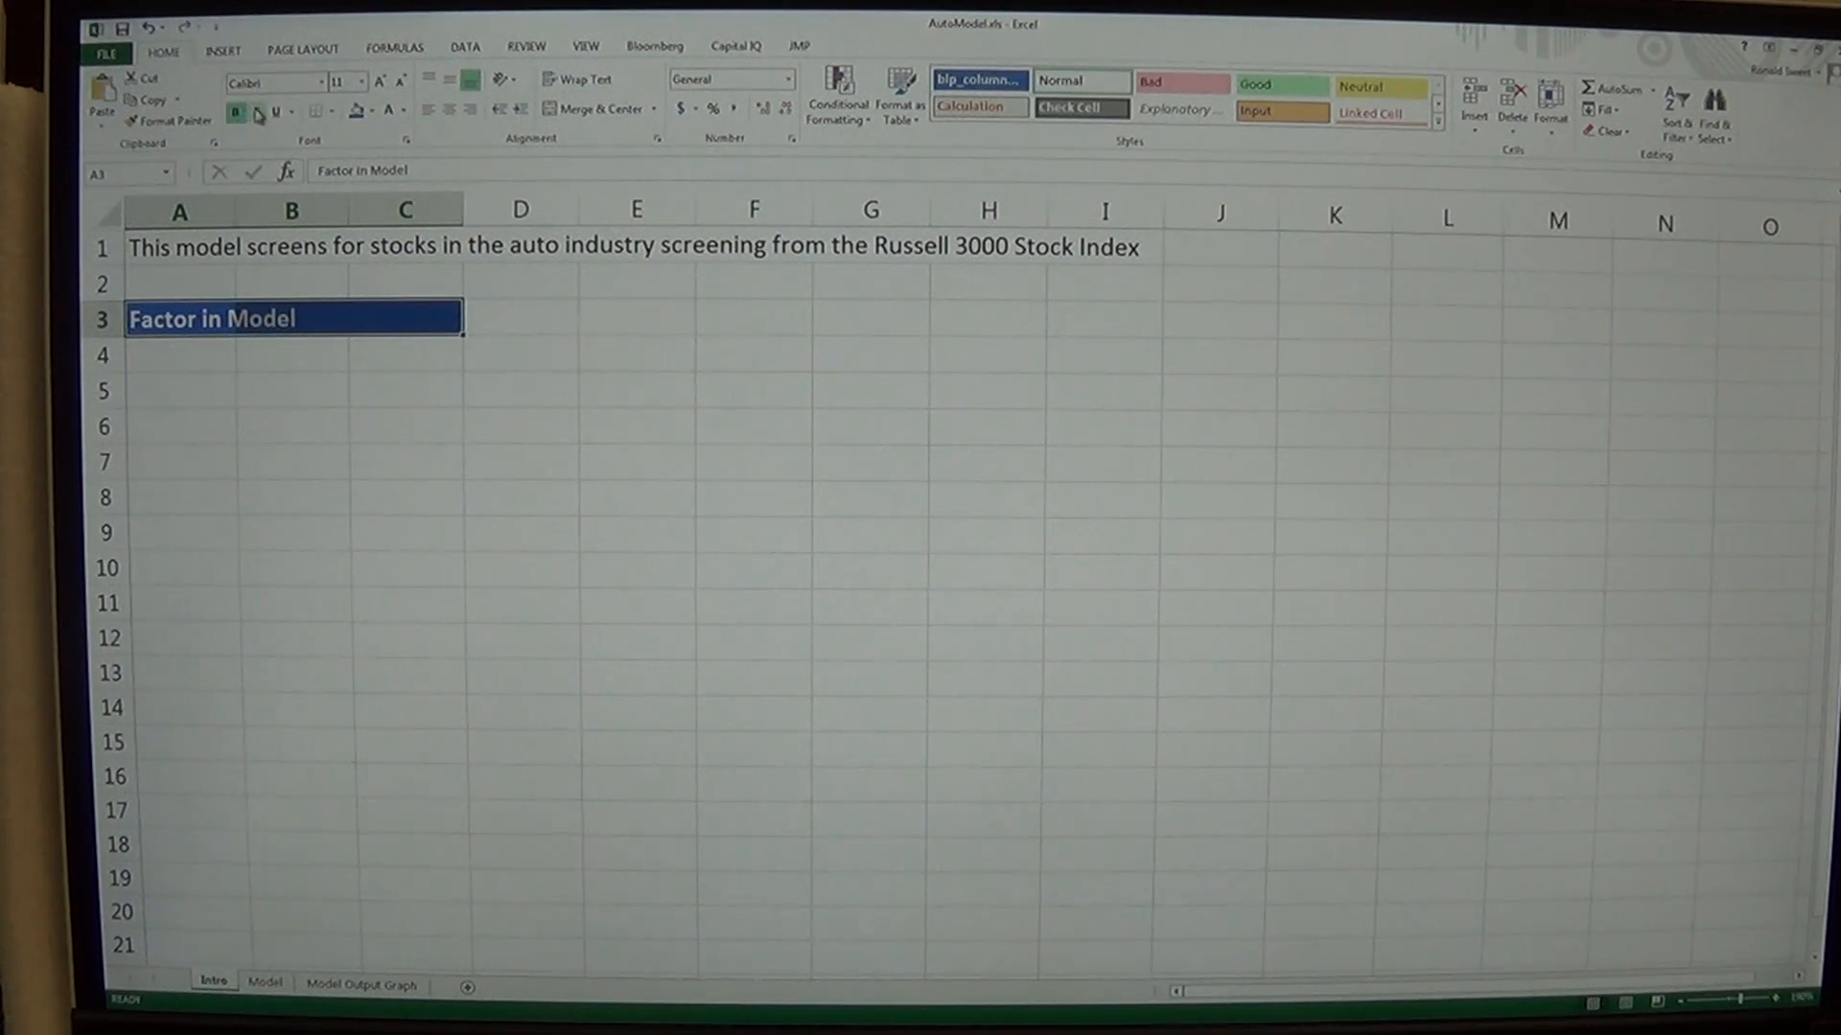
click(249, 112)
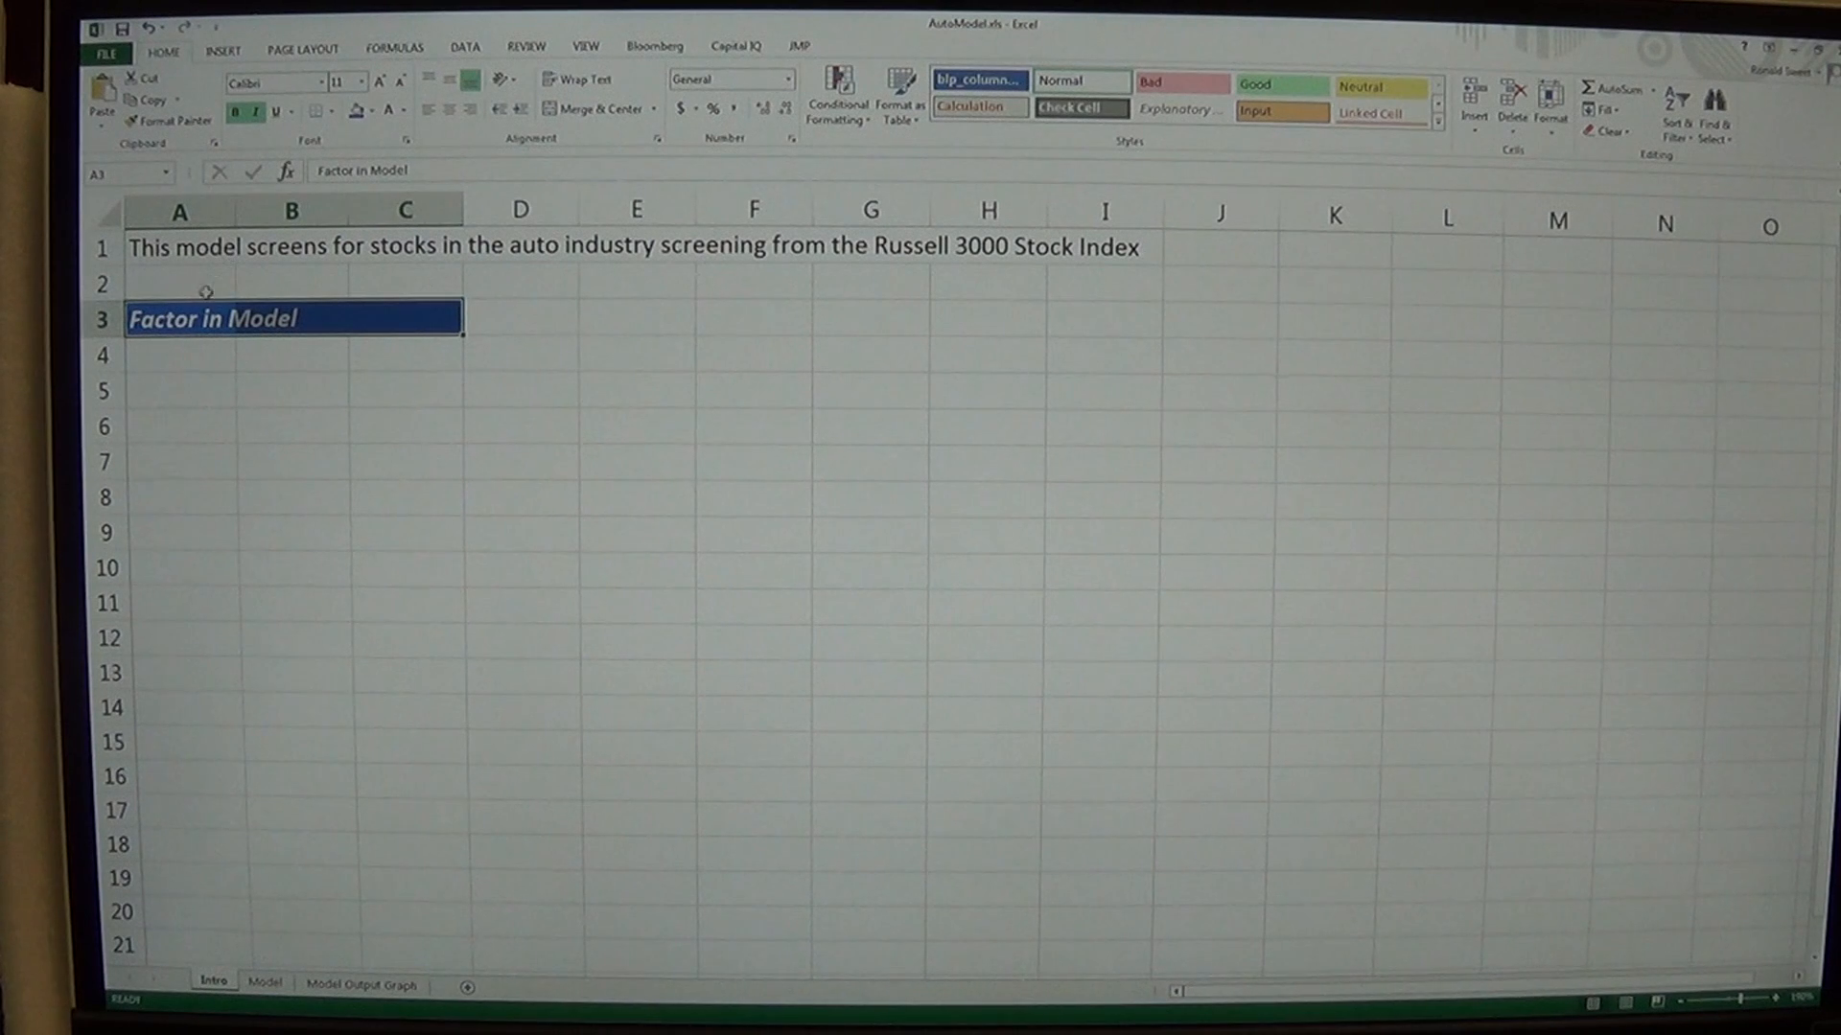
Enter 'Factors related to growth and profitability' in A5 and style A5:E5 as a blue bold italic heading
click(179, 355)
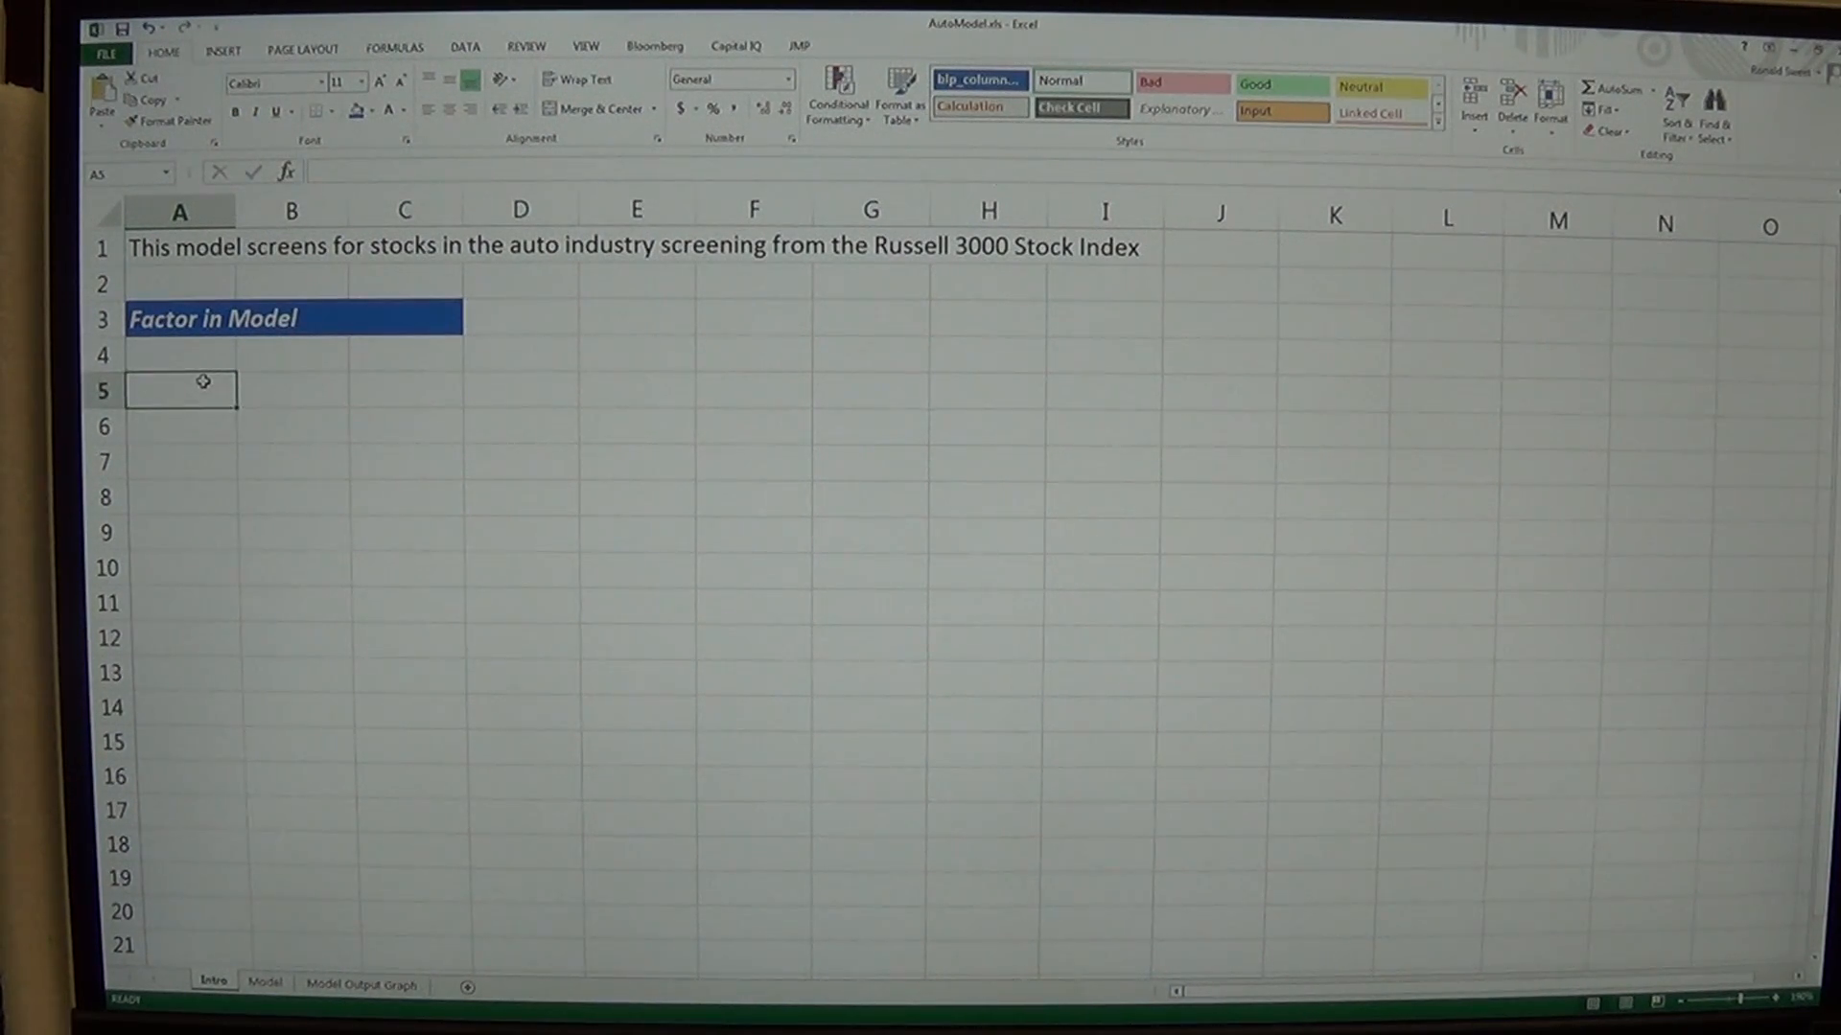
text(Factors)
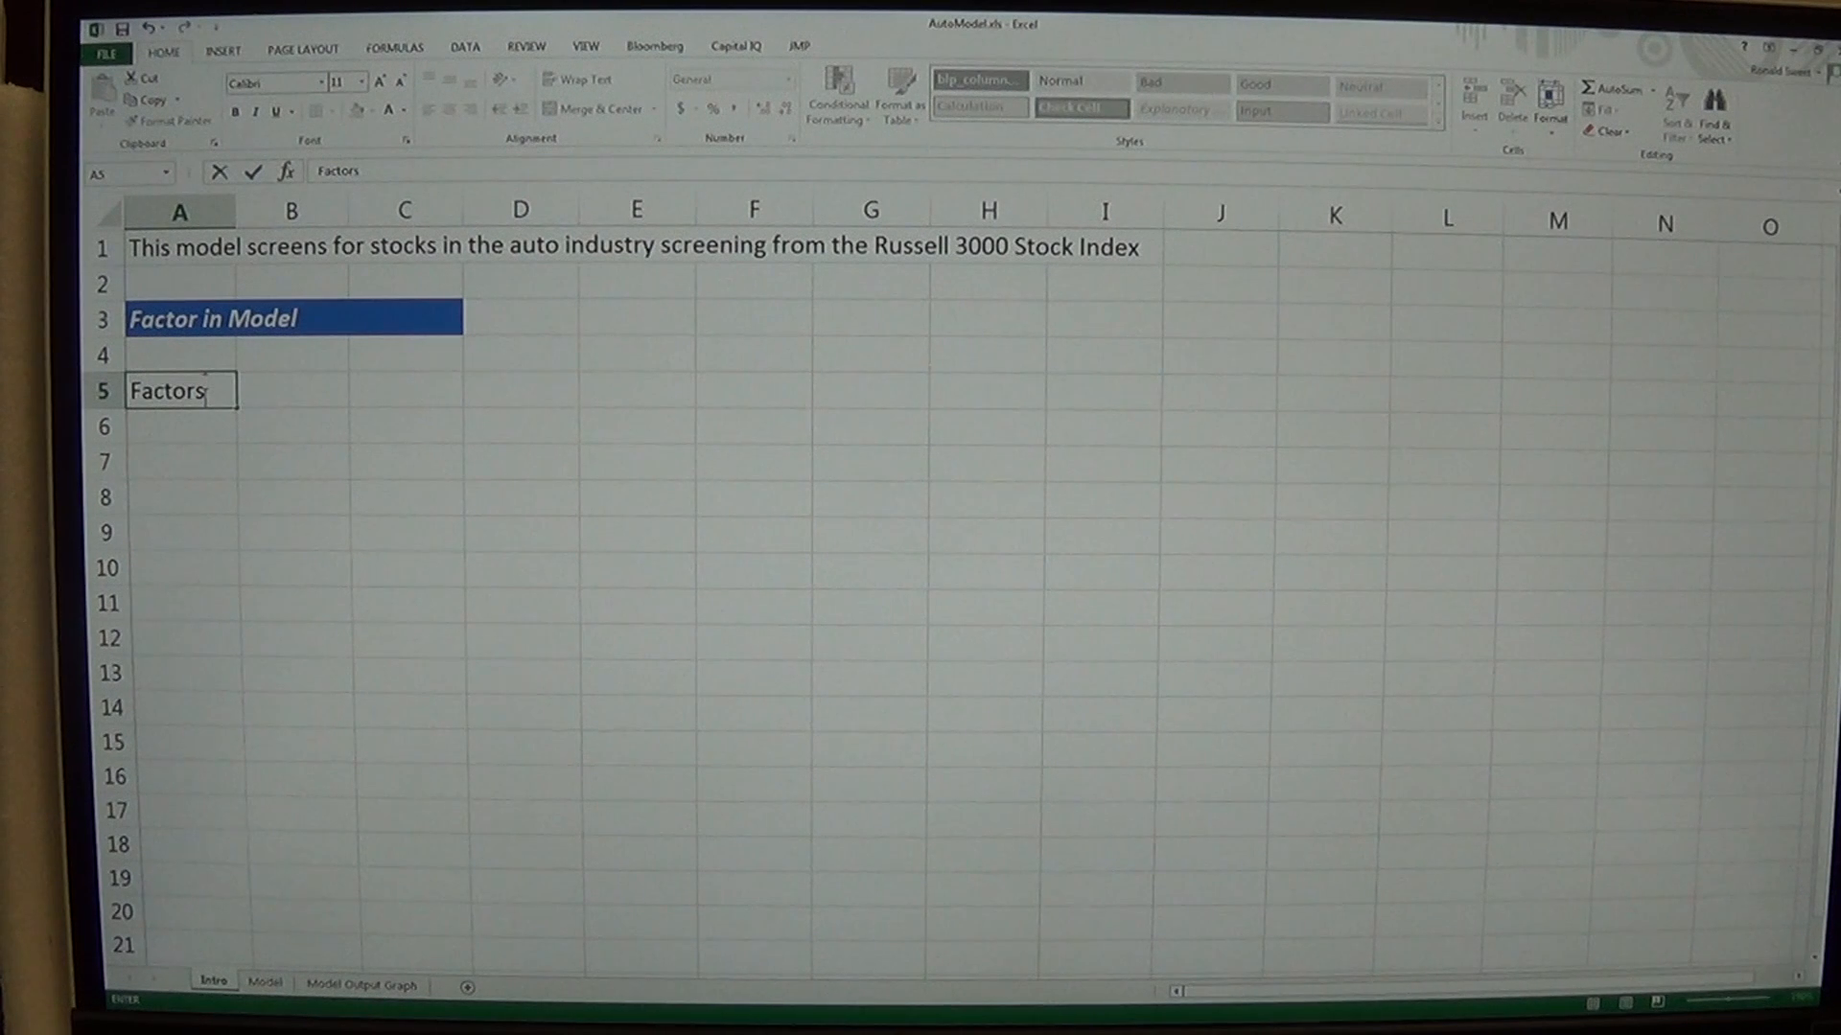
text(related to)
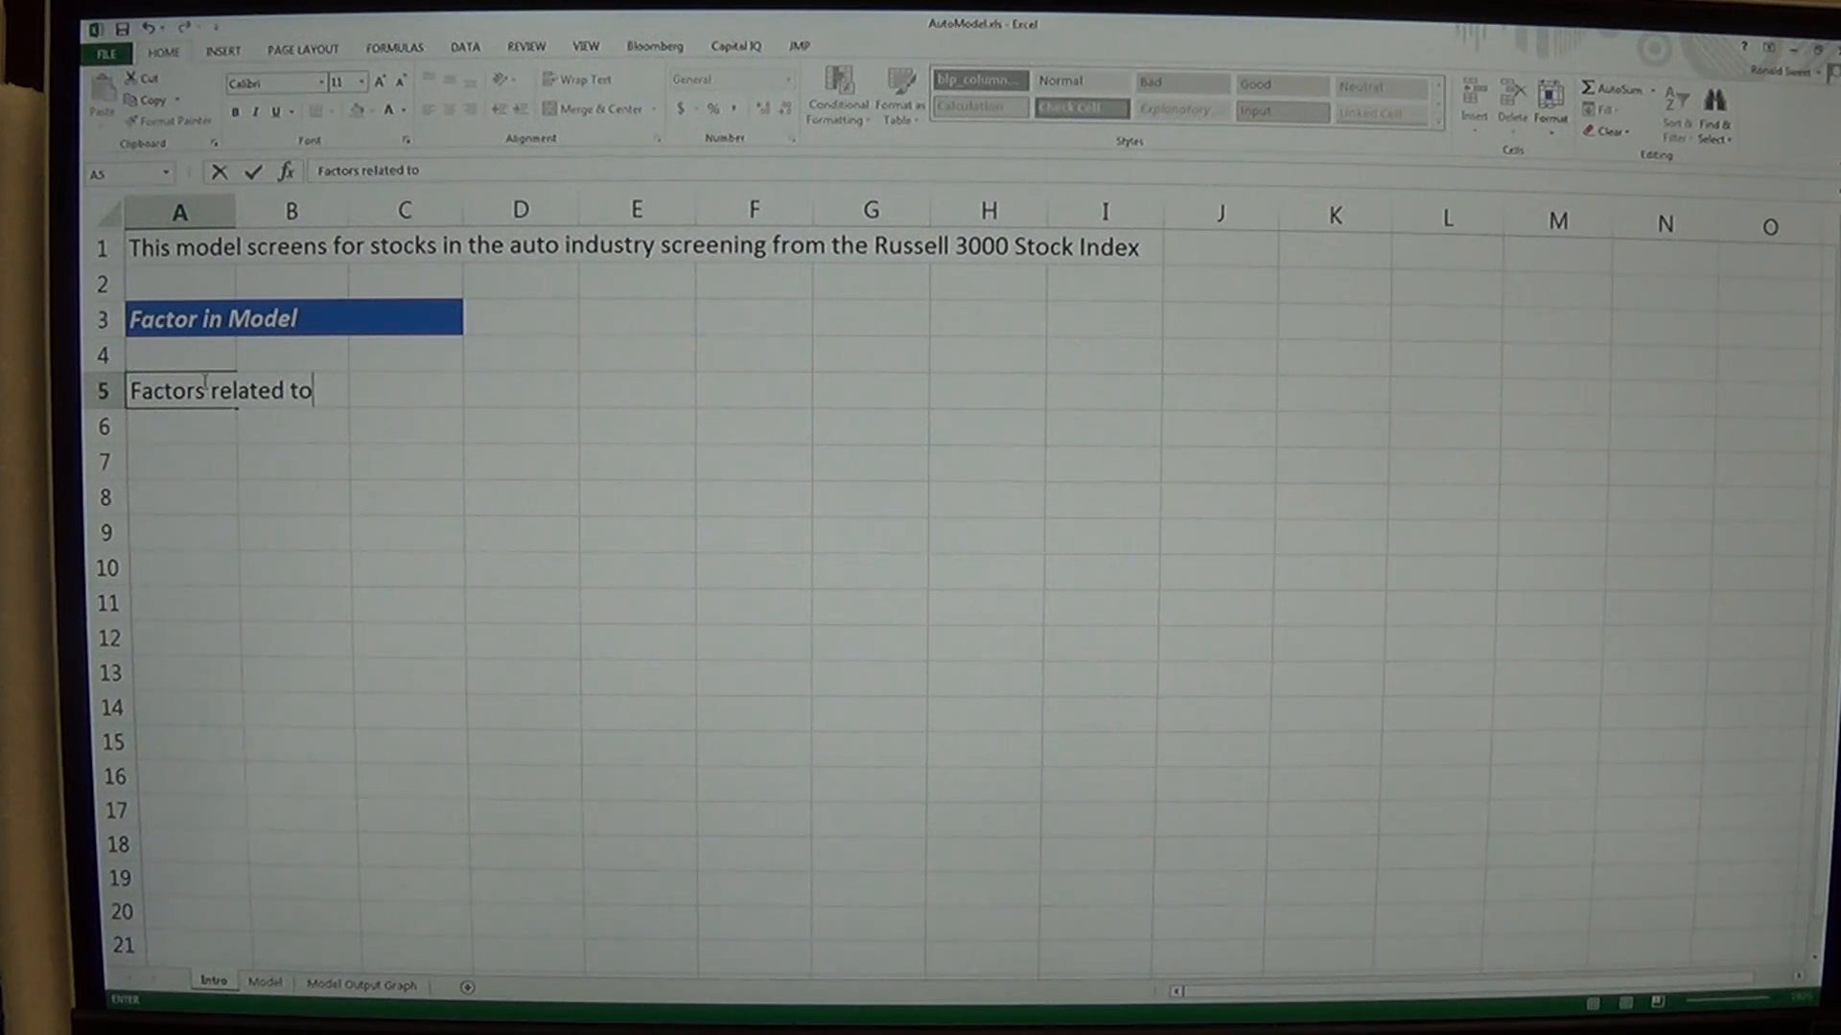
text(growth and p)
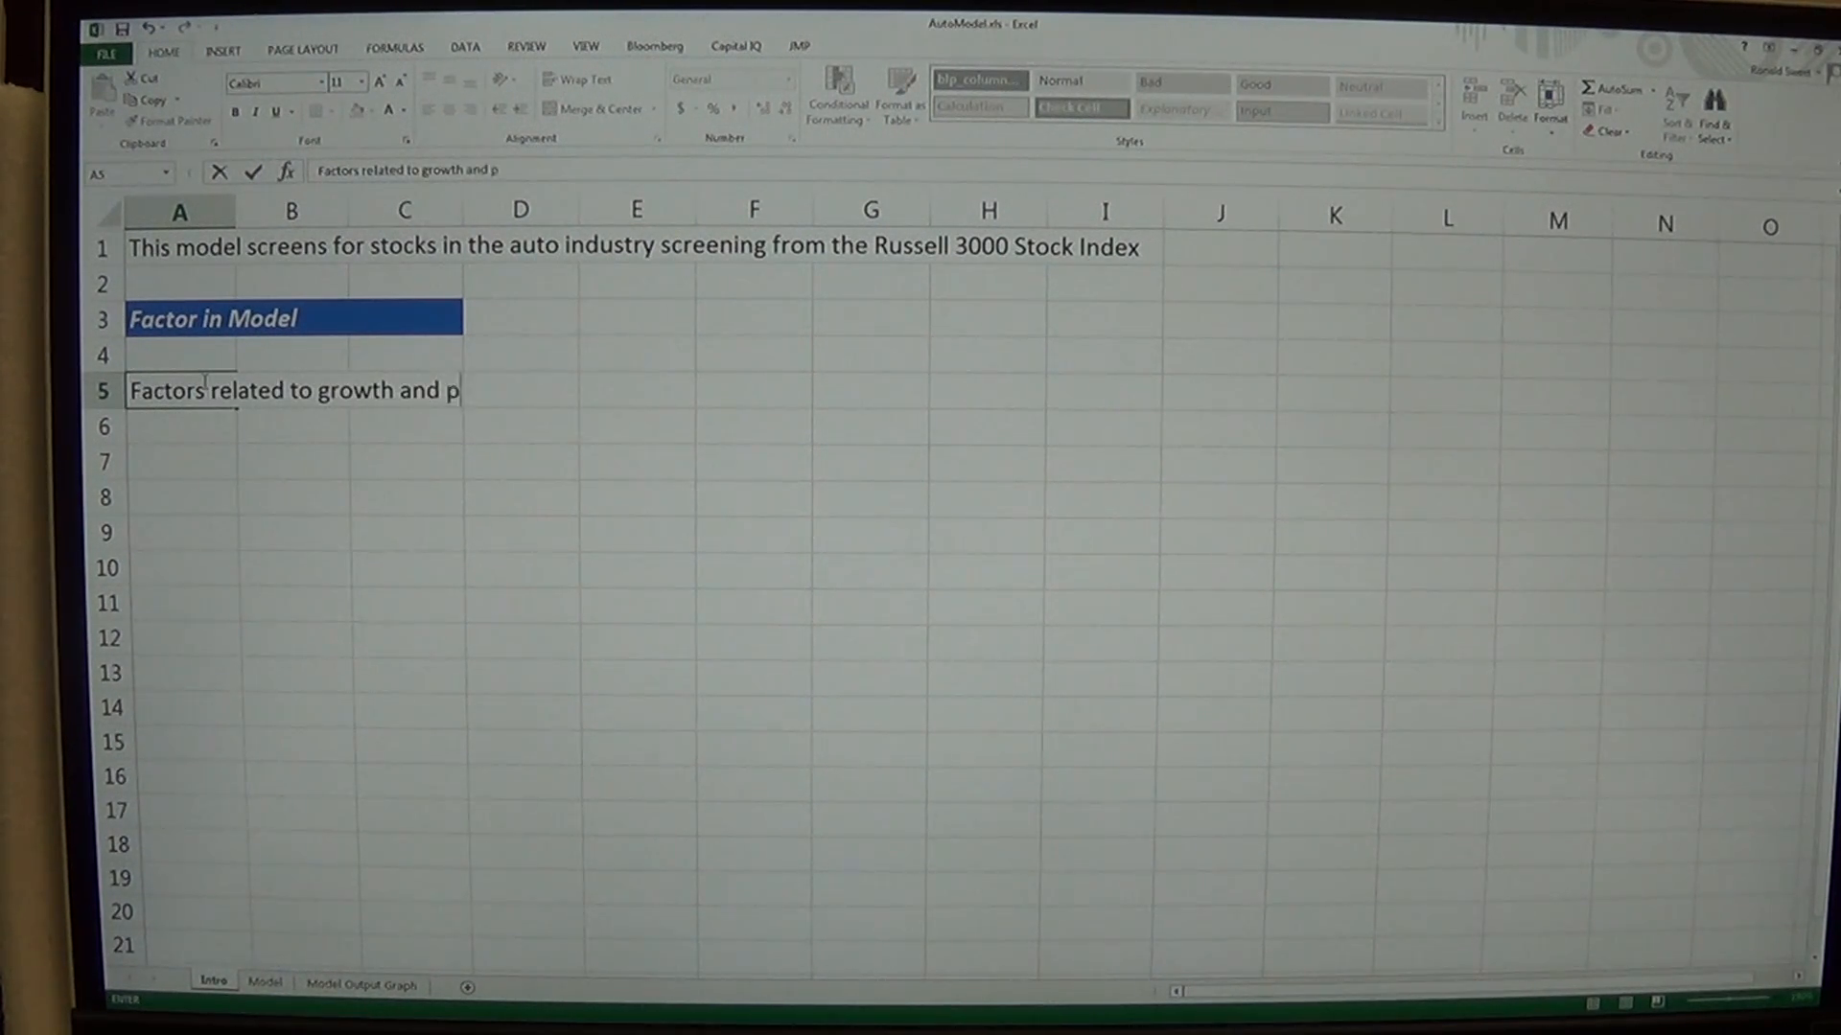
text(rofitability)
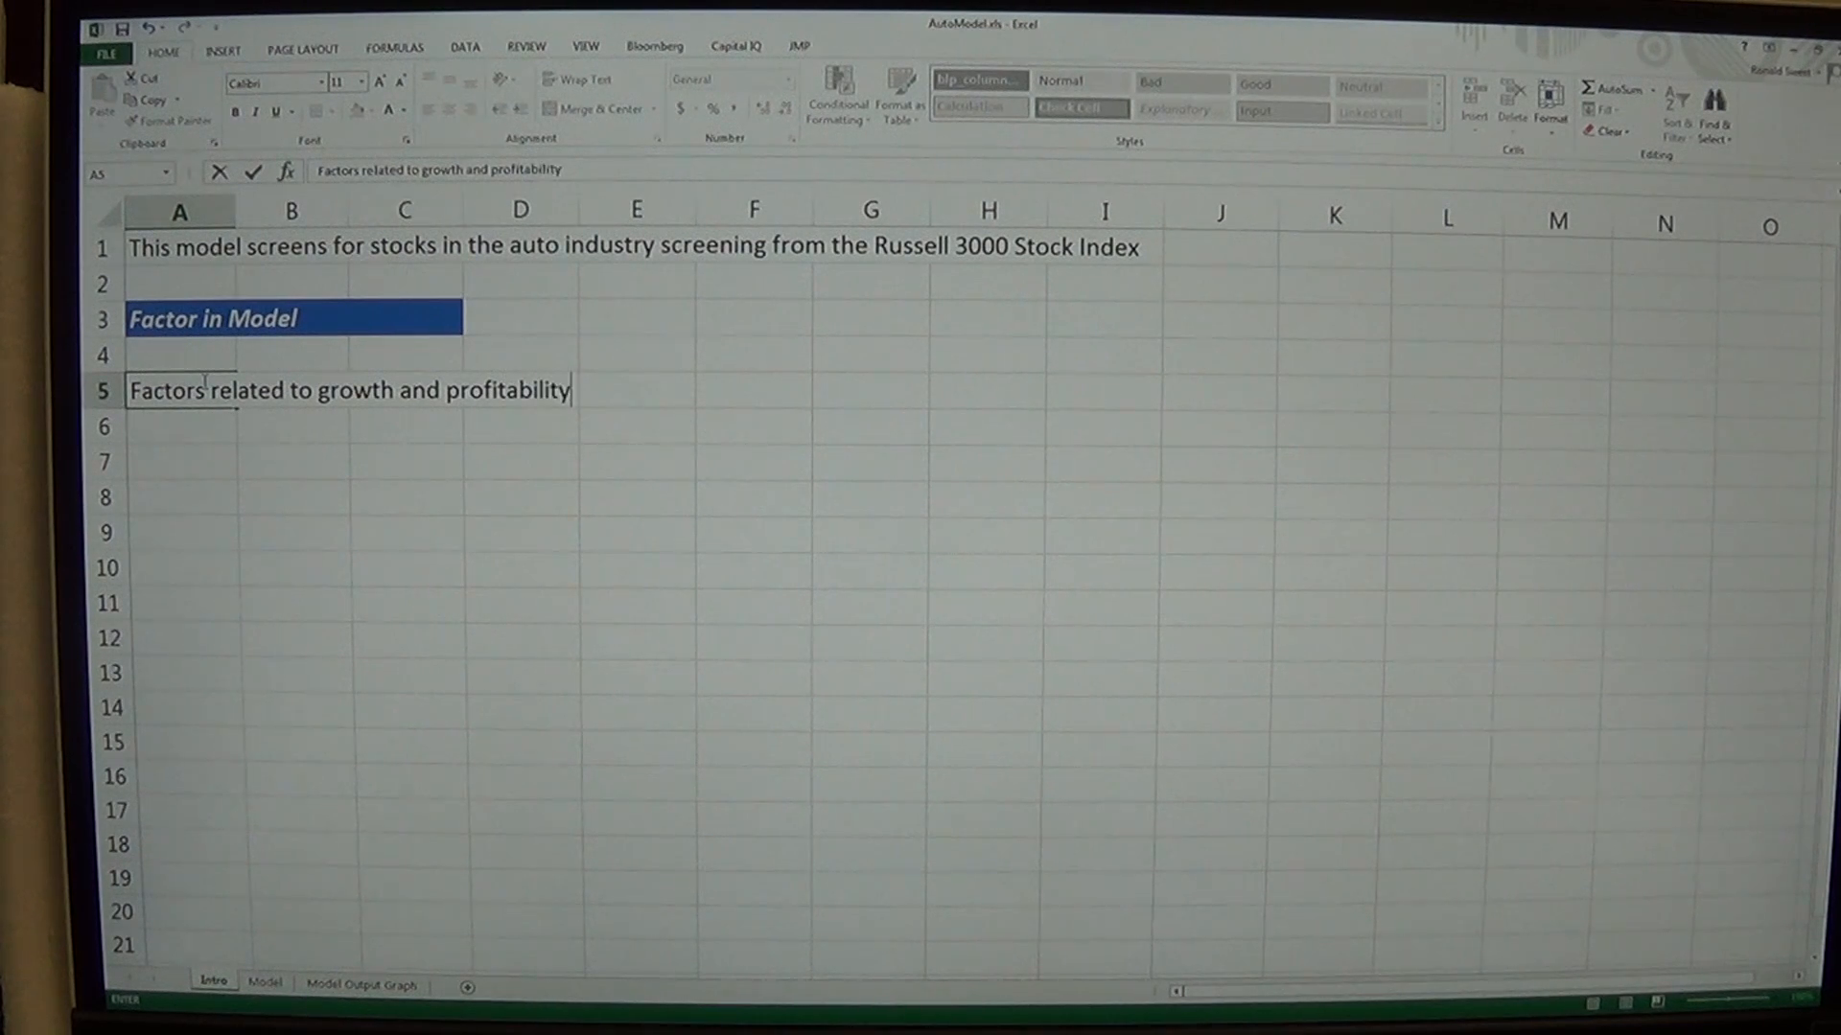
drag(177, 389, 522, 390)
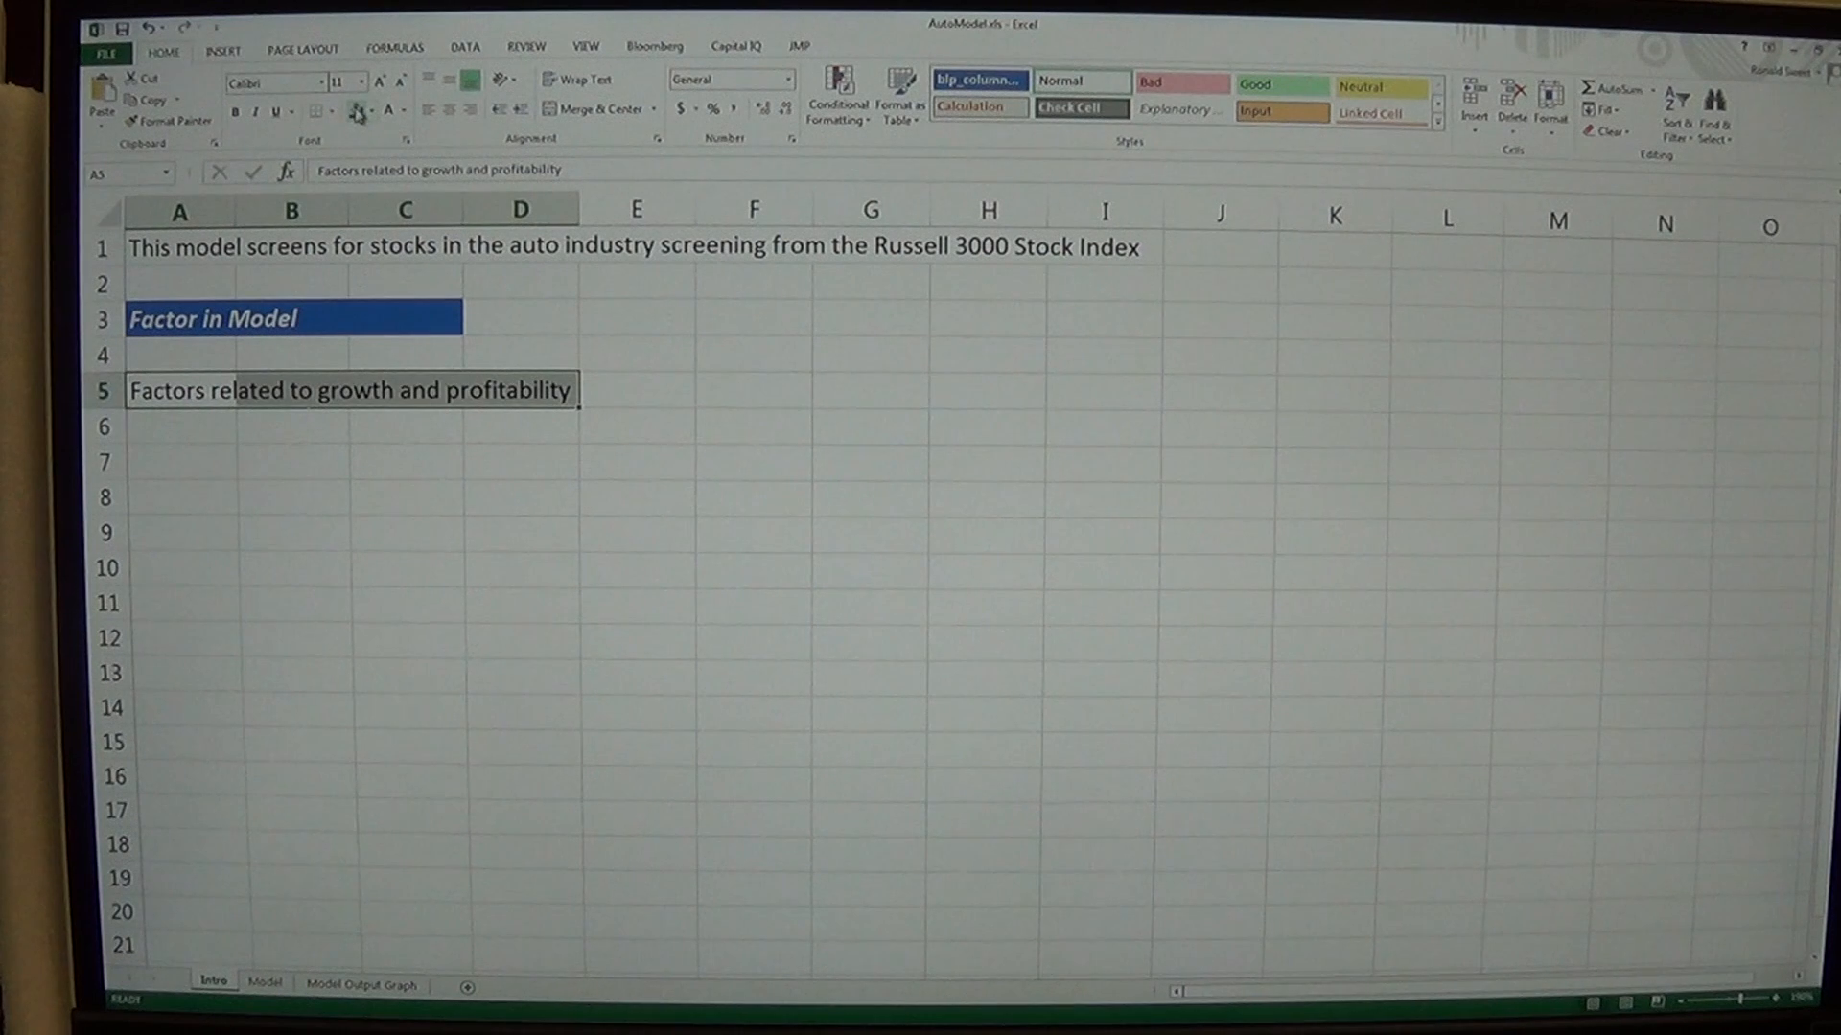
click(234, 109)
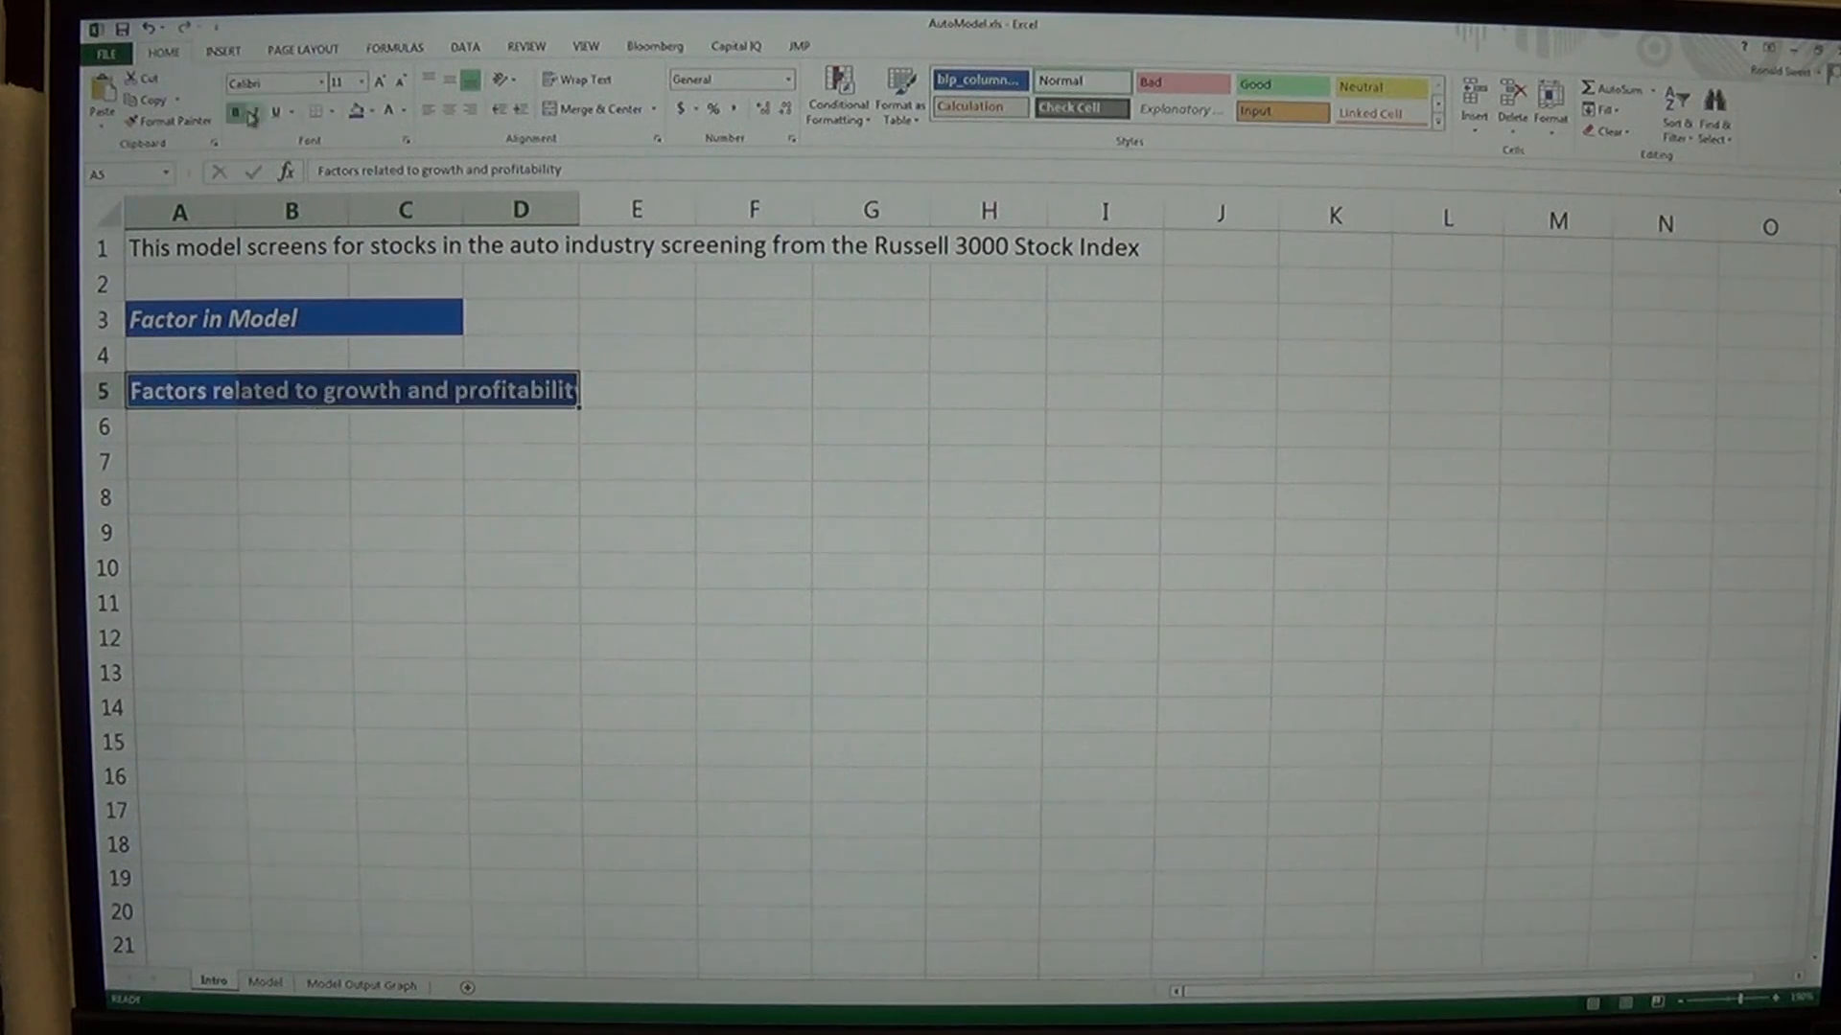
click(634, 391)
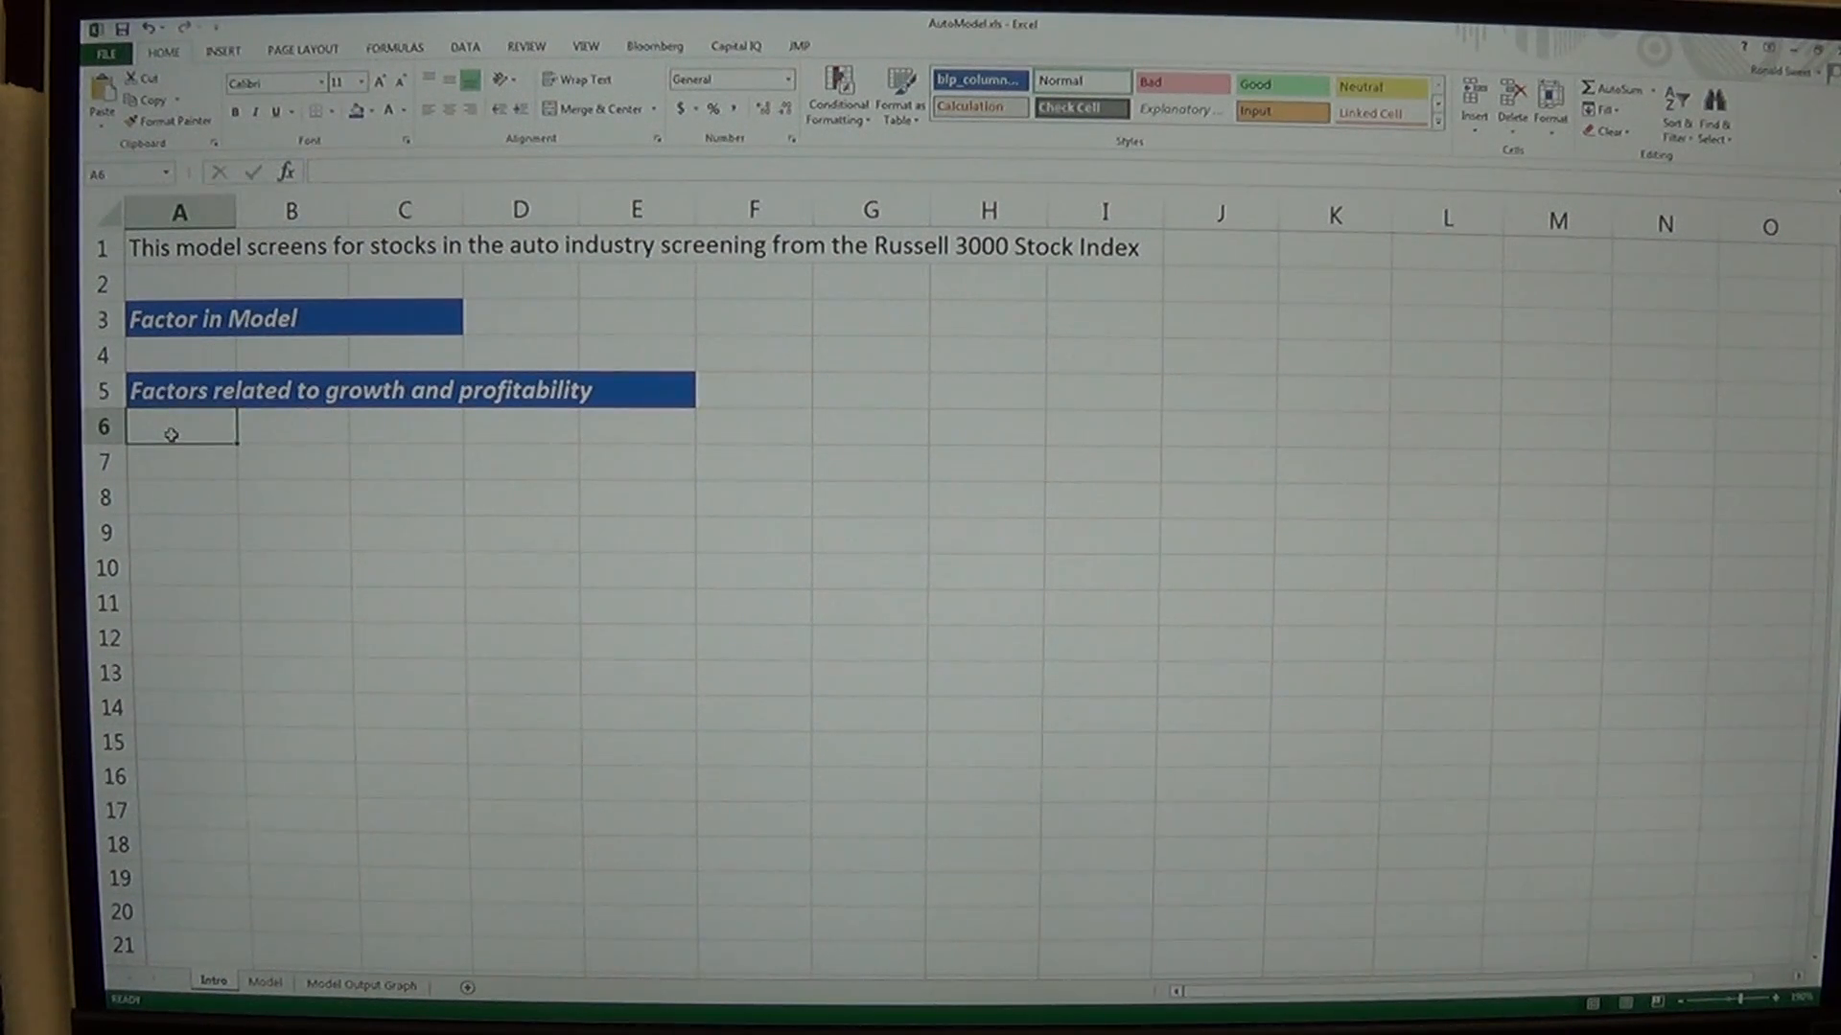
Enter 'Sales Growth' in A6 with the note 'Average 3-Year annual growth in Sales' in C6
text(Sales Gr)
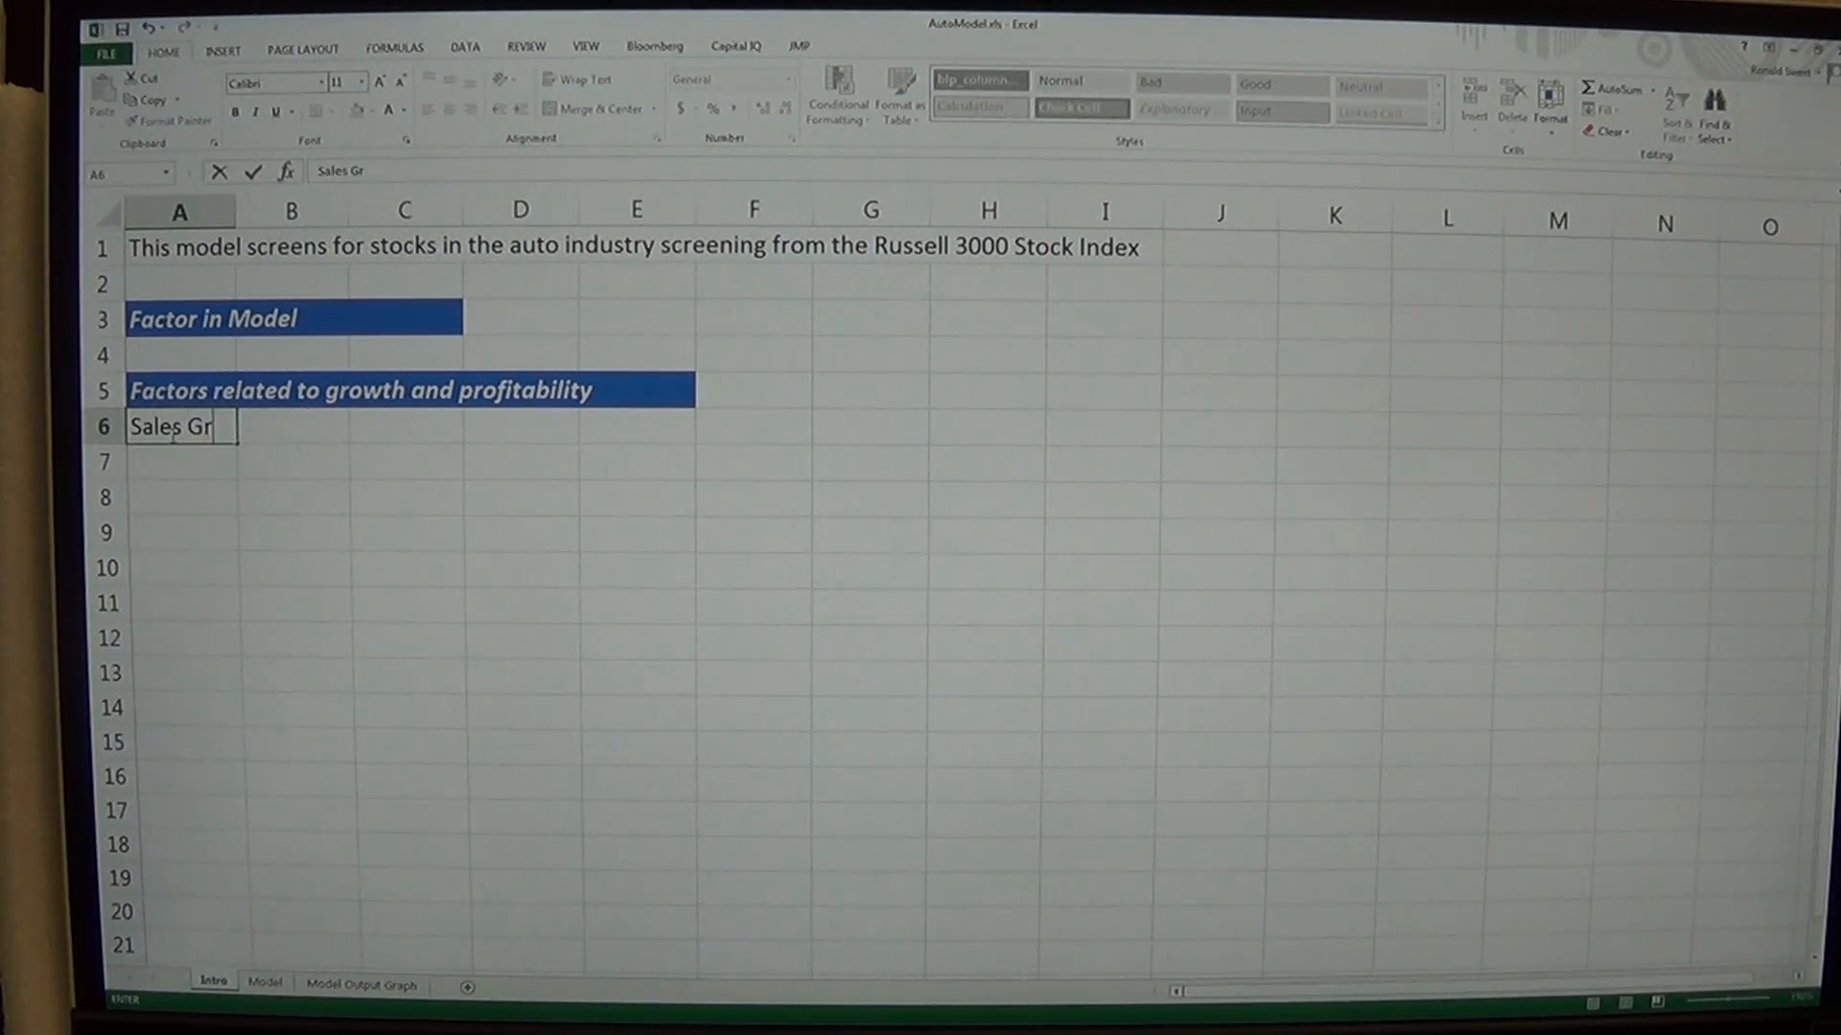
text(owth)
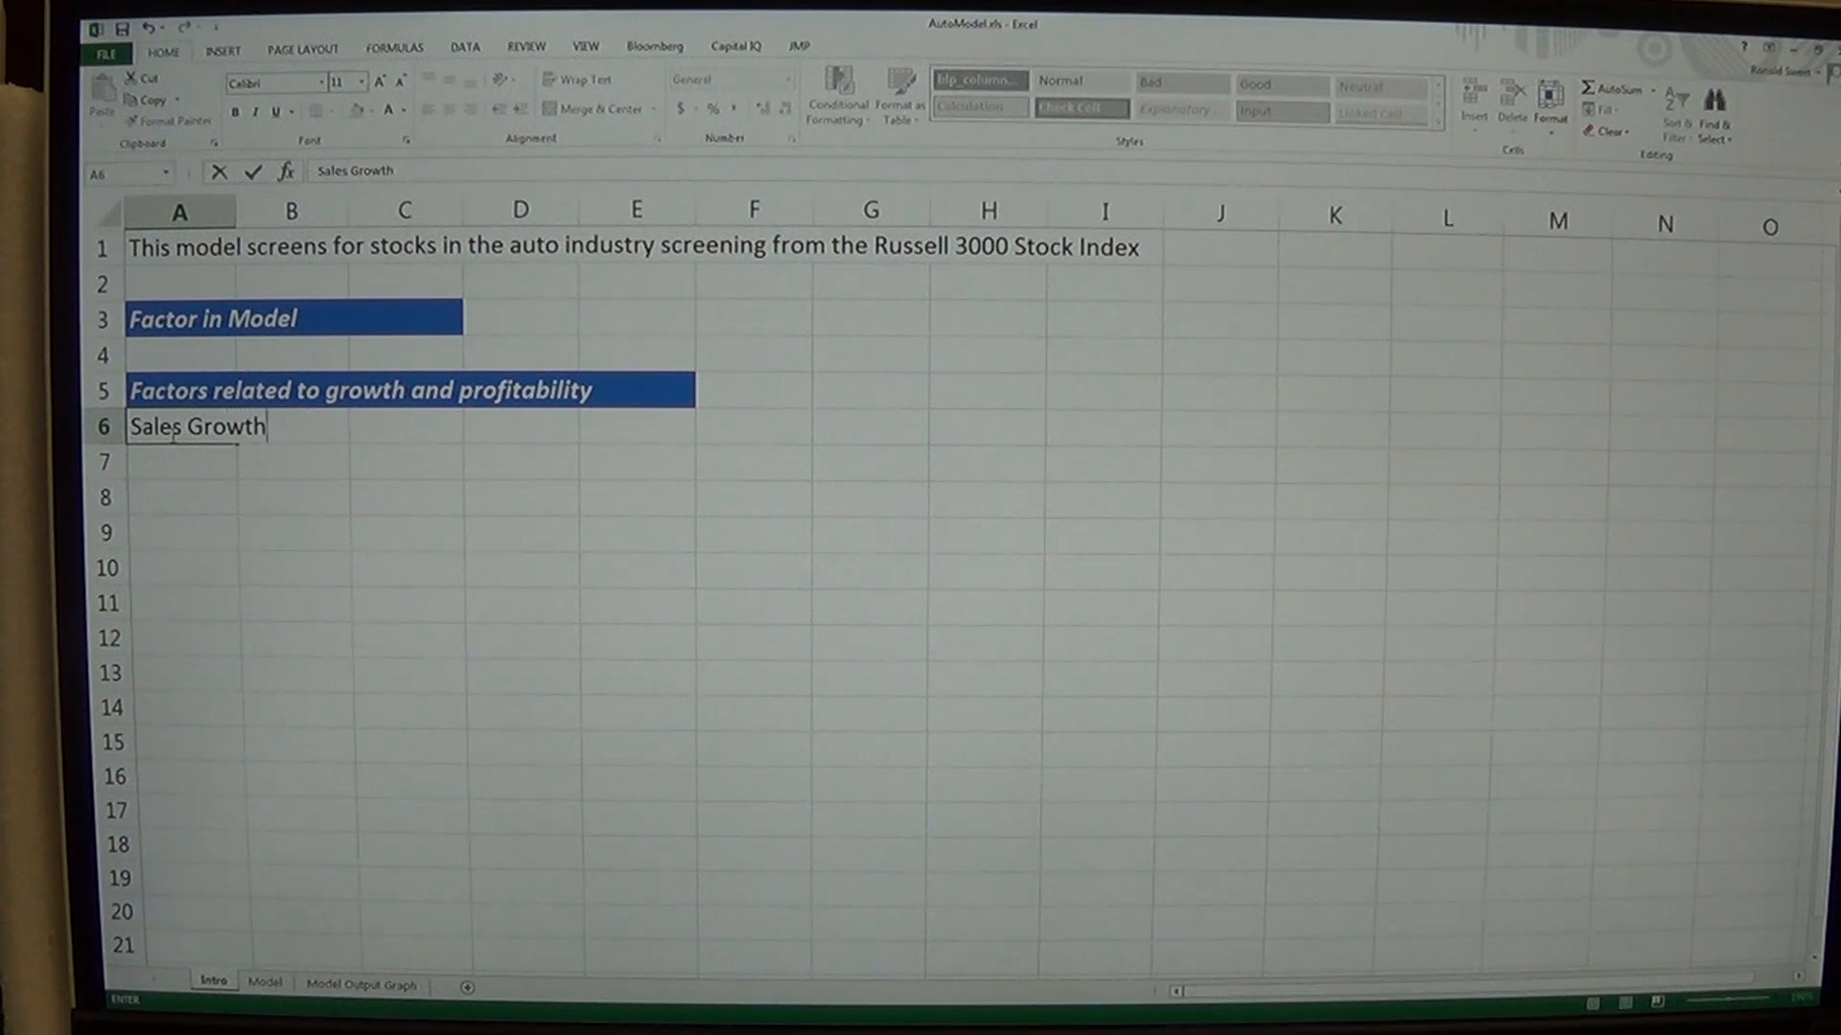
click(405, 426)
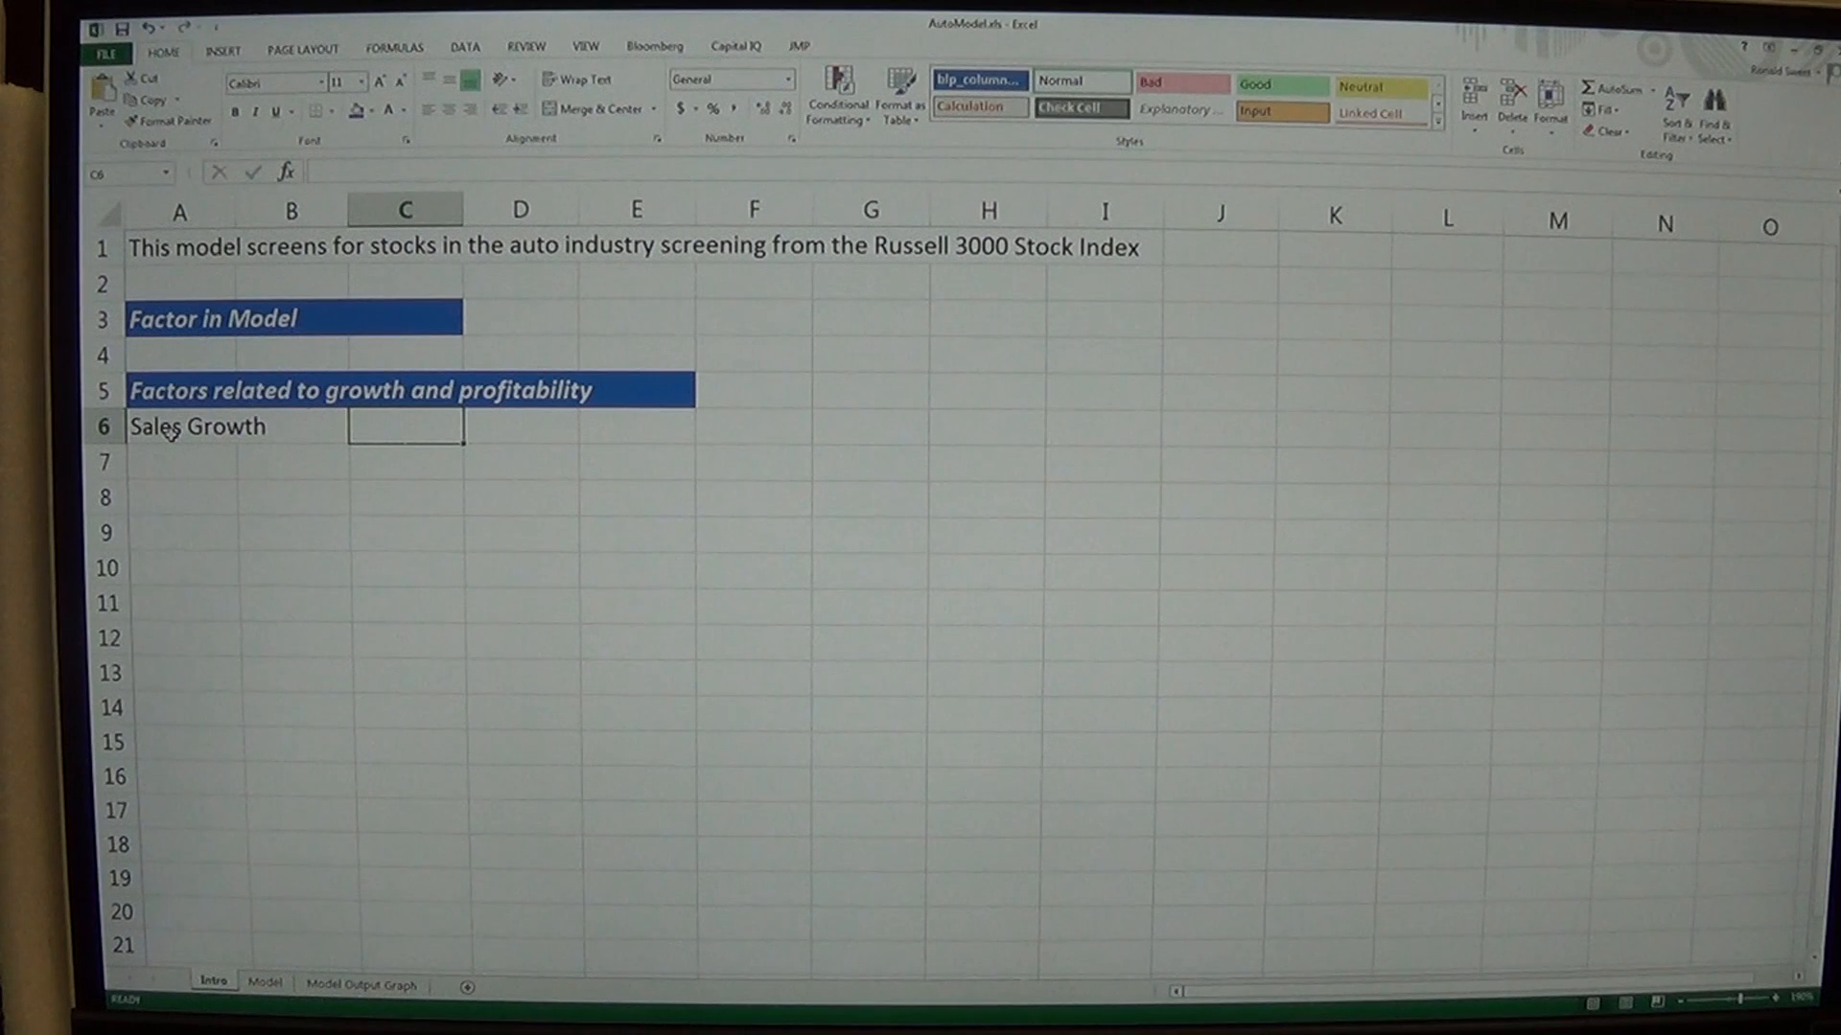
text(Average 3-Year)
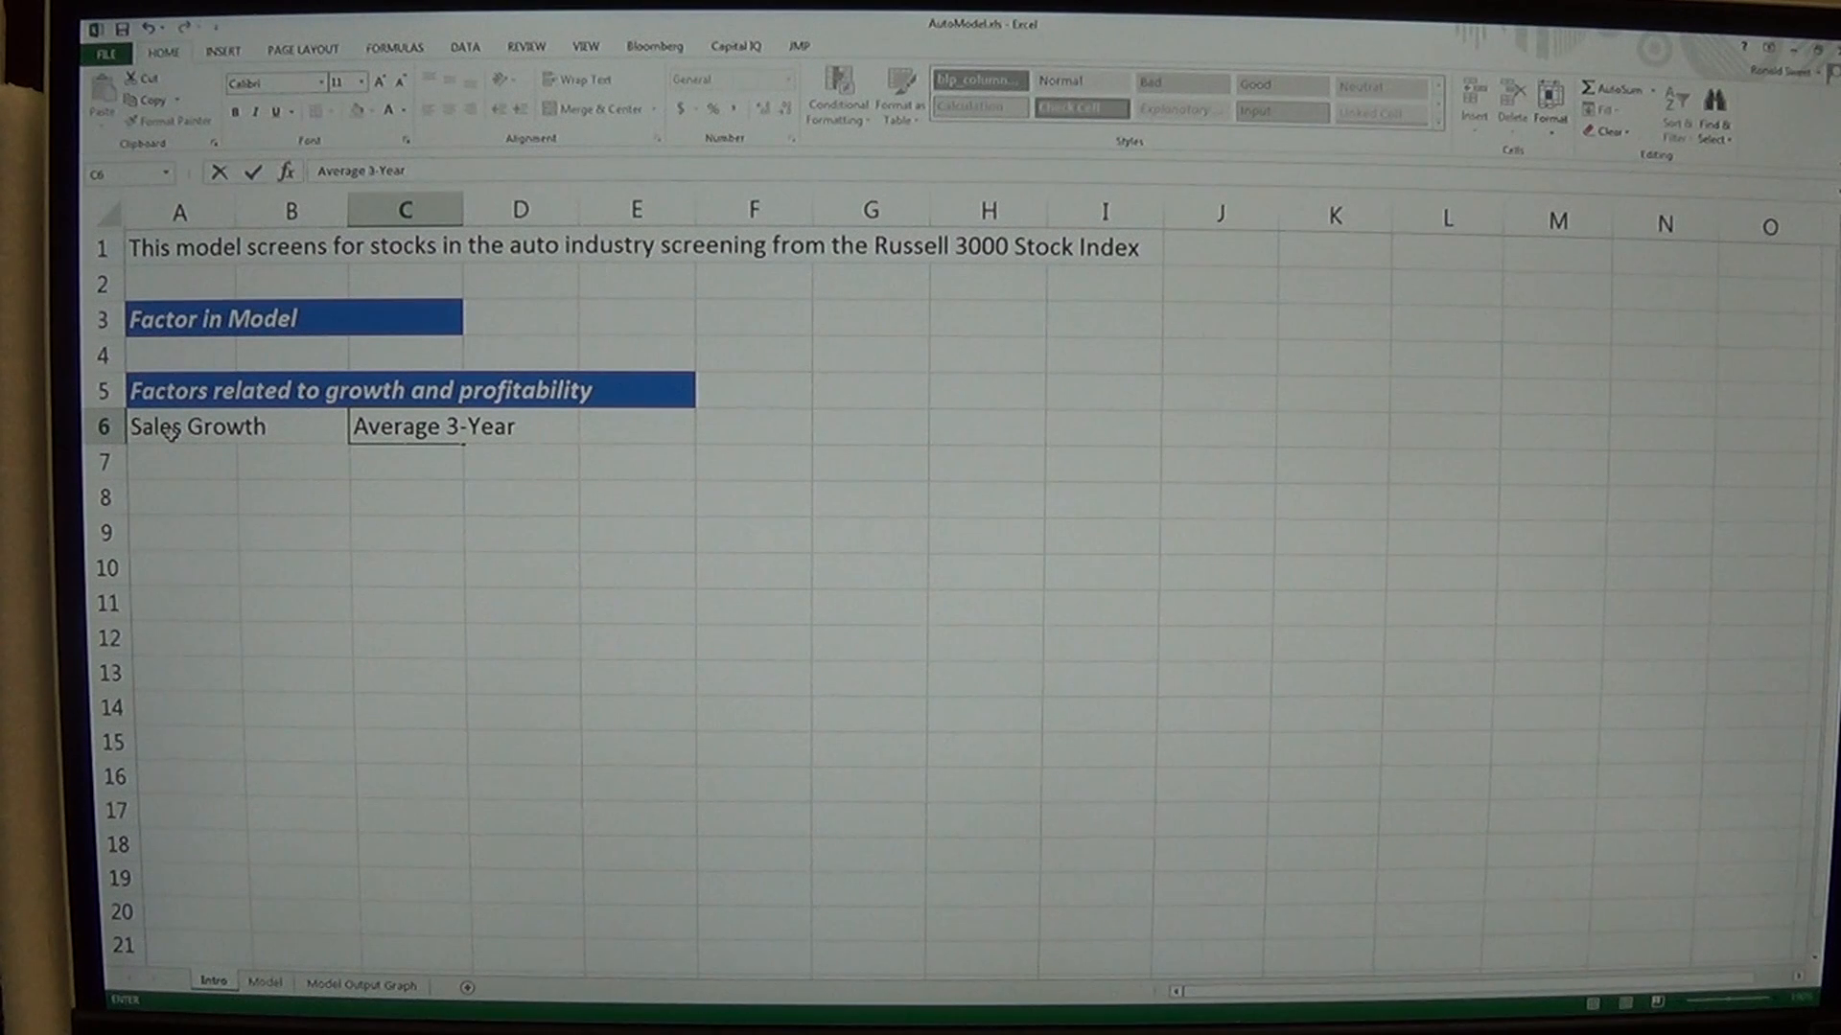
text(annual growth in Sales)
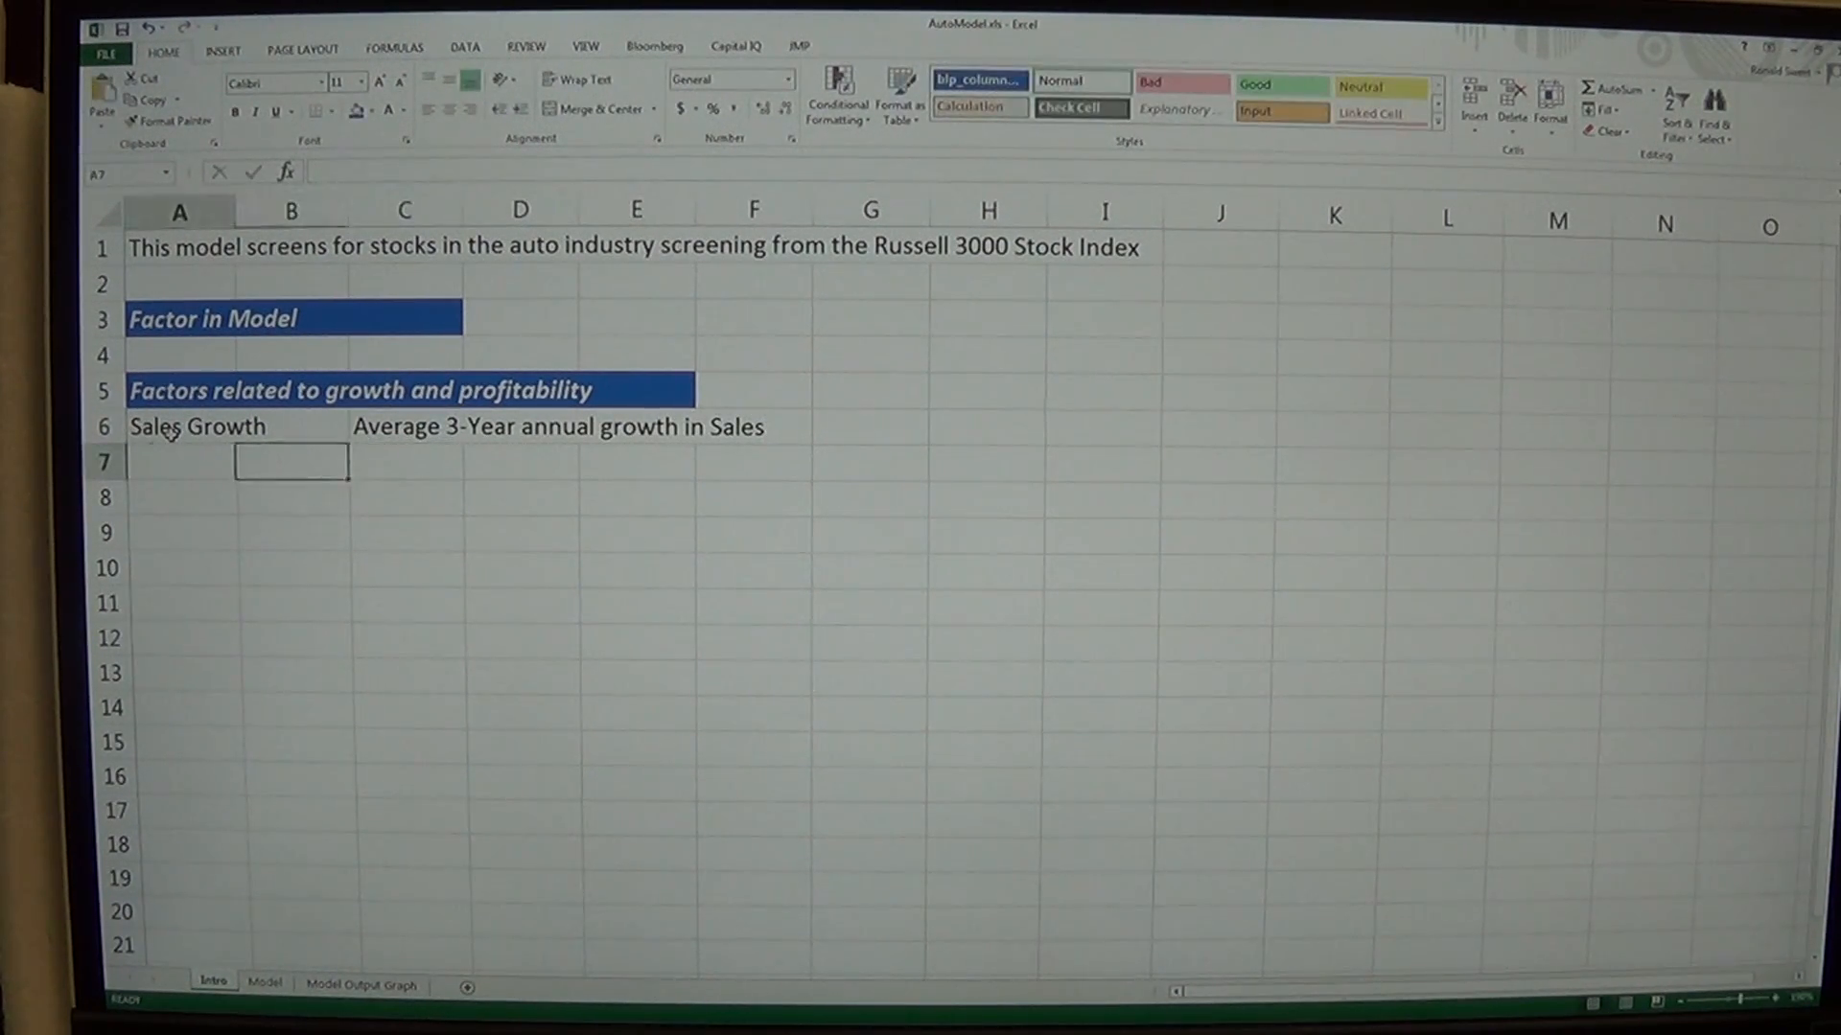
Enter 'Gross Margin' in A7 and leave a blank row before the next section
text(Gross Mar)
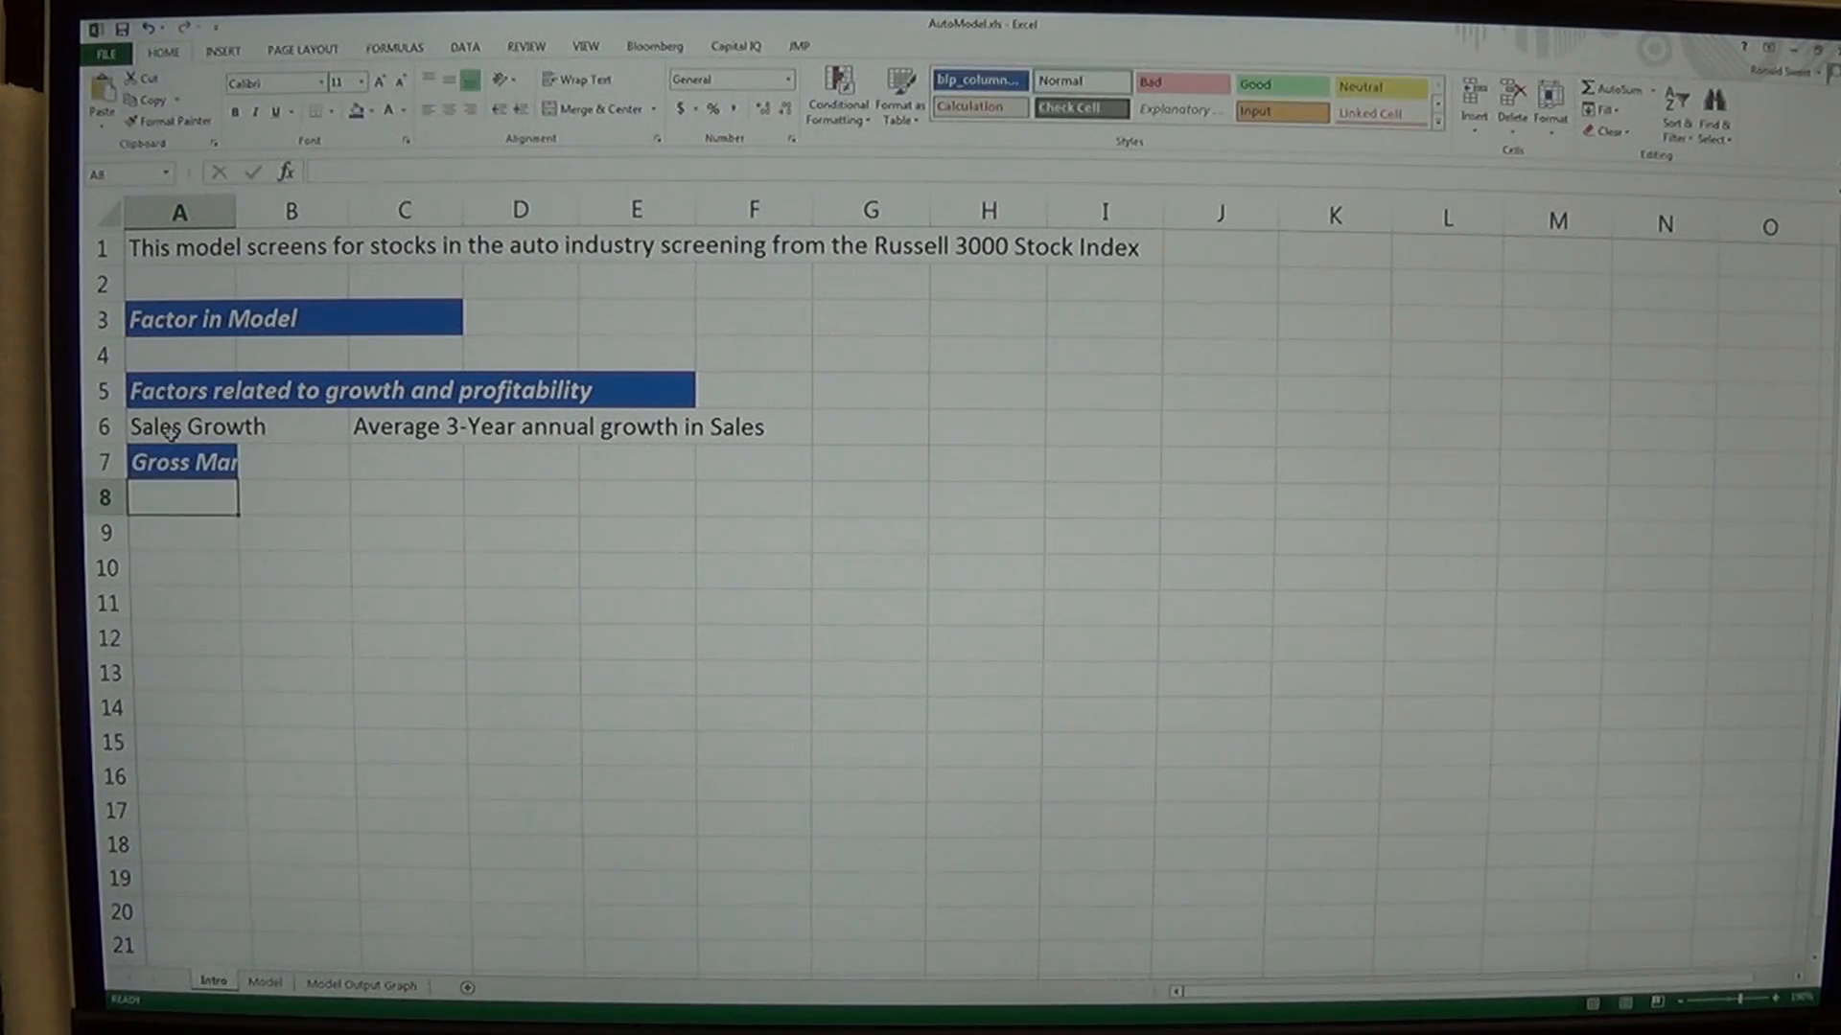
click(197, 426)
text(Gro)
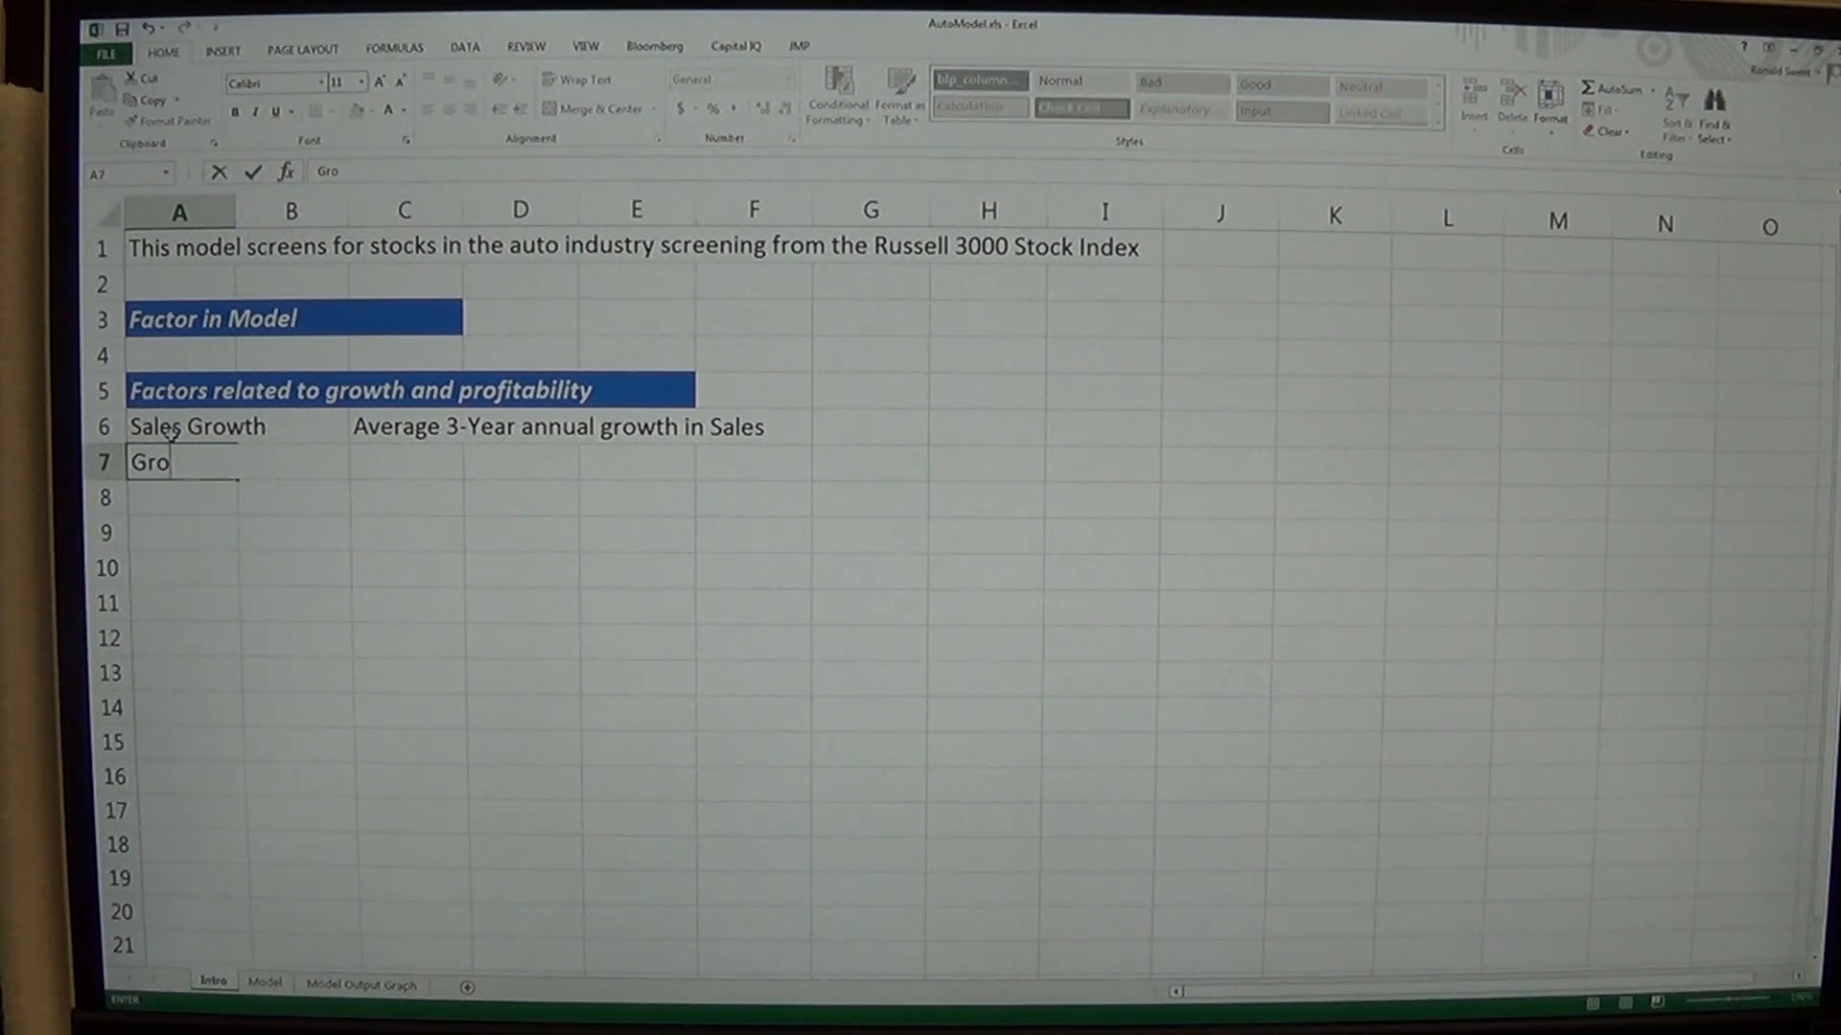
key(enter)
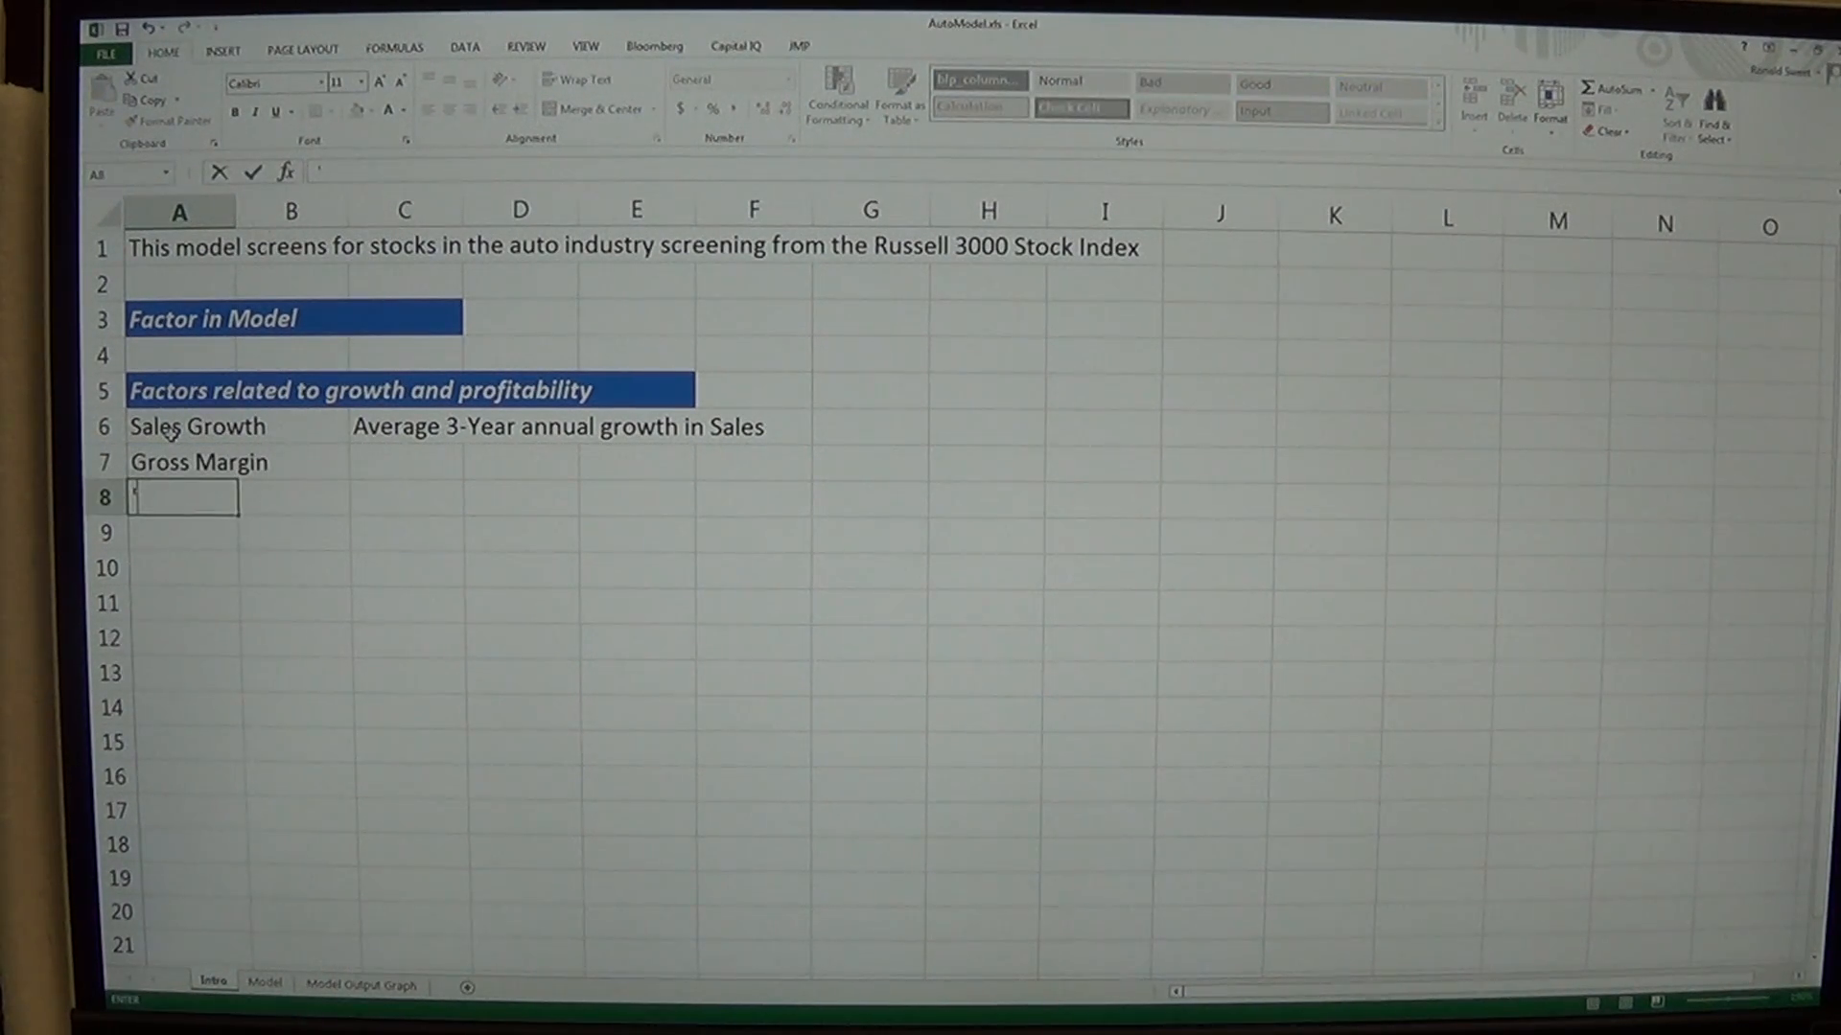
key(Return)
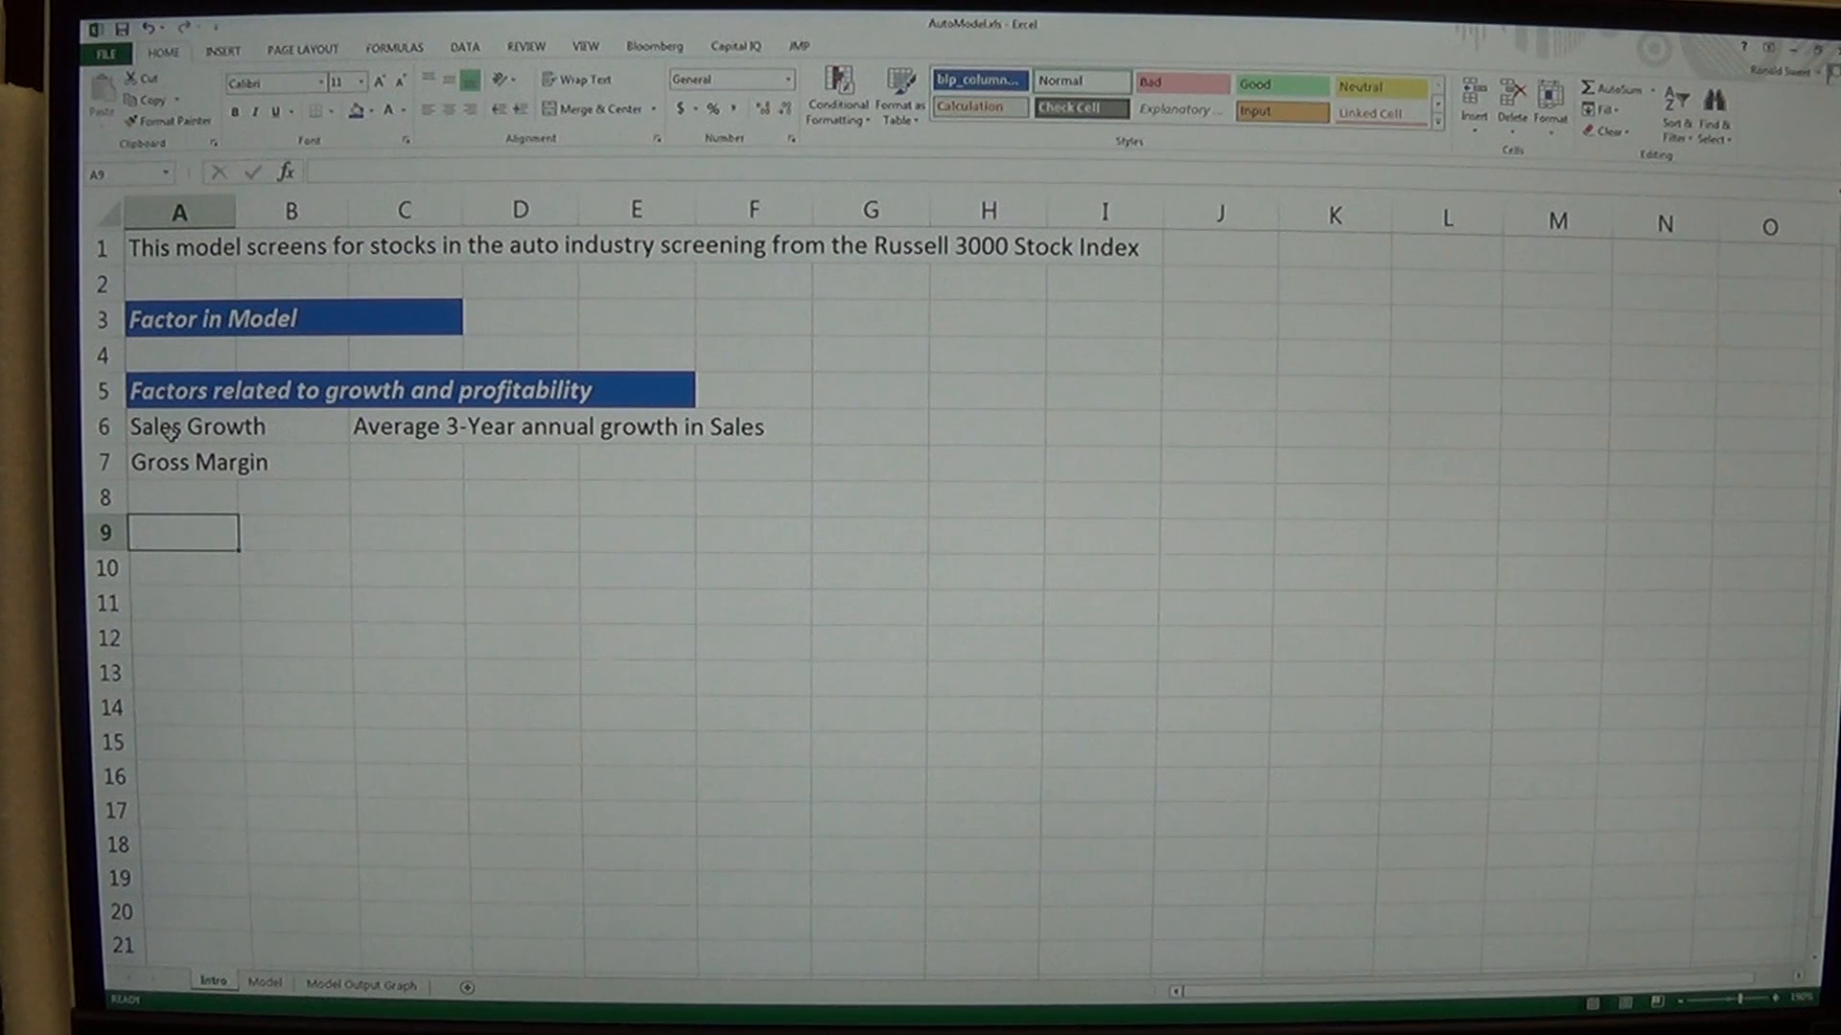
Add a blue bold italic 'Factors related to risk' heading in row 9 with 'Debt to EBITDA' in A10
text(Factors related to risk)
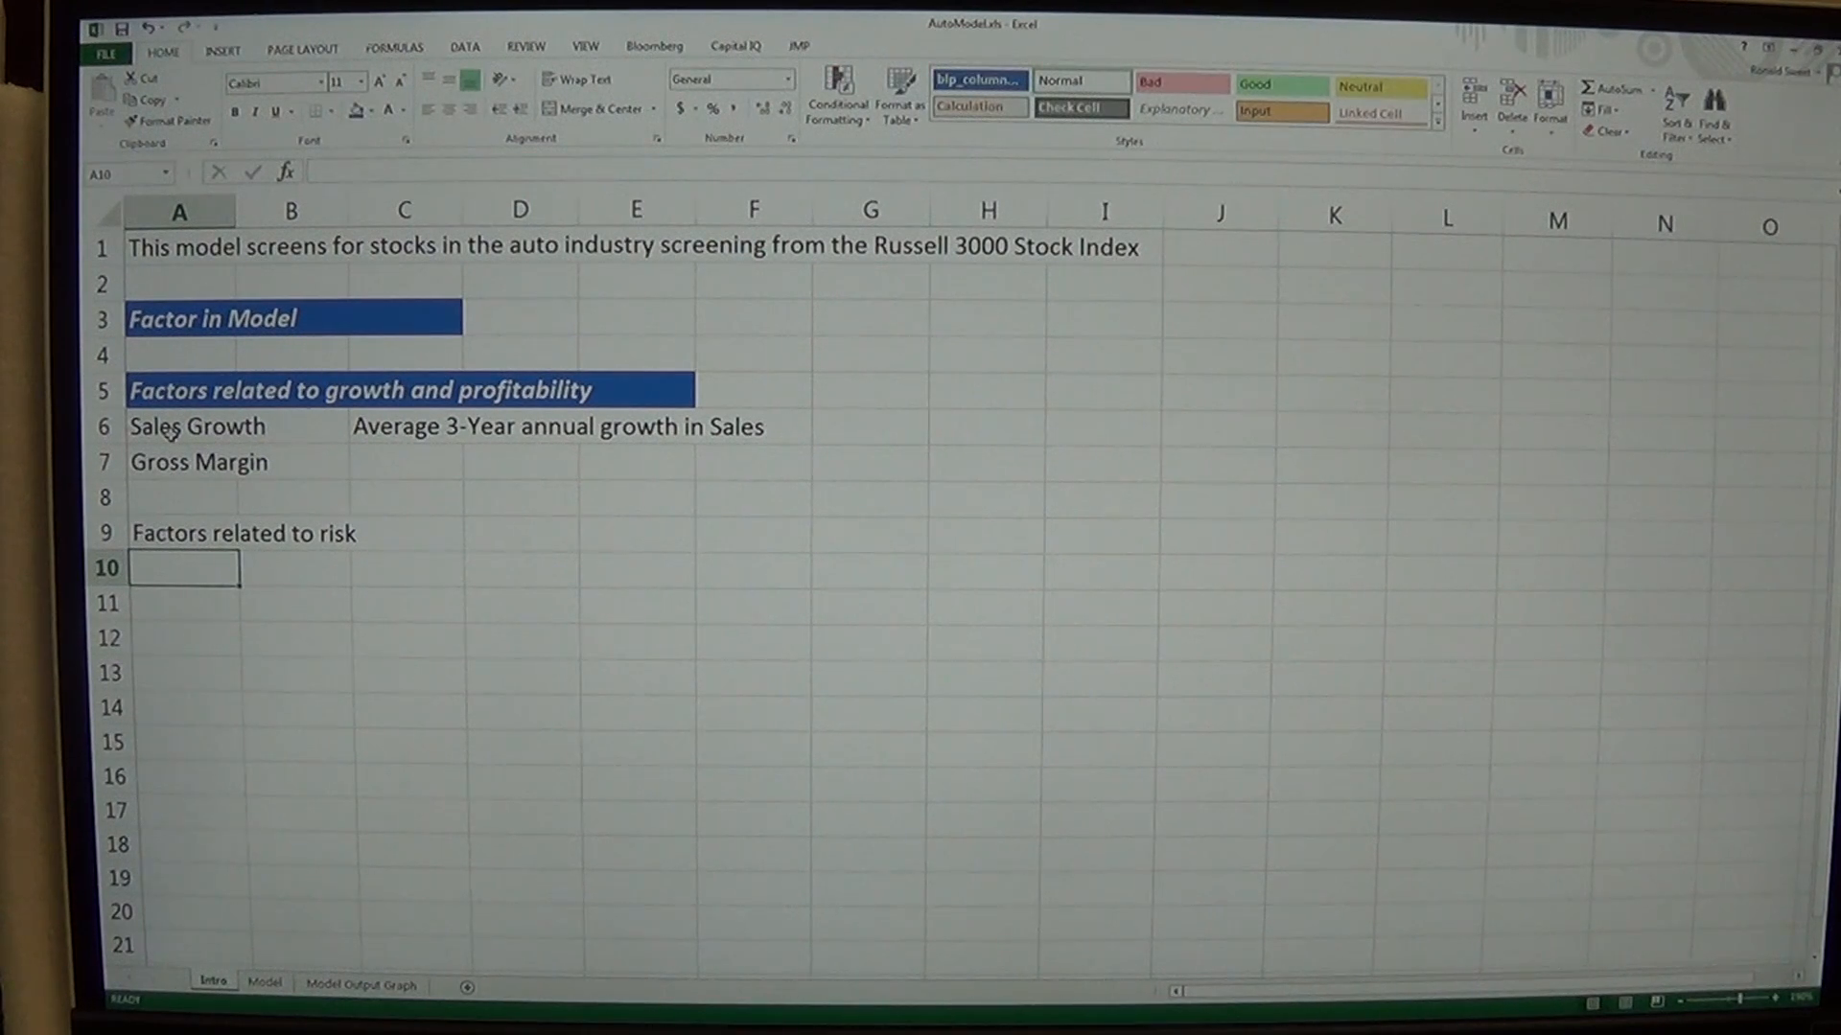
text(Debt to)
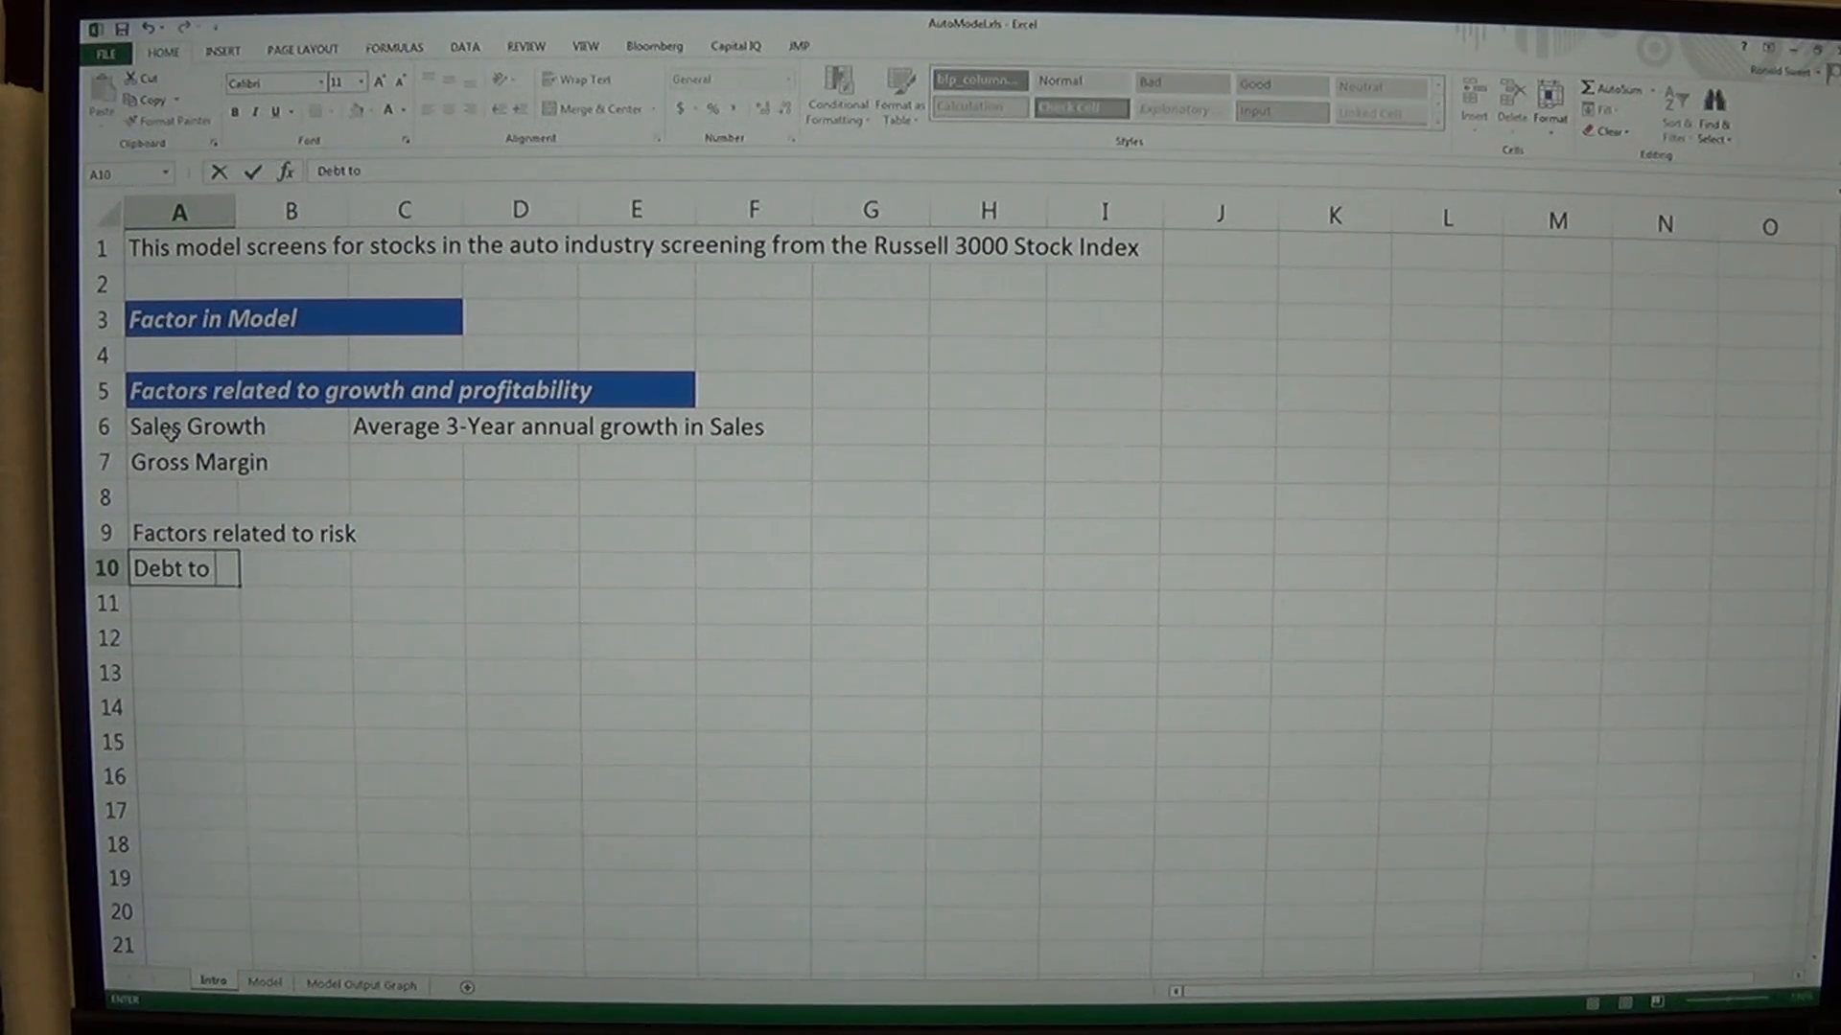
text(EBITDA)
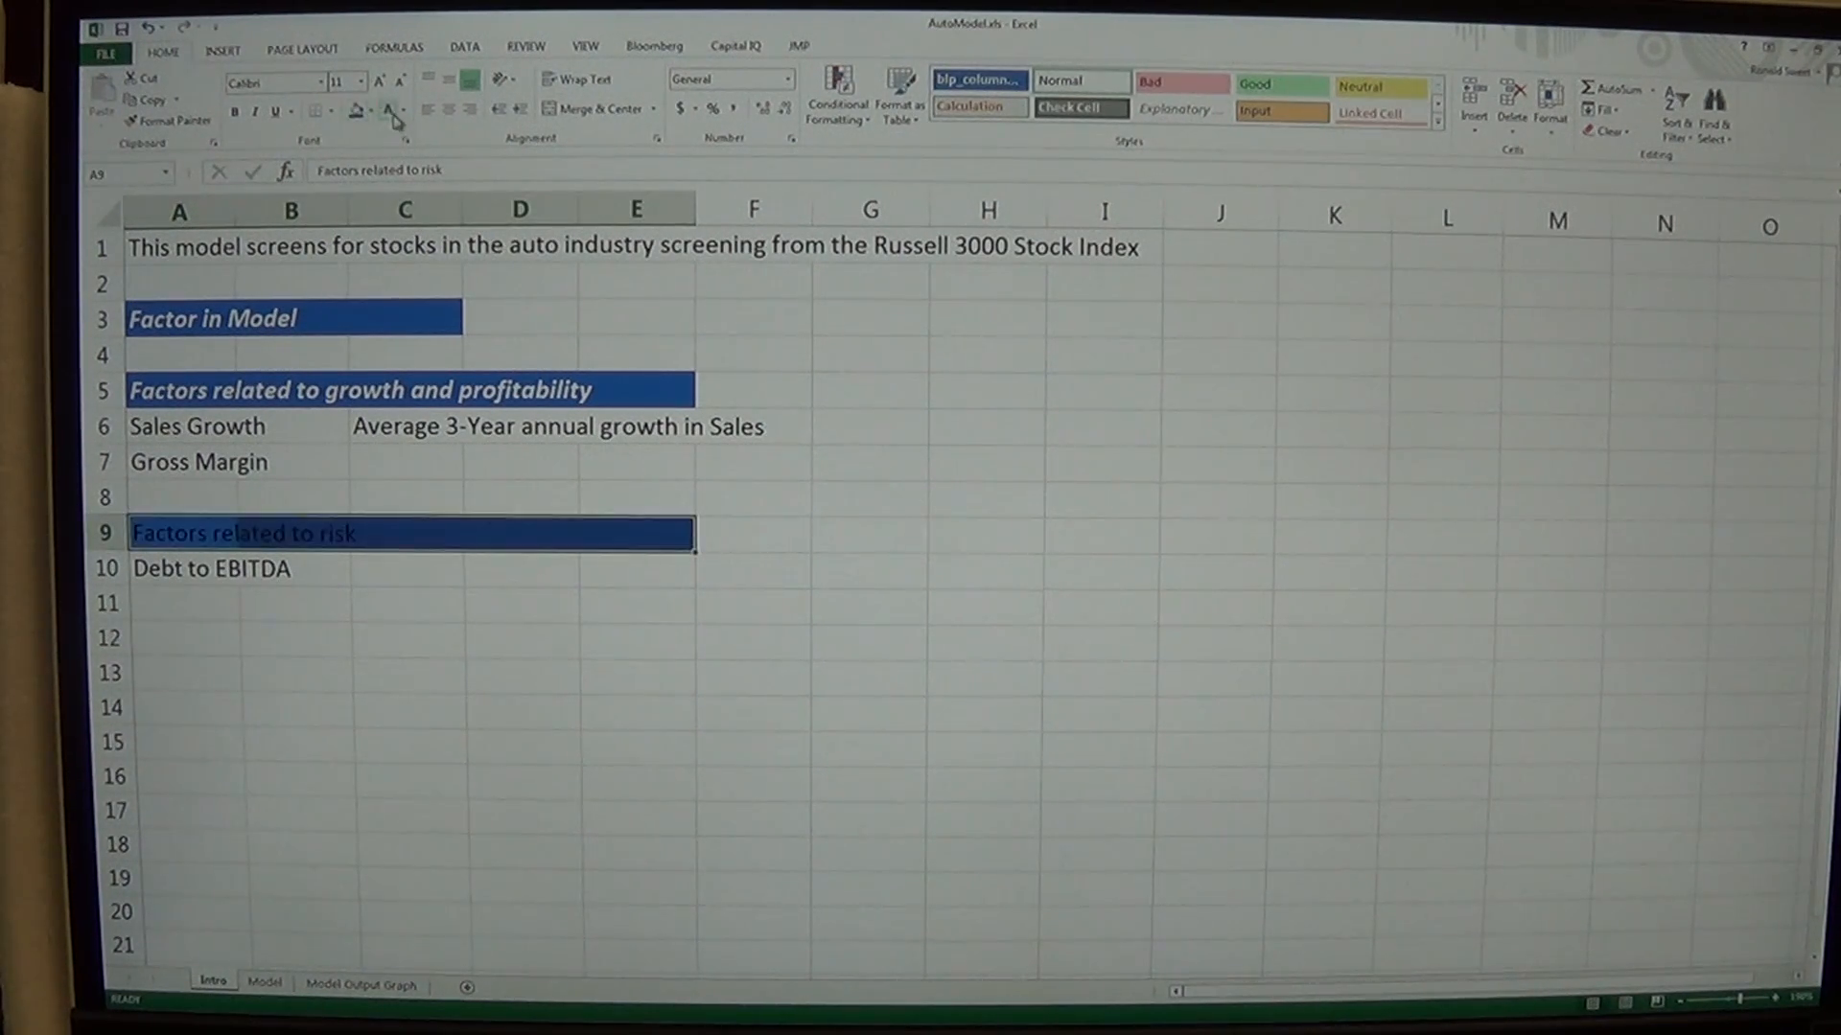
click(234, 111)
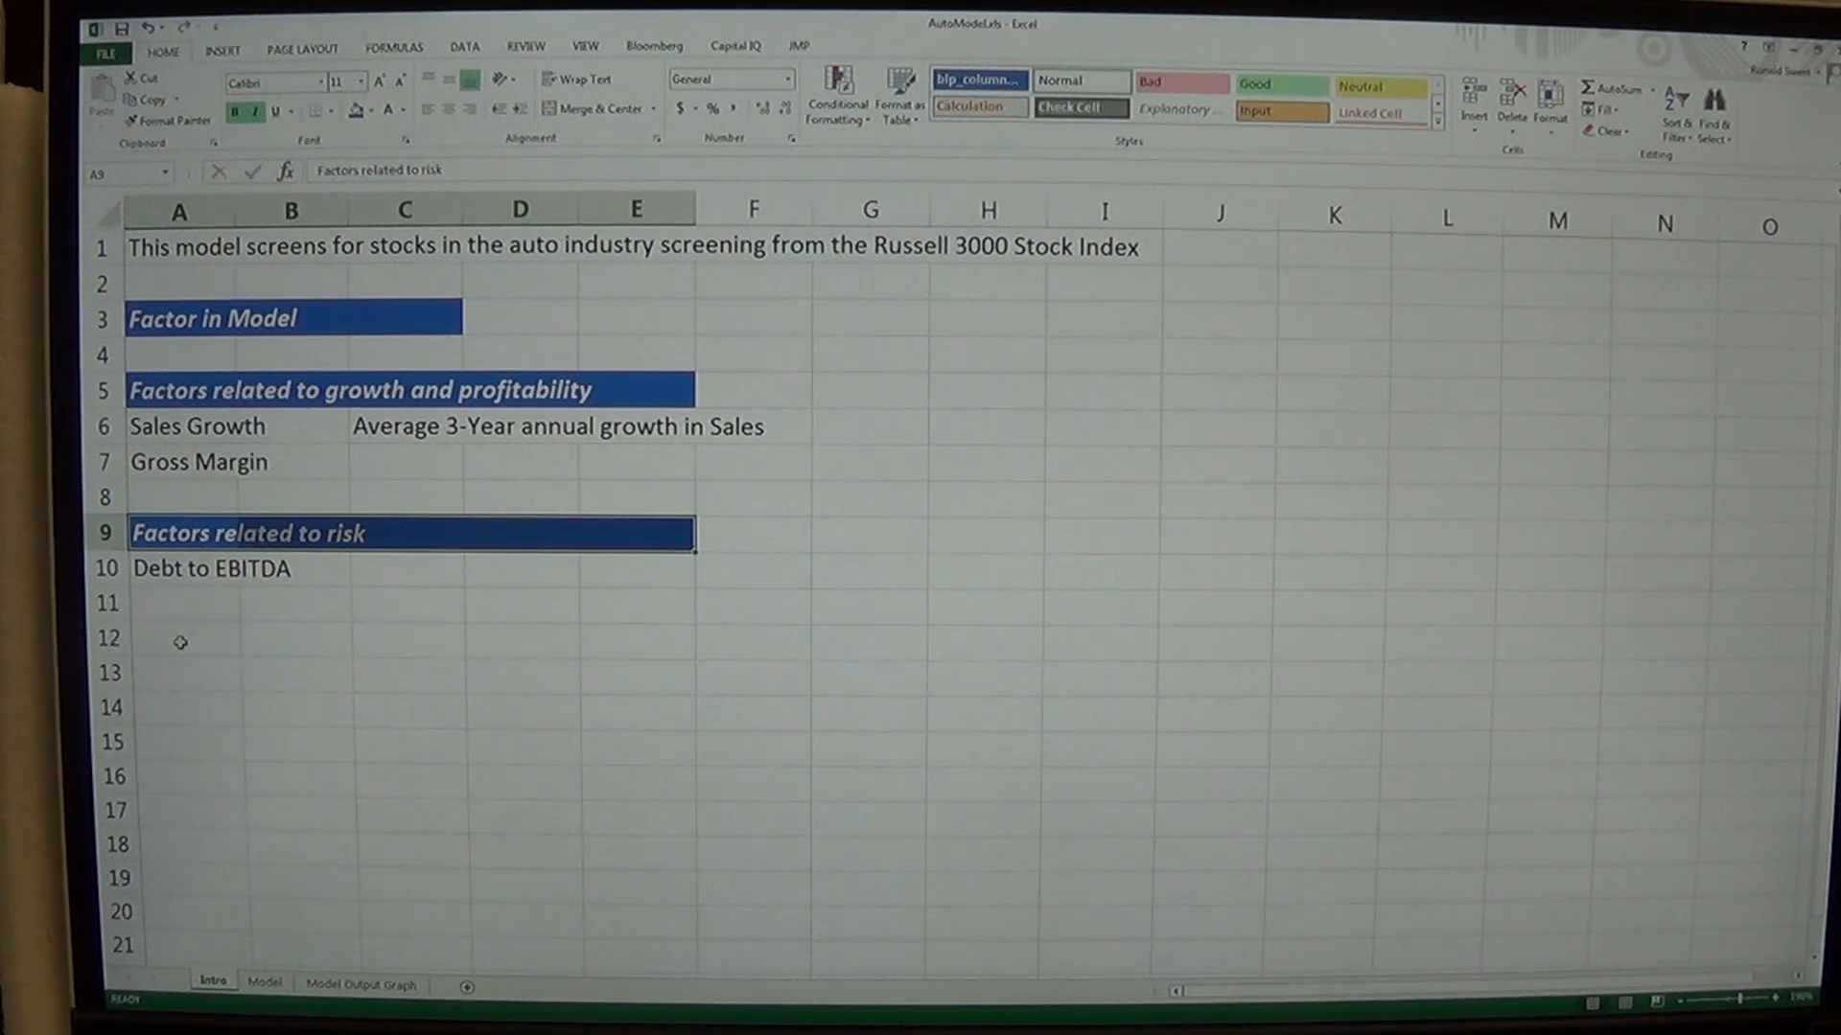
Enter the 'Valuation Factors' heading in A12
click(178, 641)
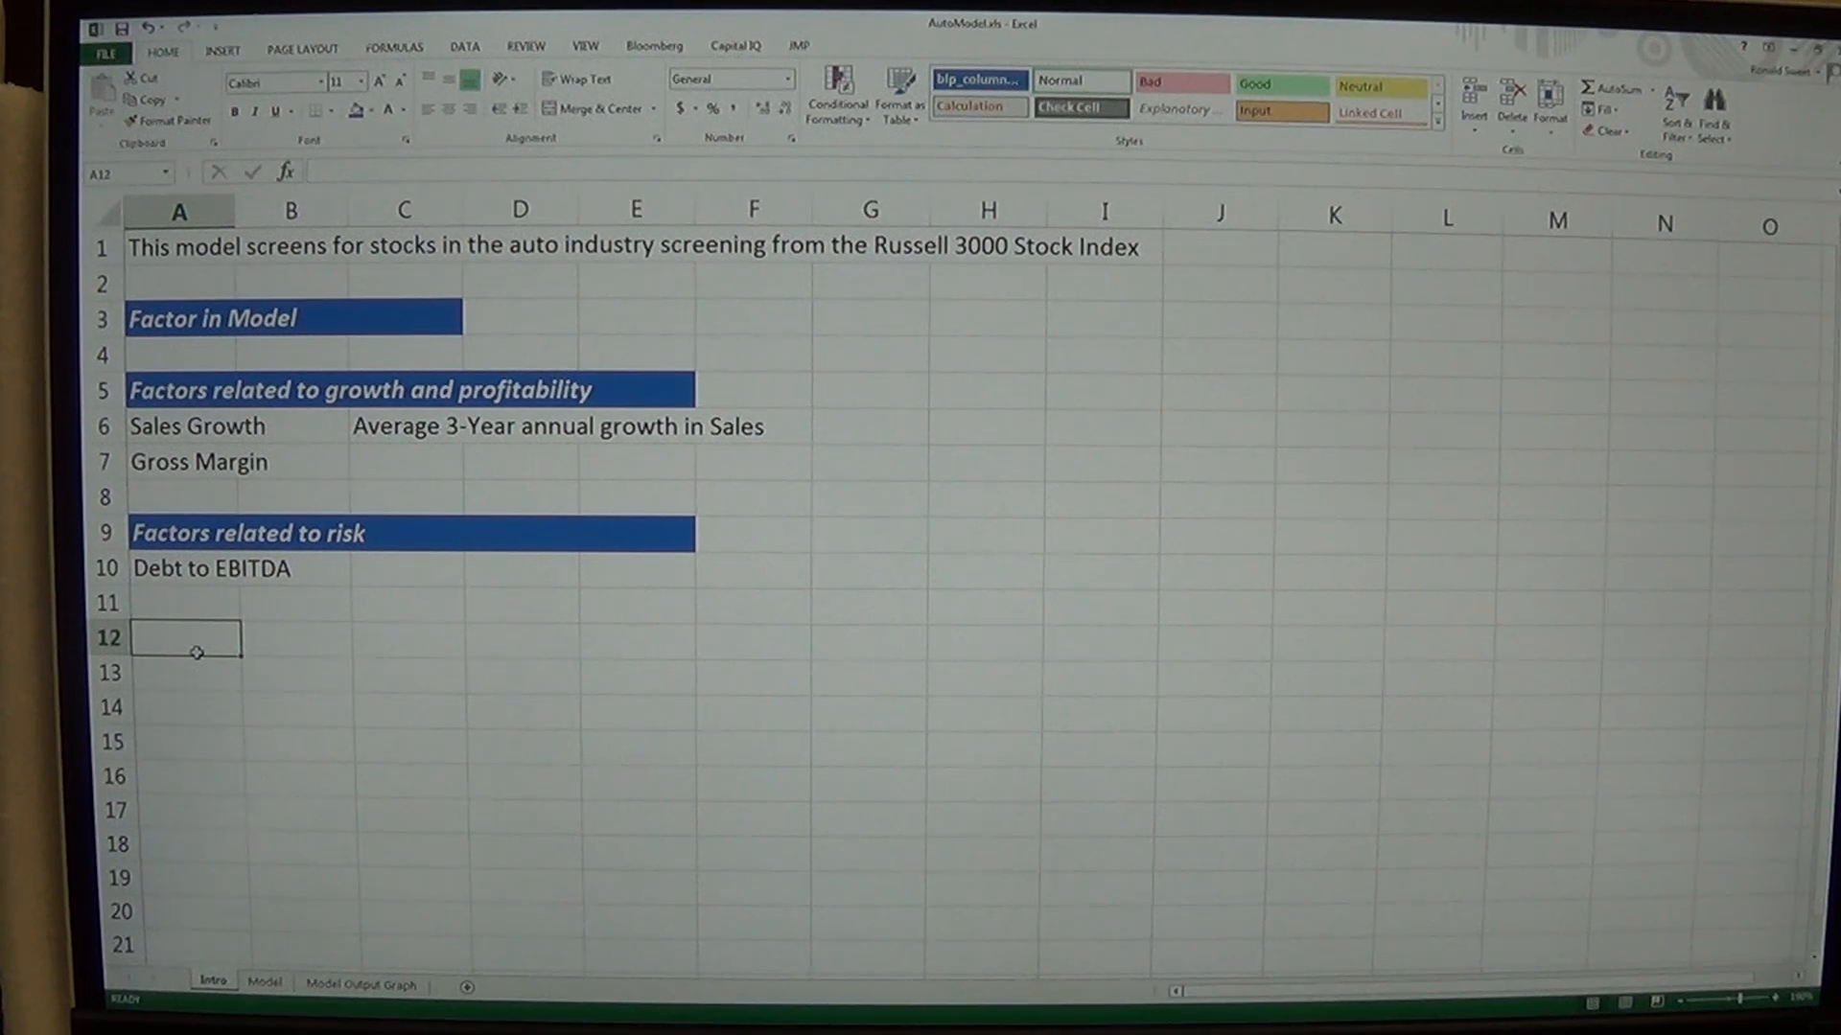
text(Valuation Factors)
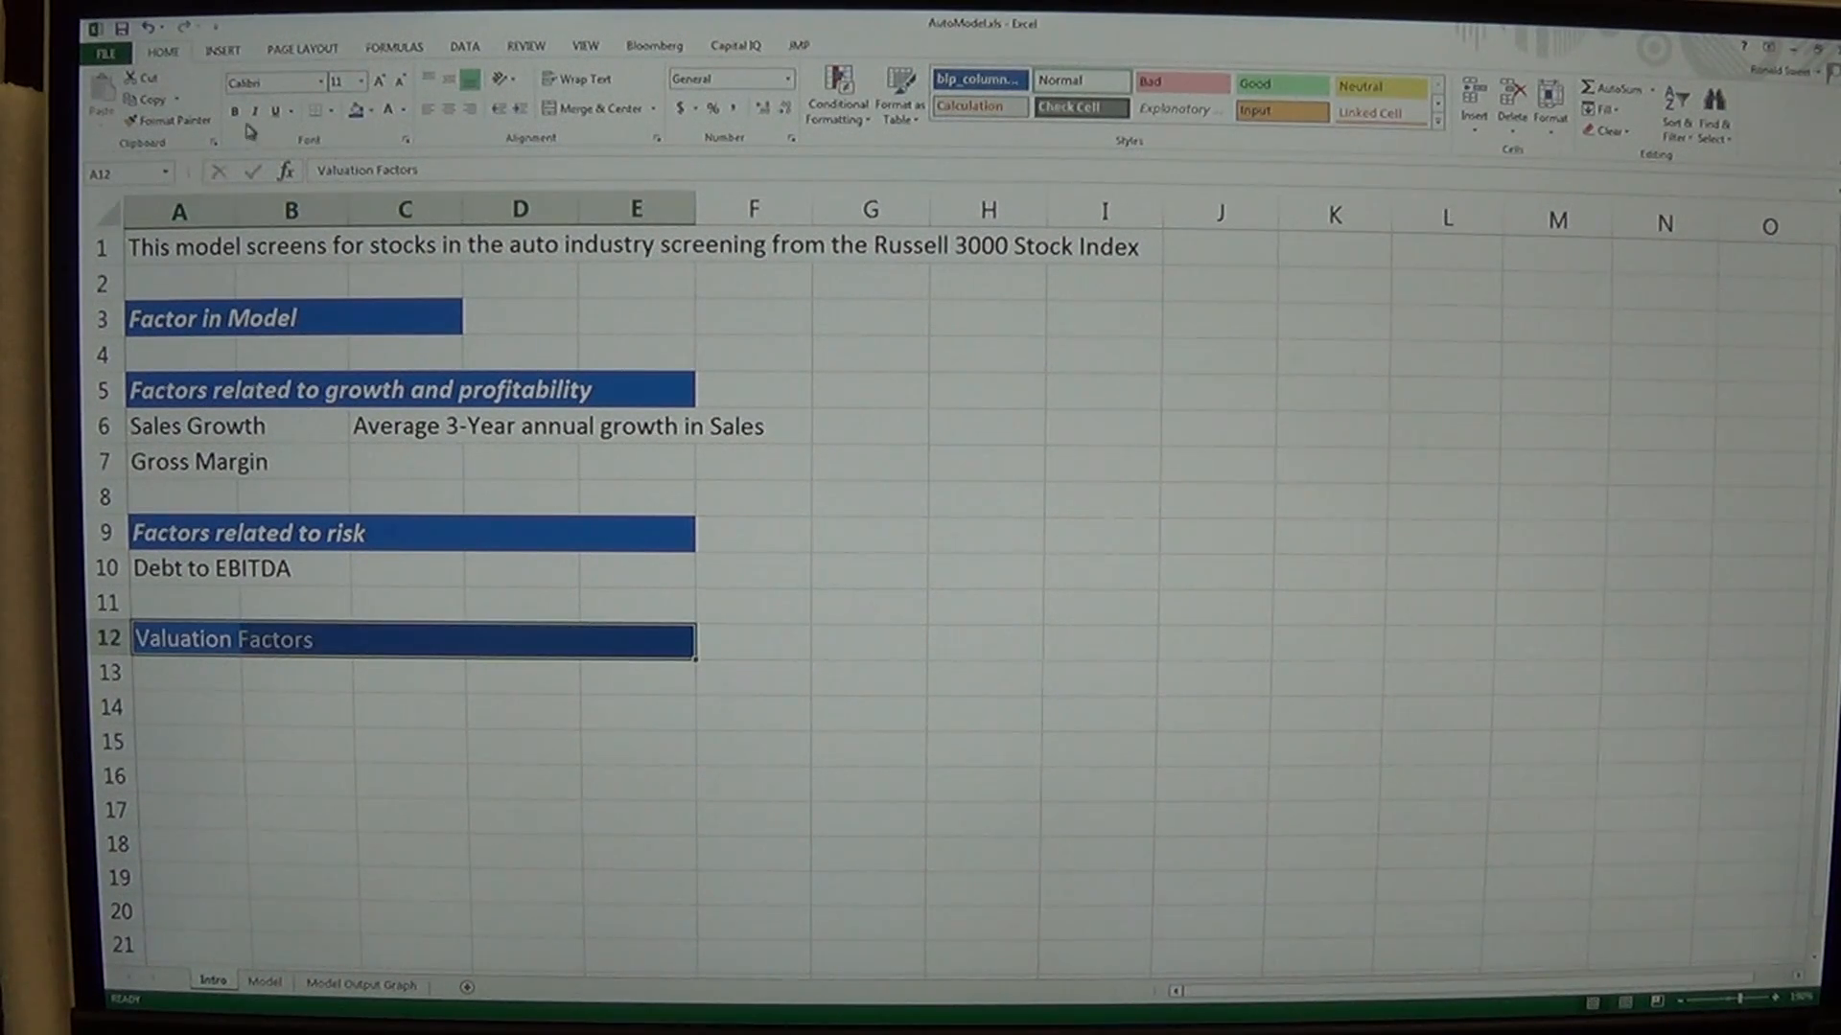
Style the Valuation Factors heading dark brown and extend the Factor in Model bar across more columns
click(577, 317)
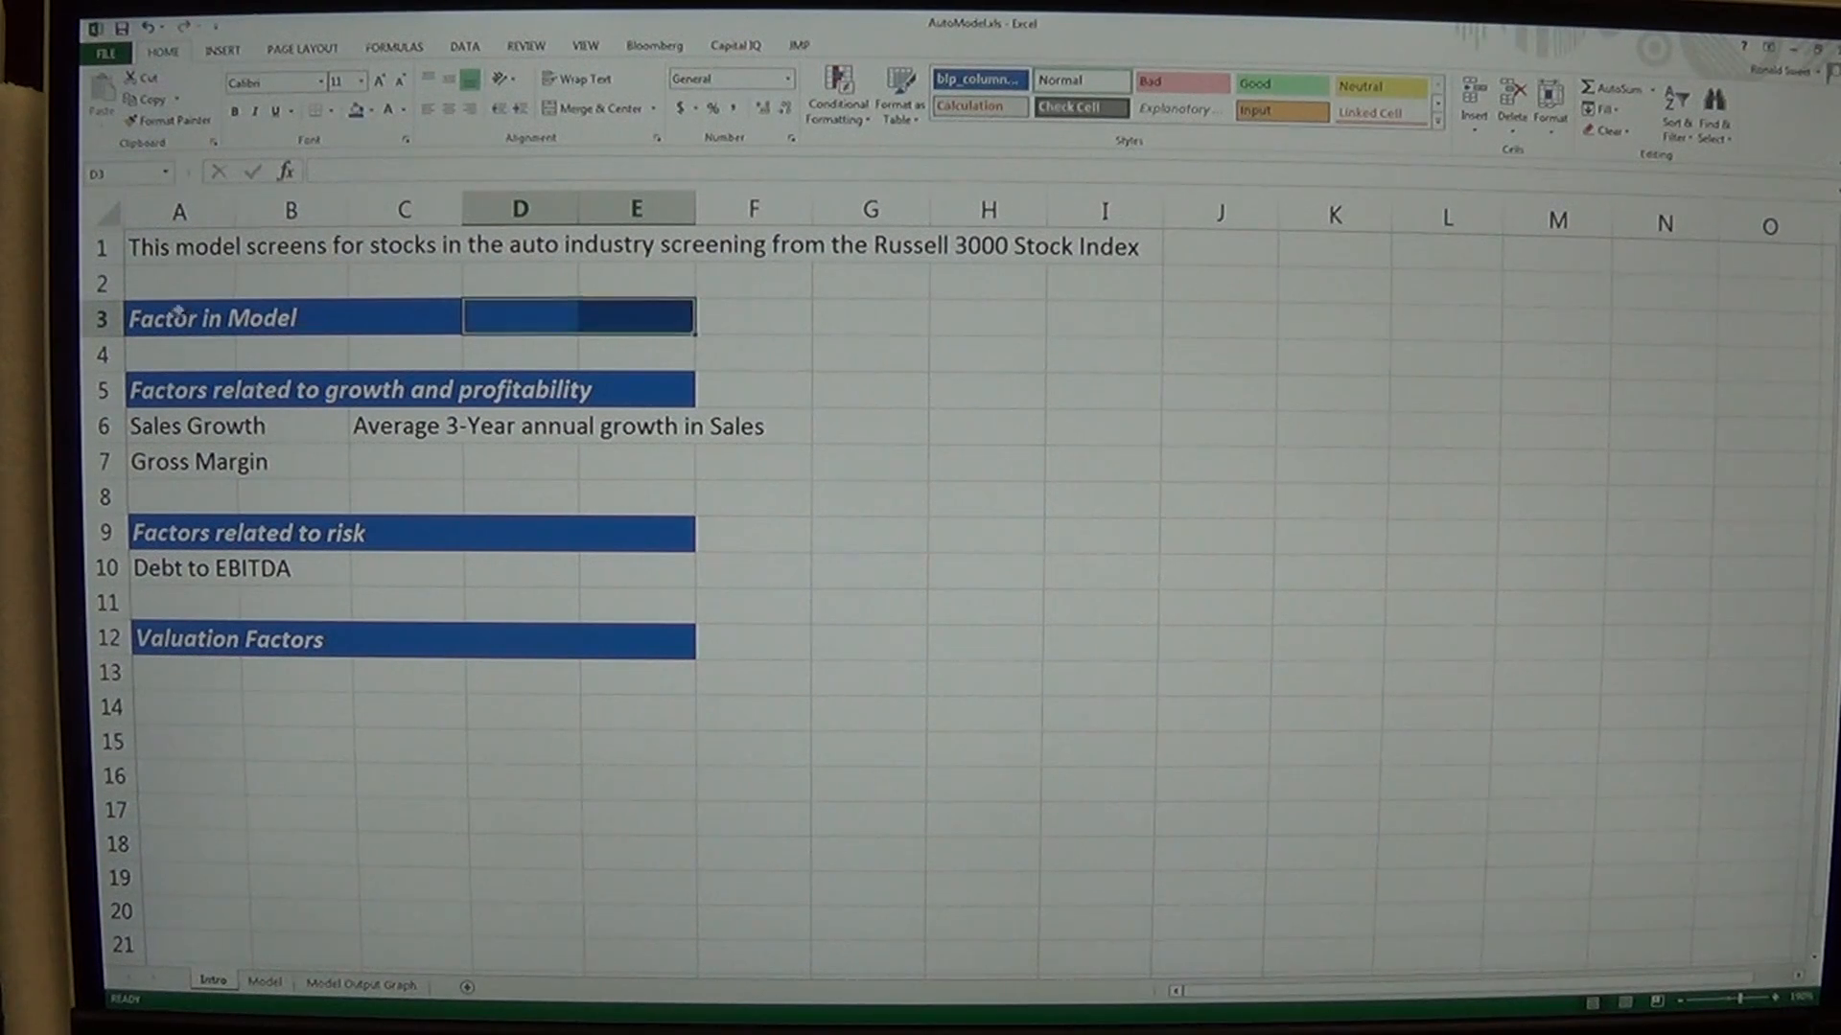
click(210, 317)
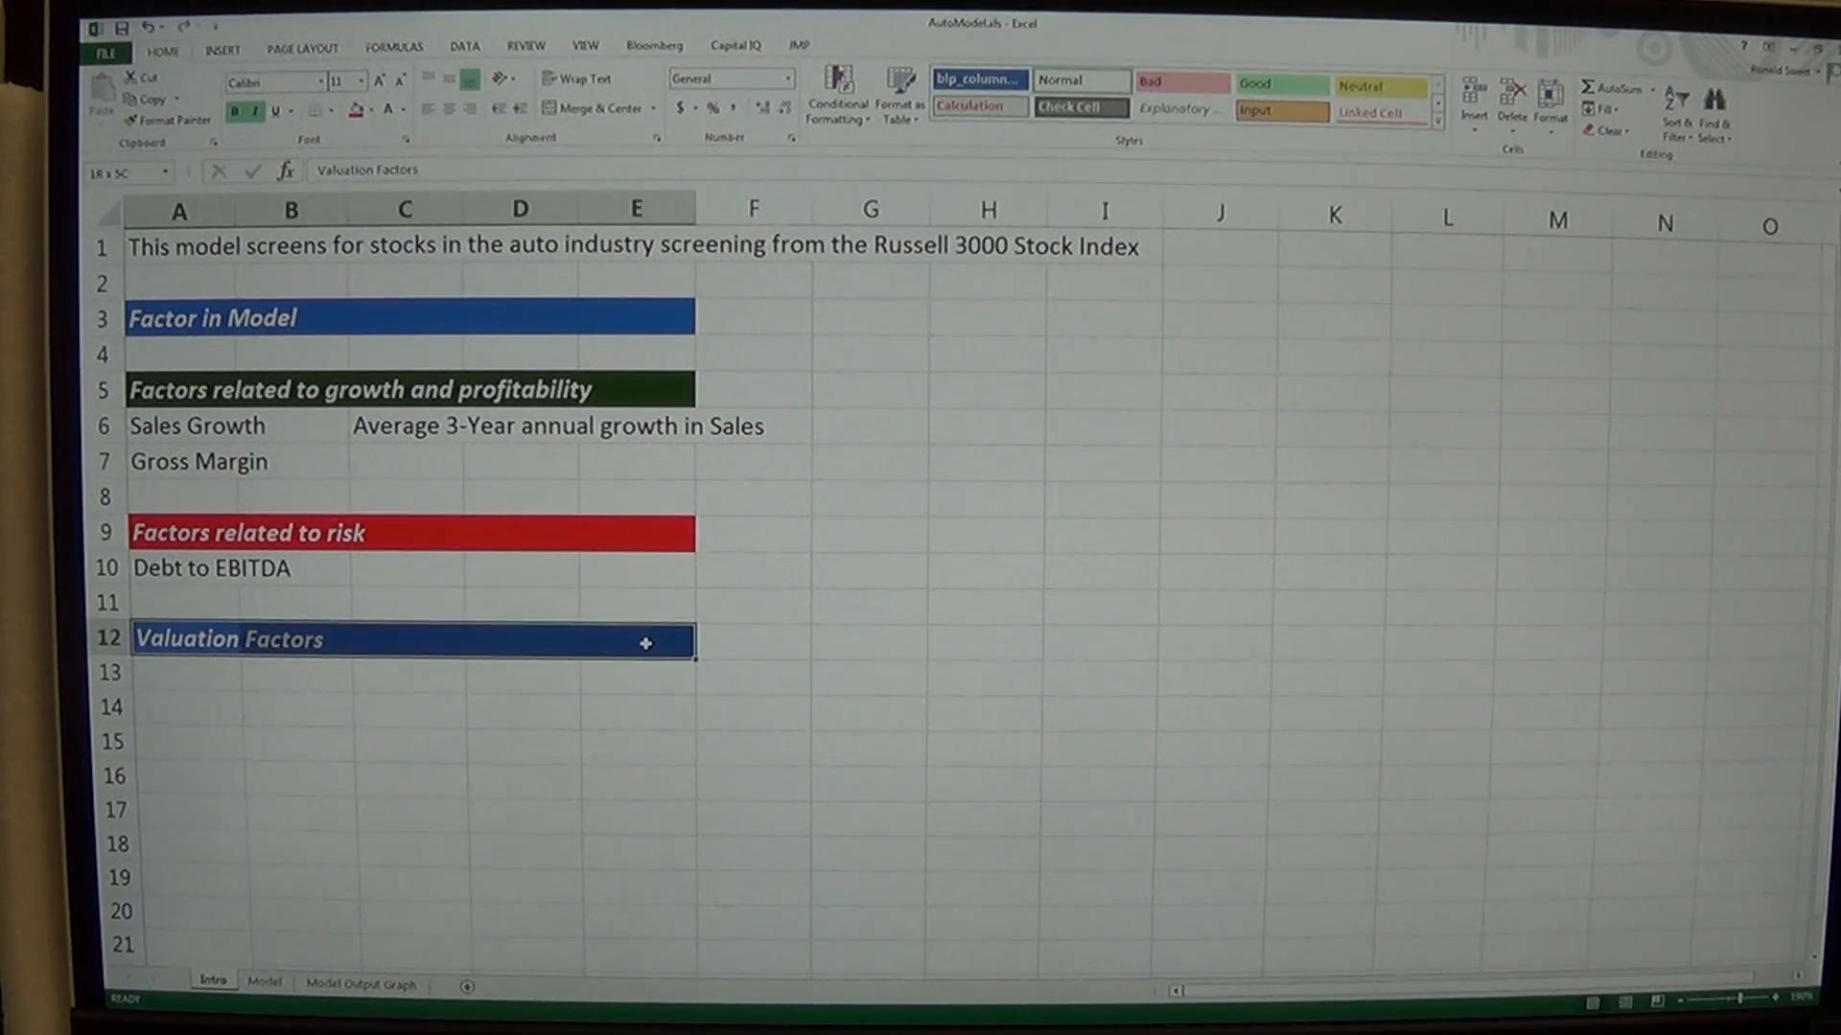
click(360, 109)
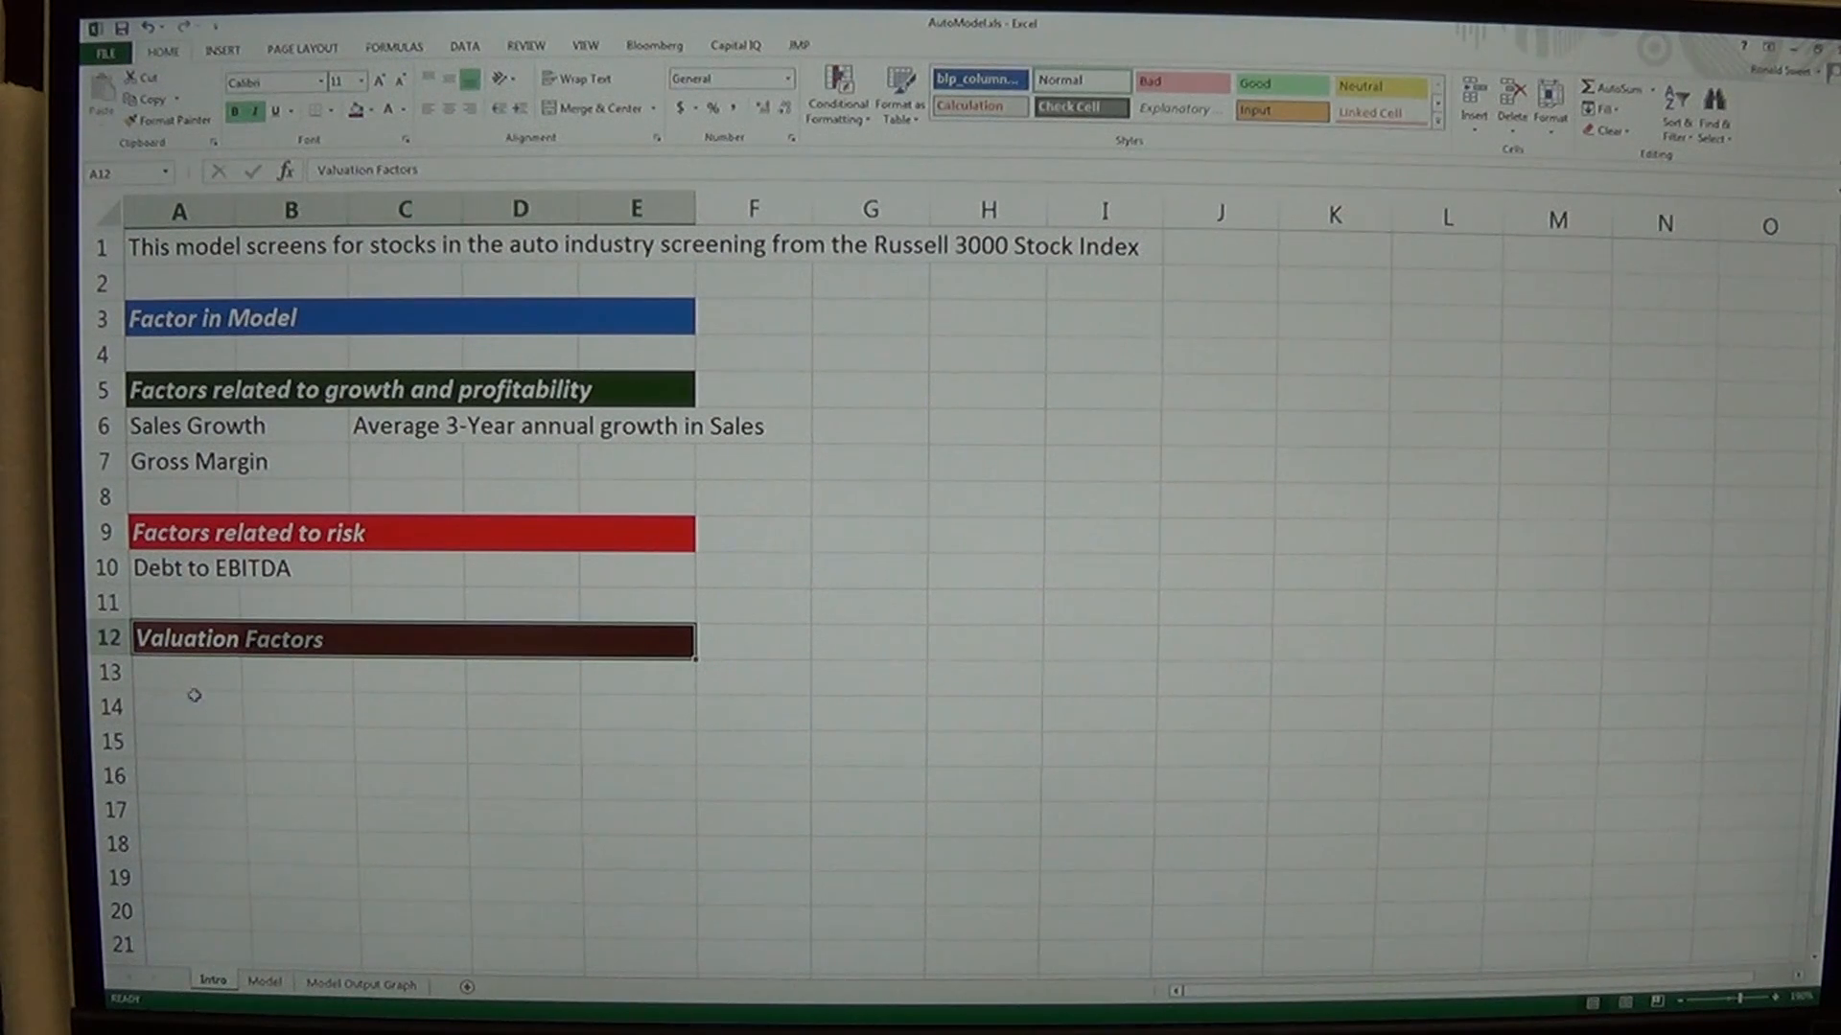
Enter 'EV to EBITDA' under Valuation Factors and begin saving the workbook as .xls
click(179, 684)
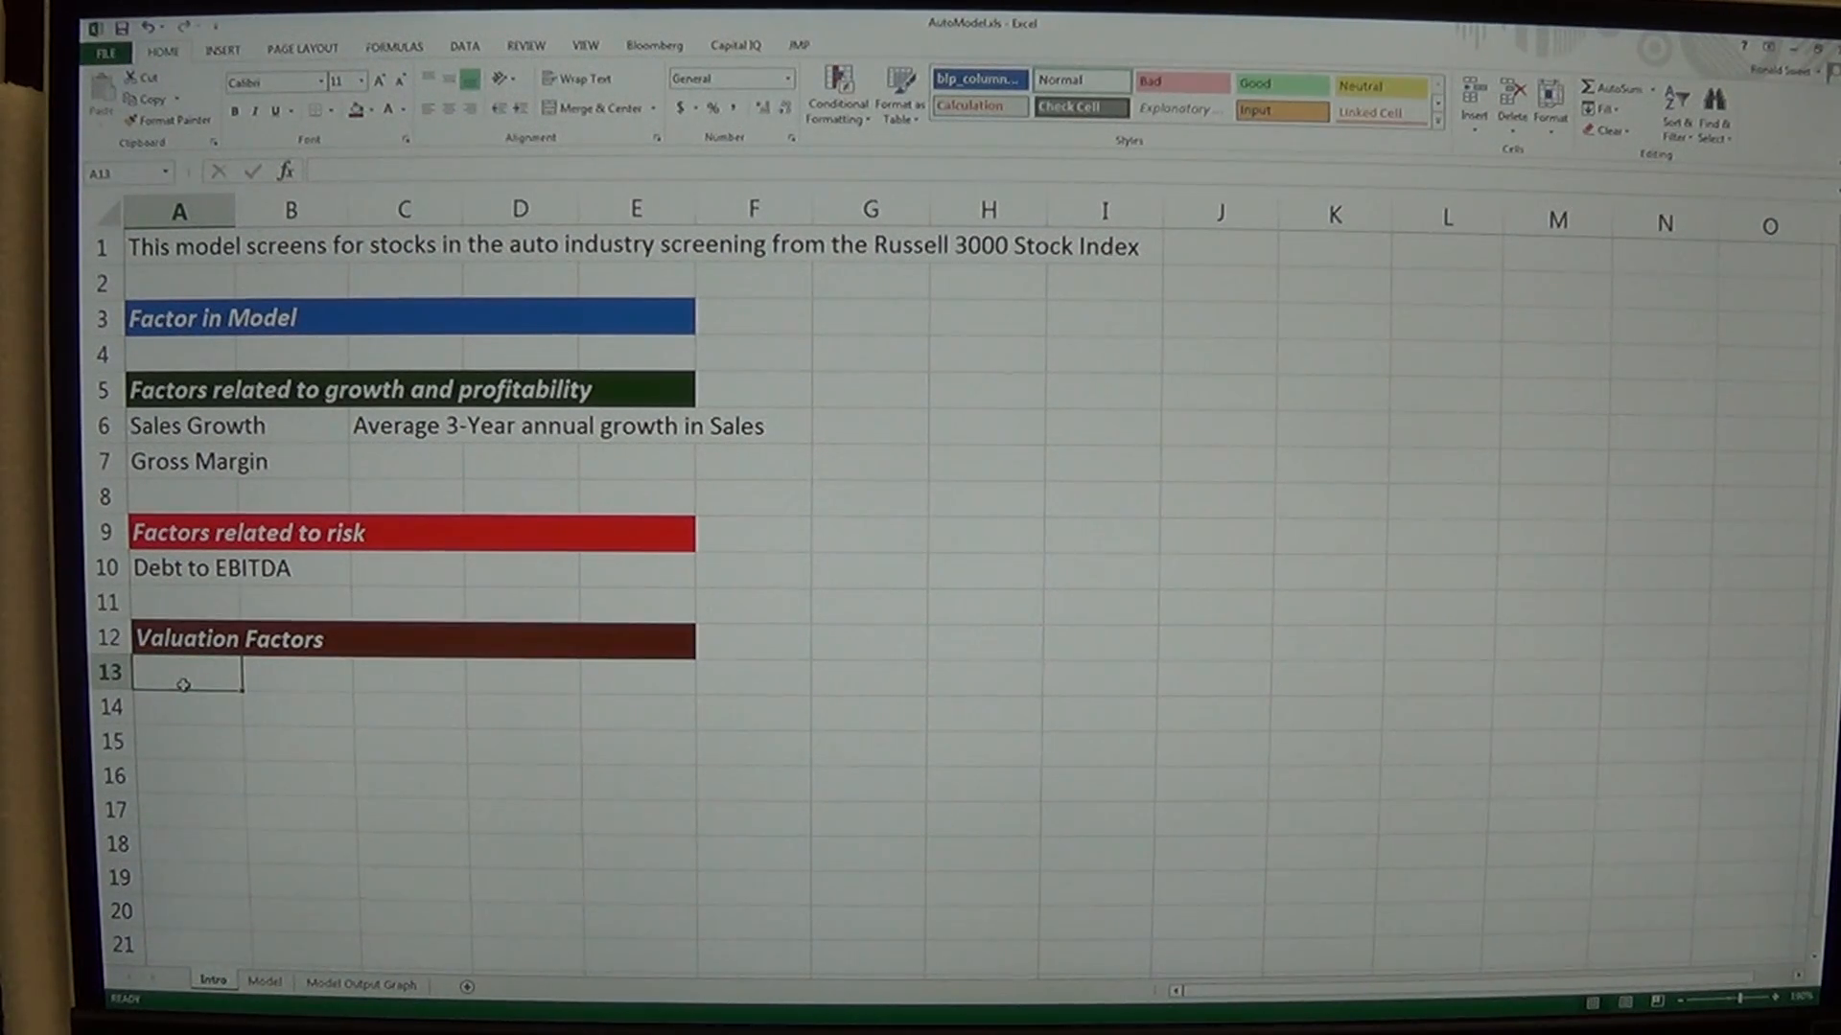
text(ev)
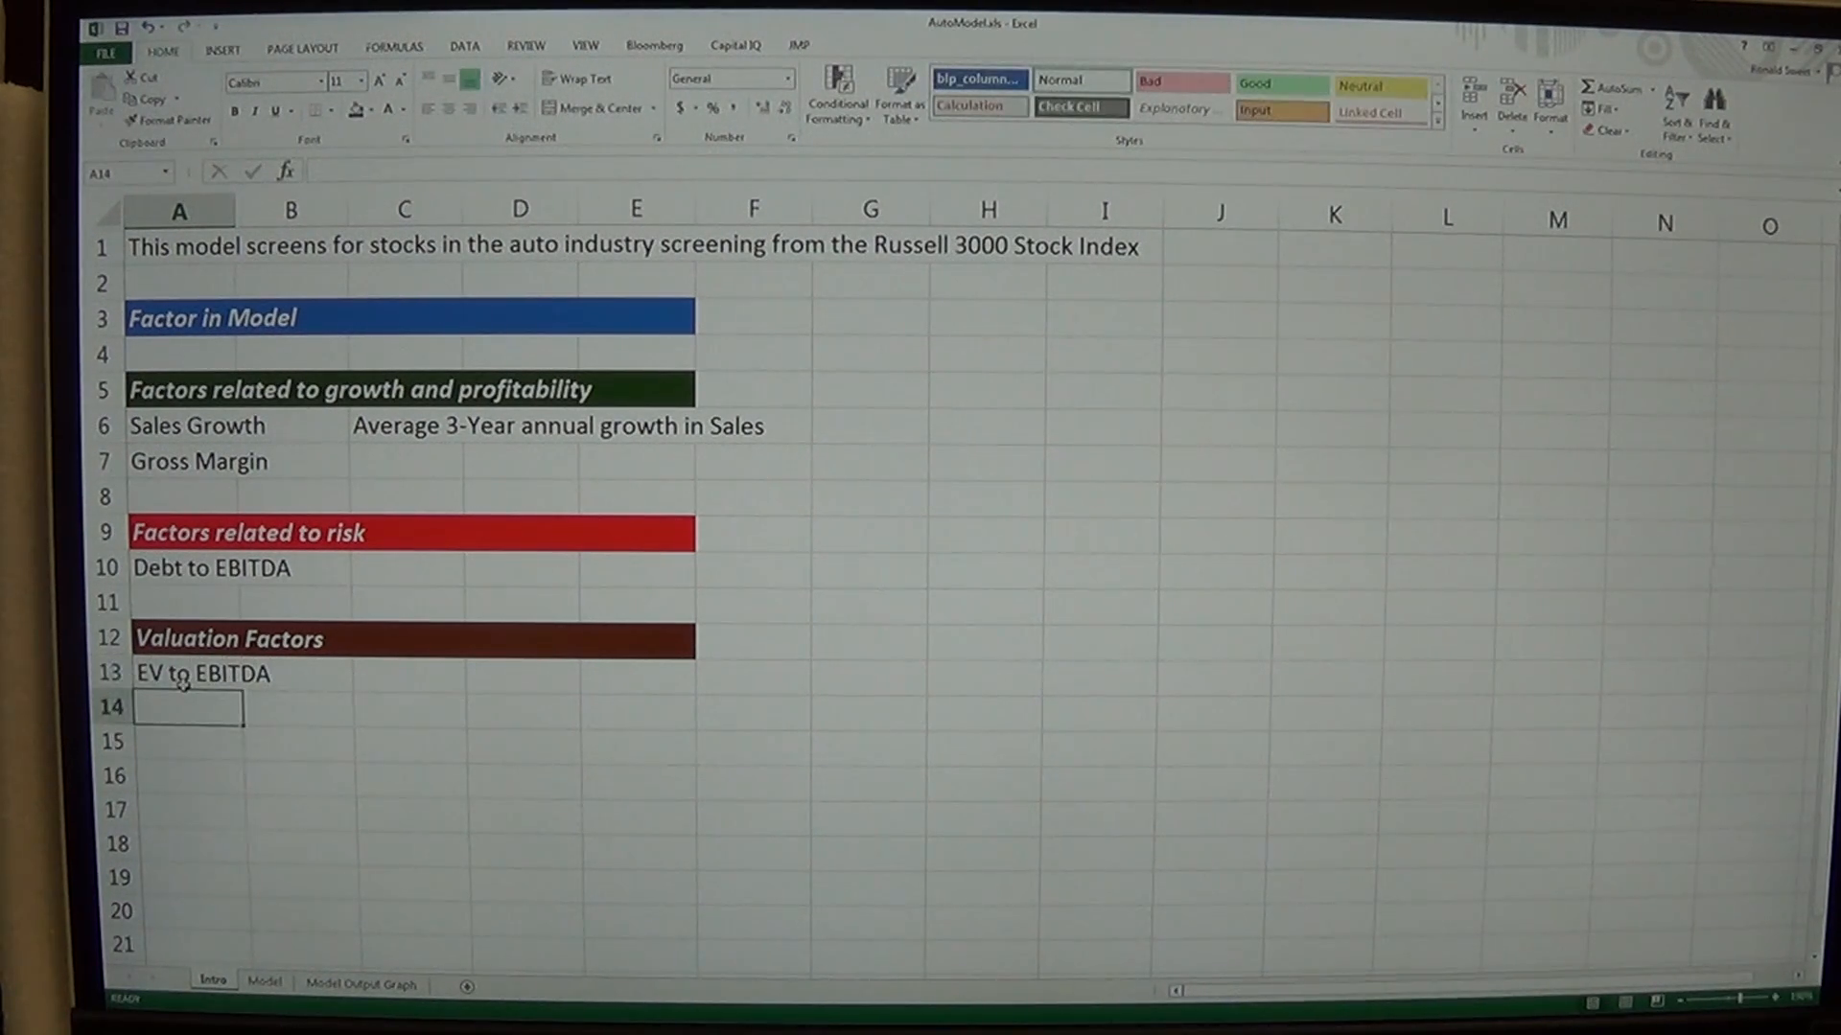
click(178, 245)
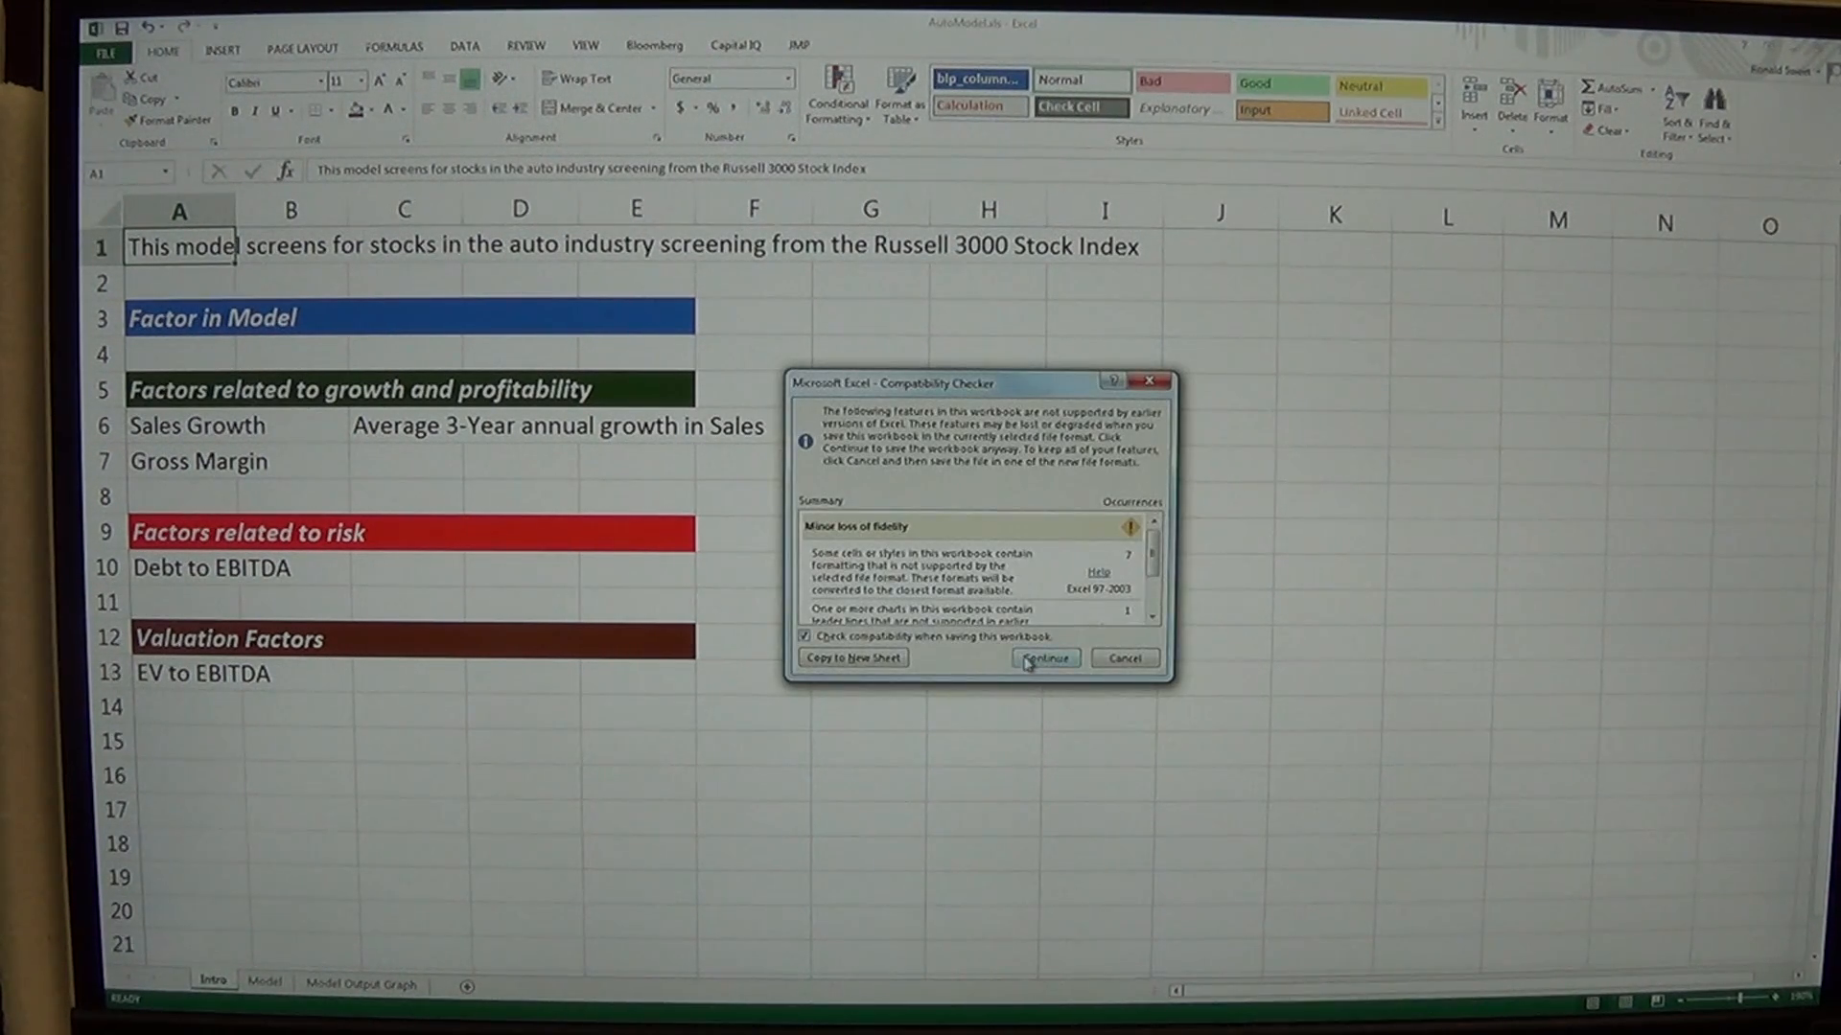
Continue past the Compatibility Checker to save, glance at the Model sheet, and return to Intro
click(1043, 658)
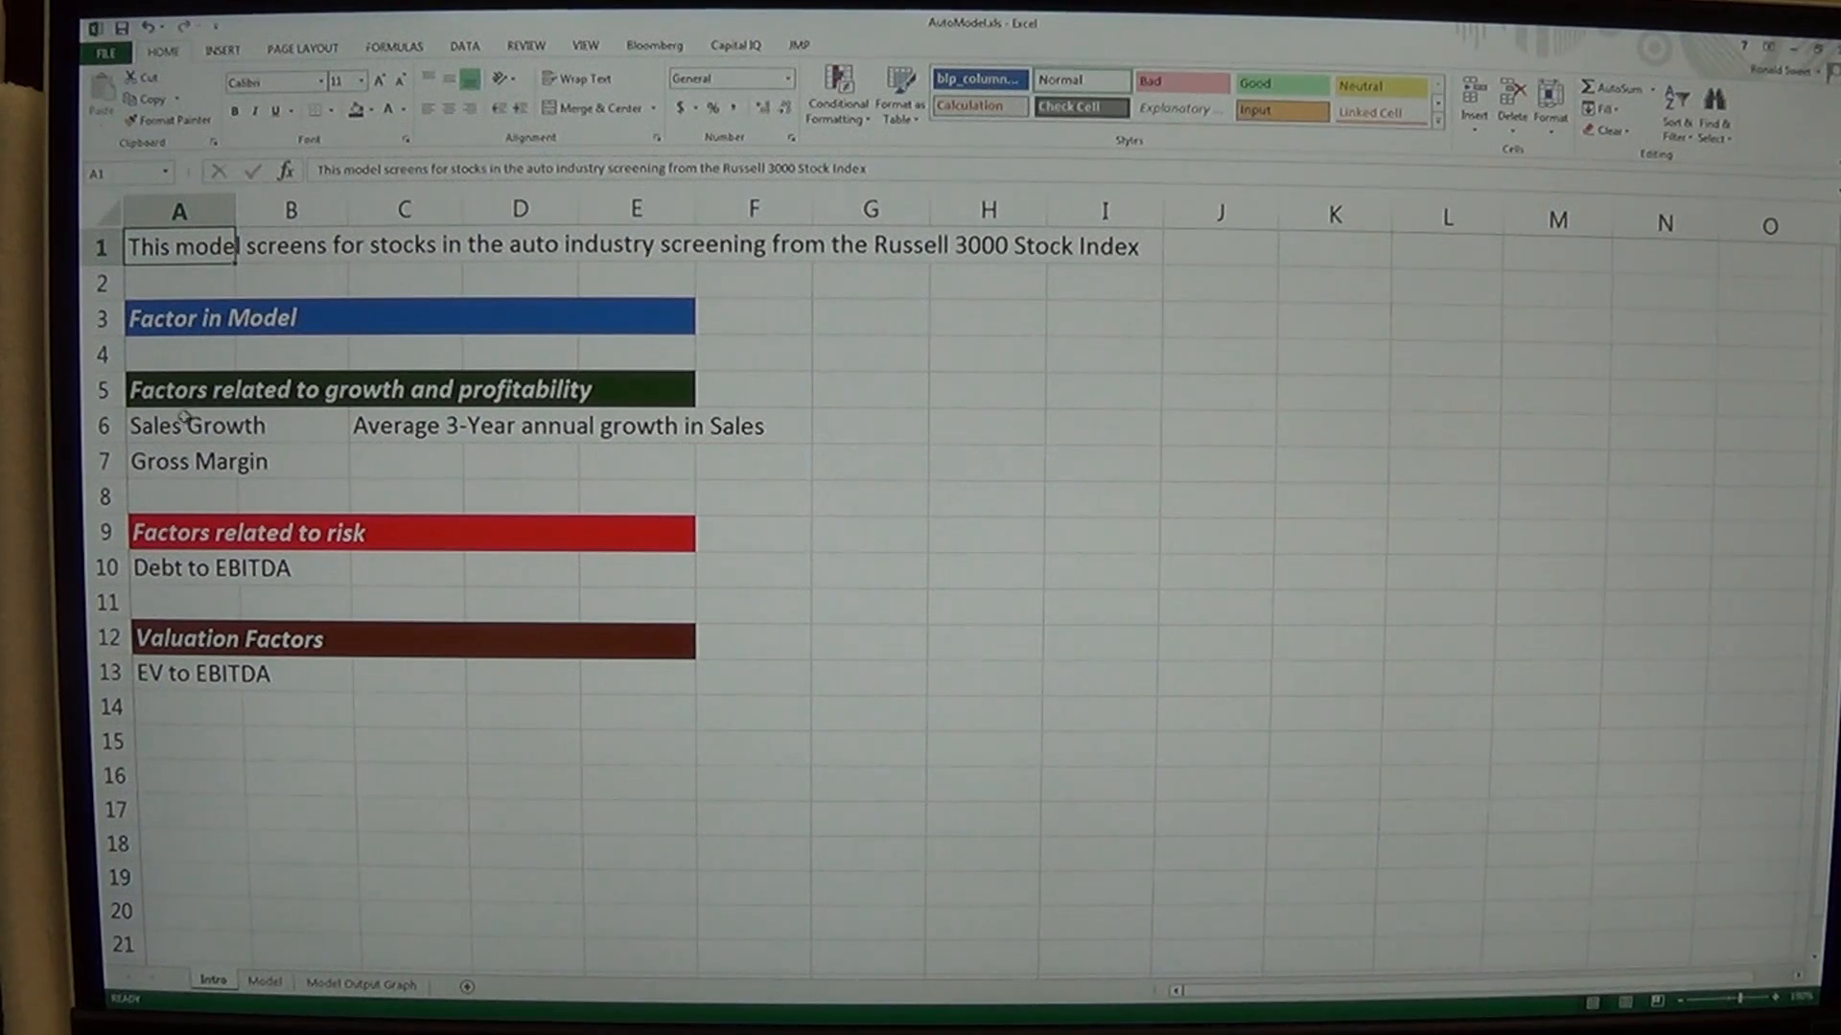
click(196, 426)
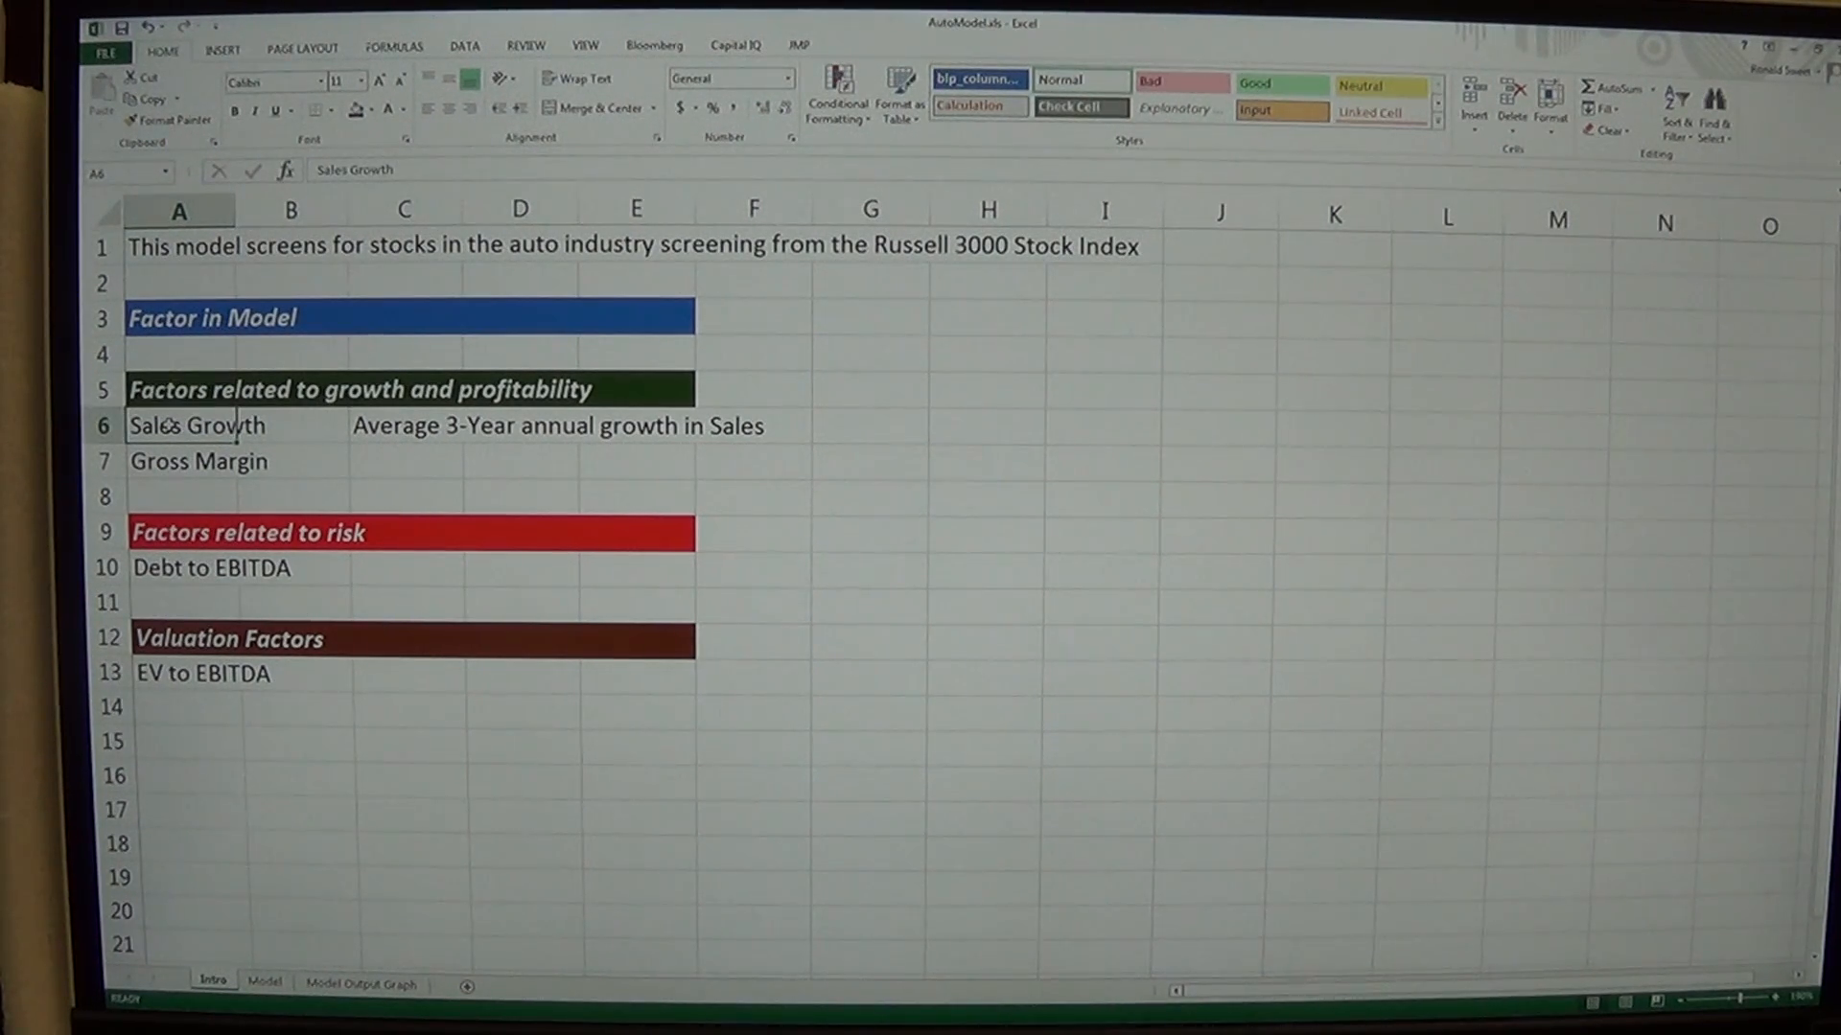
click(262, 984)
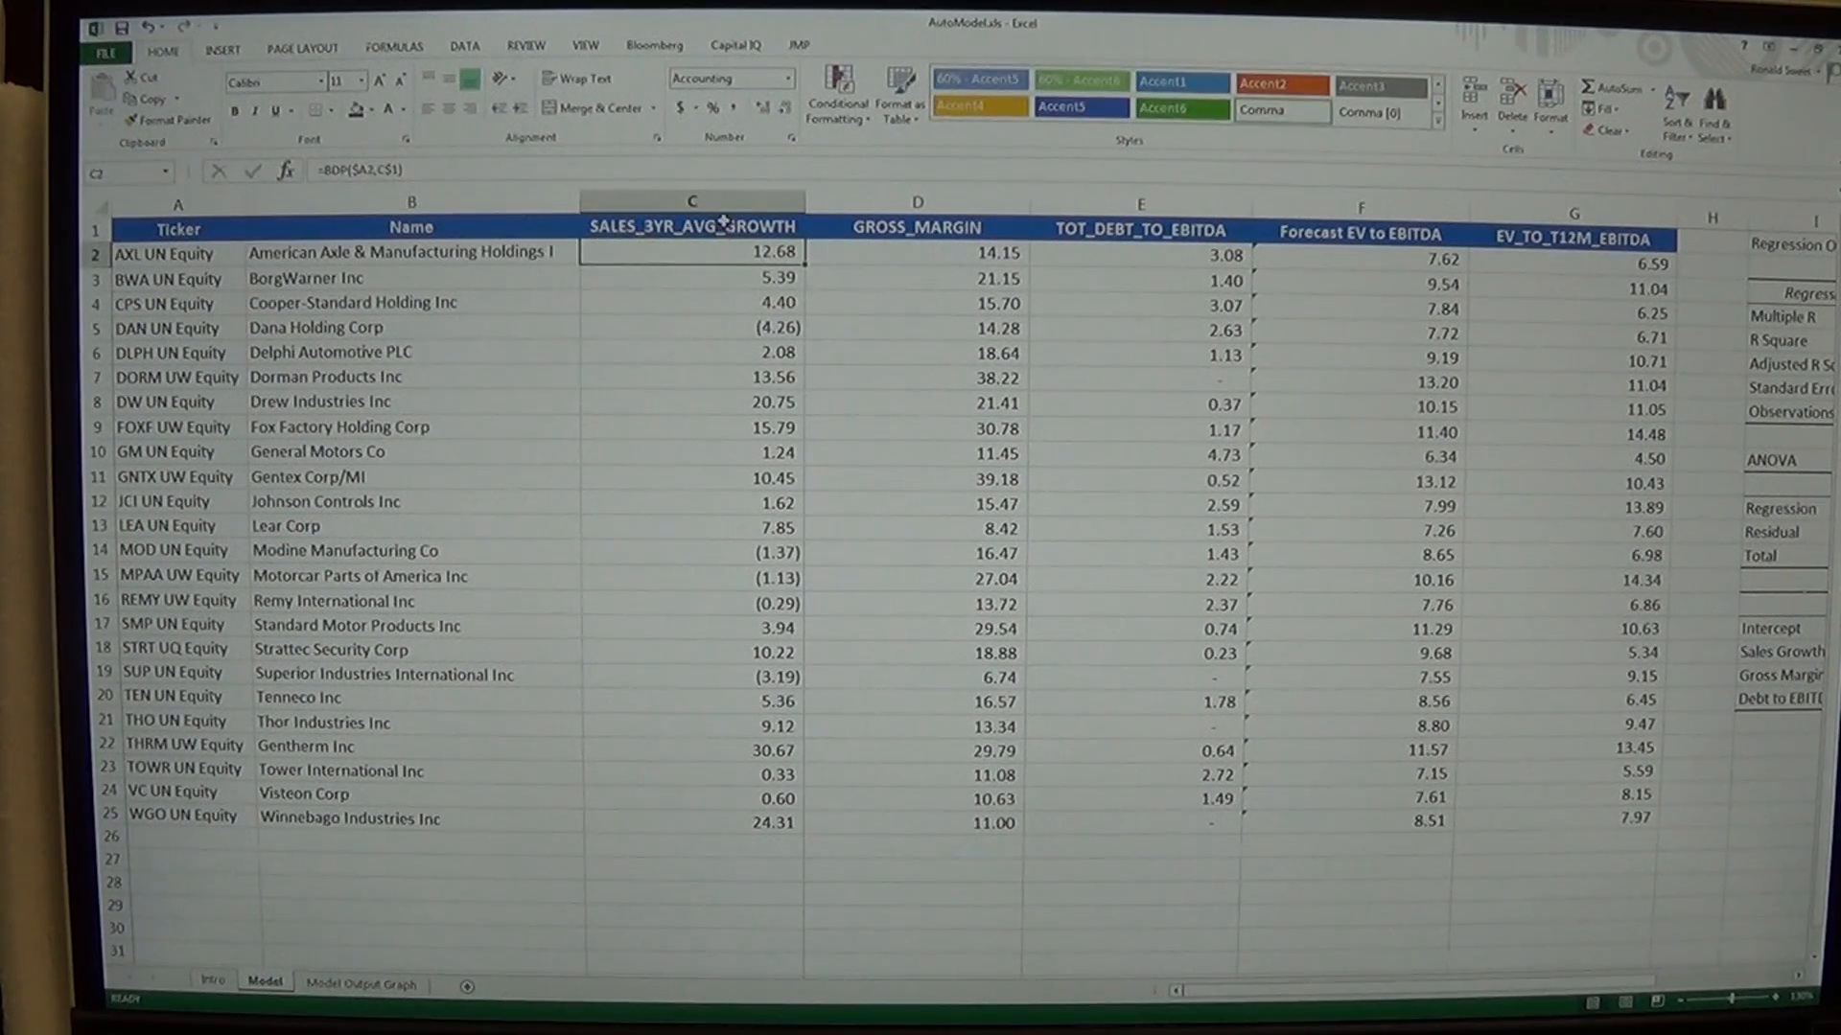
click(213, 985)
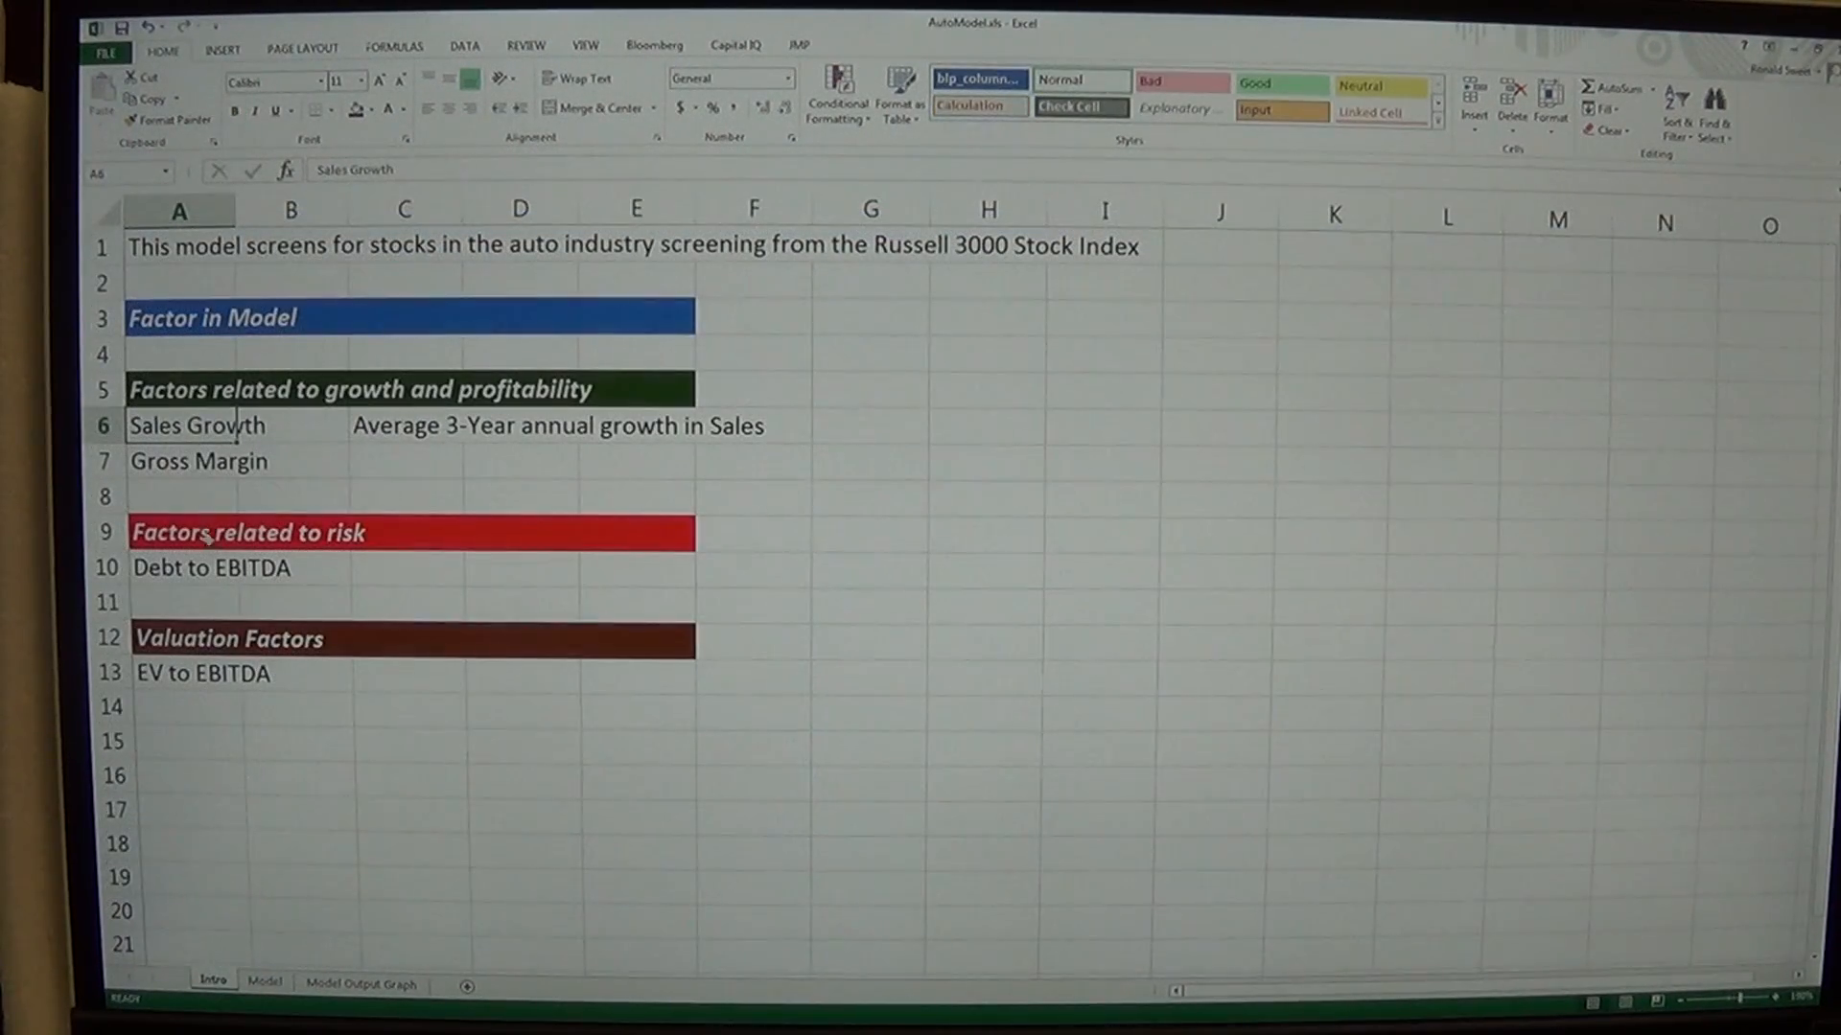
Hyperlink Sales Growth in A6 to Model!C1 and follow it to the SALES_3YR_AVG_GROWTH column
right_click(197, 425)
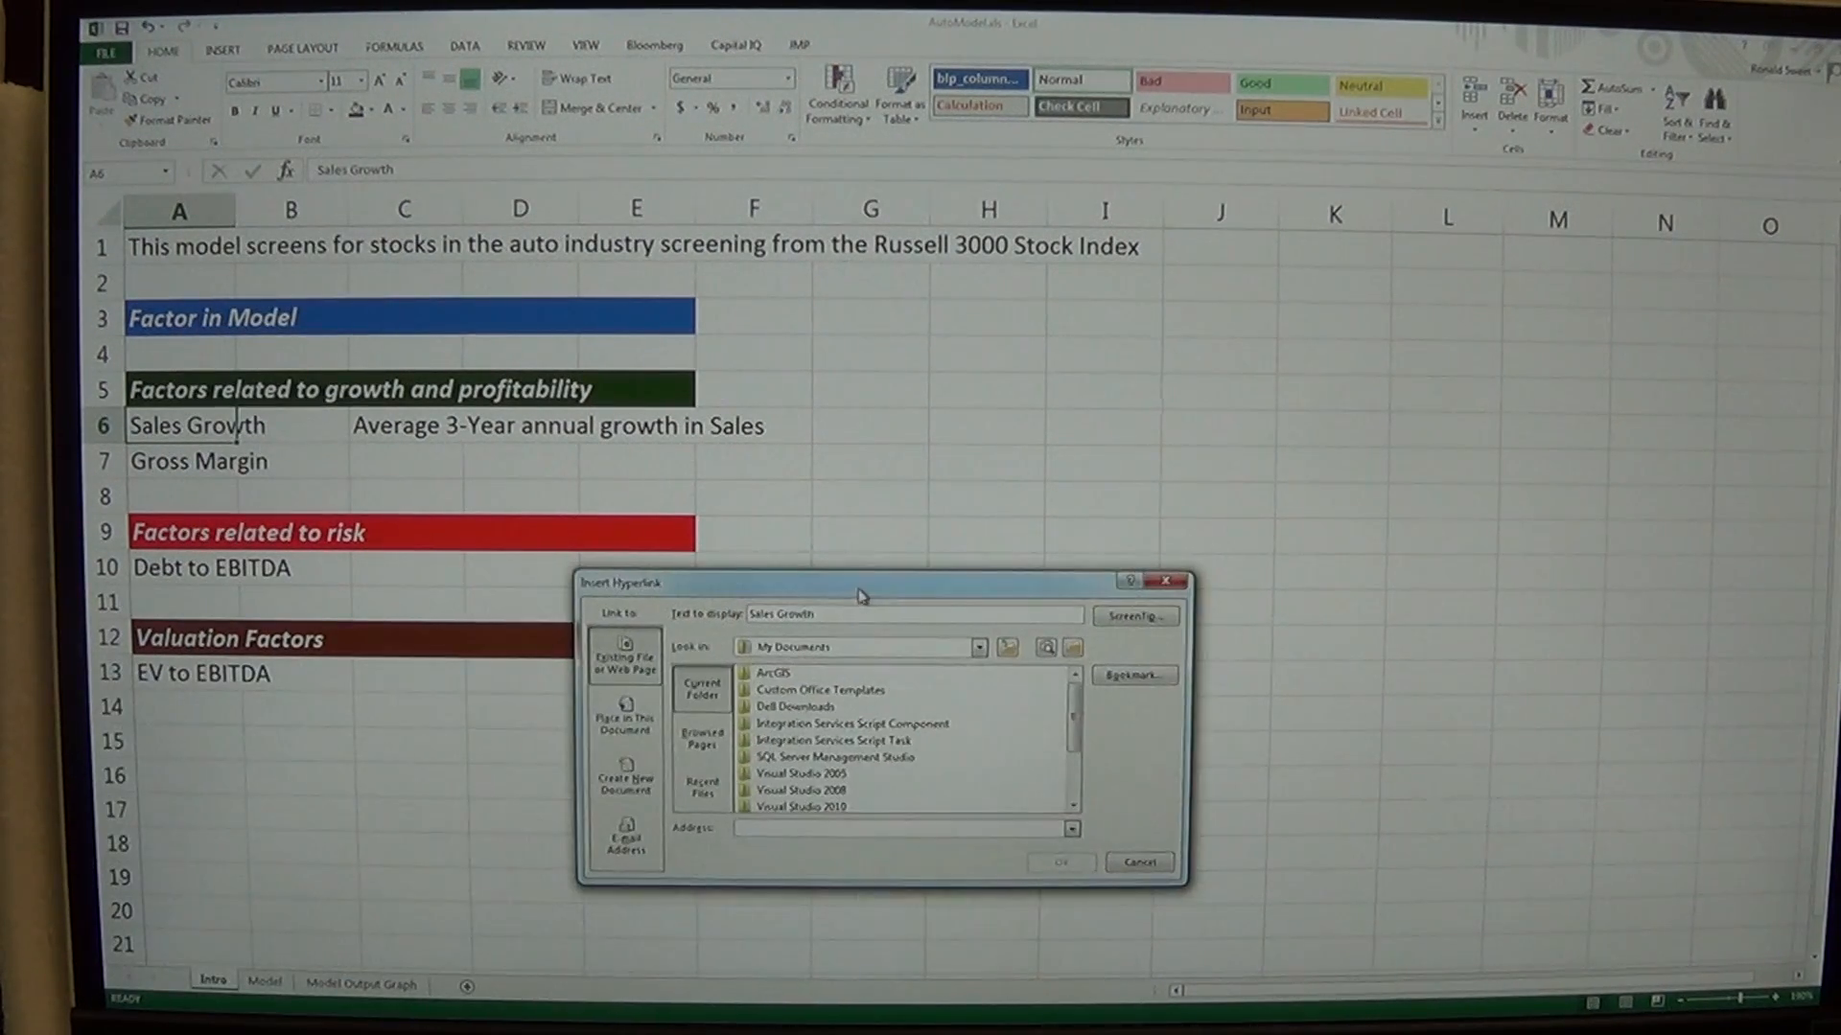
click(626, 719)
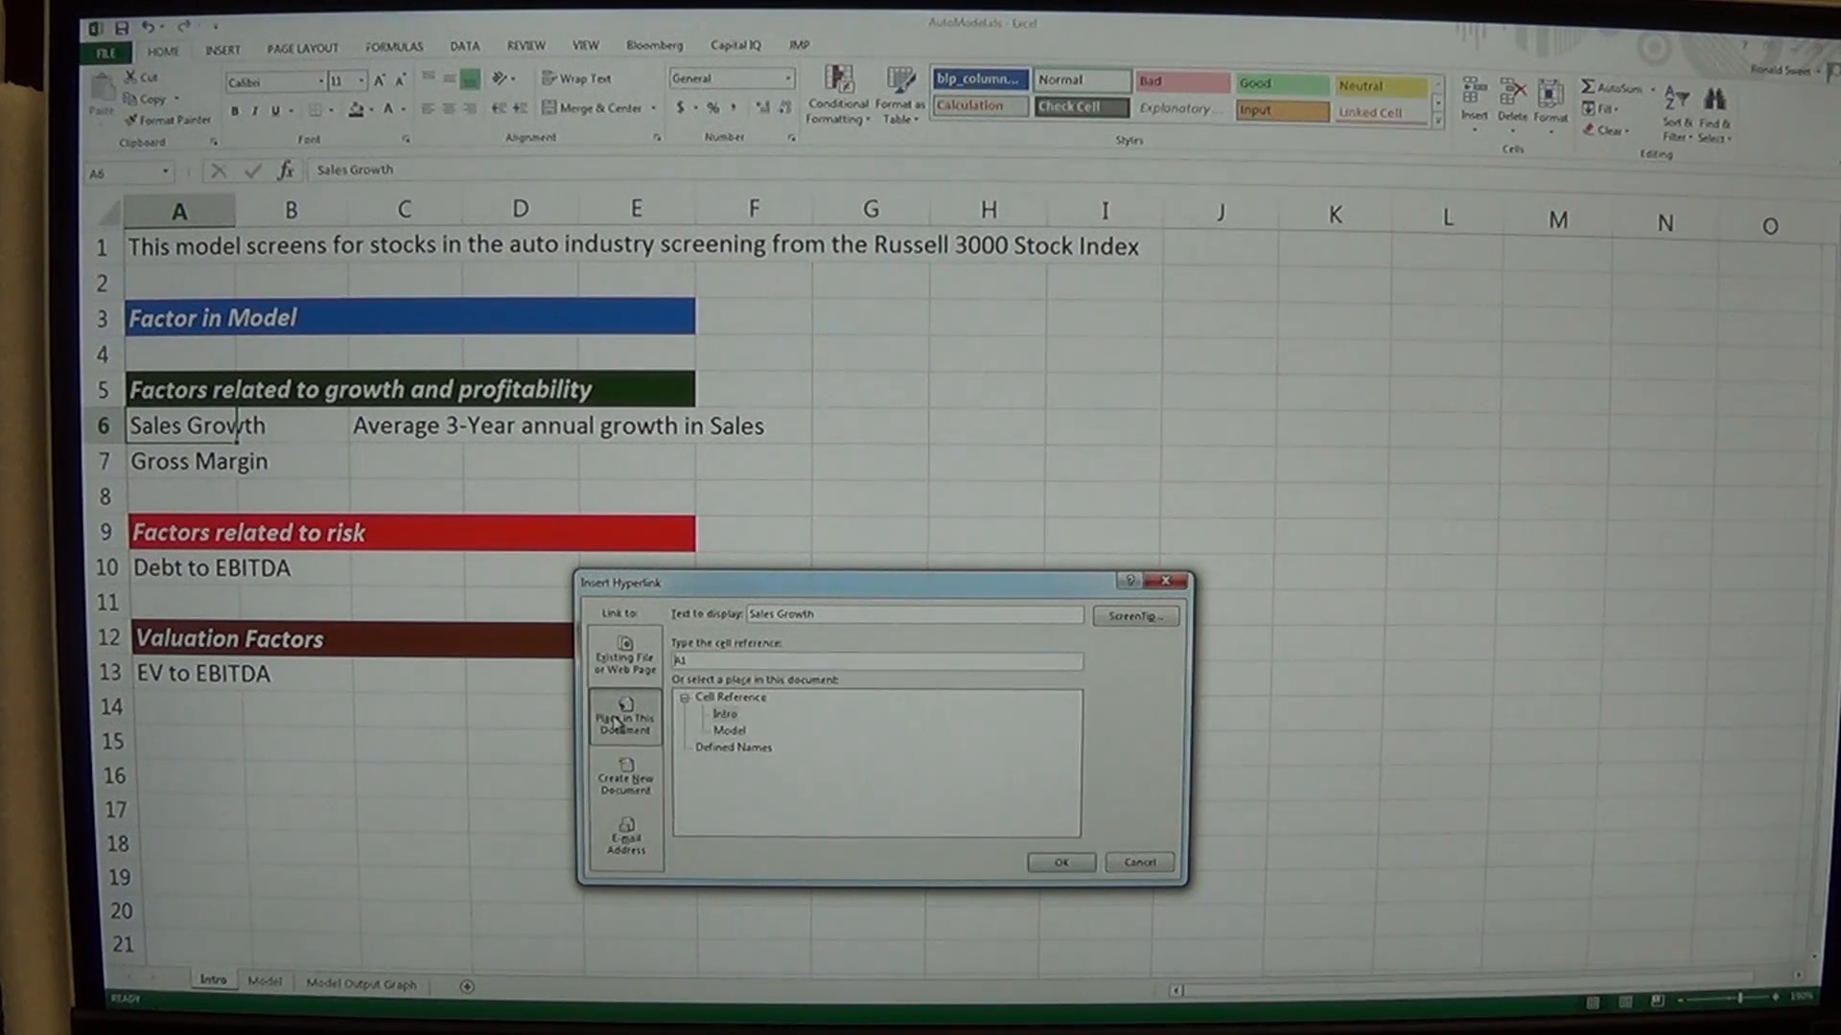
click(731, 731)
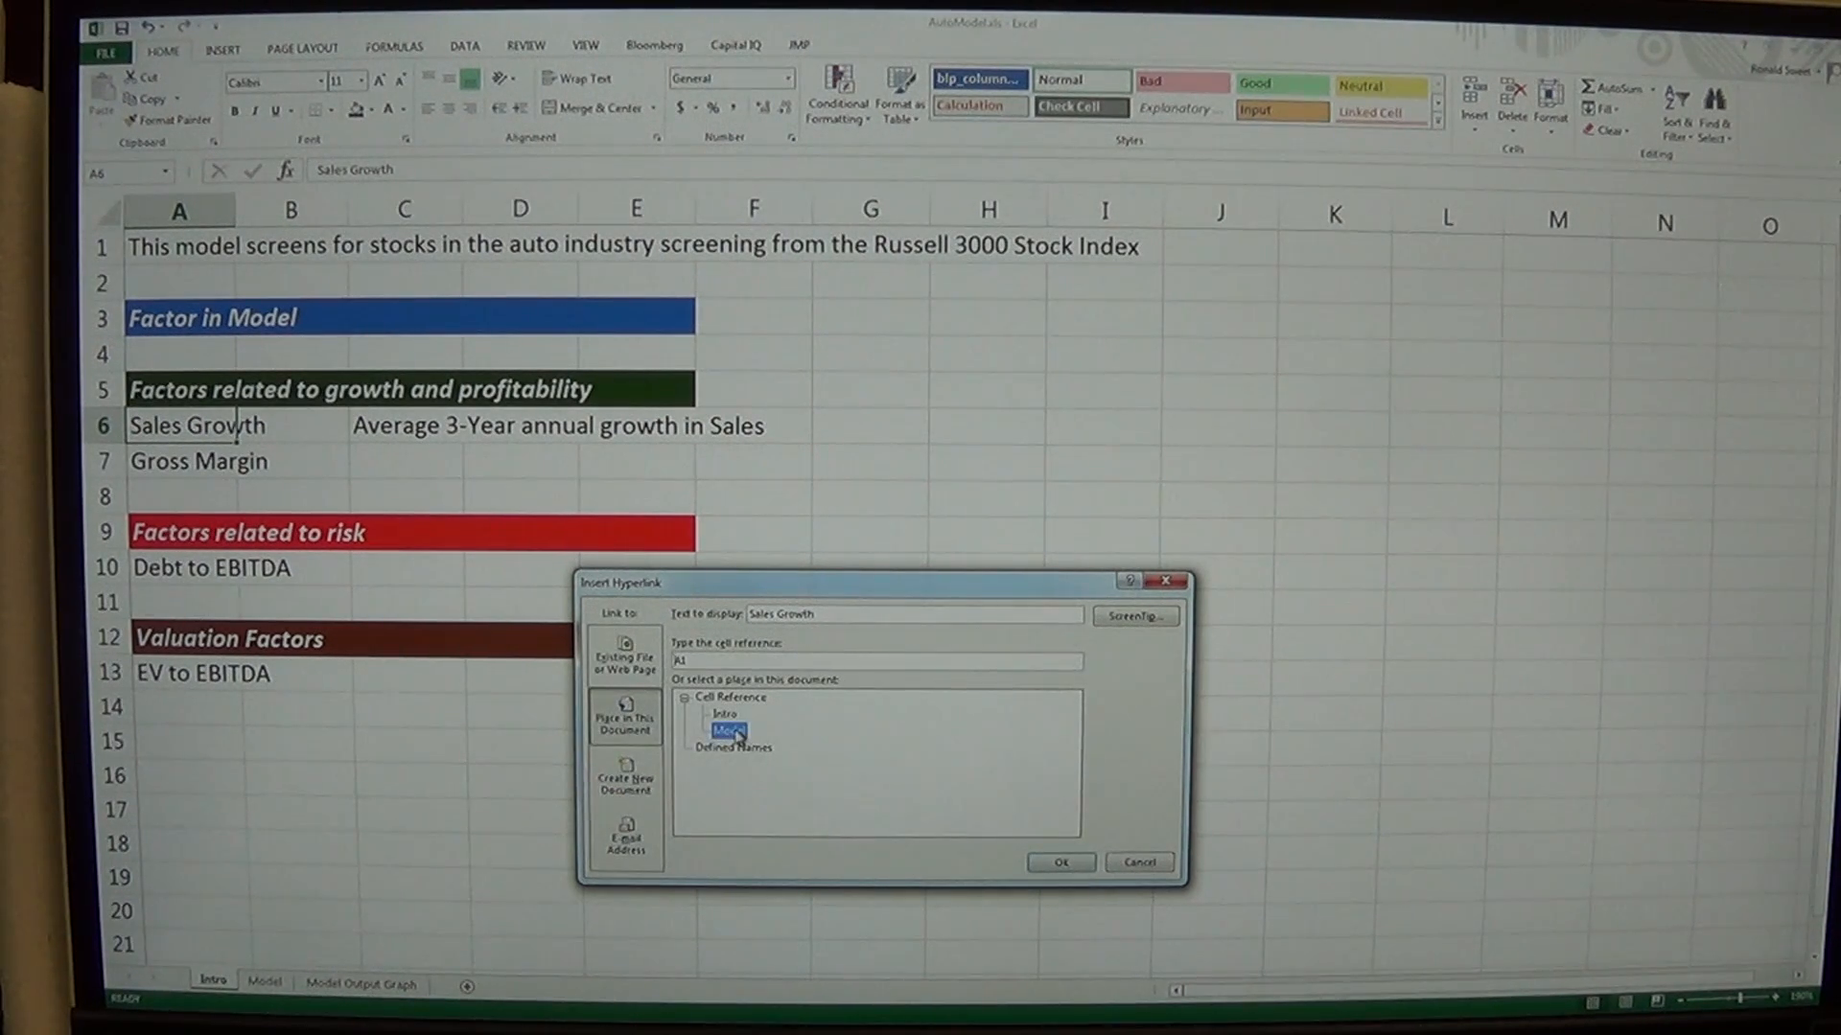
click(729, 730)
text(C)
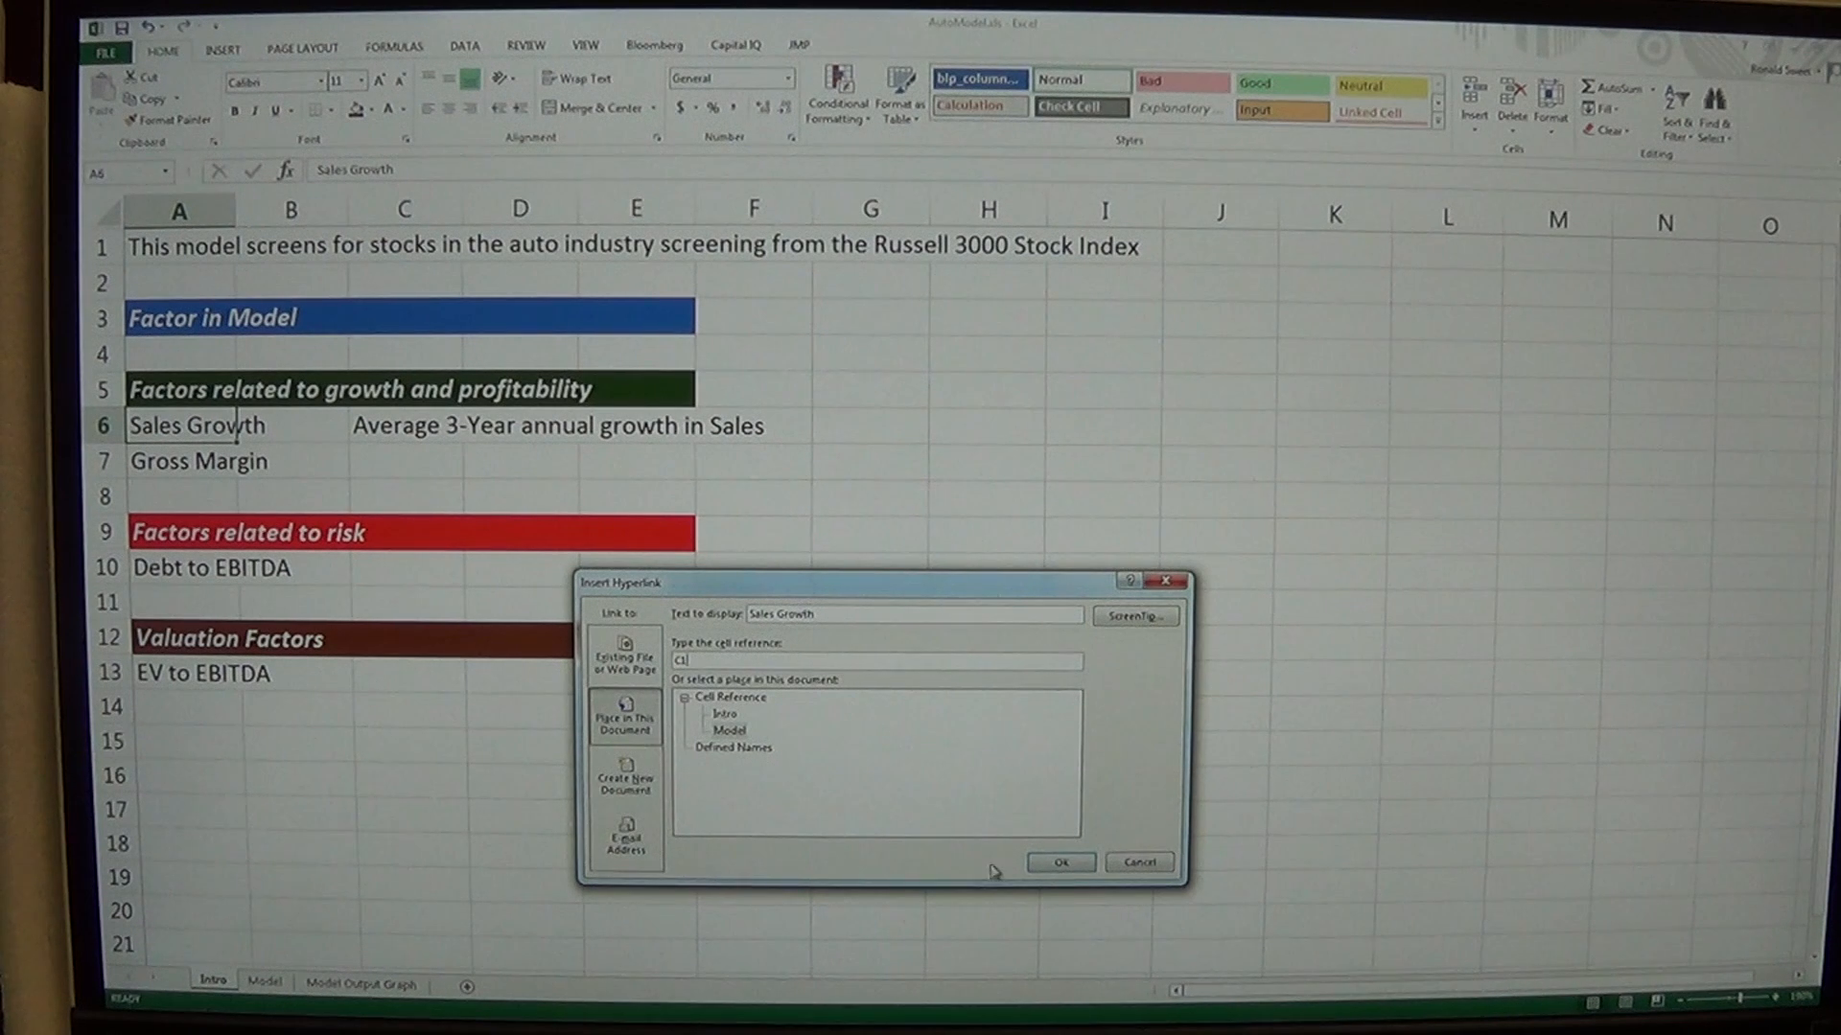
click(1058, 861)
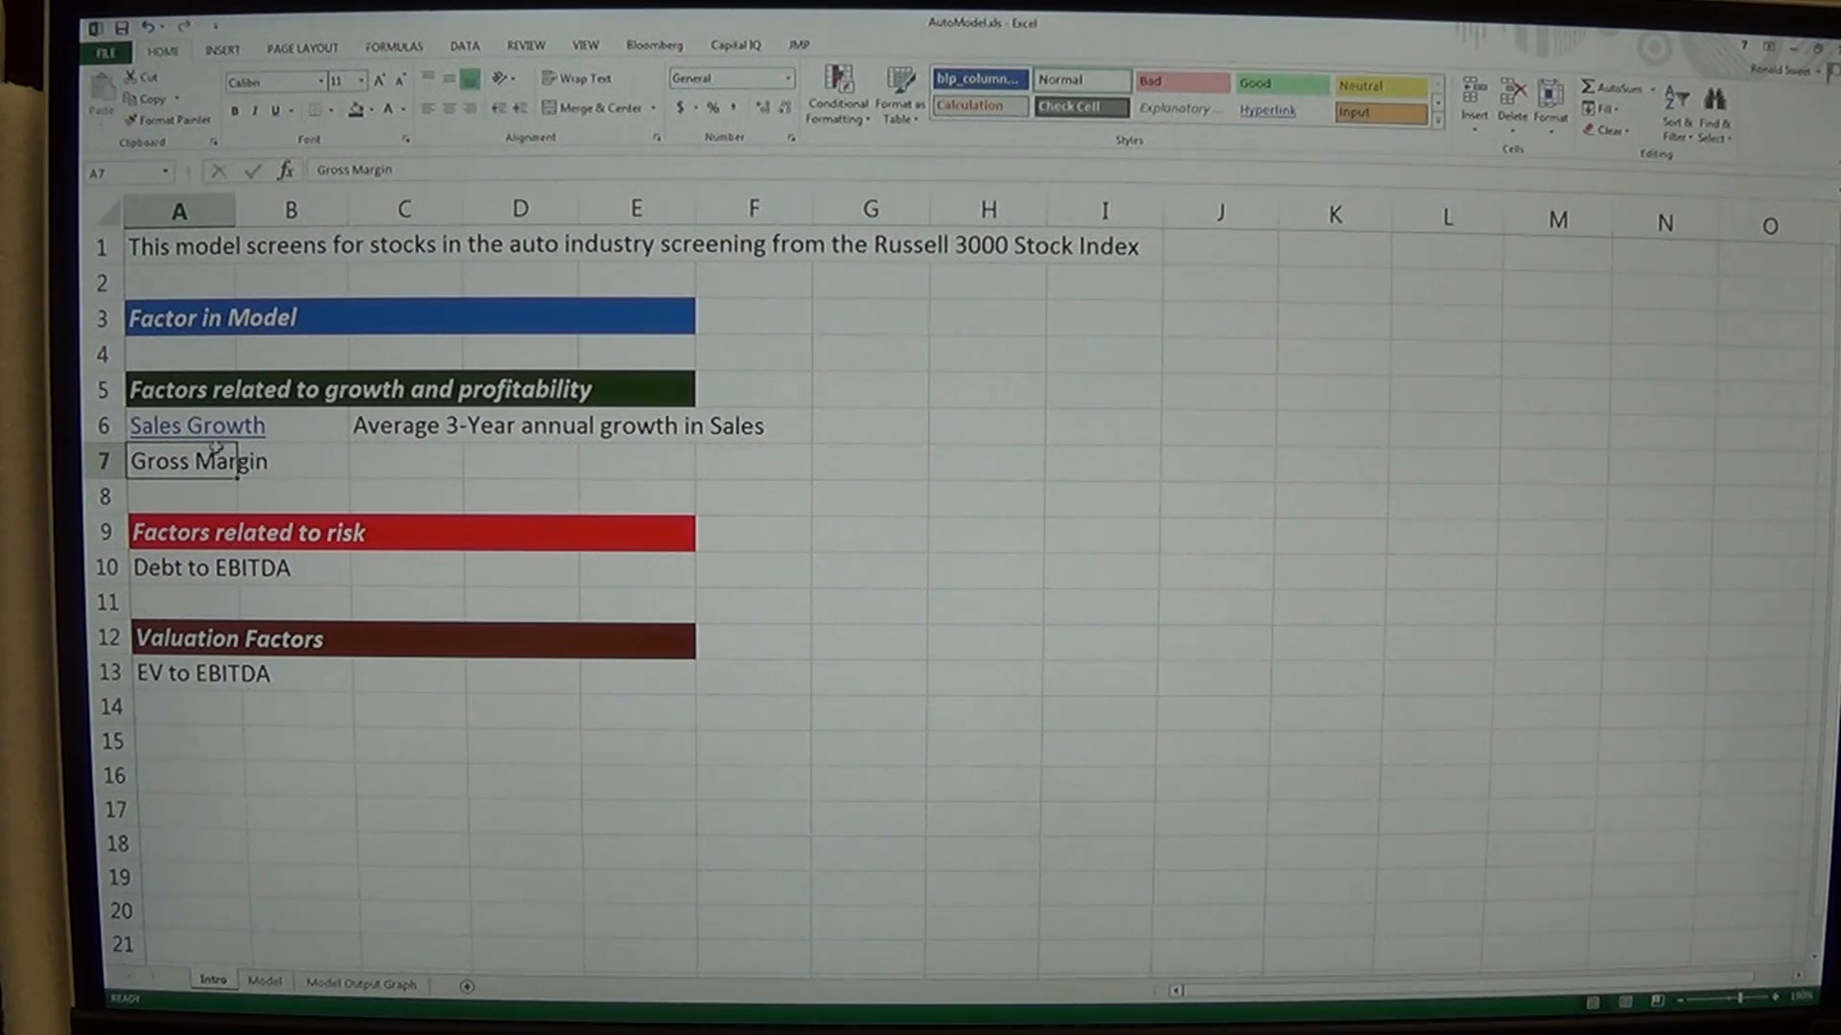
mouse_move(199, 460)
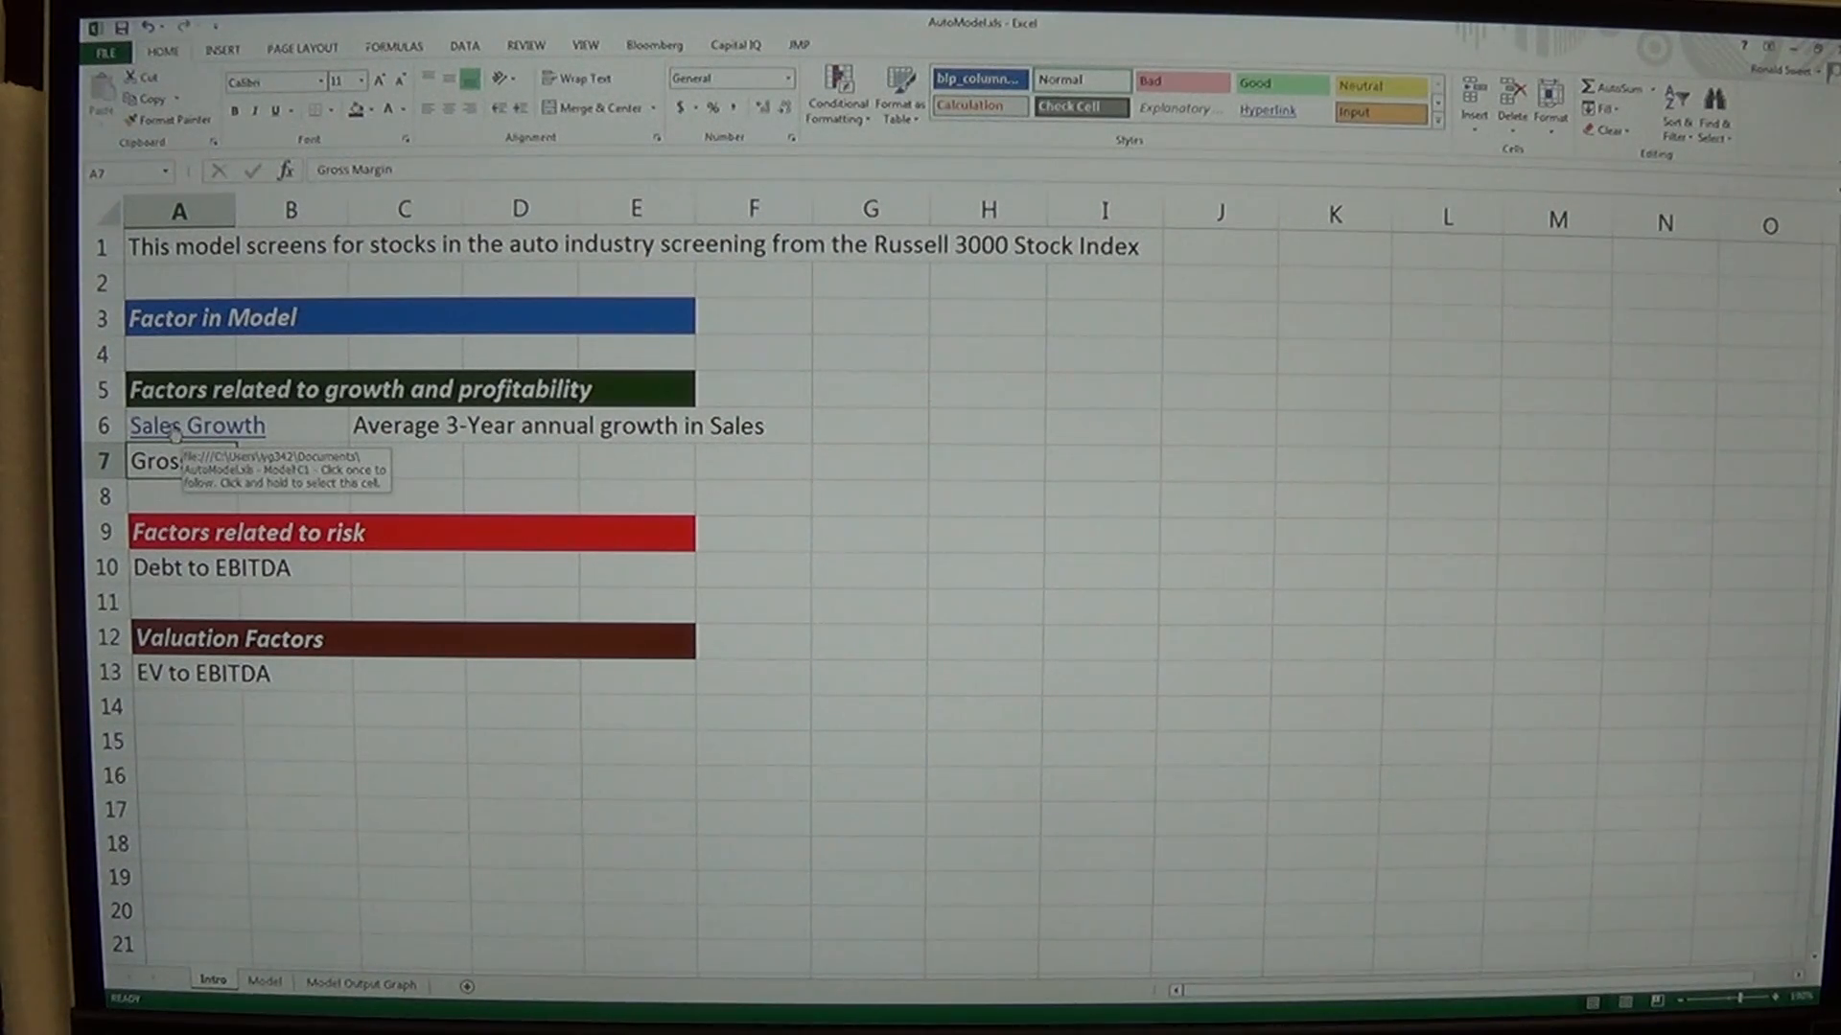
click(263, 984)
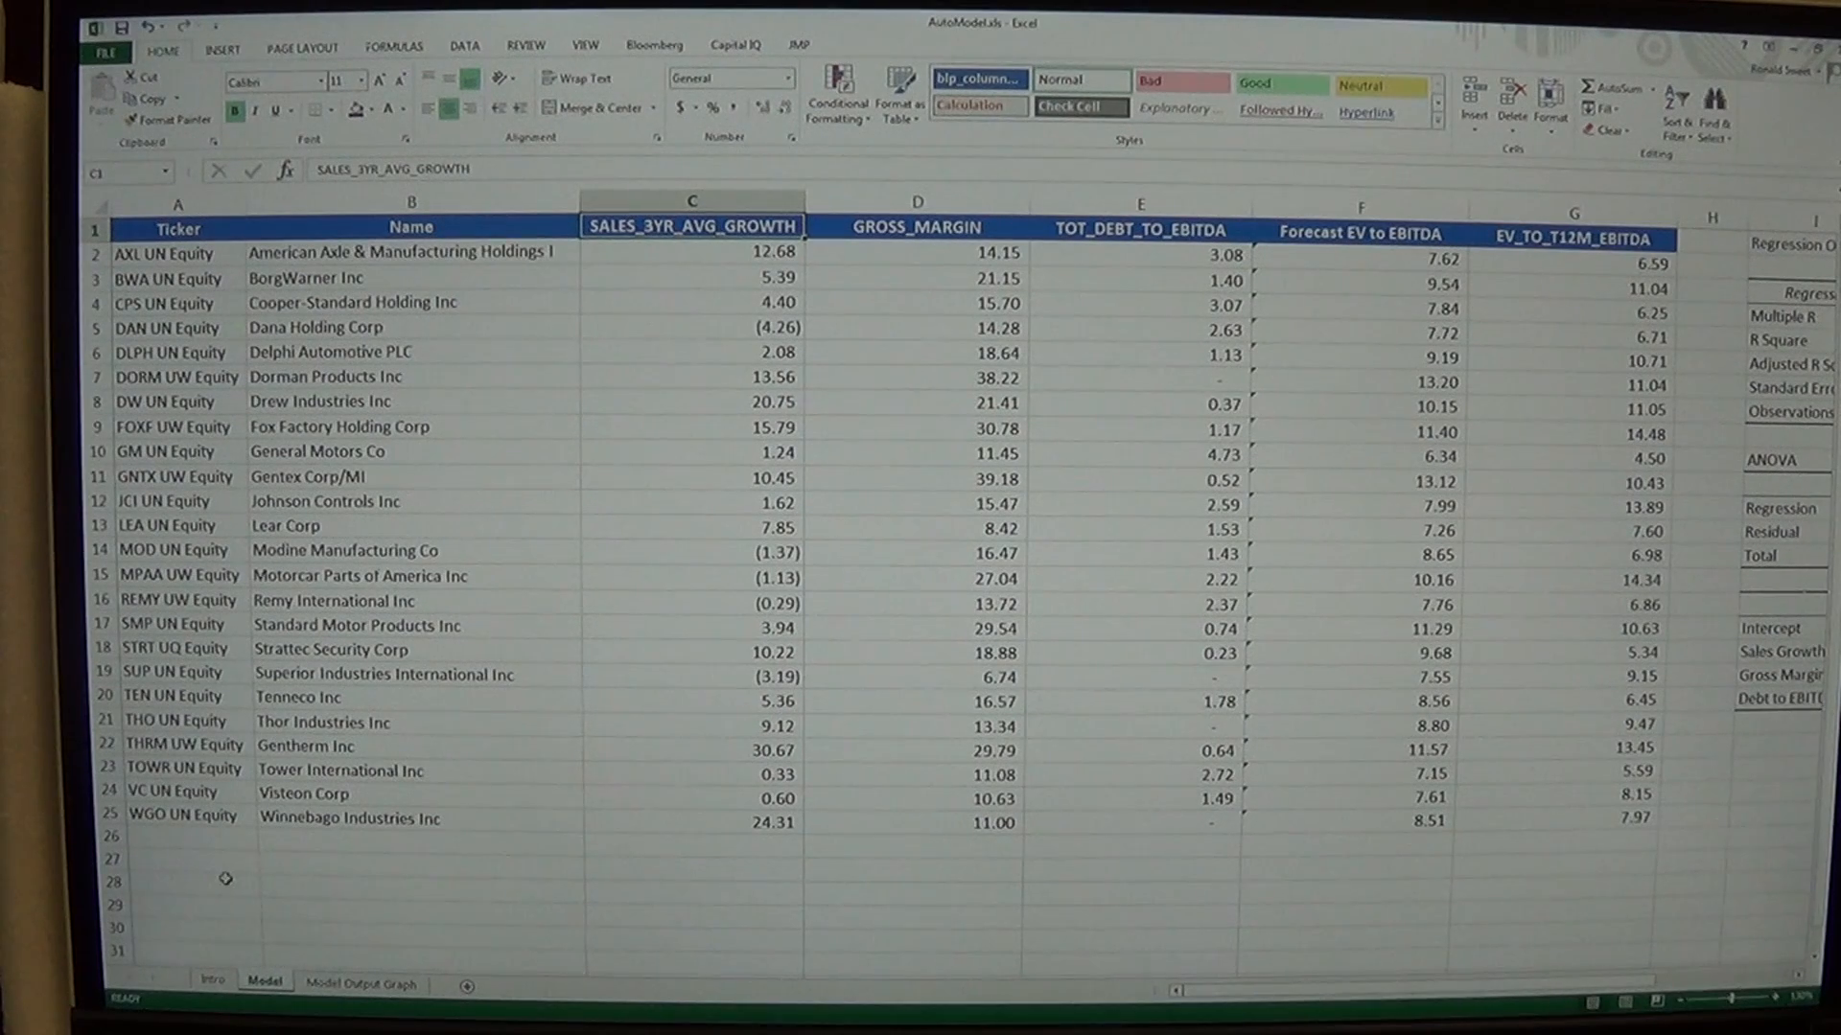
Enter 'Return to Intro' in Model A27 and hyperlink it to the Intro sheet's A1
click(178, 865)
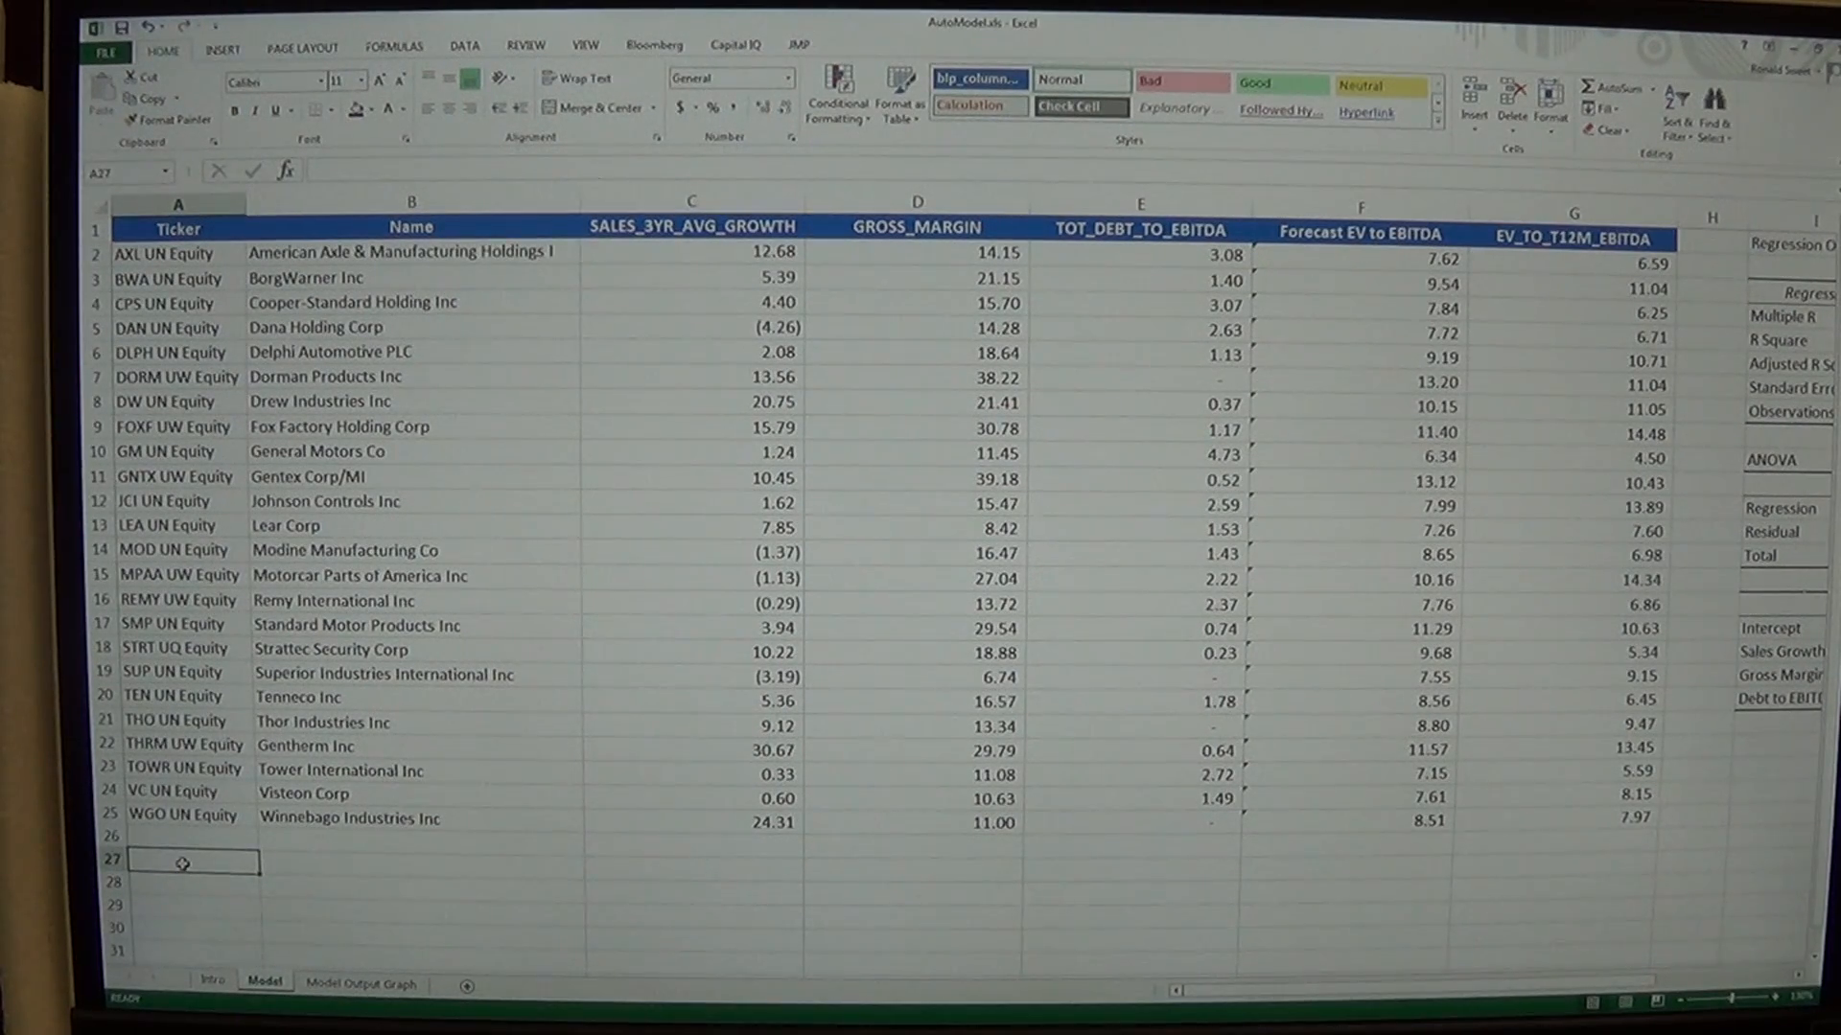
text(Return)
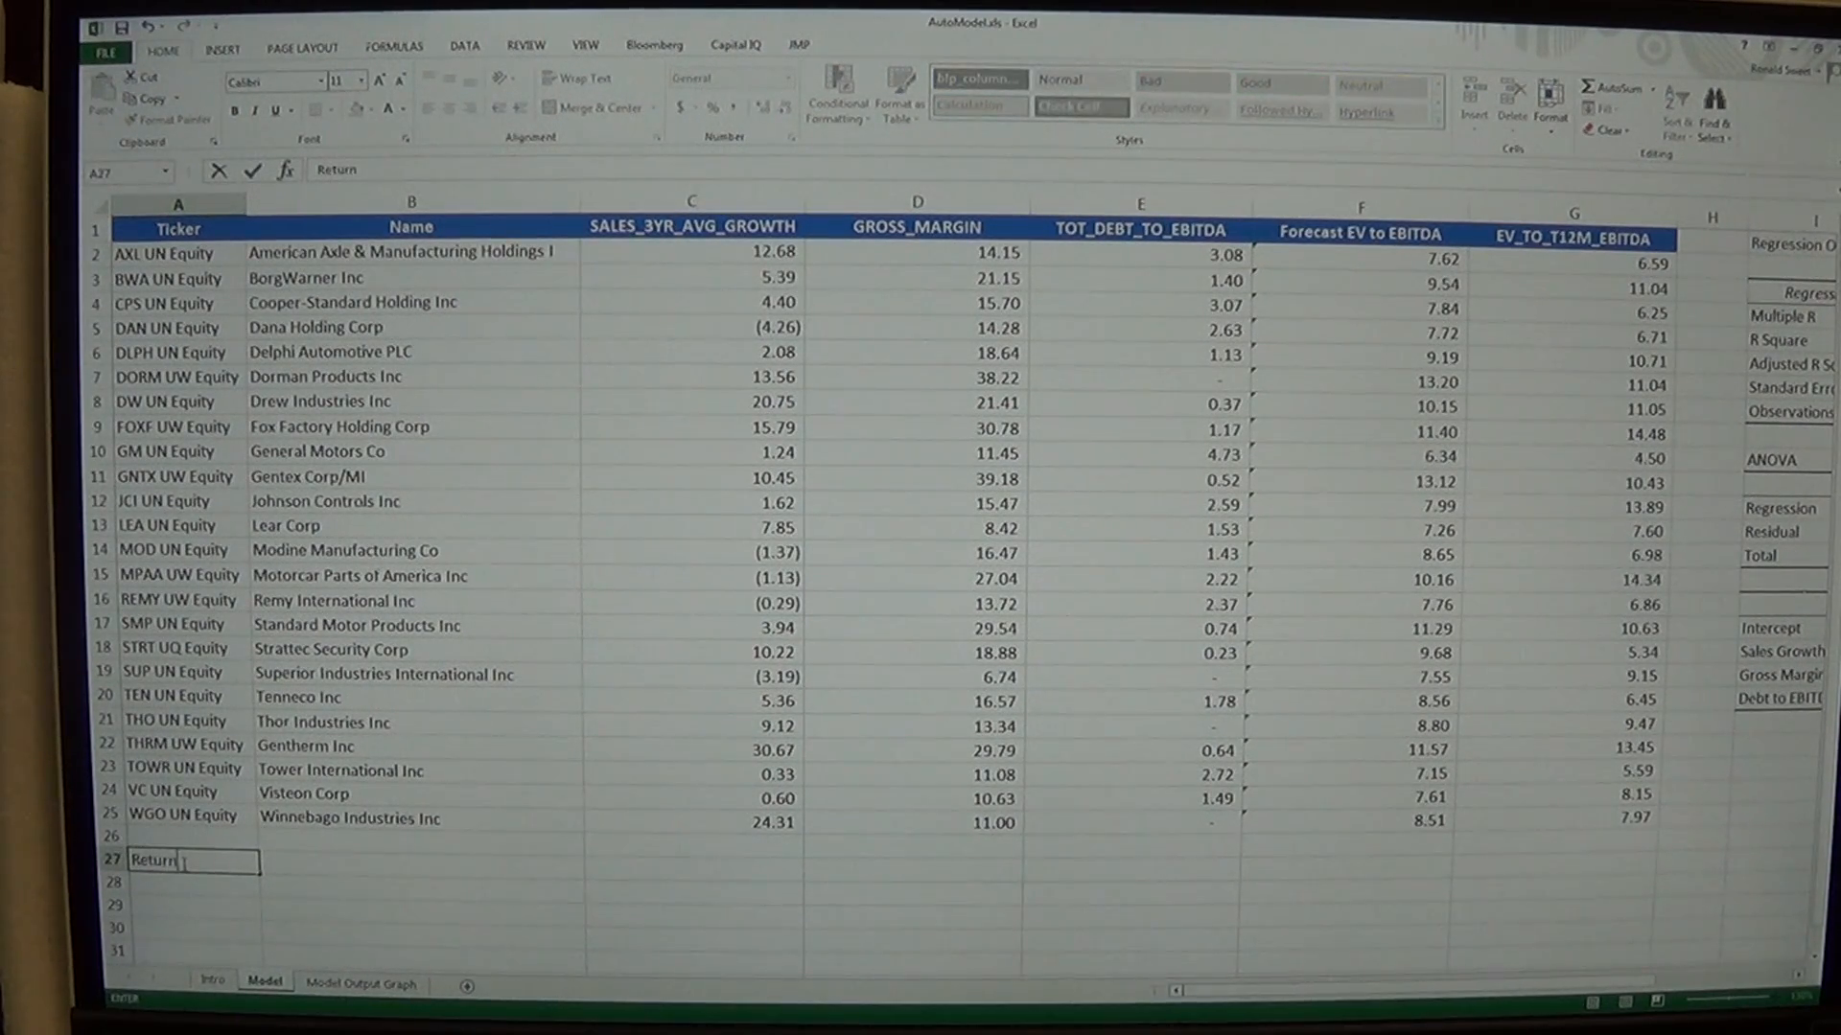
key(Return)
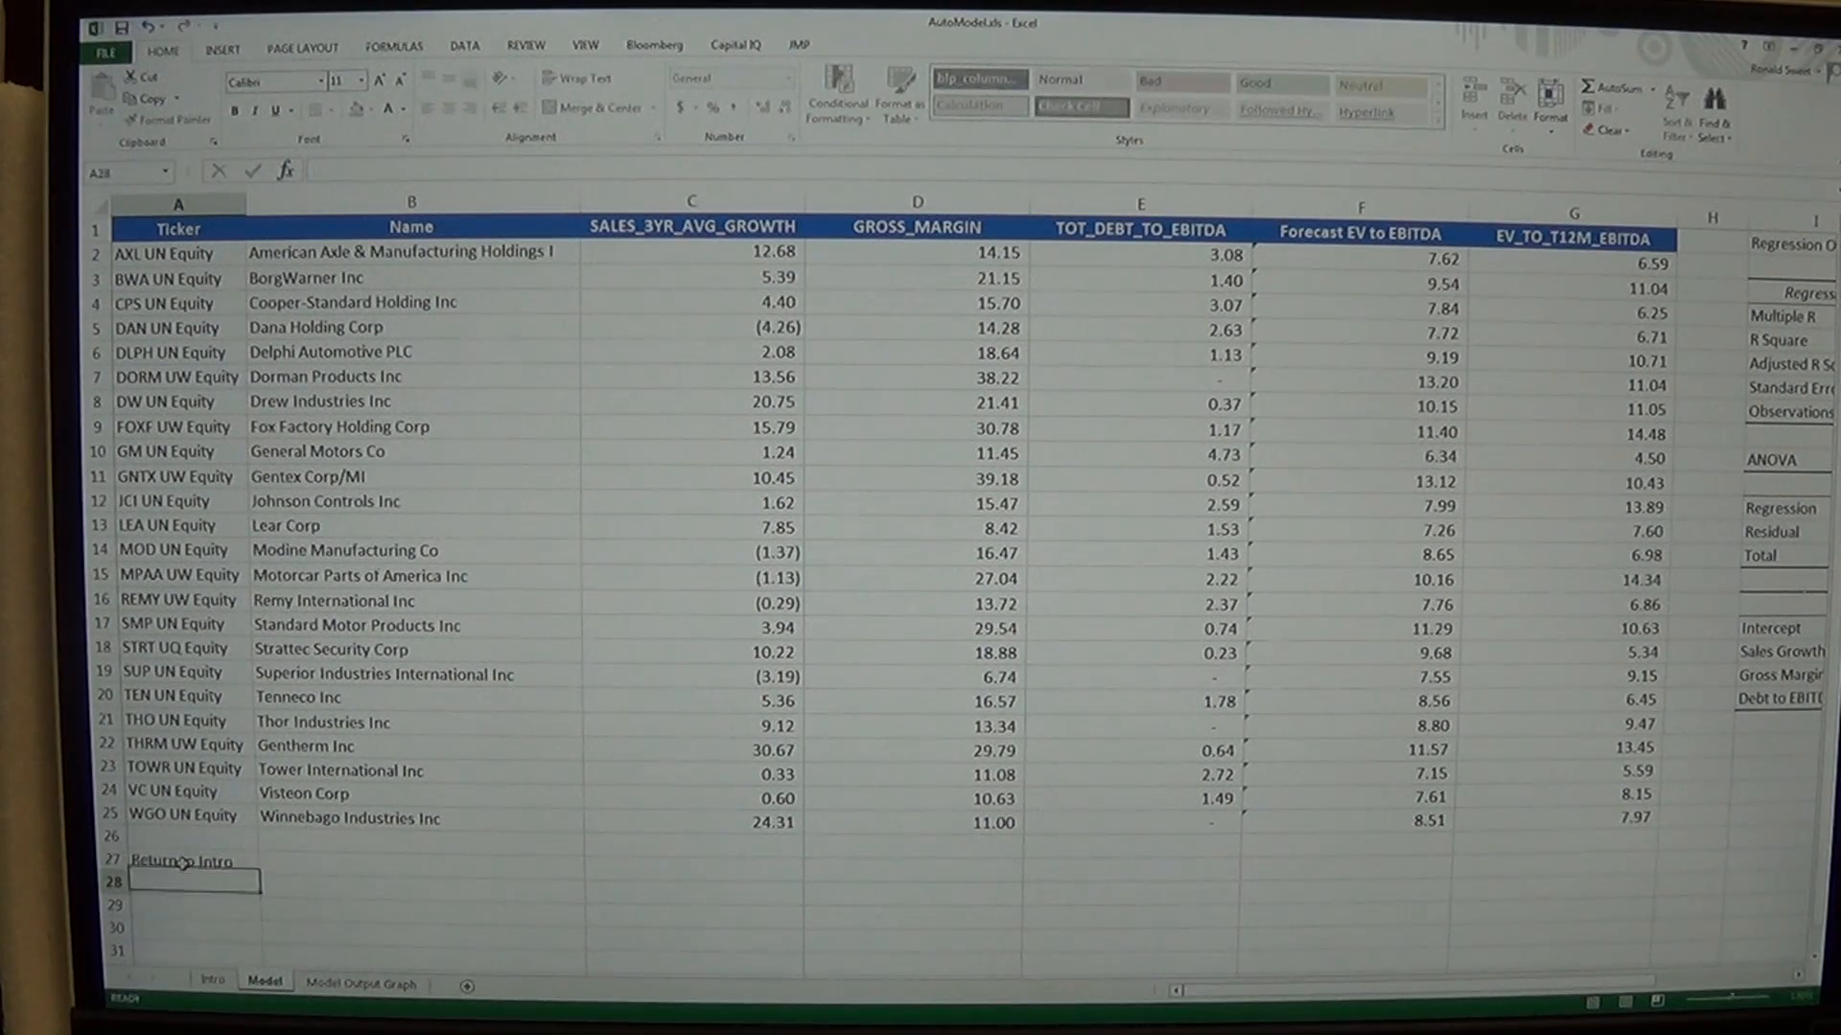
right_click(178, 861)
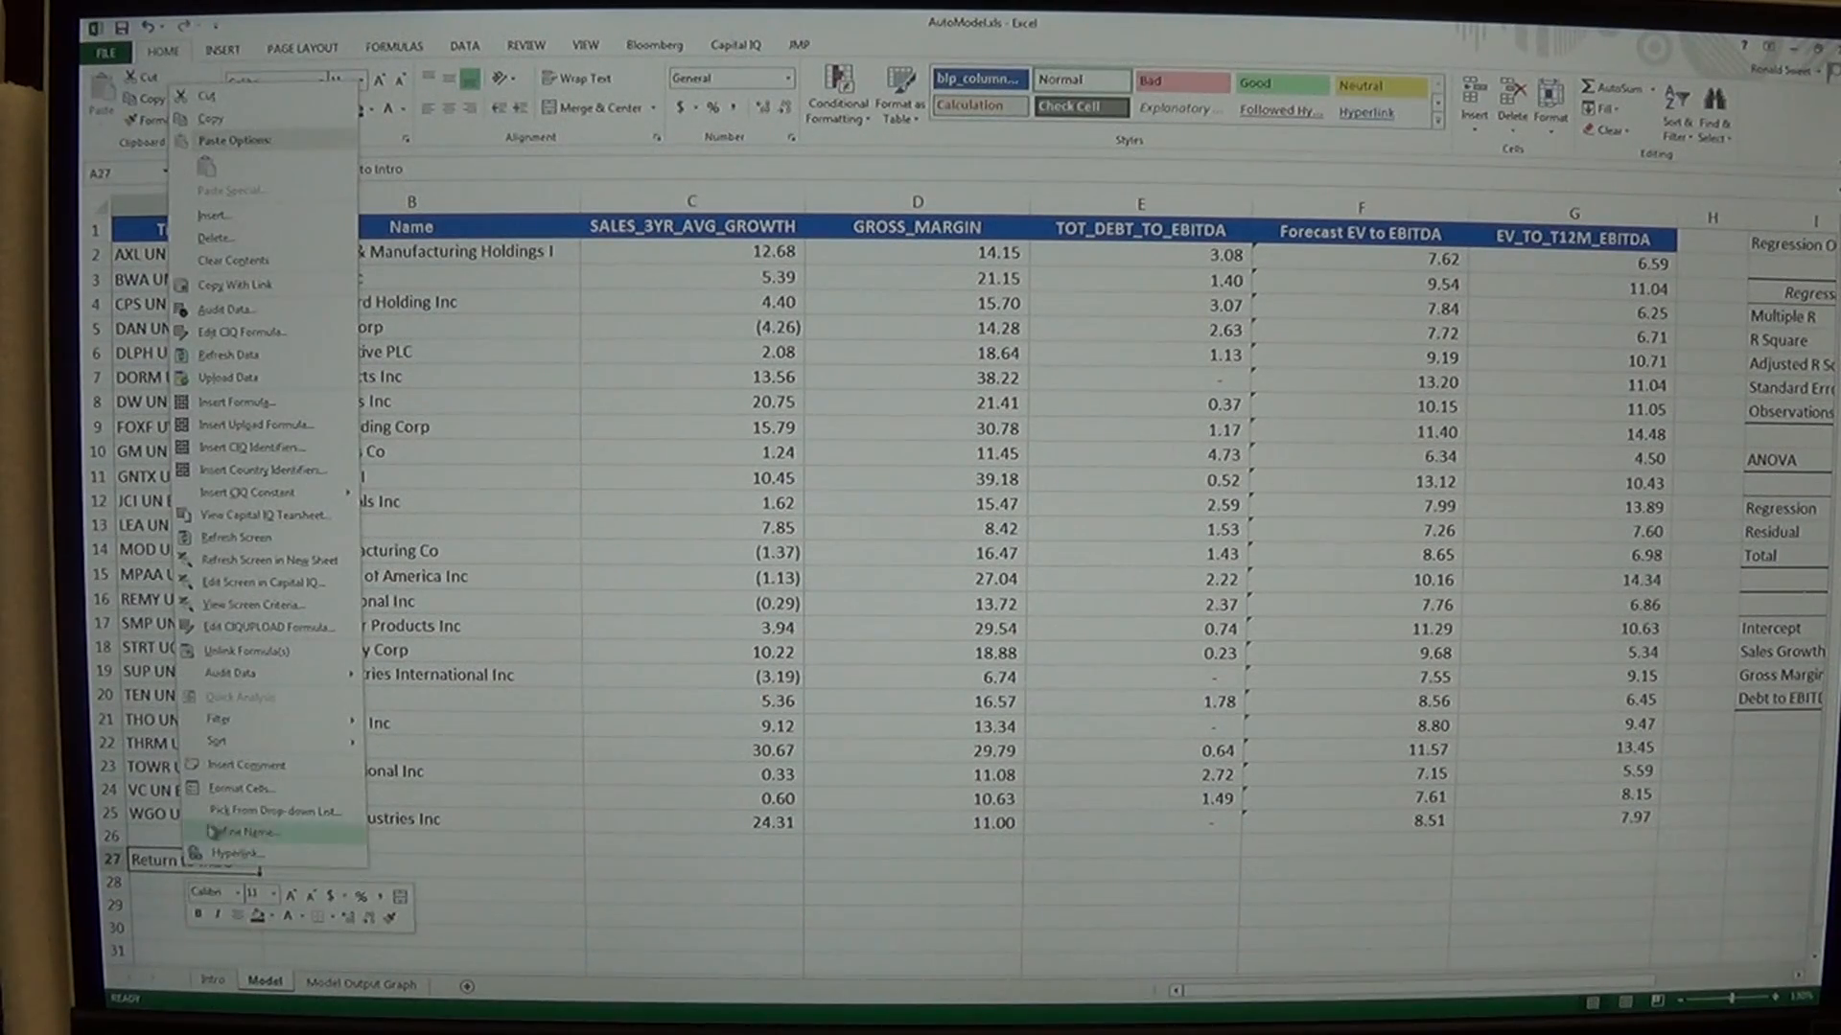
click(238, 852)
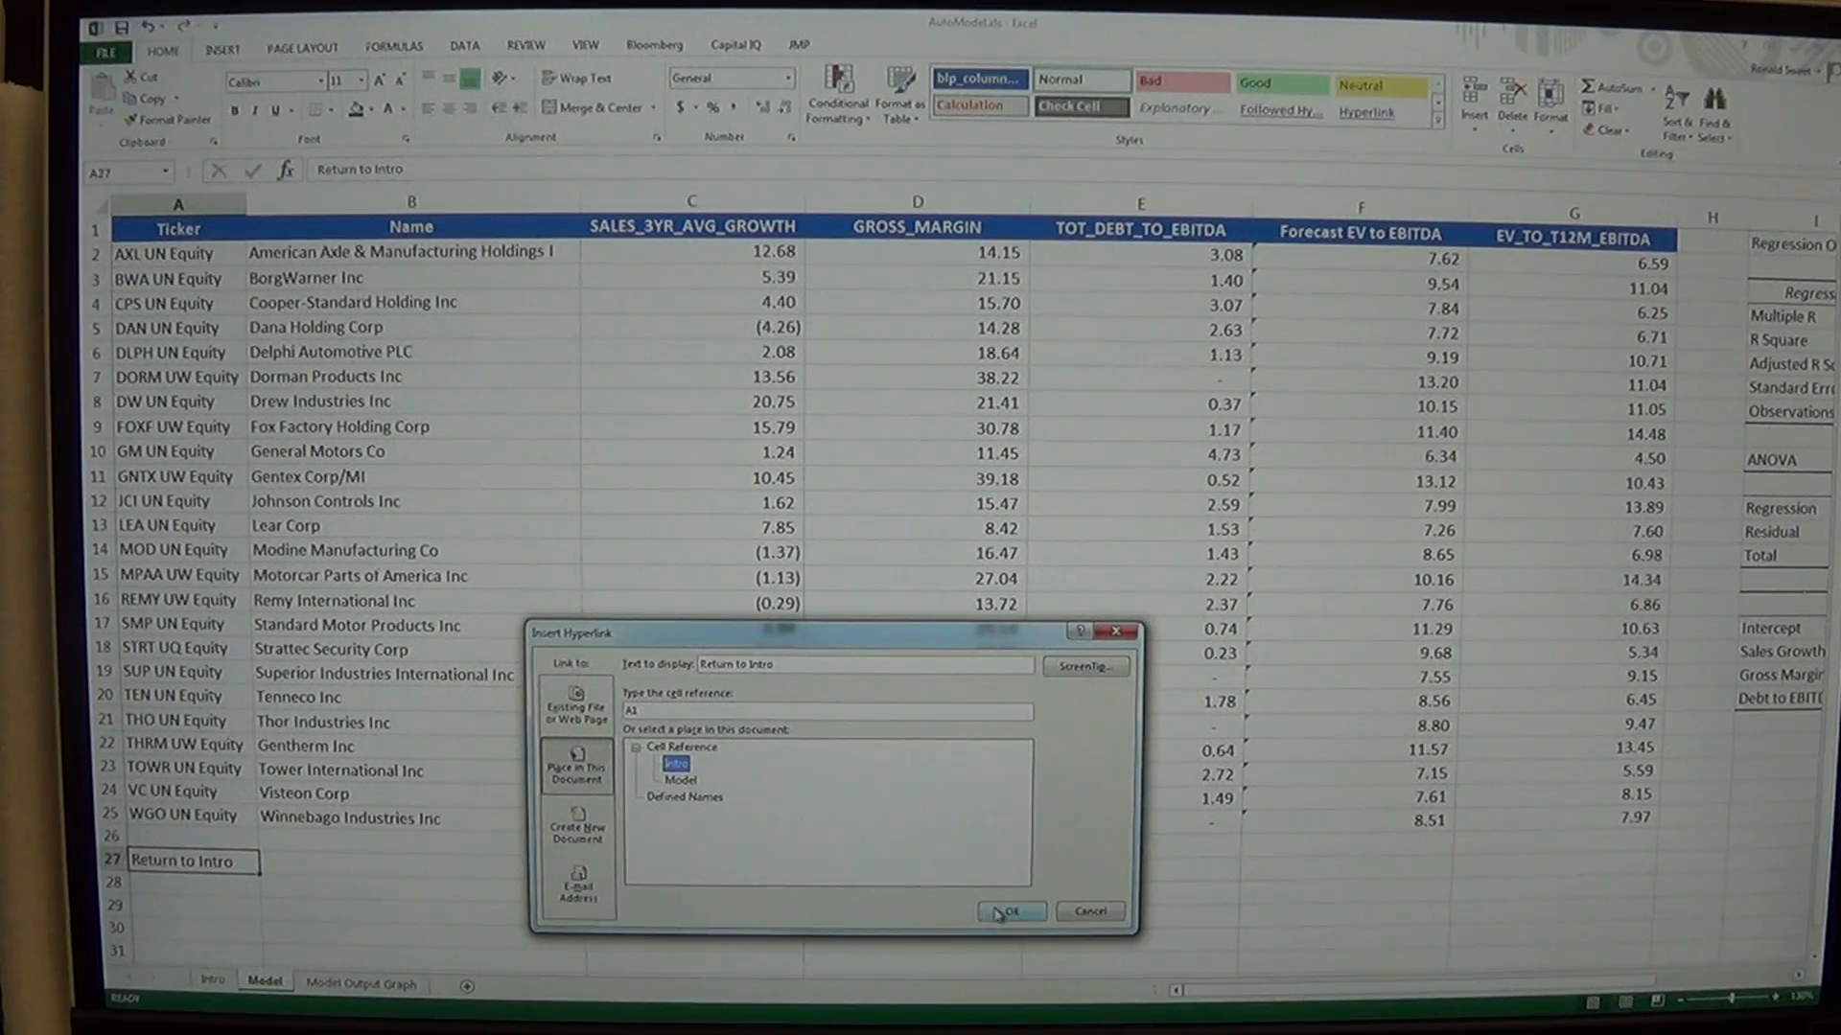
click(1011, 913)
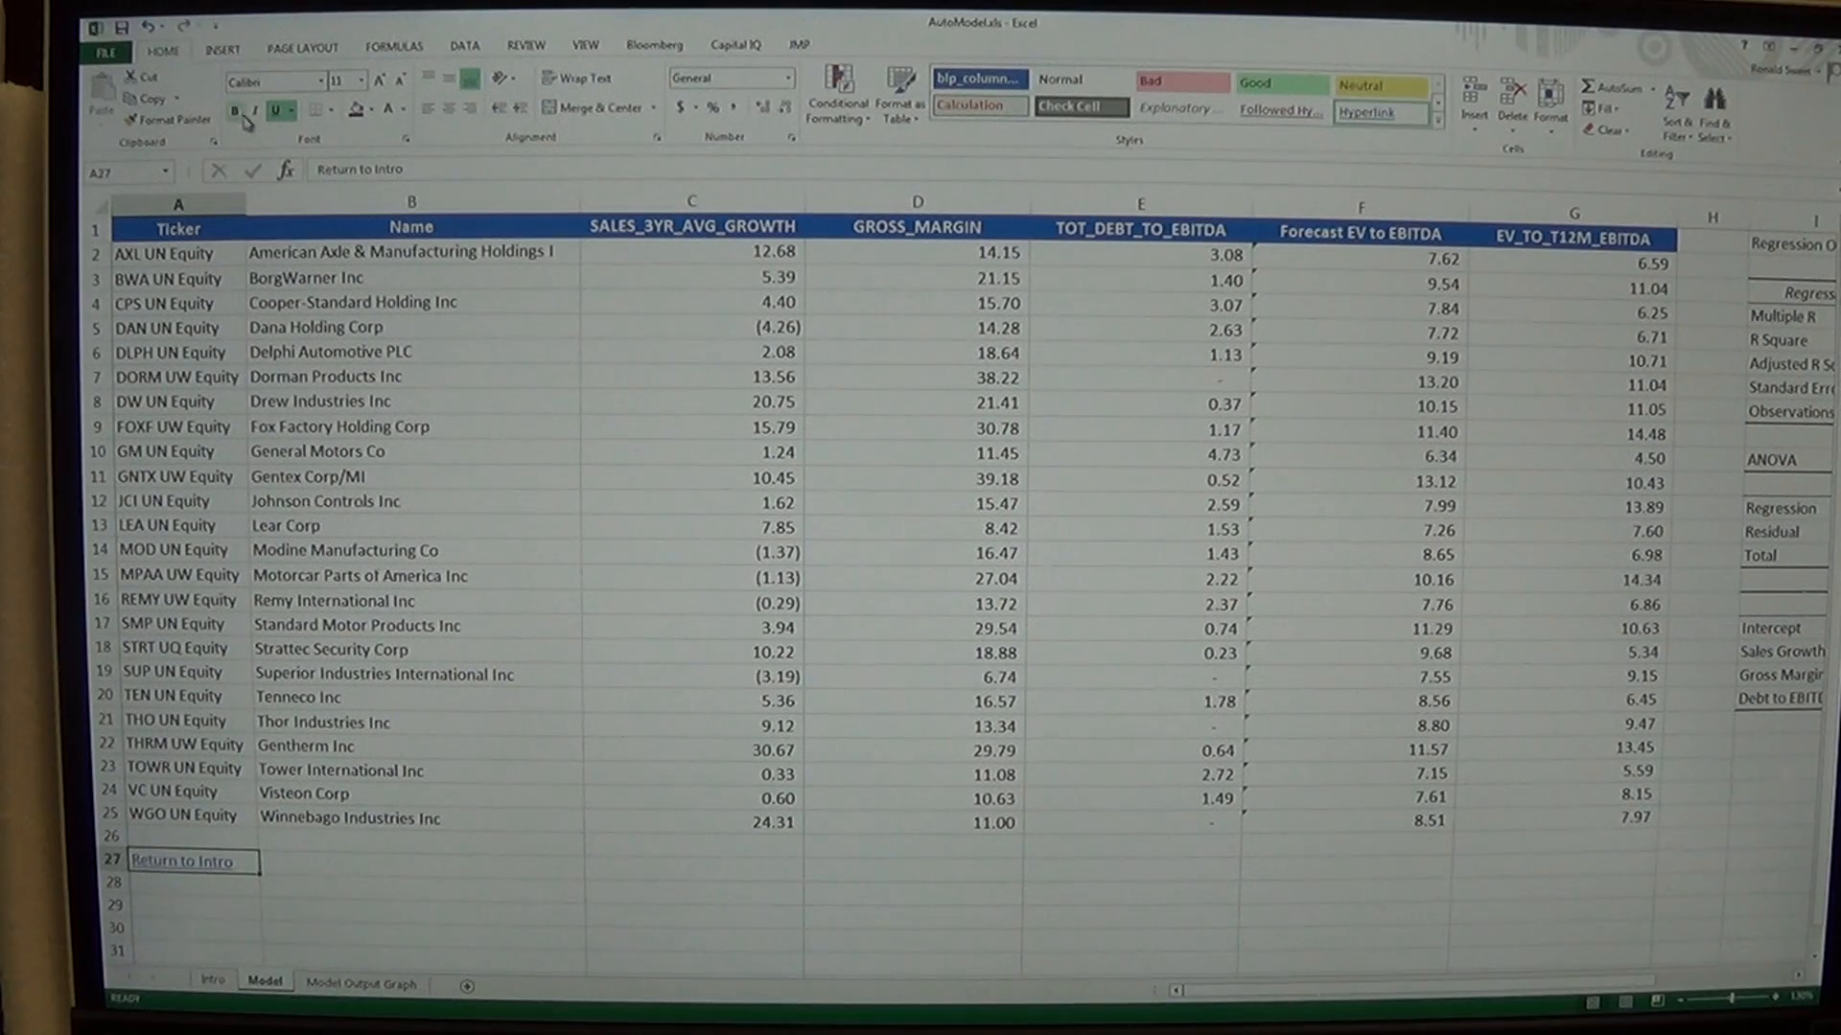
Make Return to Intro red bold italic at size 18 and test the link both ways
click(379, 108)
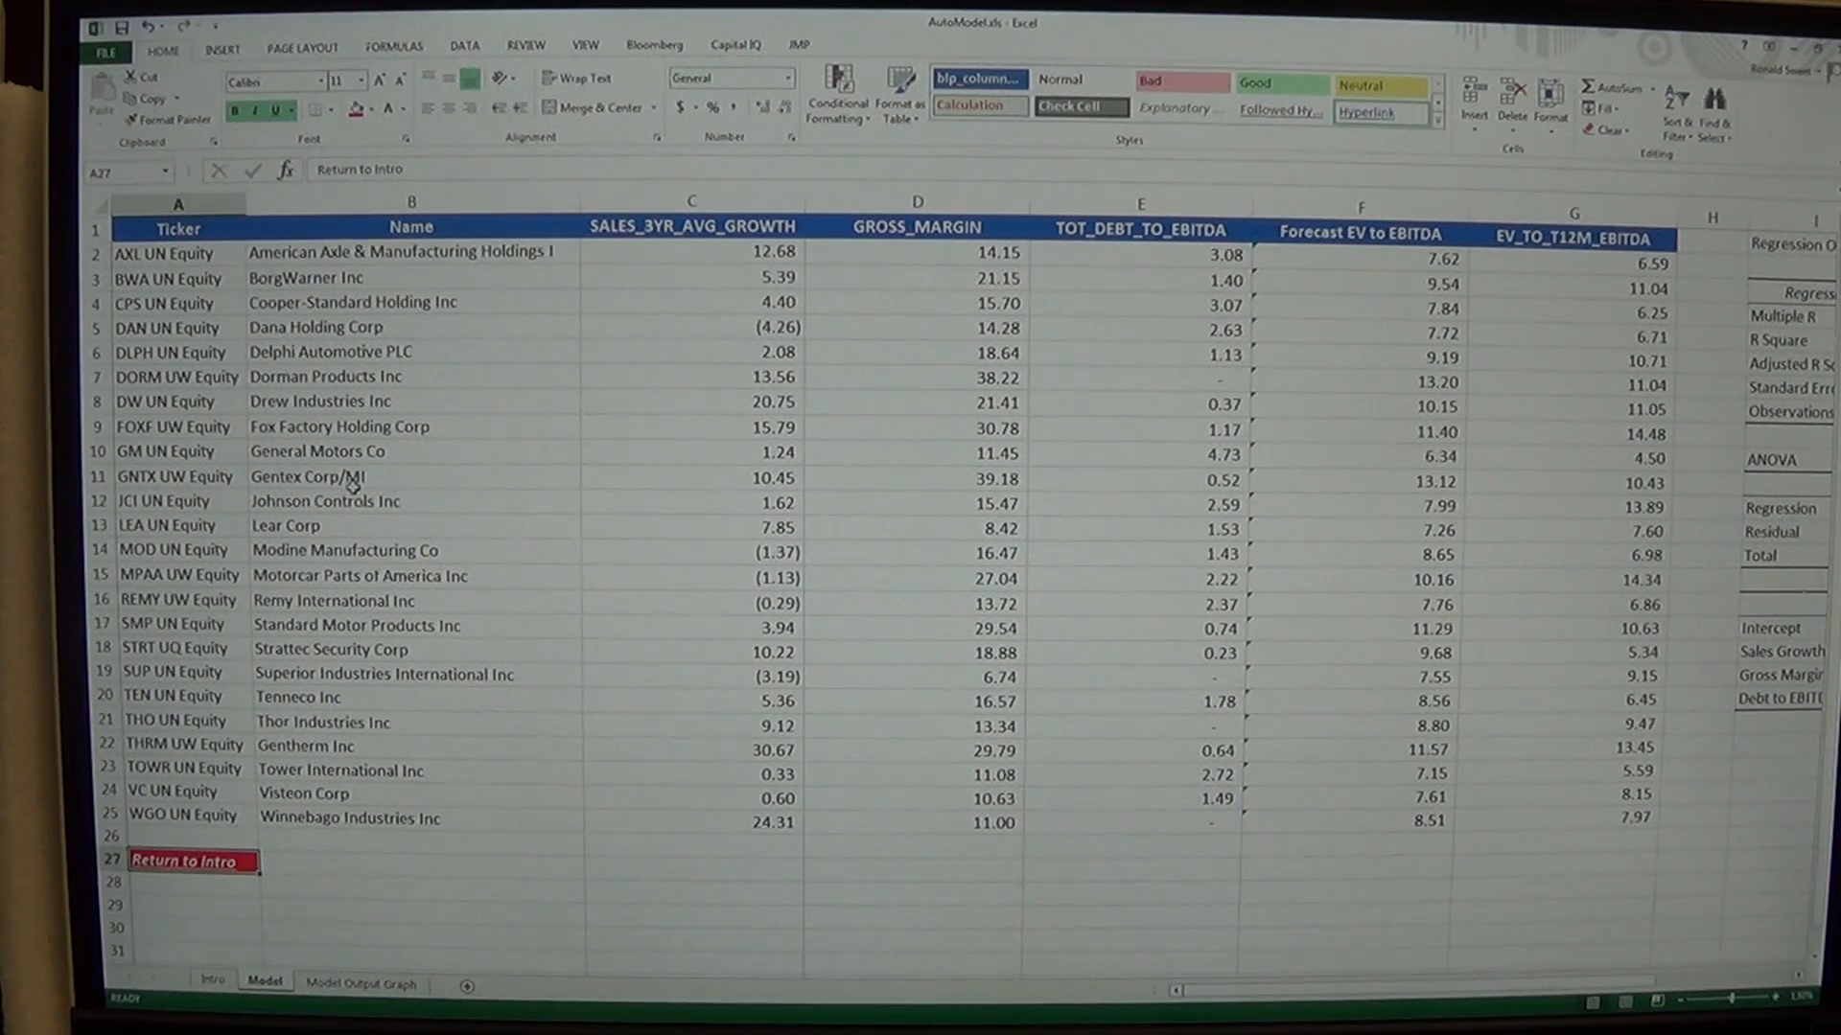
click(379, 78)
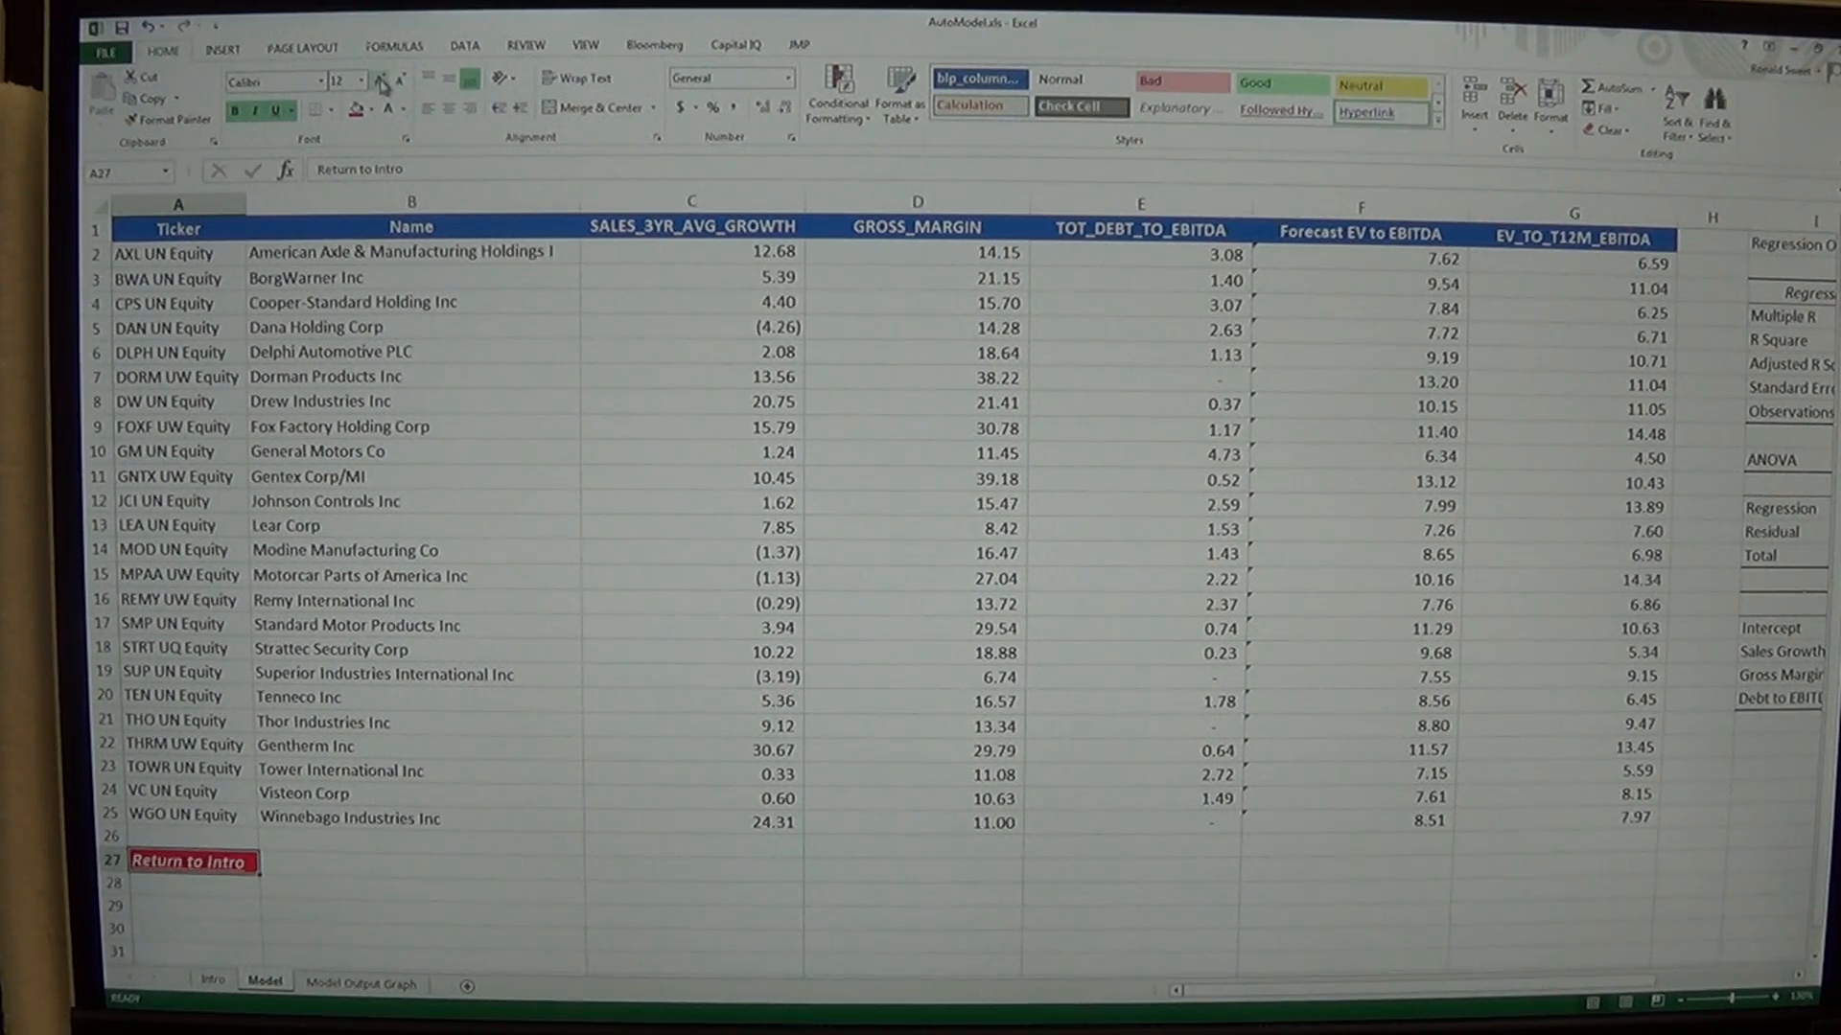
click(377, 76)
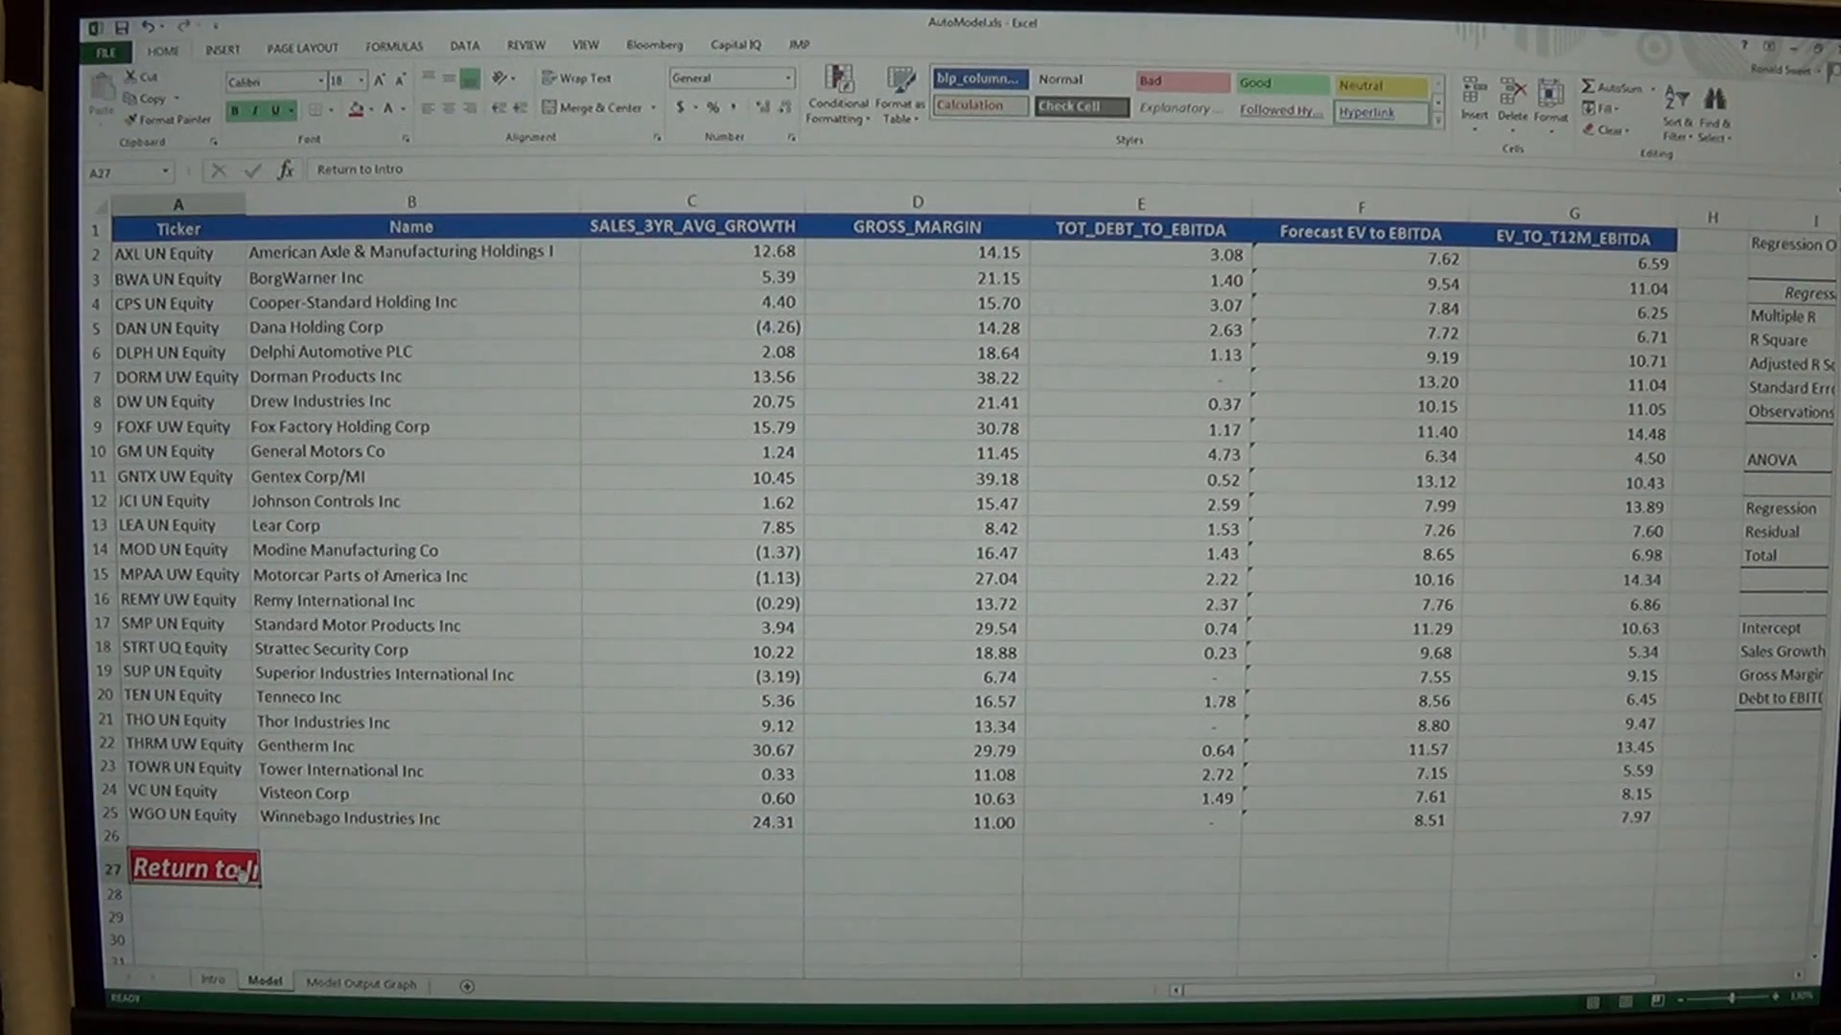
click(194, 868)
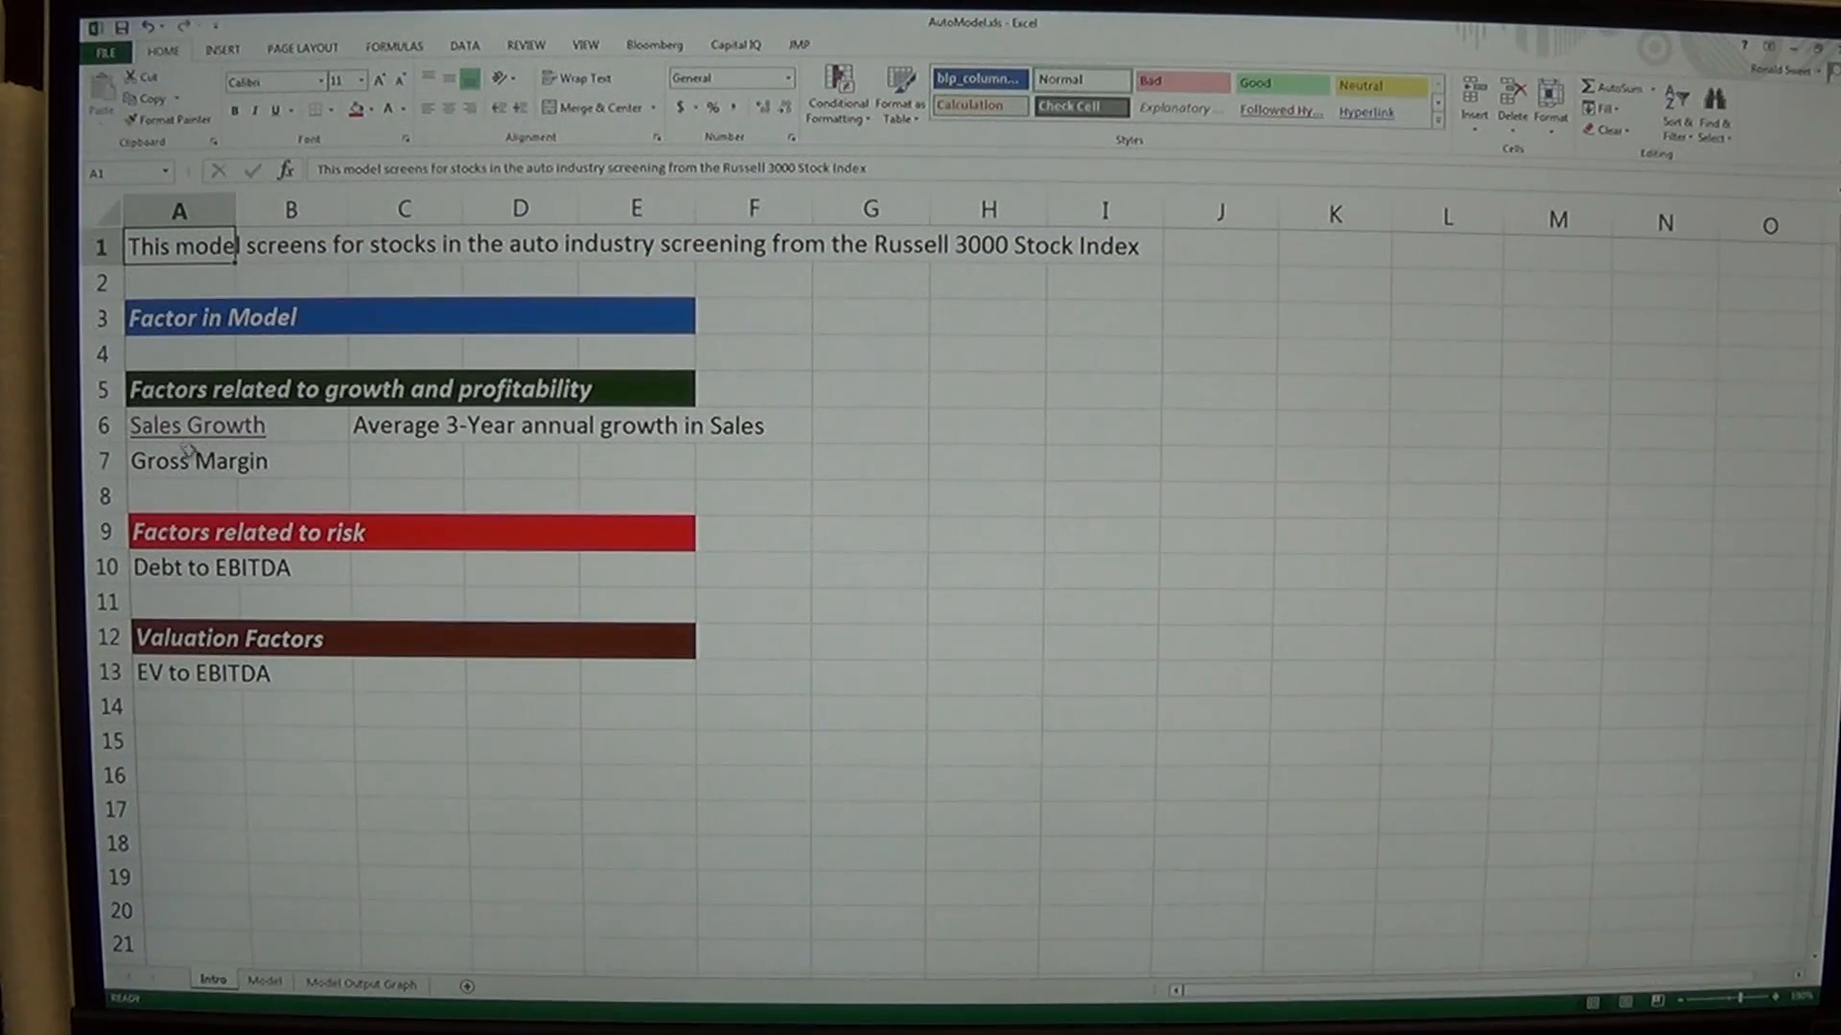
click(263, 980)
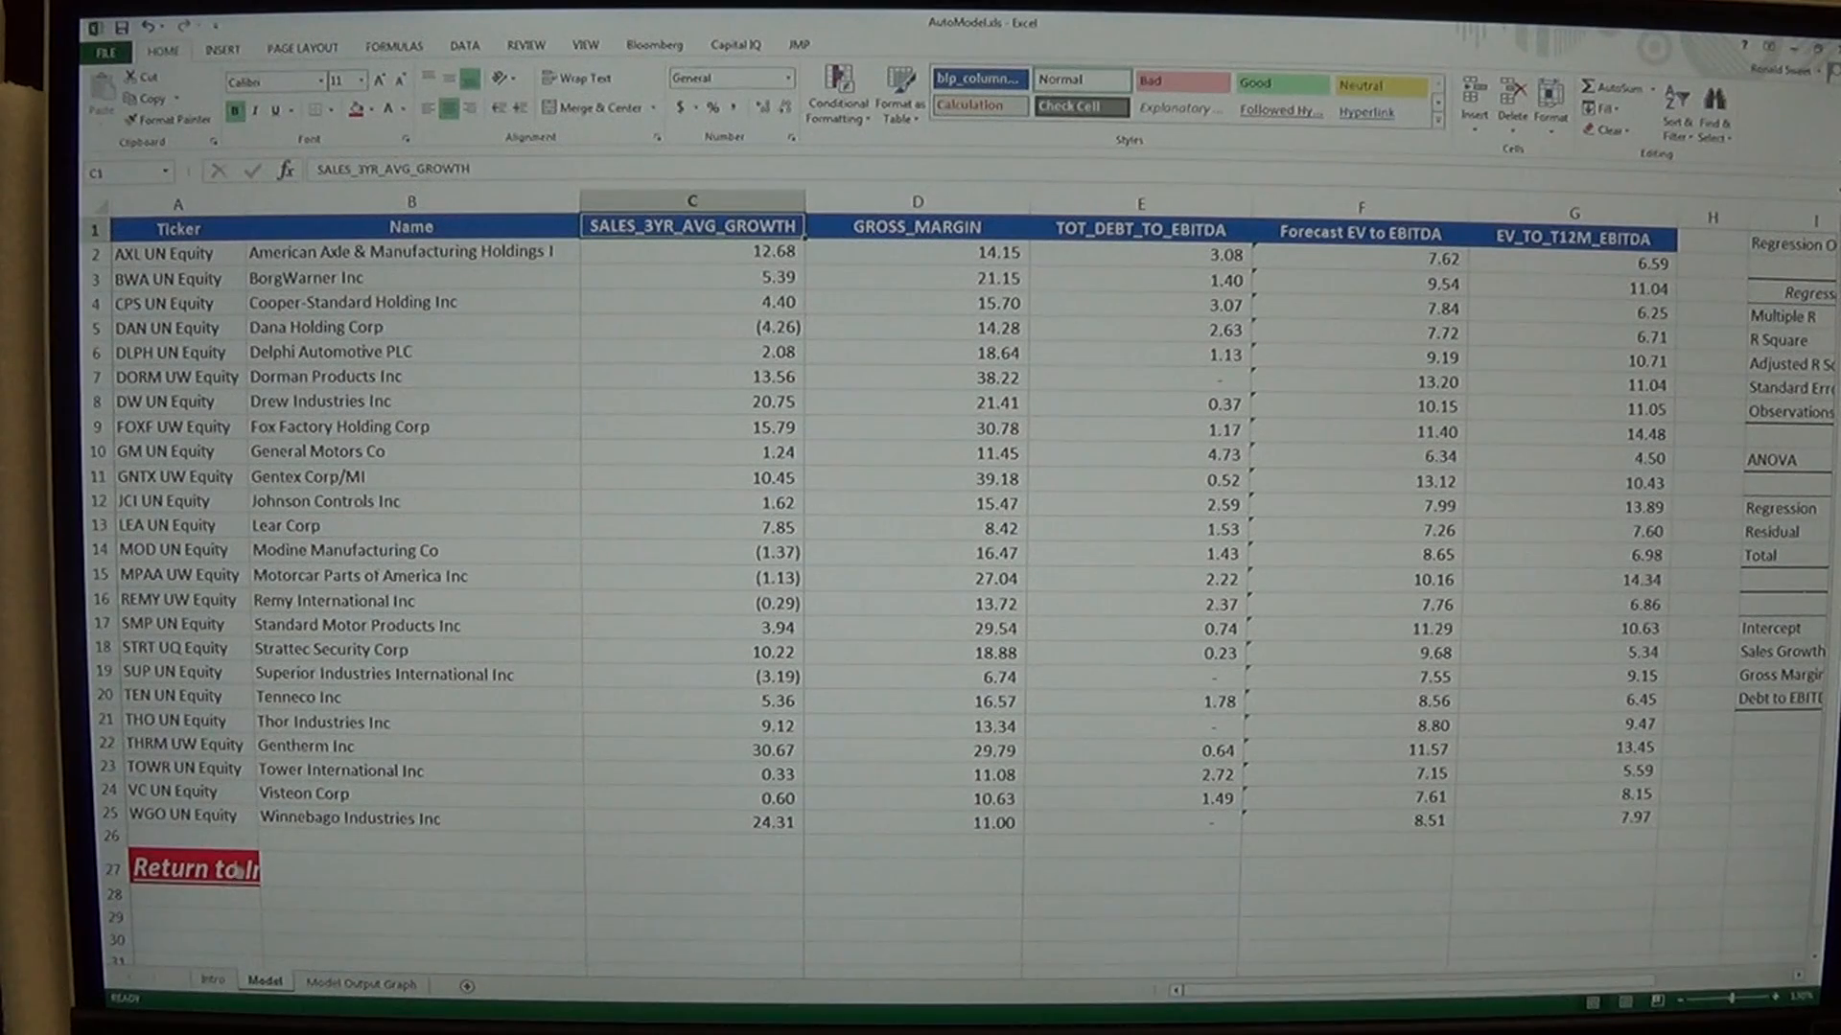
Merge A27:B27 and centre Return to Intro in the merged cell, then return to Intro
click(200, 869)
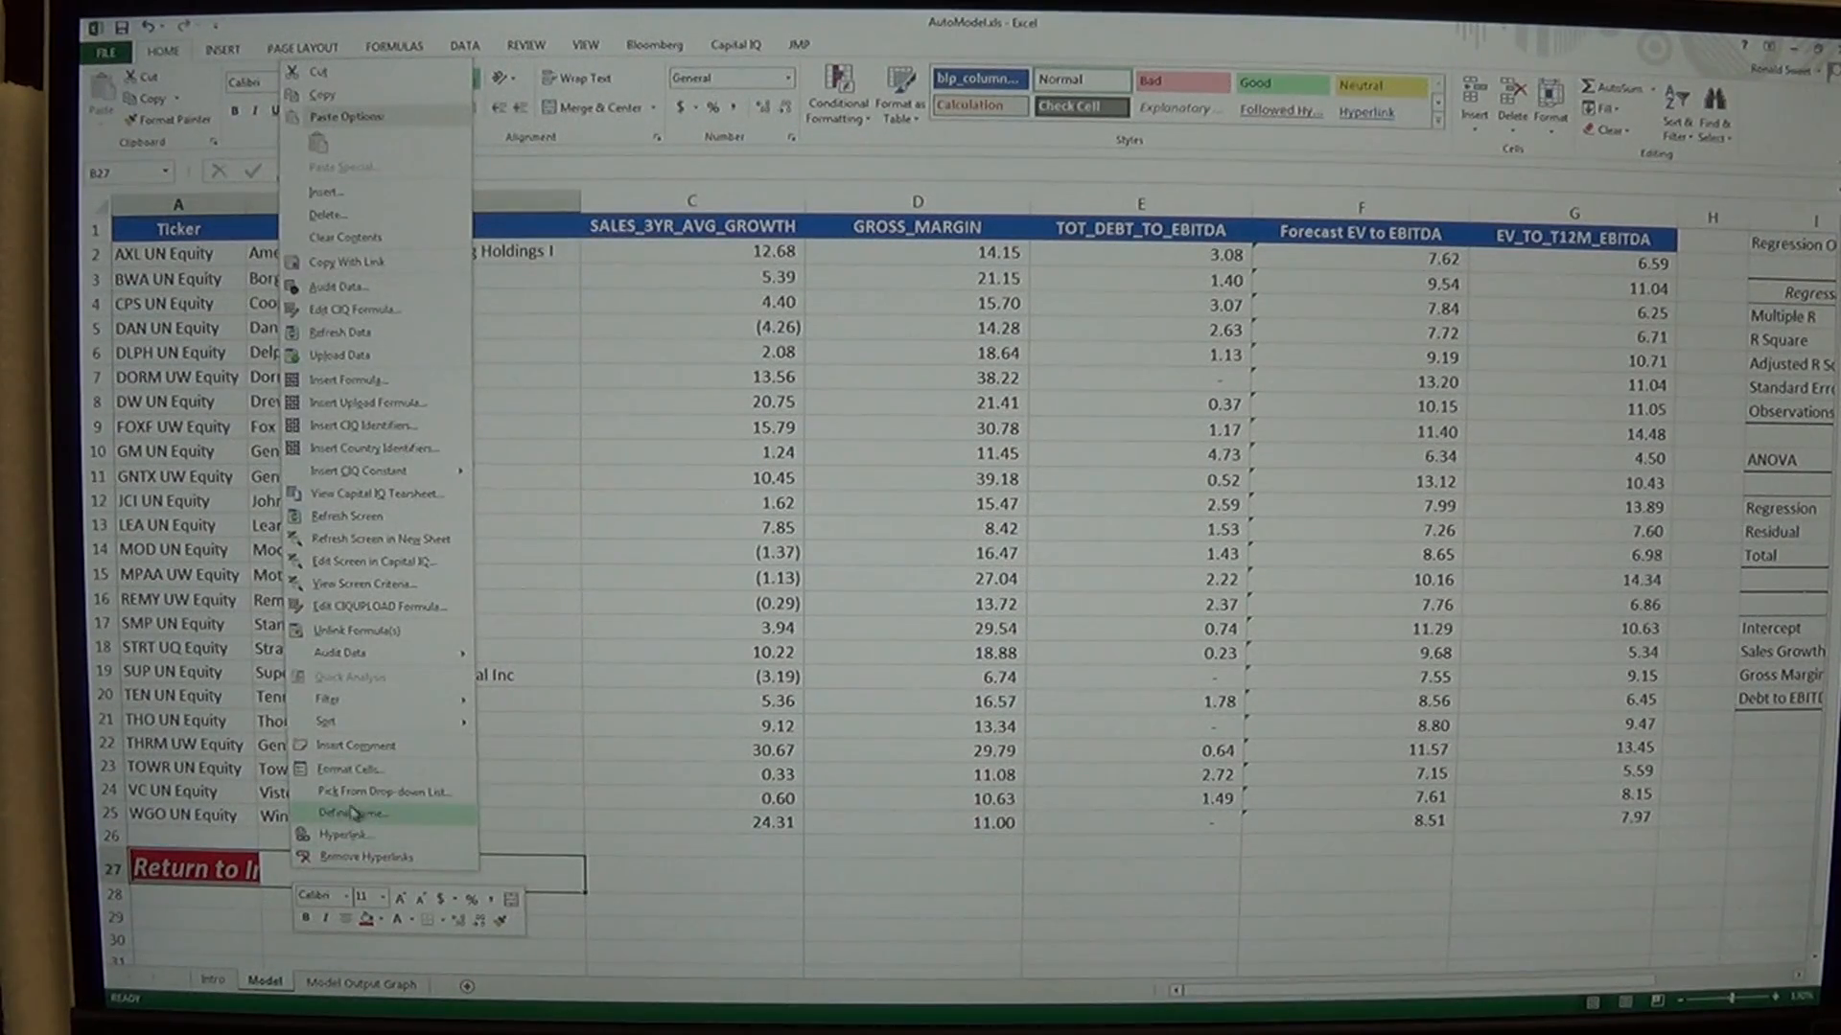
click(349, 746)
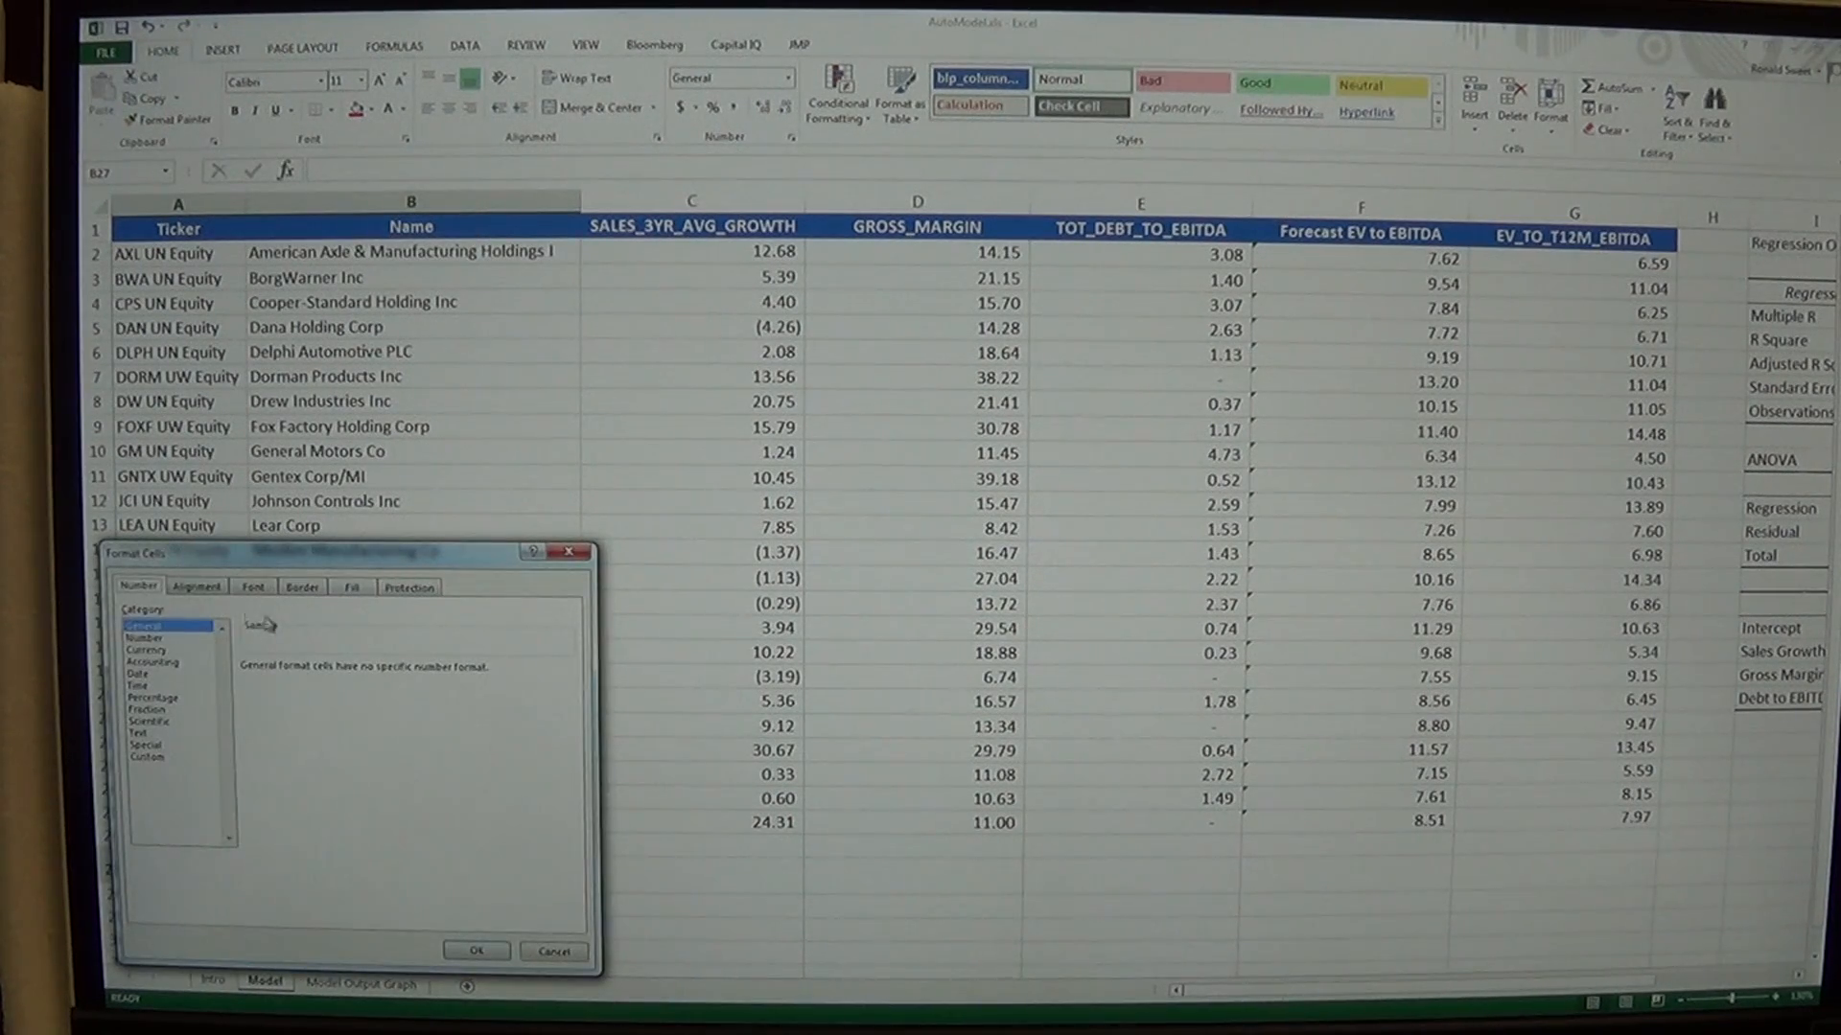
click(196, 586)
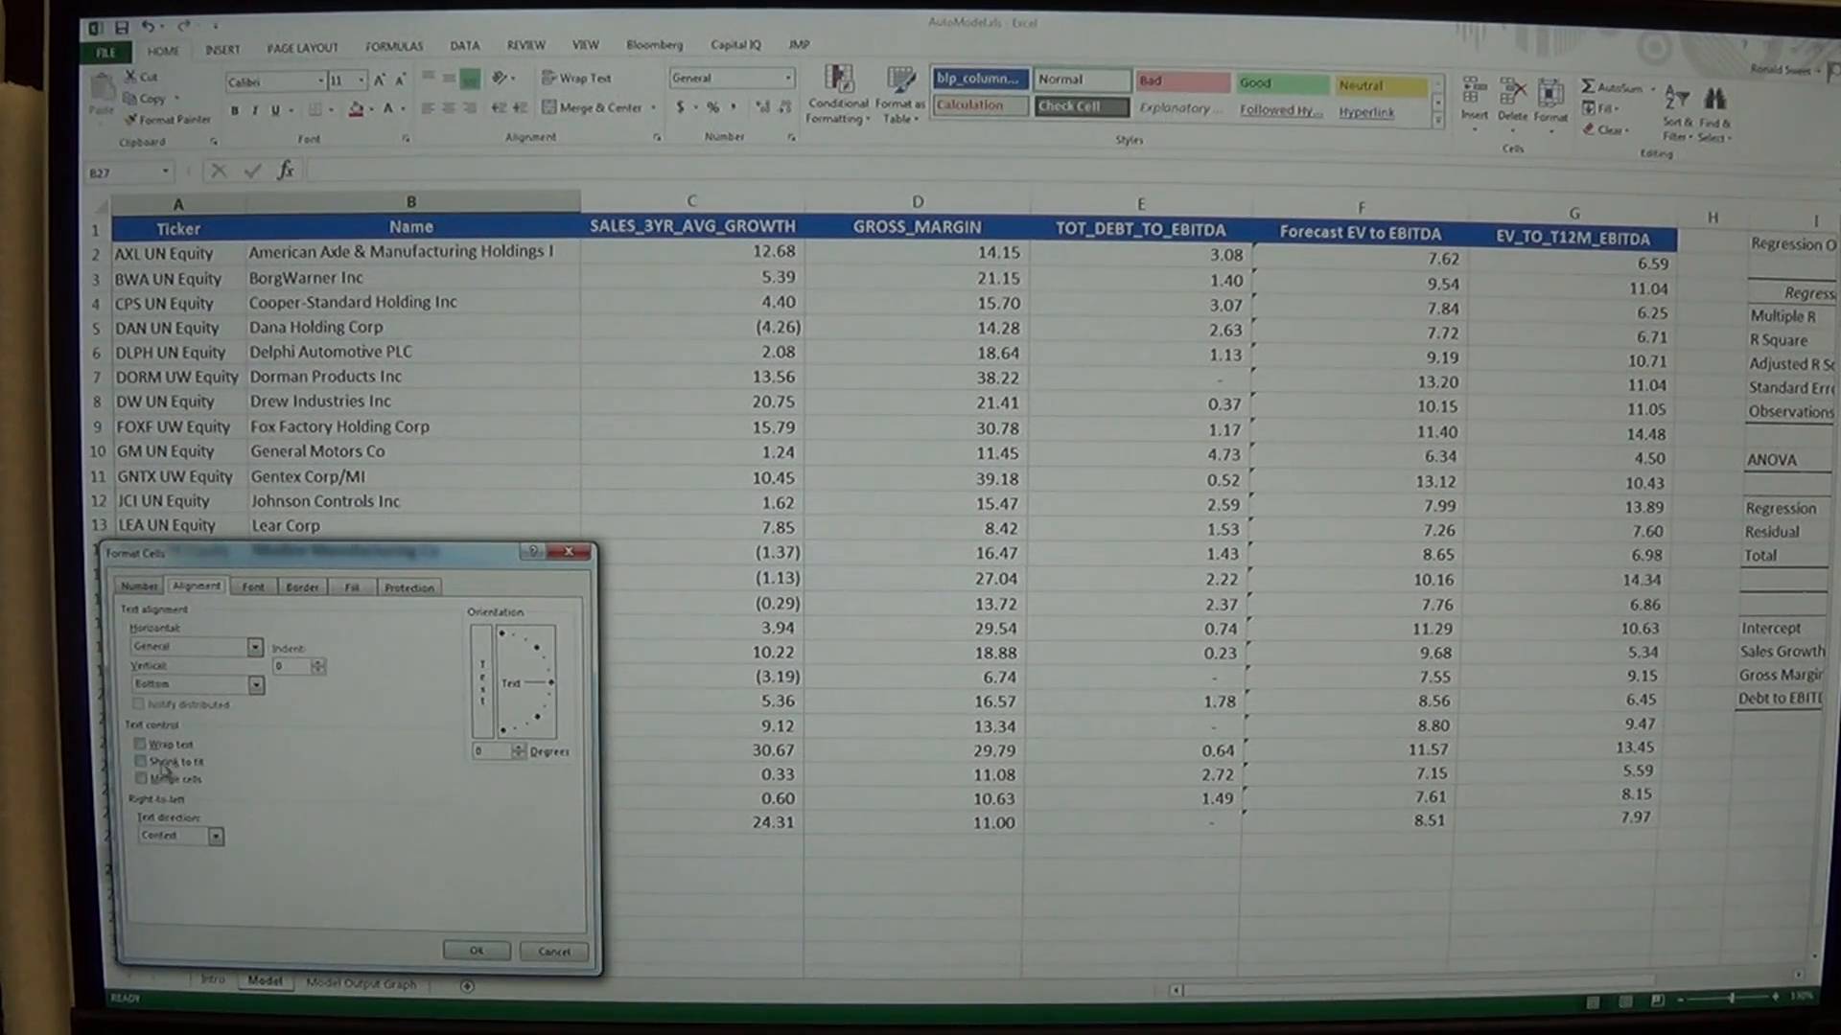
click(475, 951)
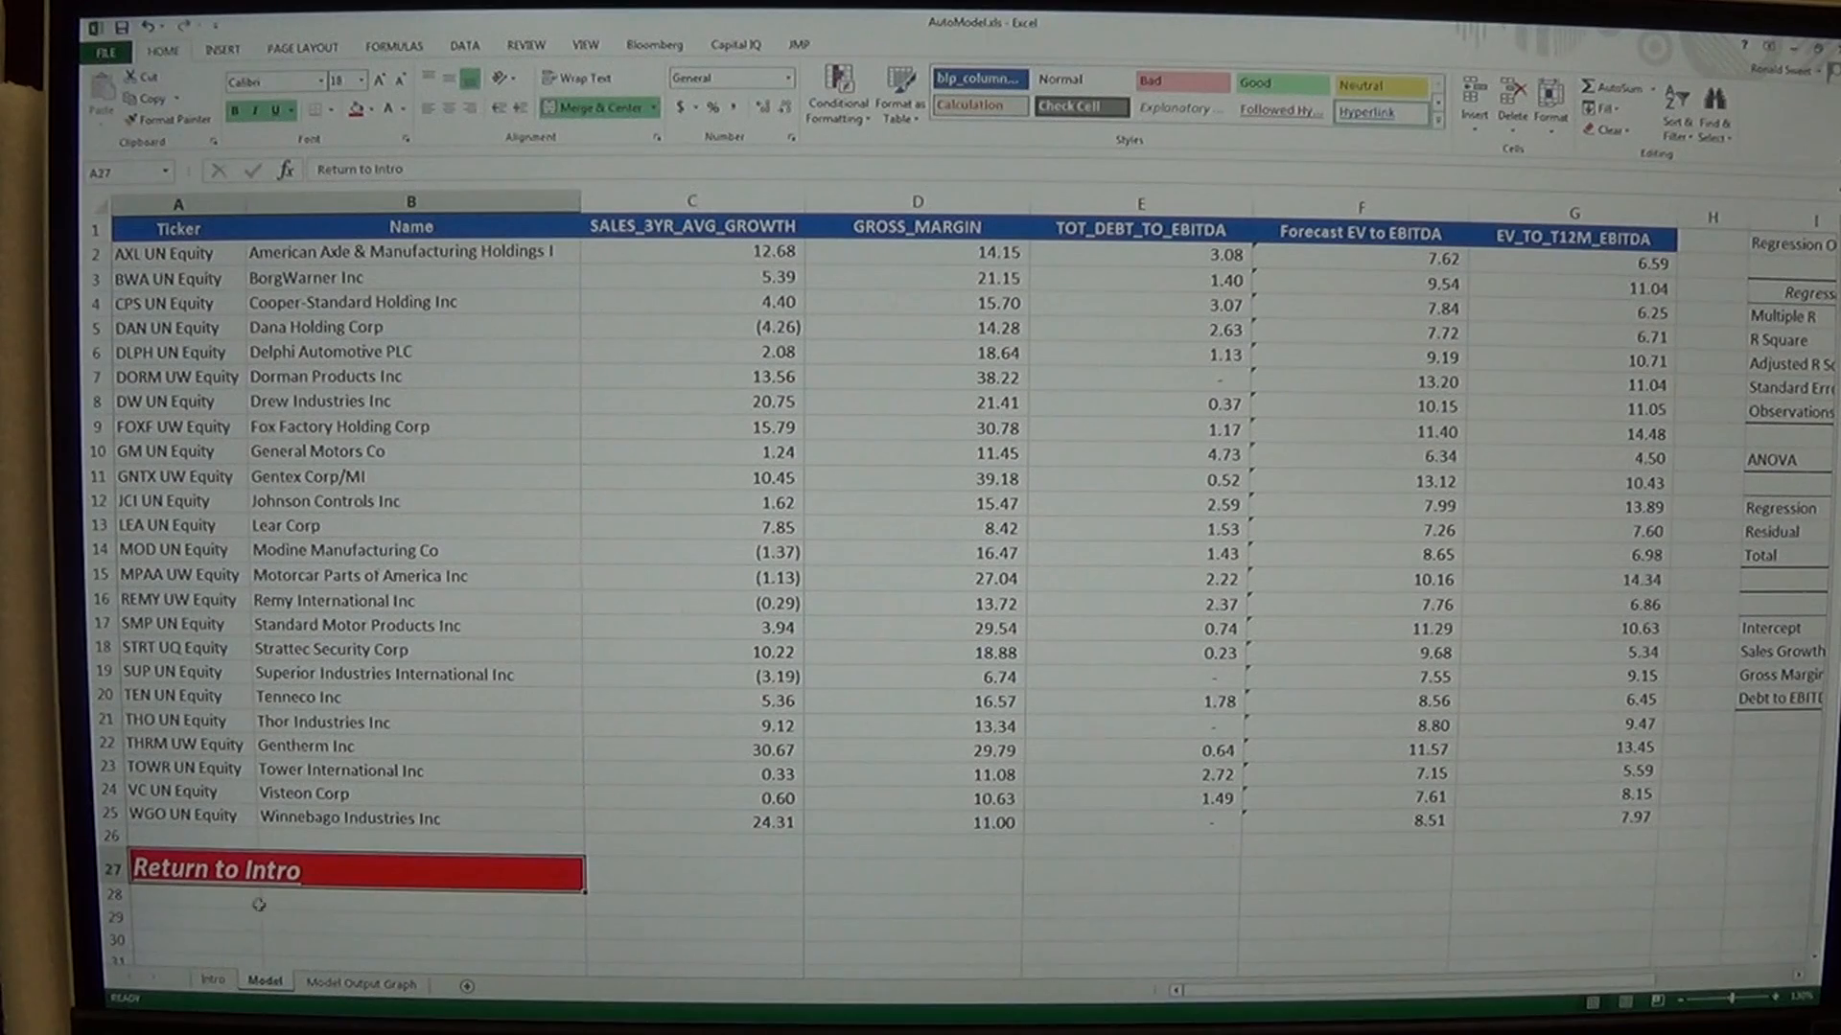
click(411, 918)
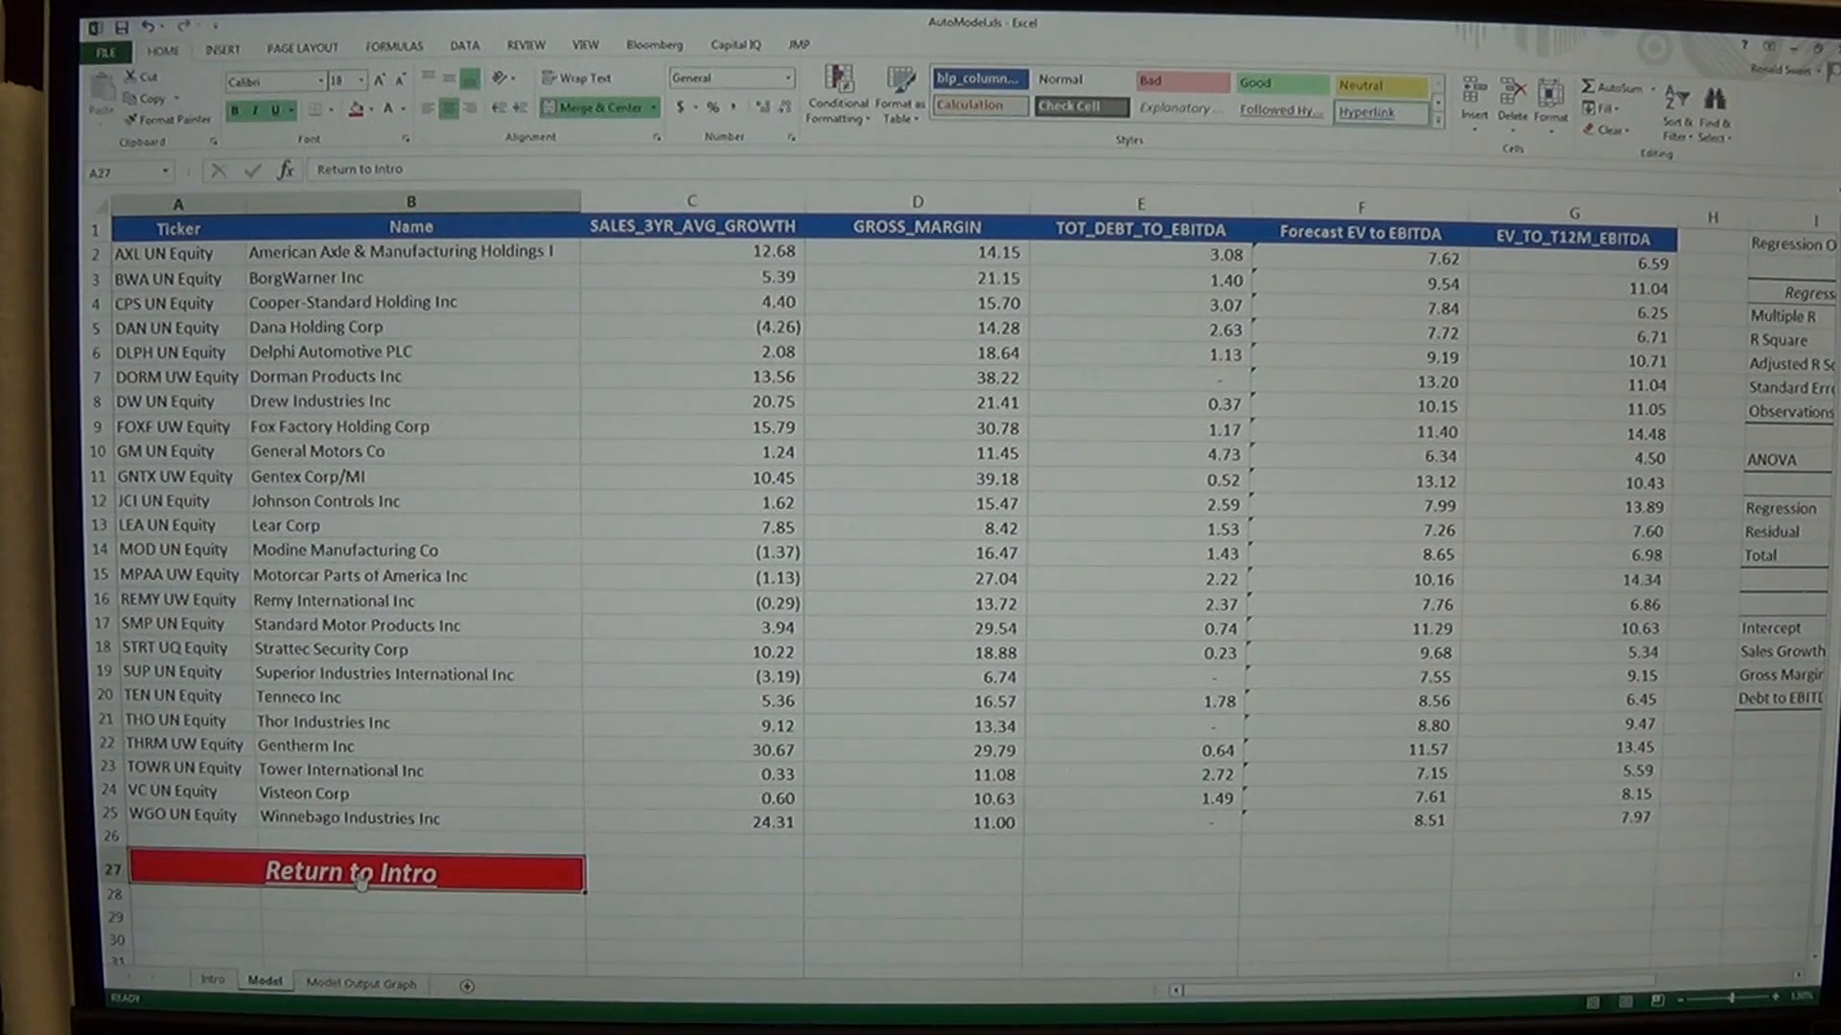
click(349, 873)
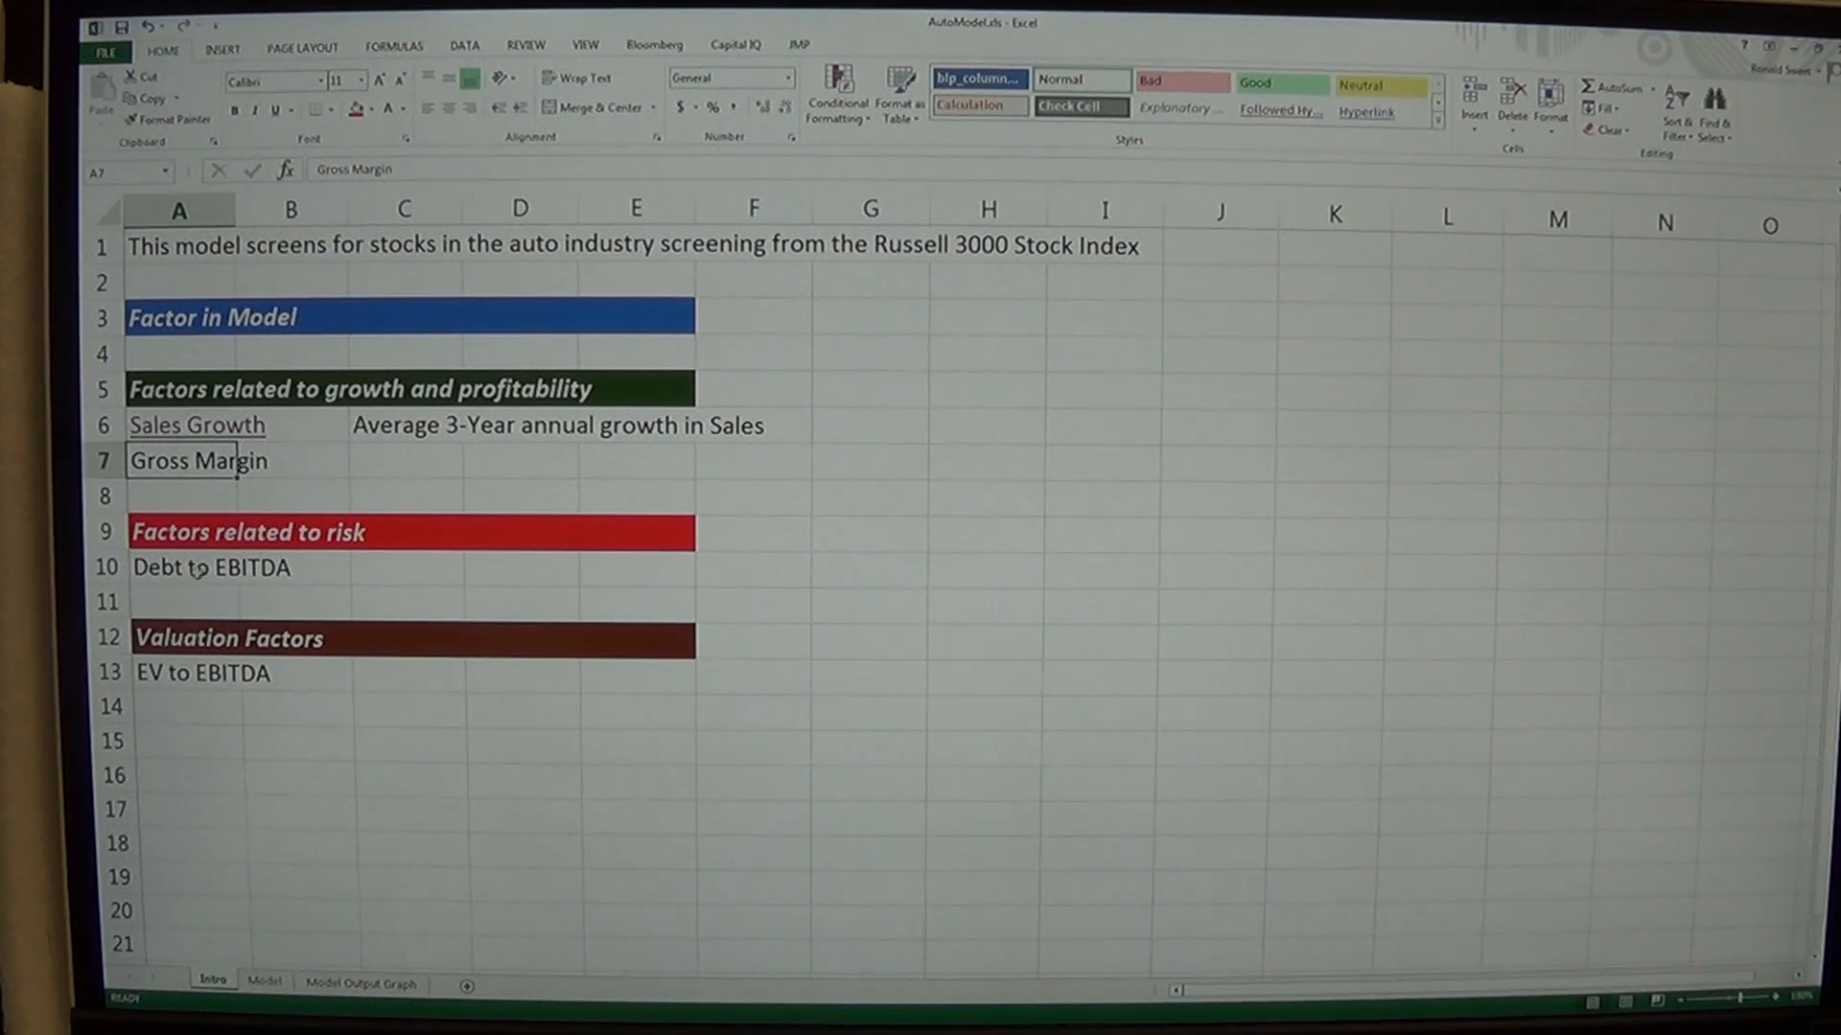
Hyperlink Gross Margin in A7 to Model!D1, test it, and return to the Intro sheet
click(262, 982)
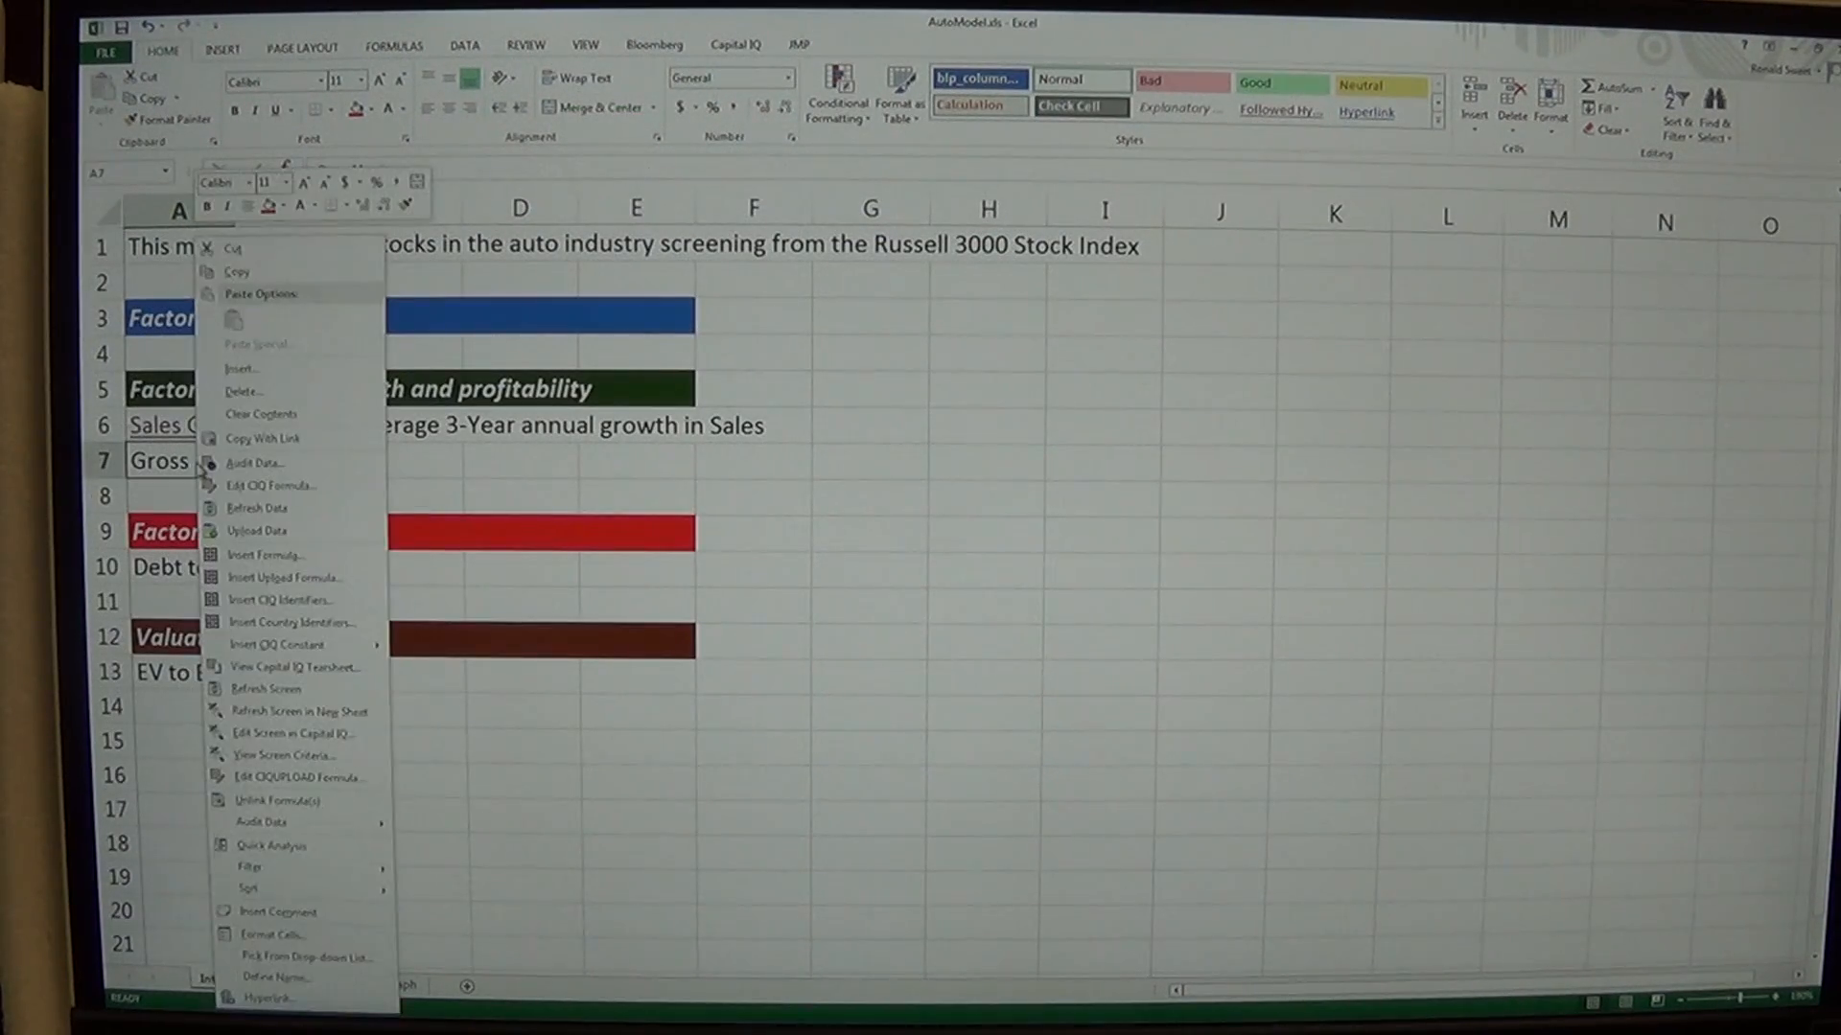
click(268, 998)
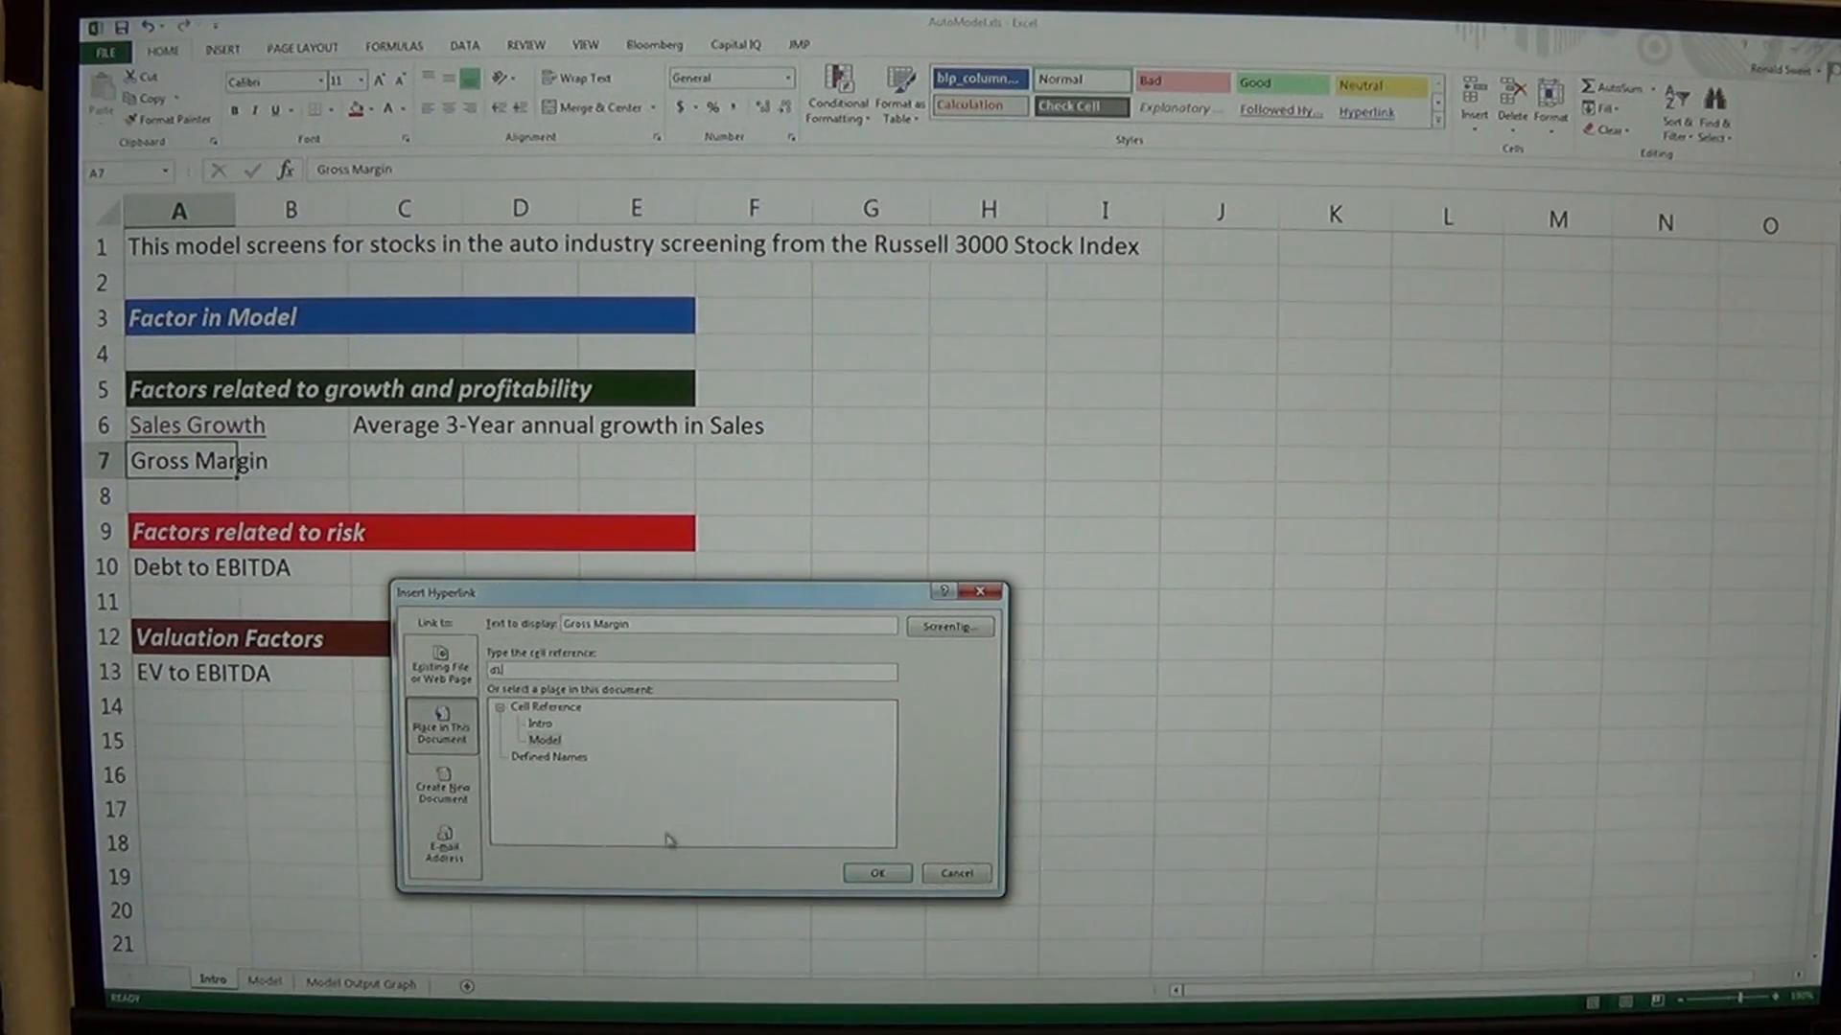
click(874, 874)
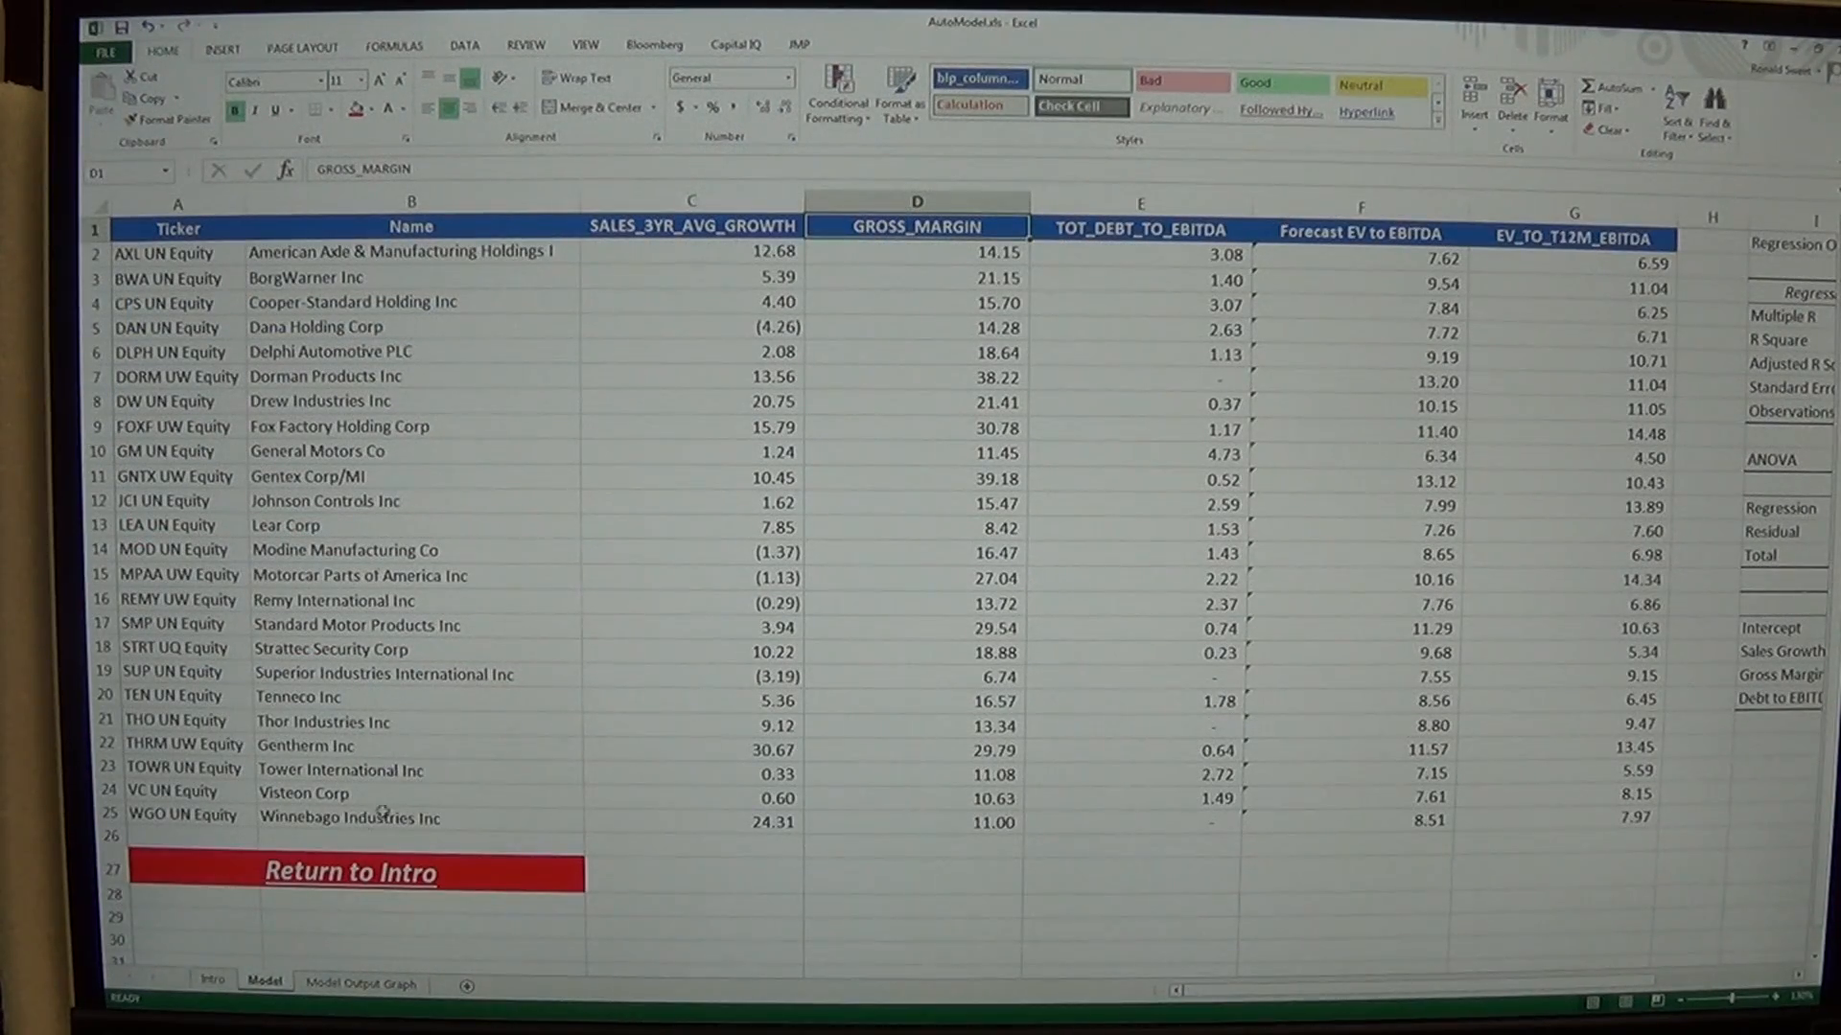
click(211, 984)
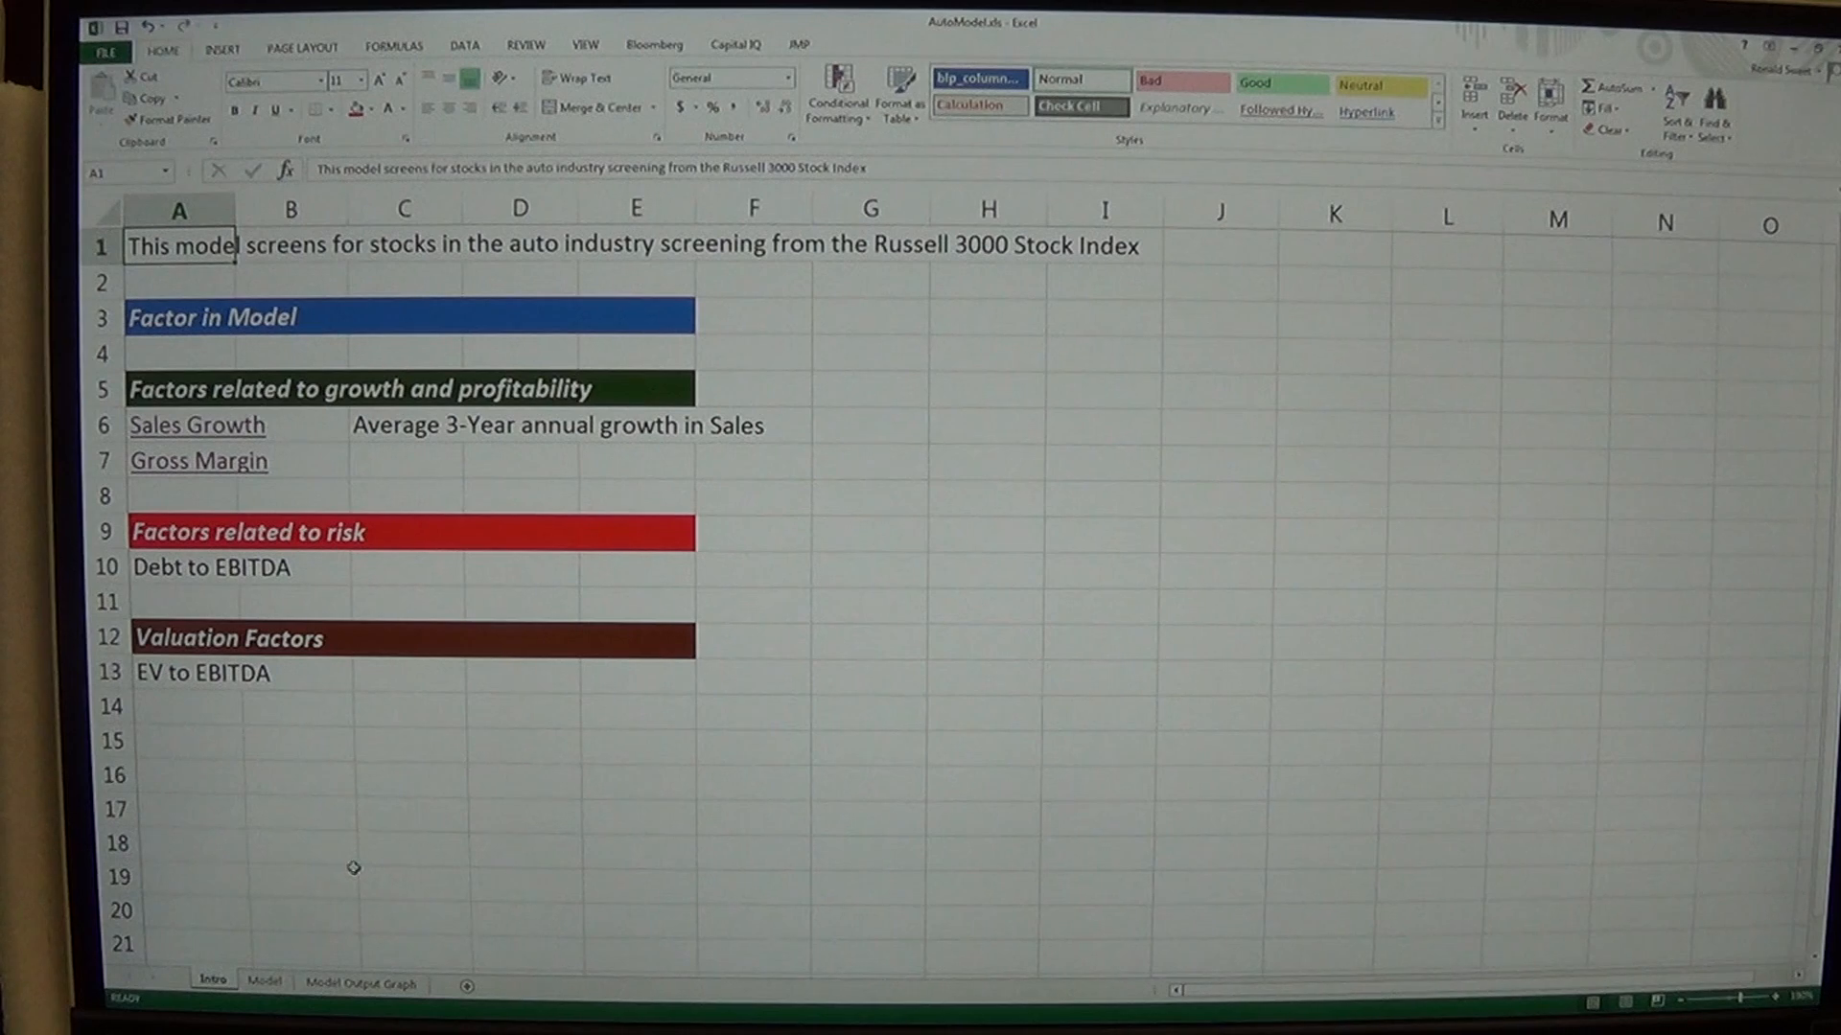
Hyperlink Debt to EBITDA in A10 to Model!E1, test it, and return via Return to Intro
click(211, 568)
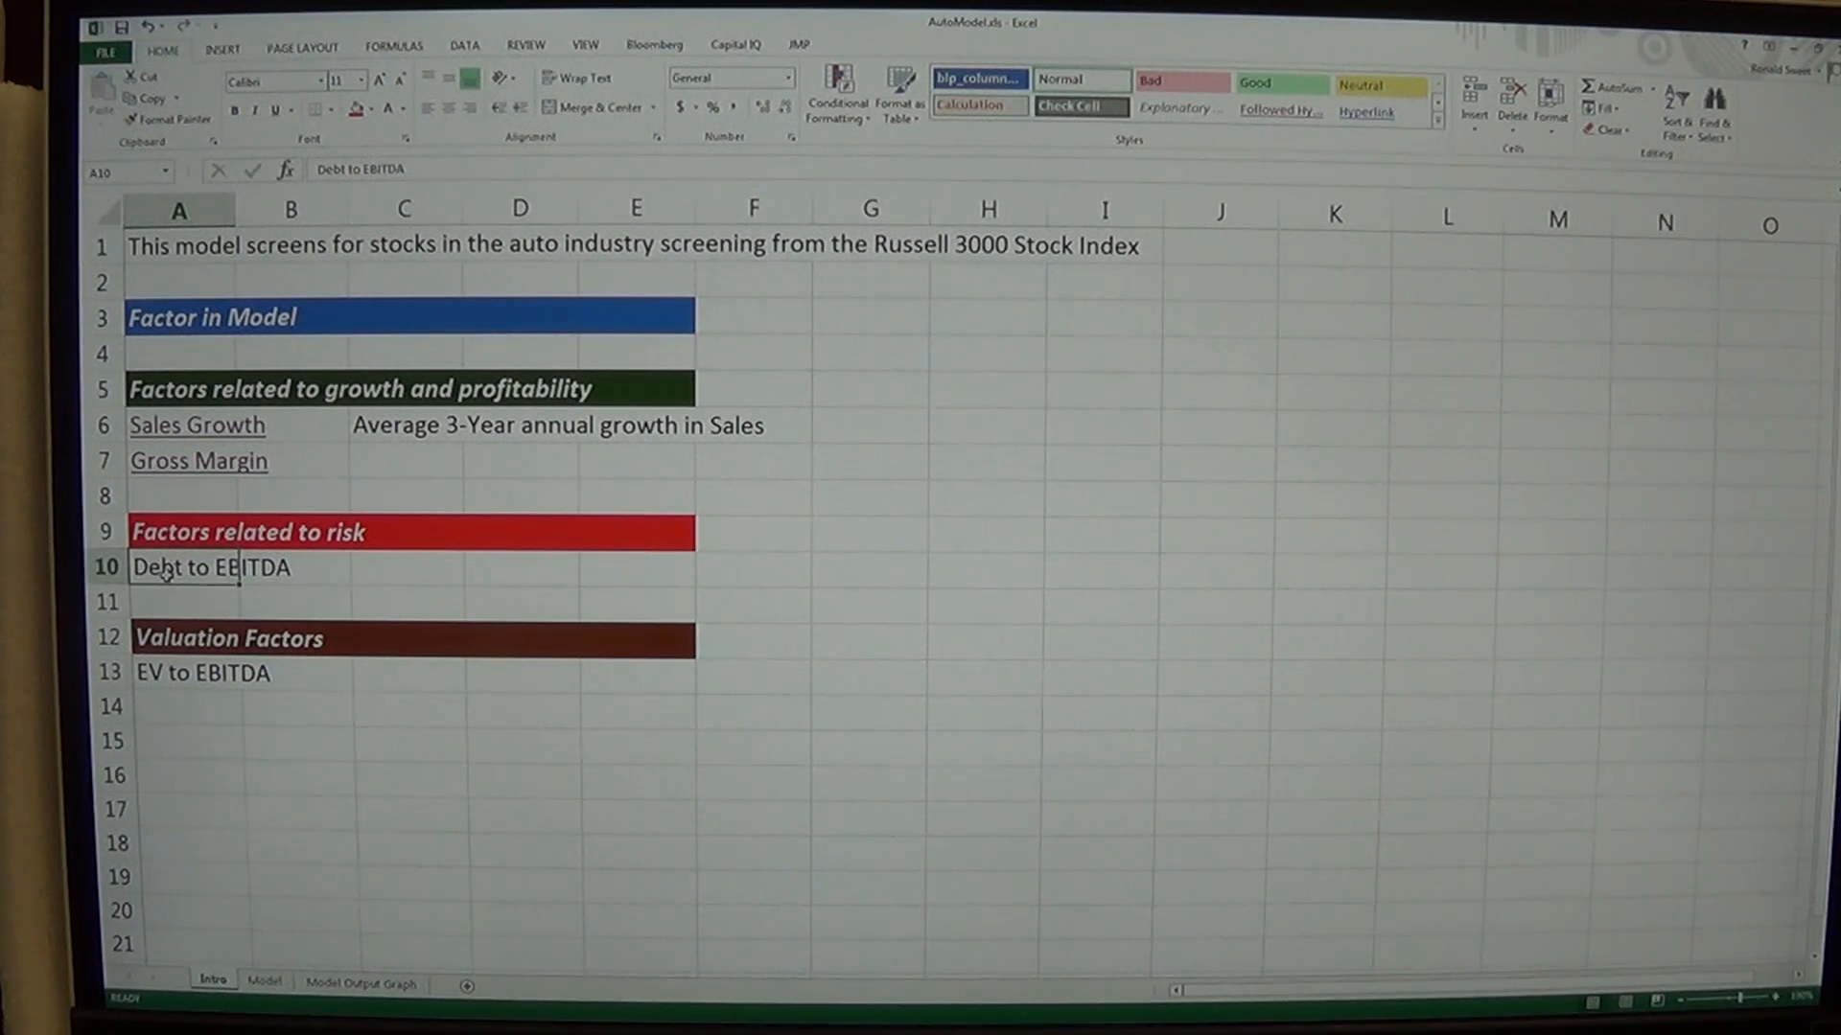
right_click(165, 567)
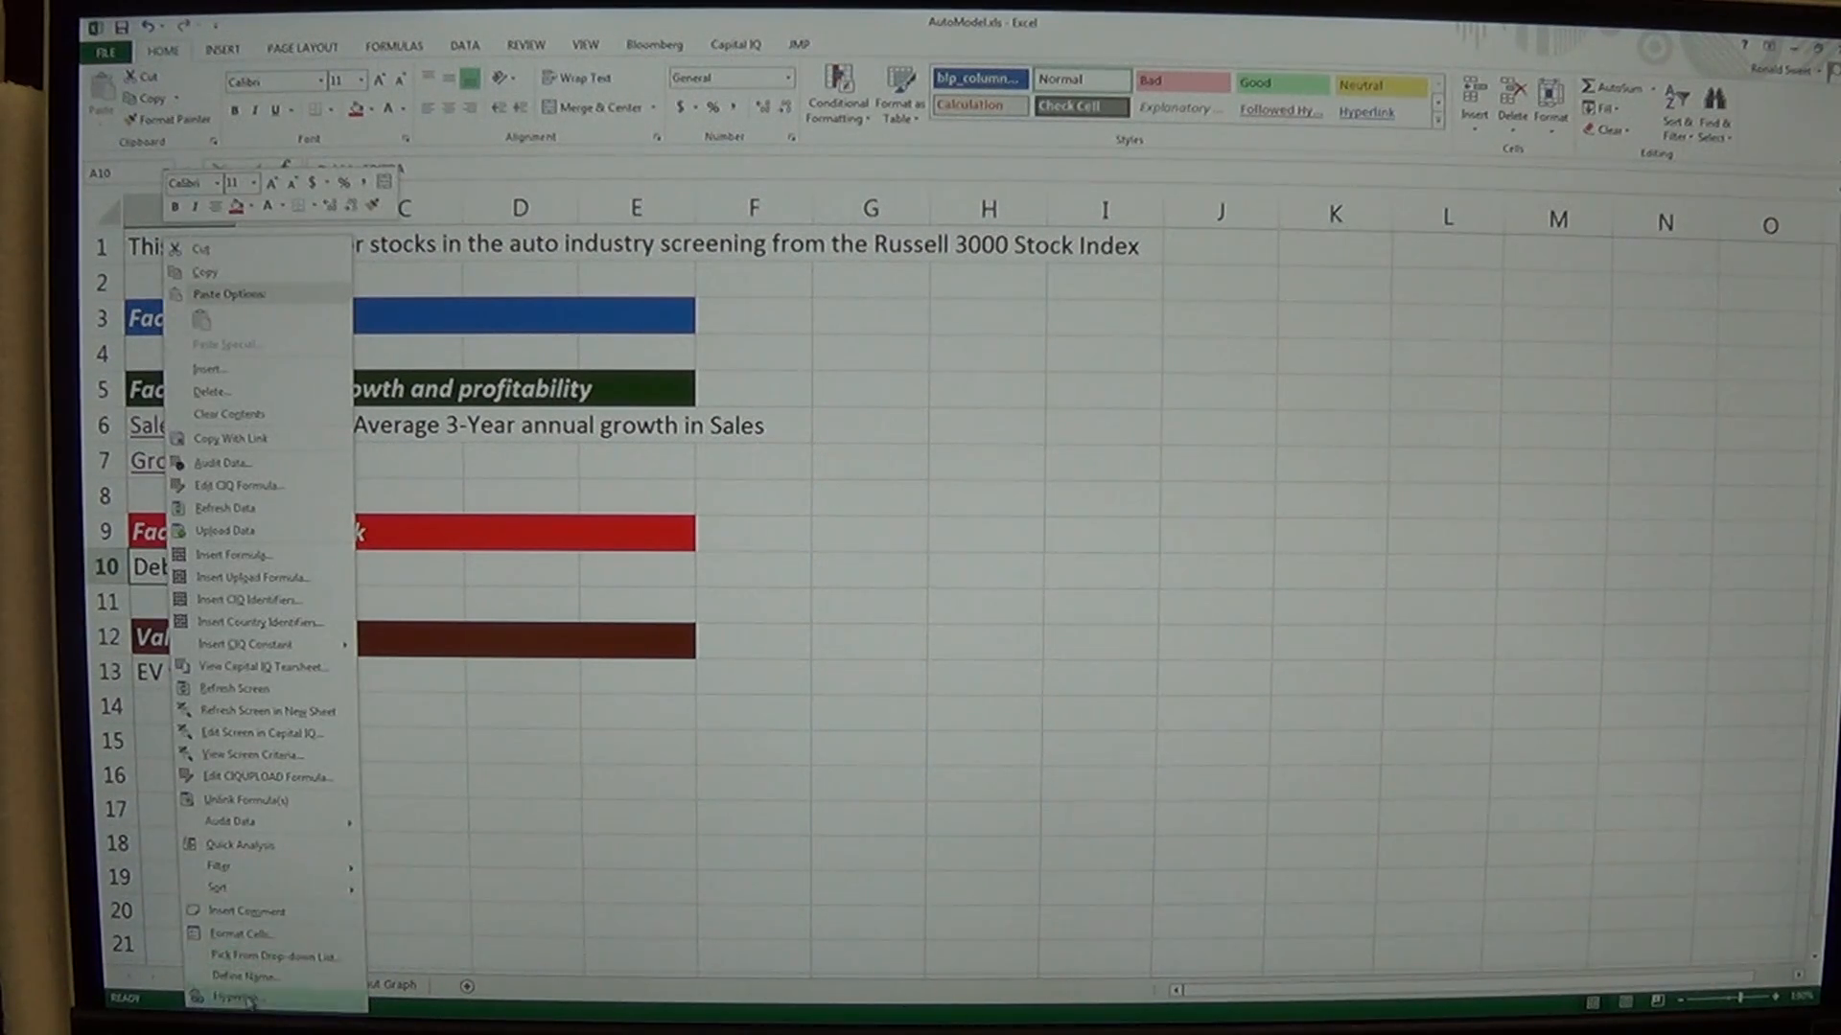
click(234, 997)
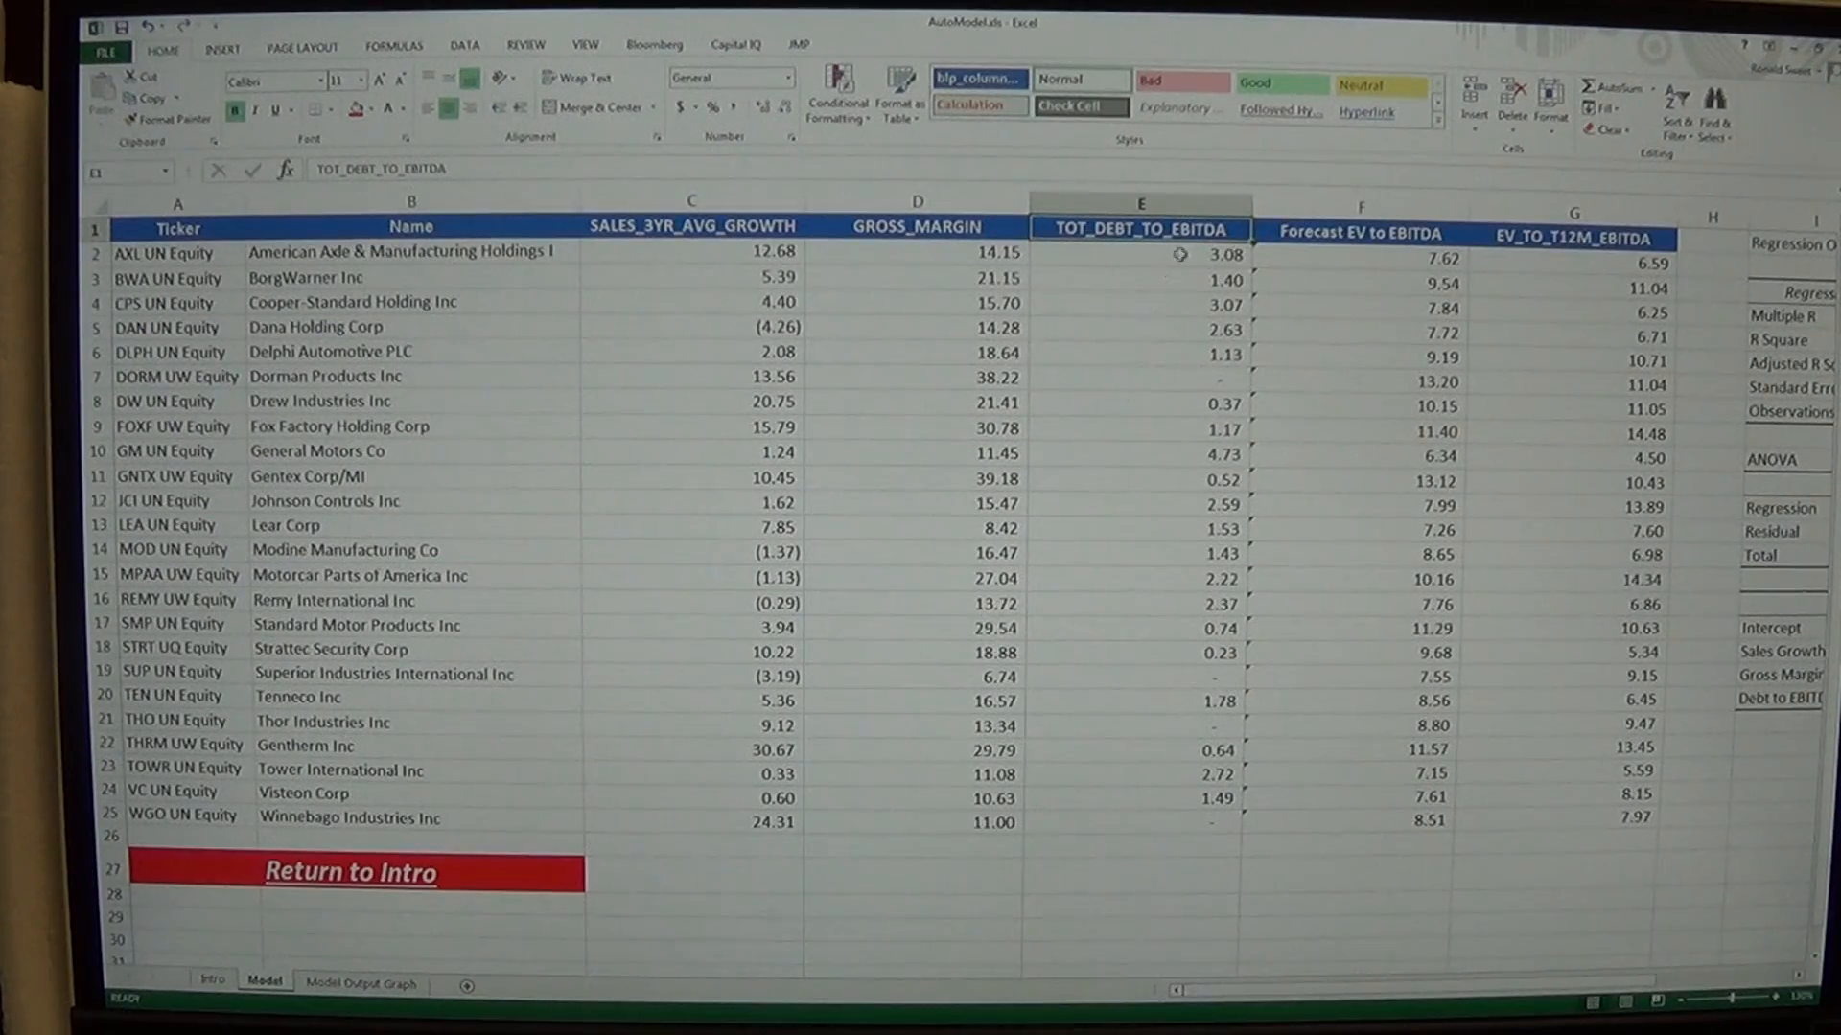
mouse_move(328, 878)
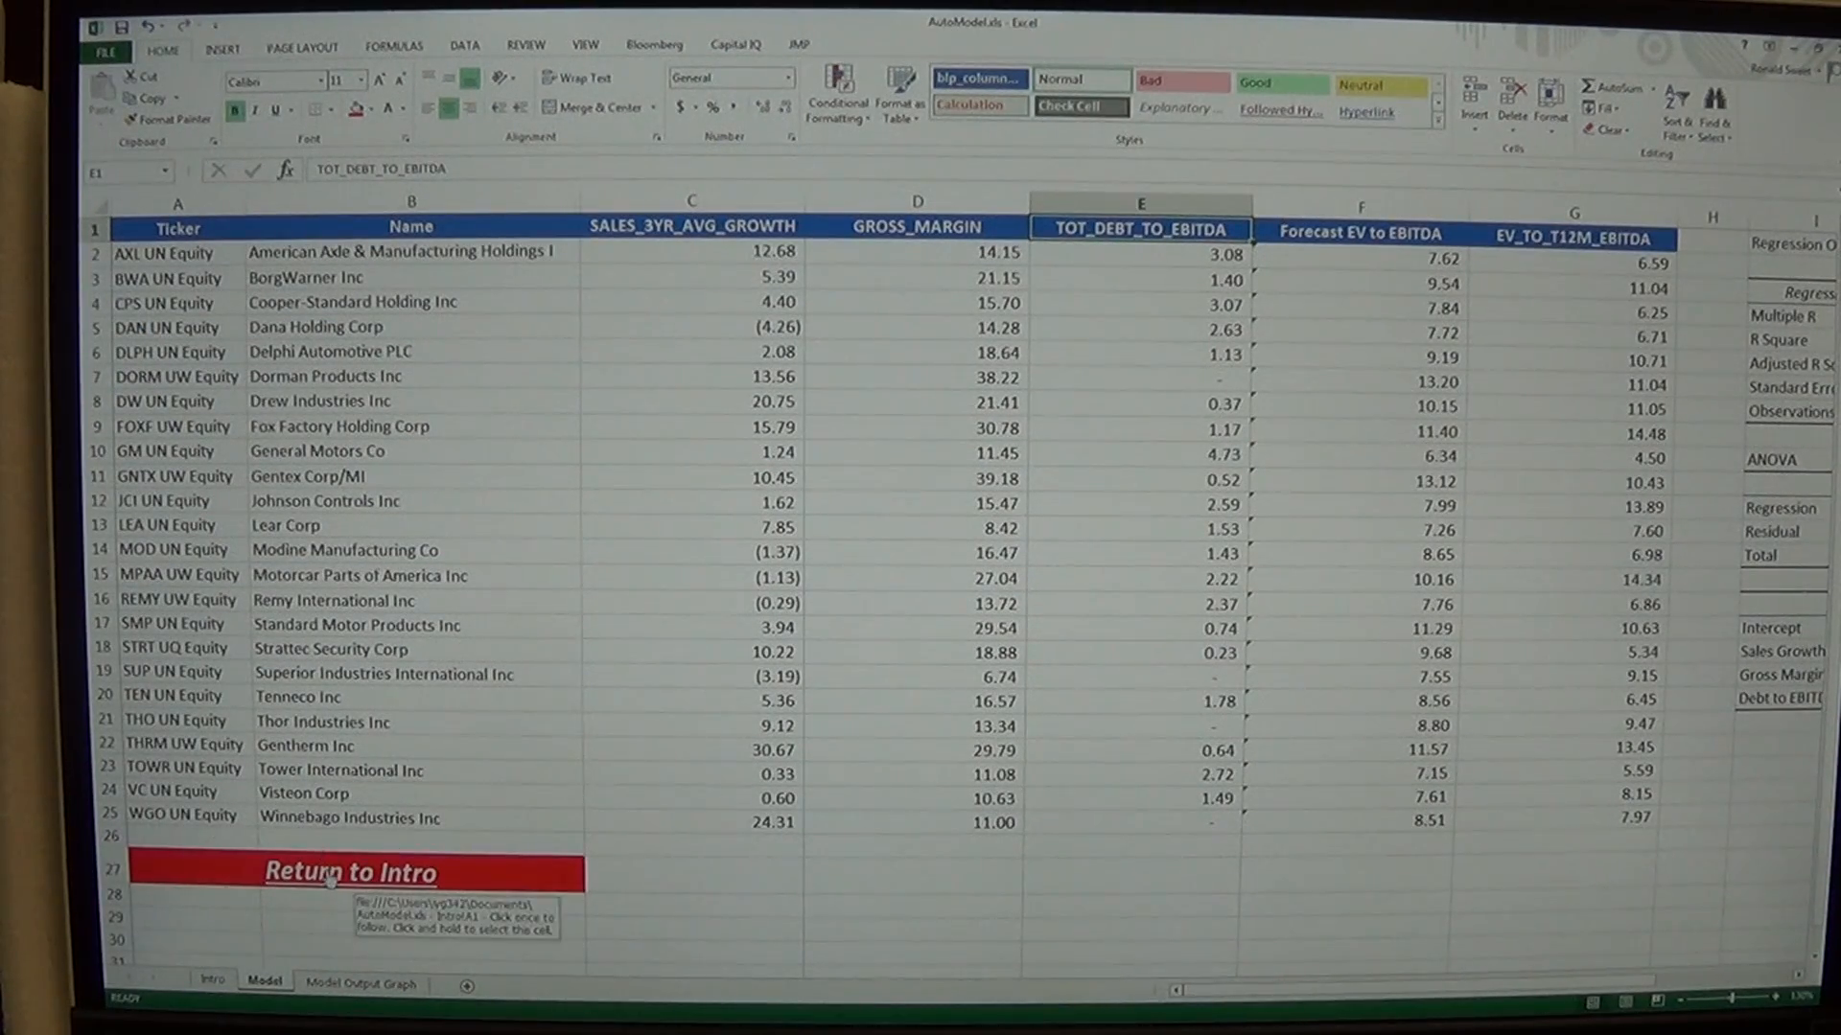
click(349, 872)
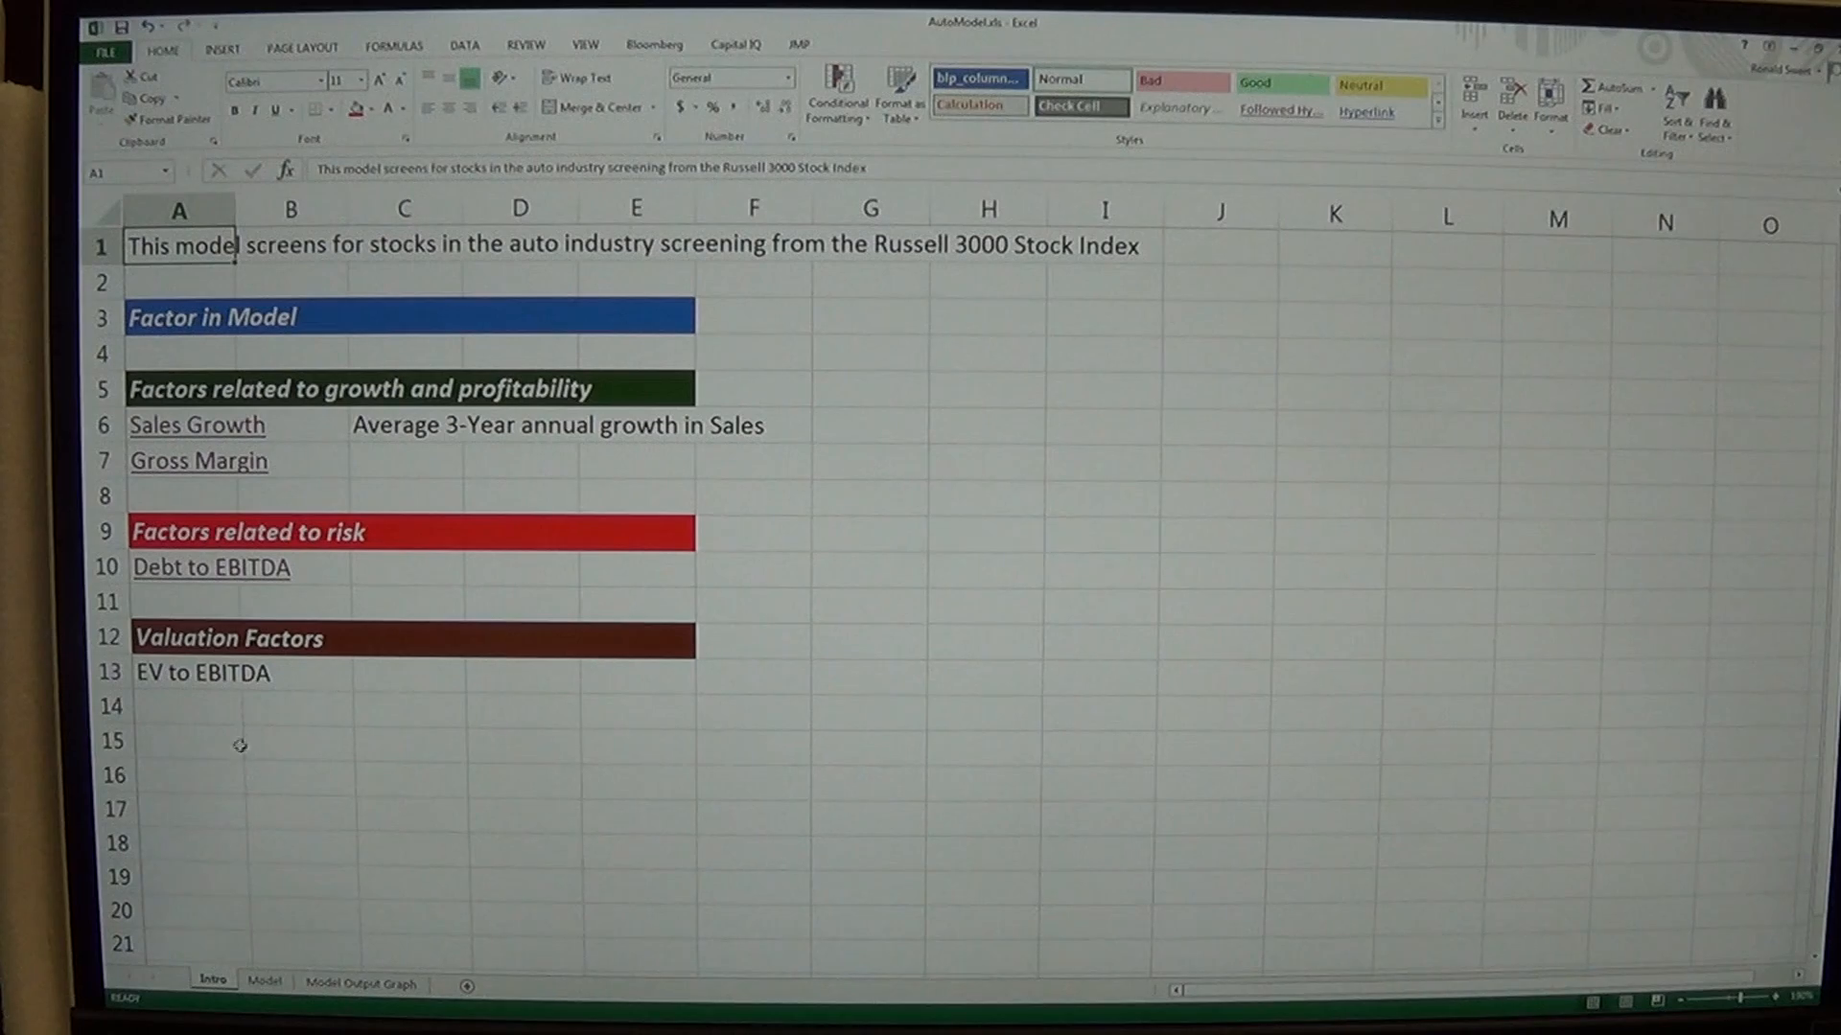
Hyperlink EV to EBITDA in A13 to Model!G1, test it, and return via Return to Intro
click(199, 673)
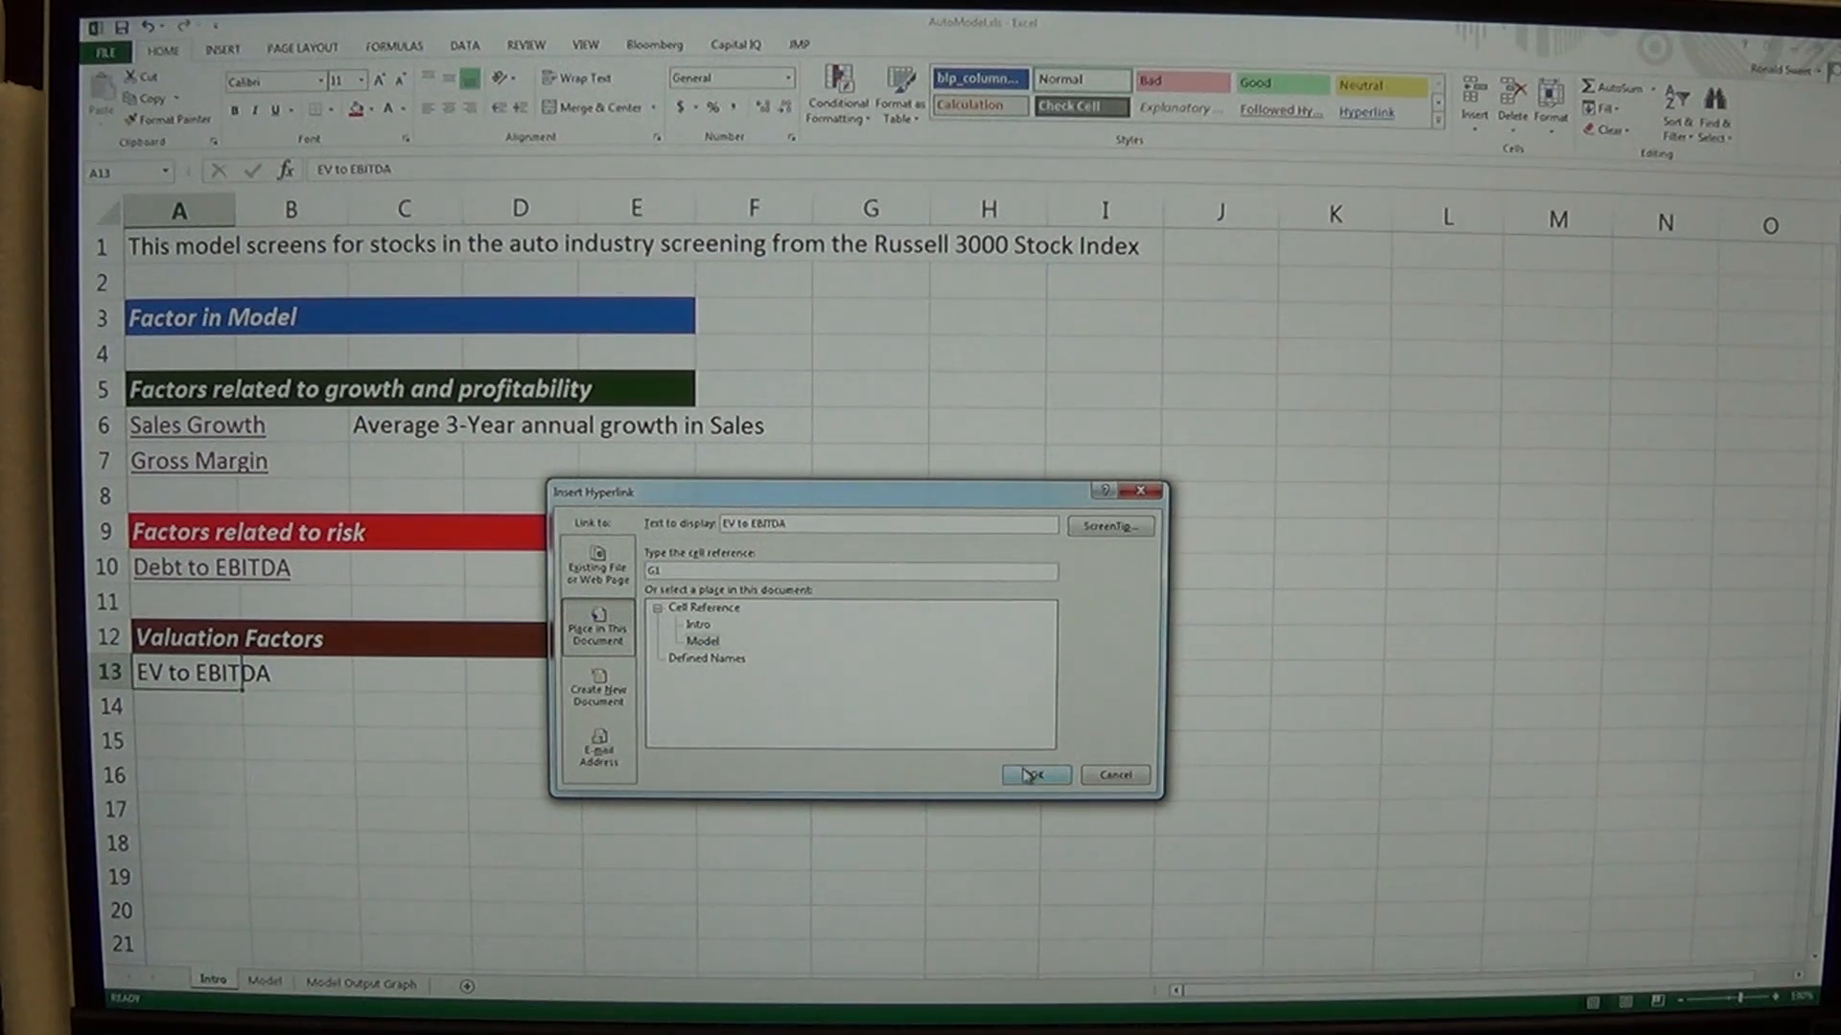
click(1032, 775)
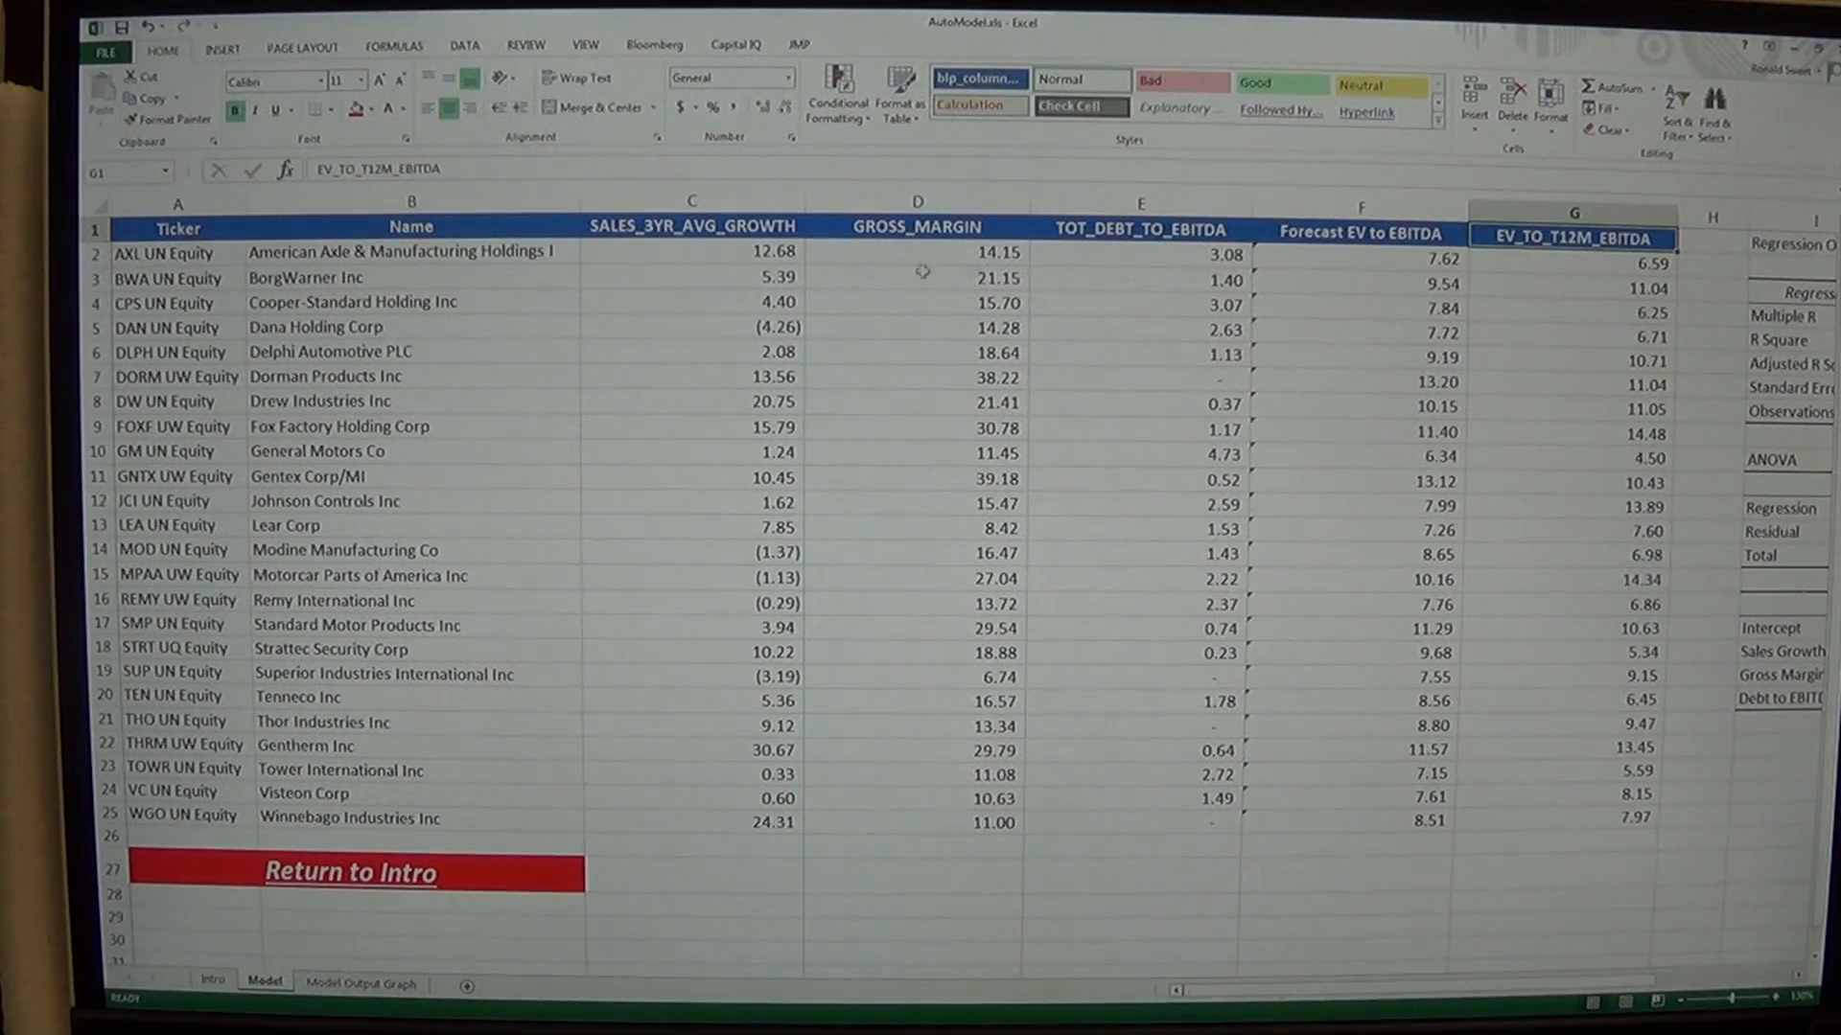
click(1572, 207)
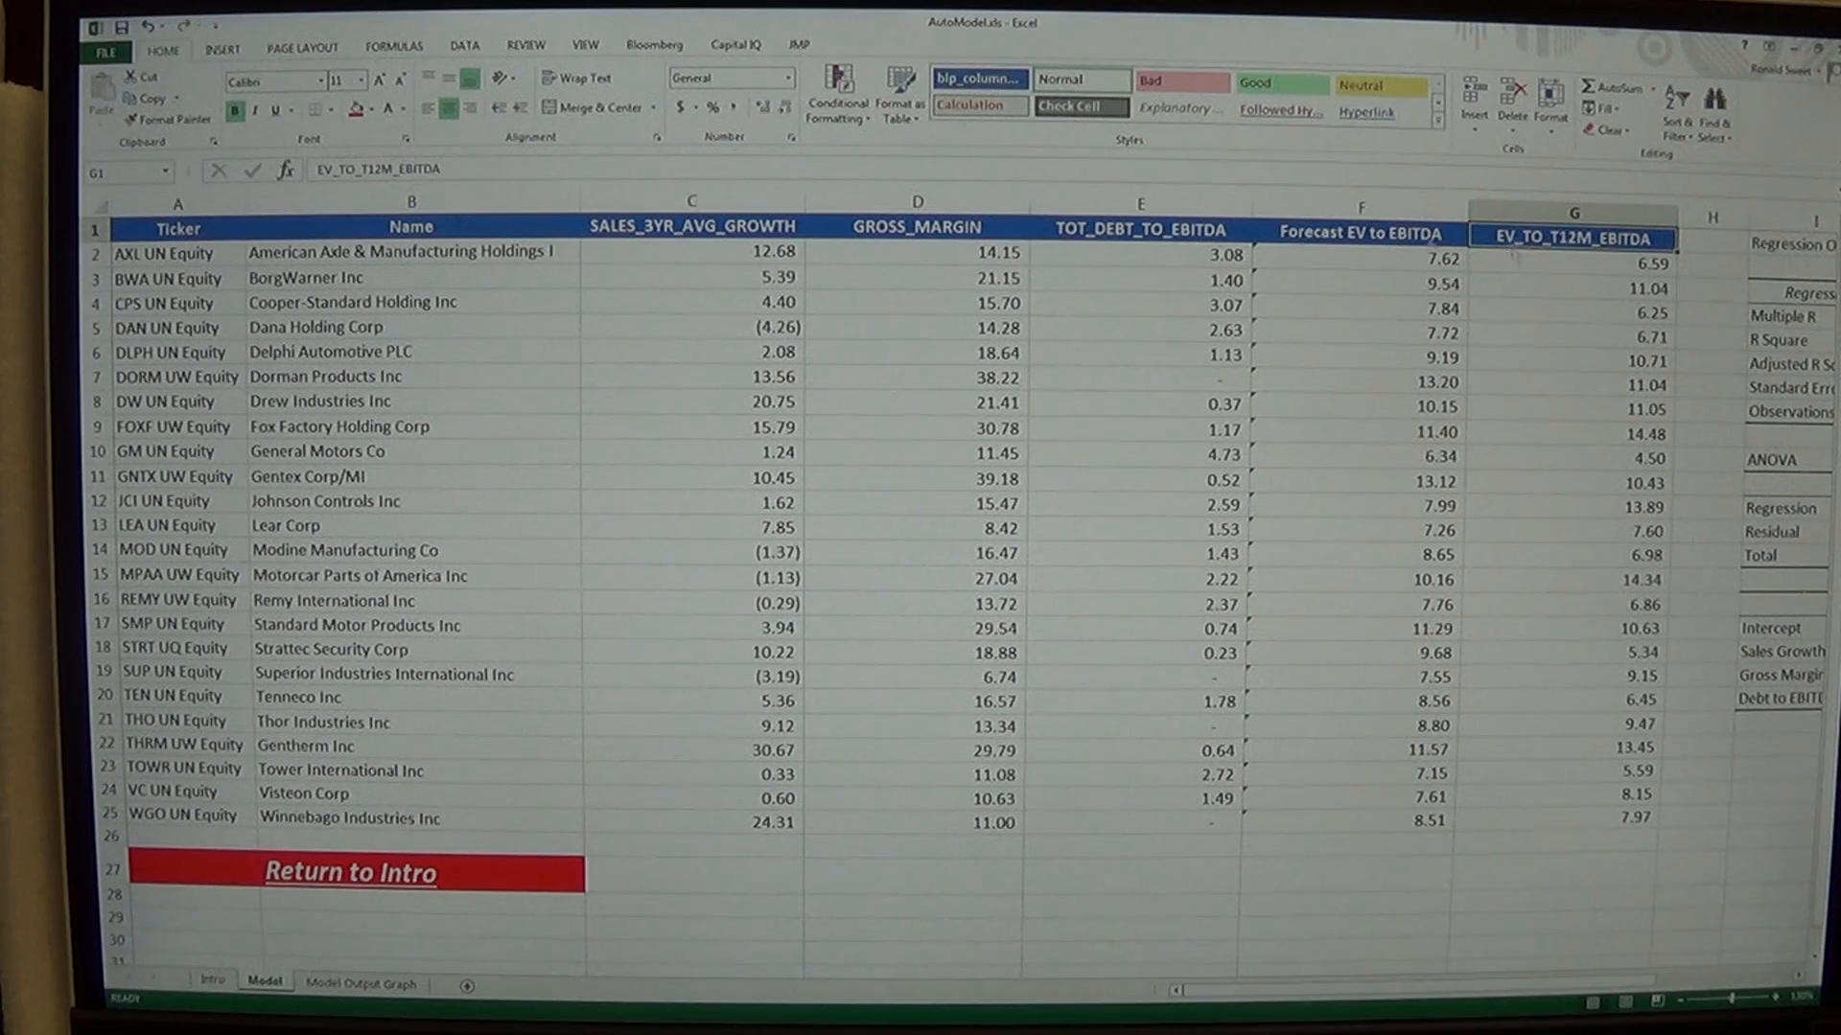
mouse_move(478, 551)
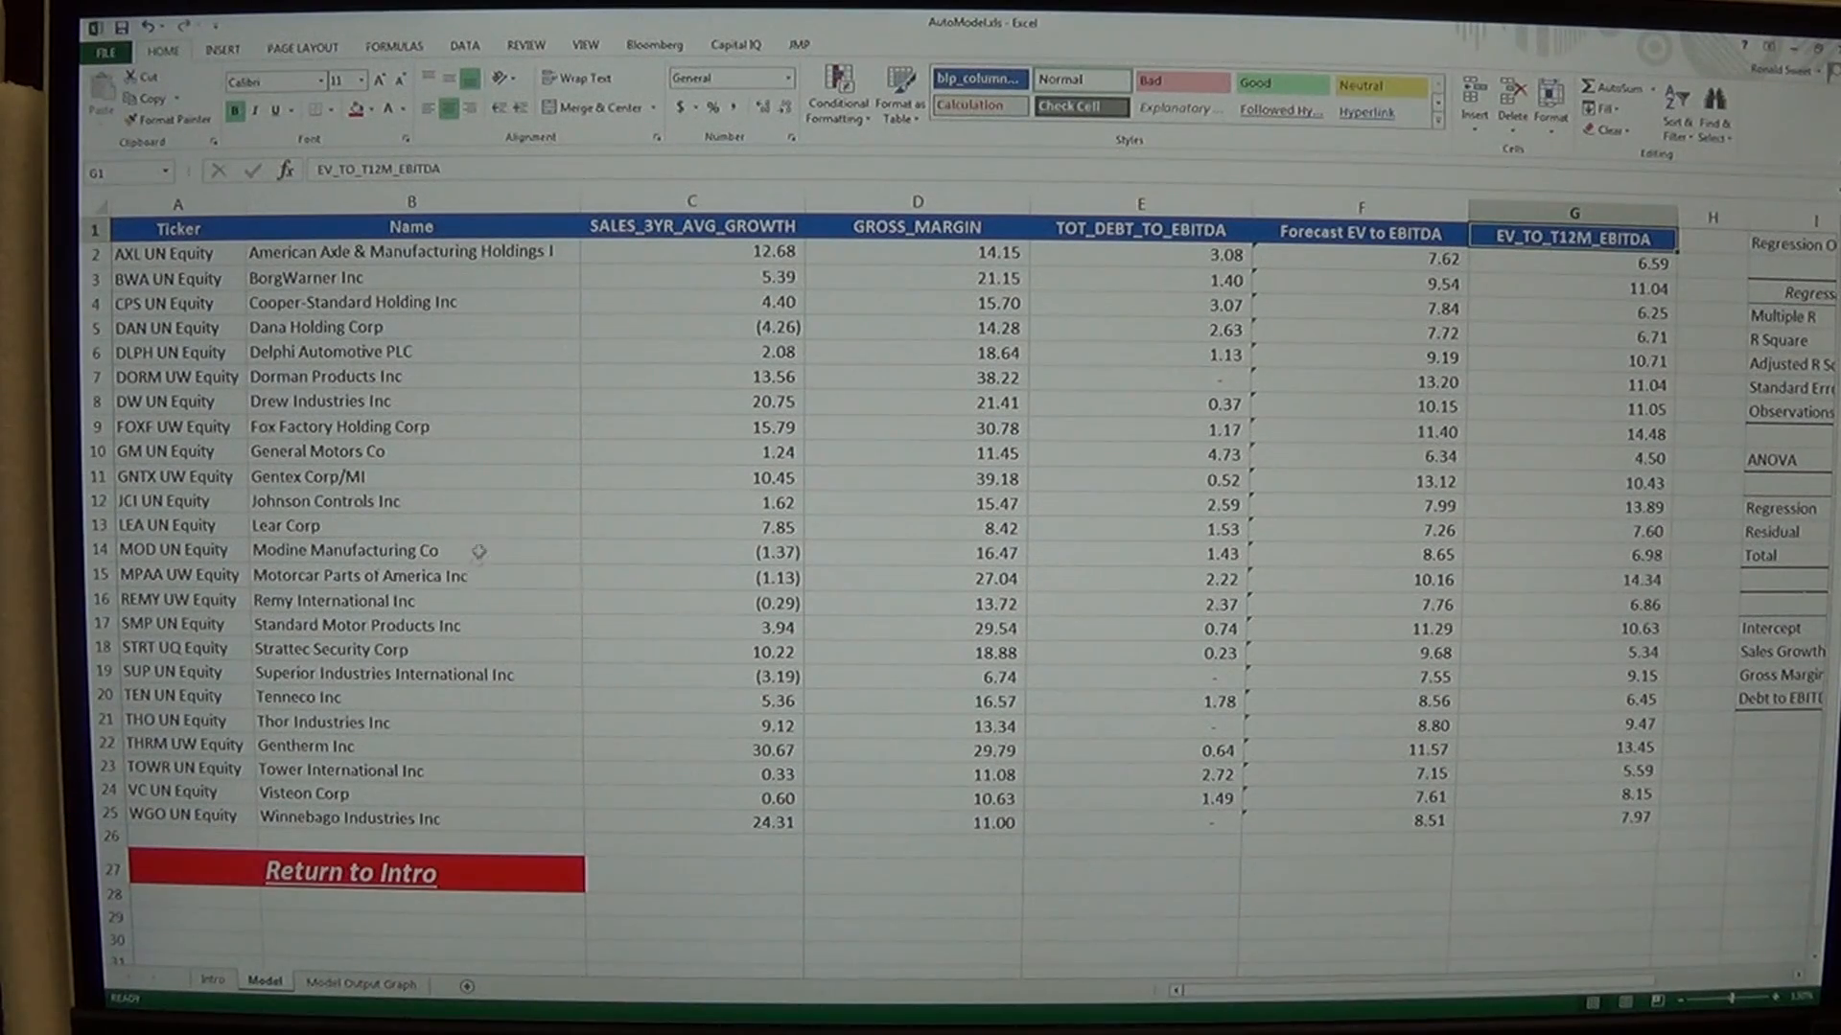
mouse_move(526, 716)
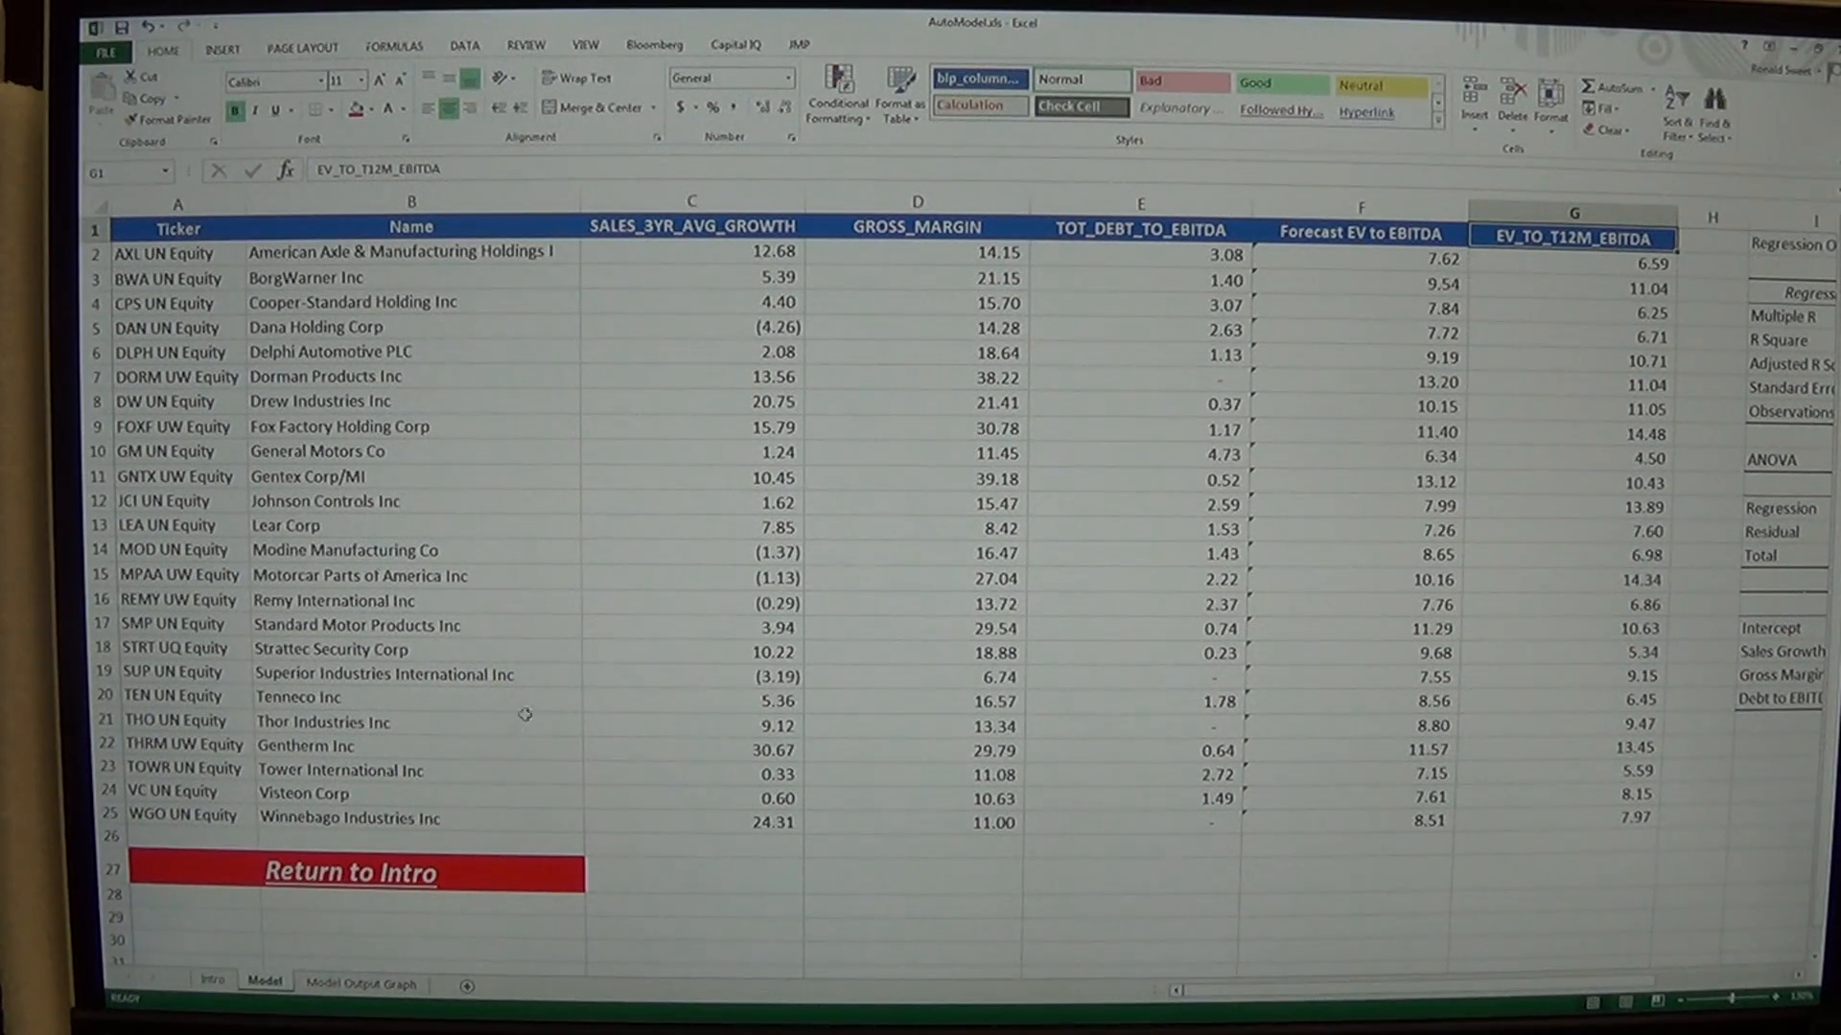
mouse_move(485, 595)
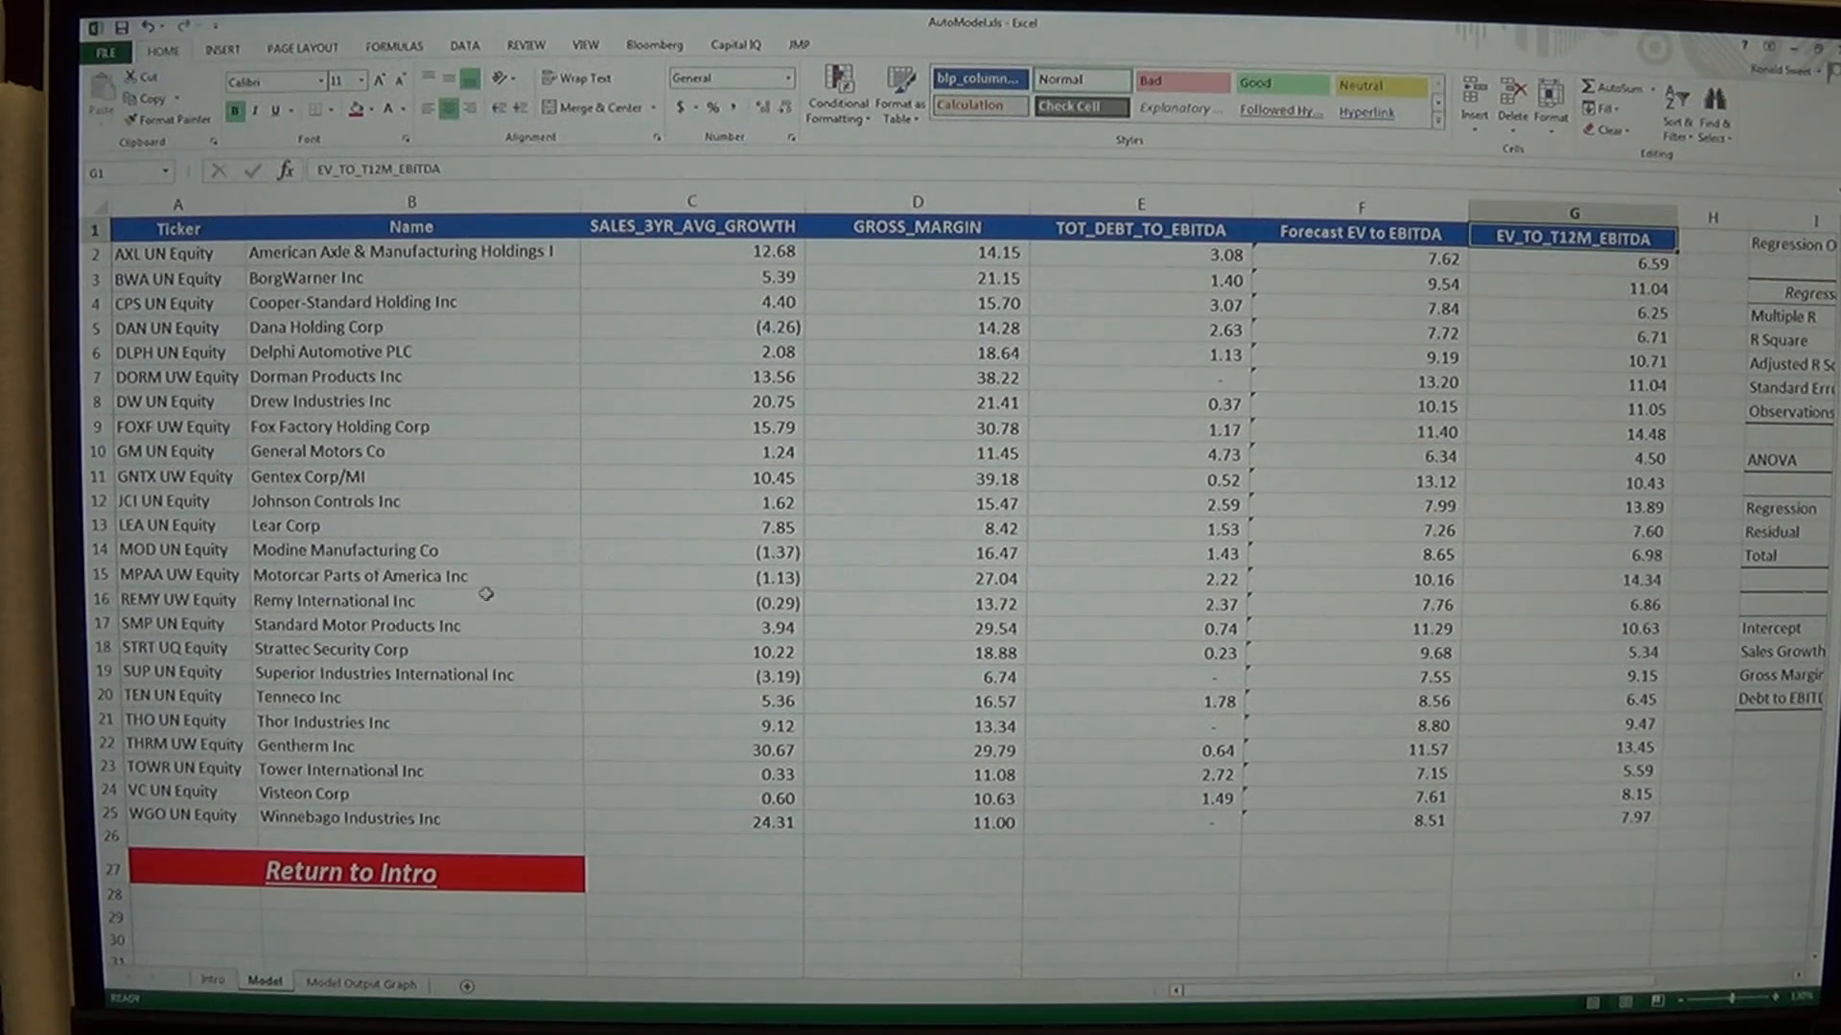
click(349, 873)
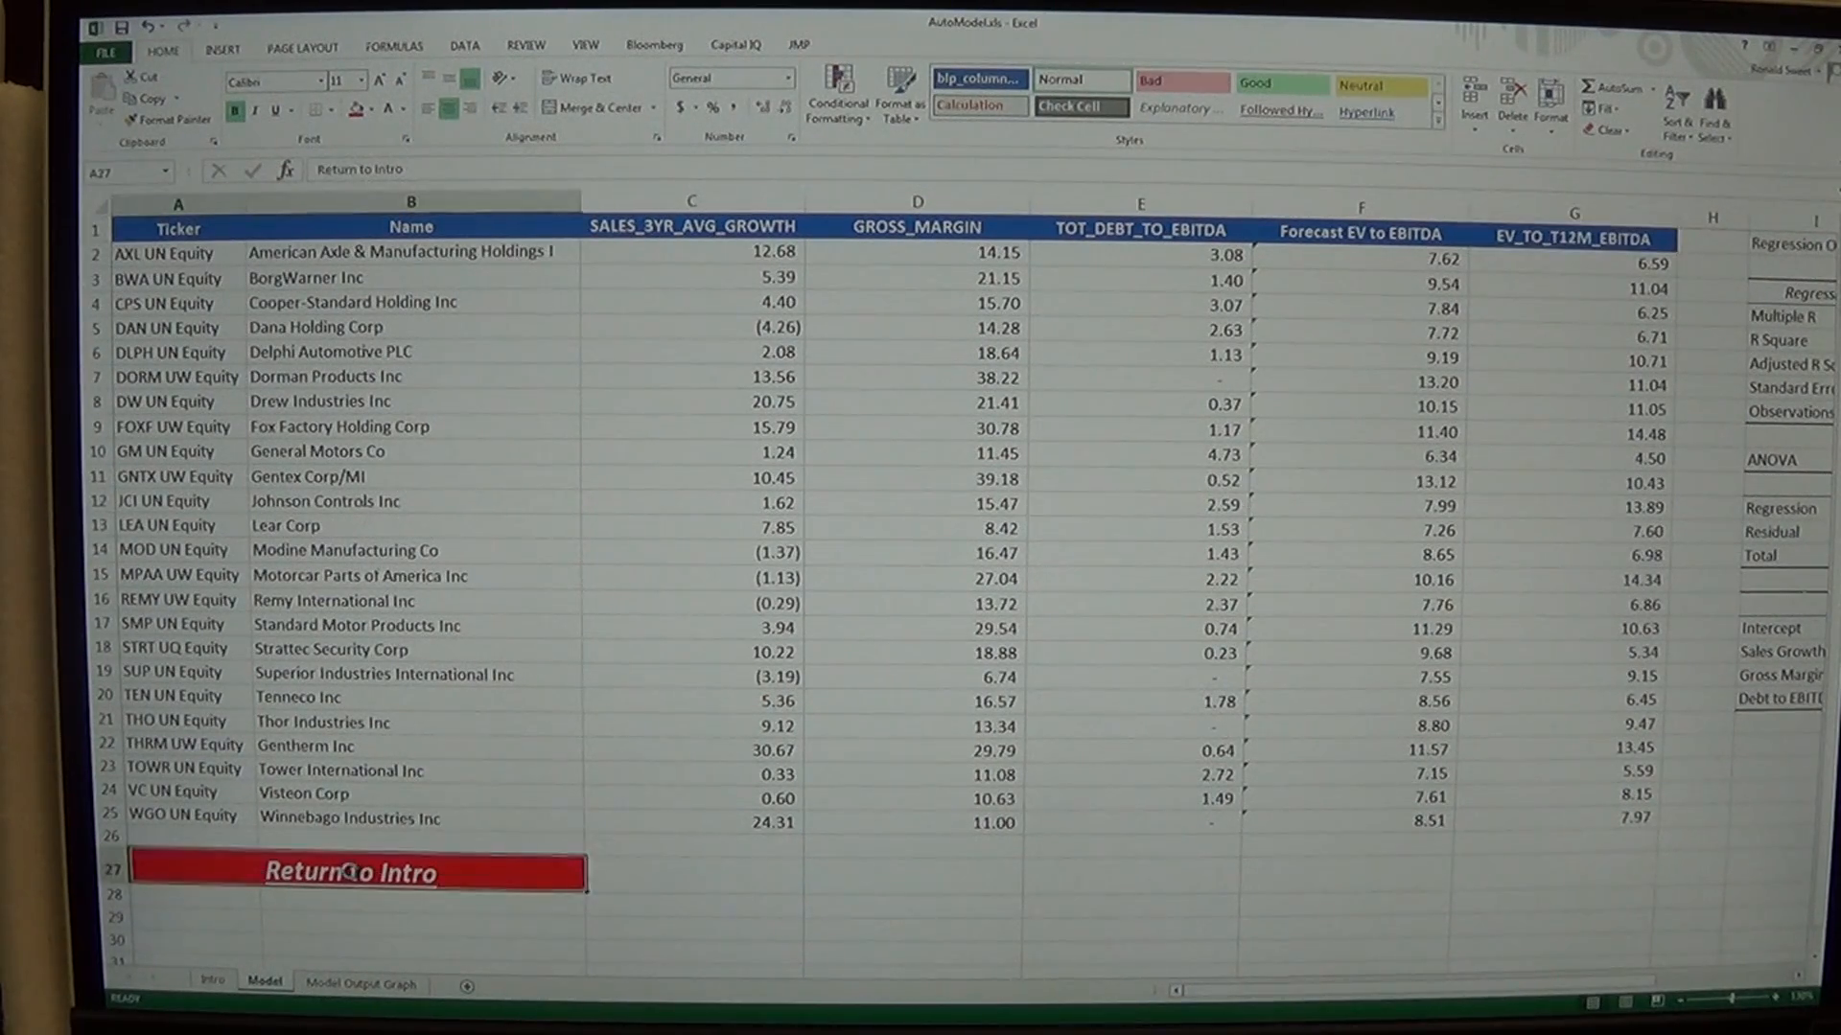
click(349, 872)
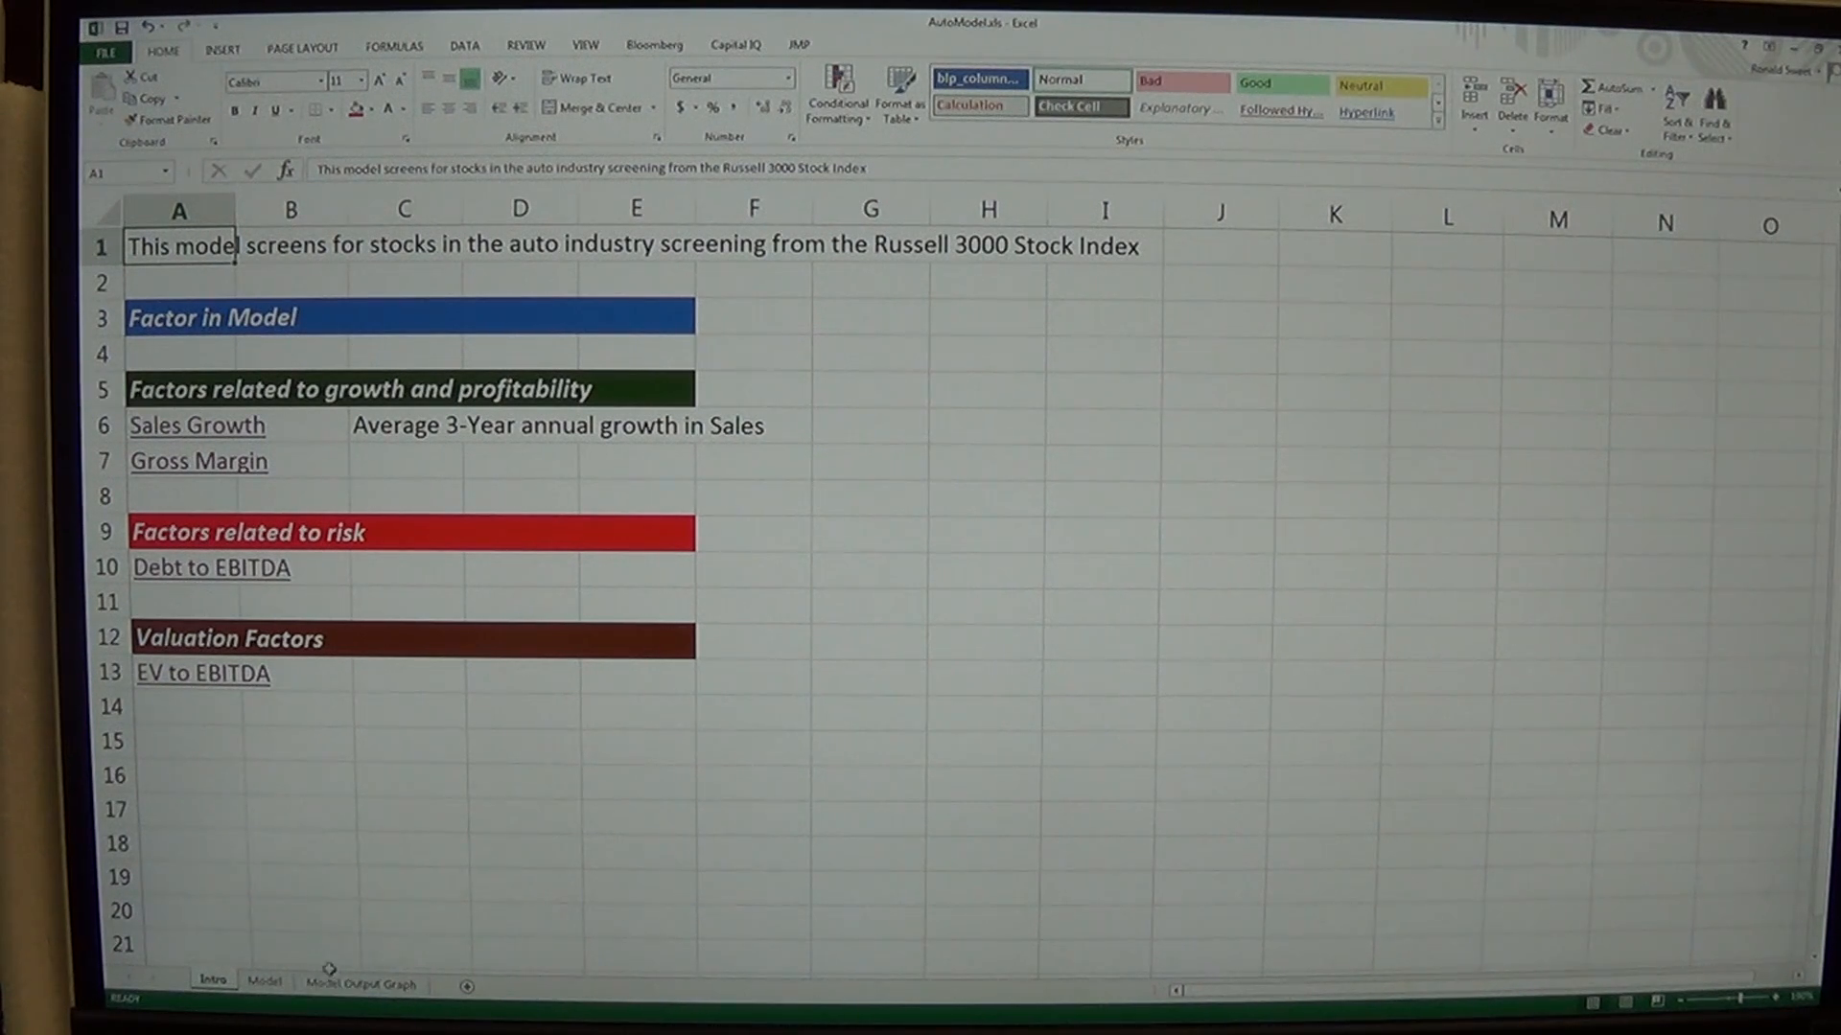
Review the Model Output Graph and Intro sheets, then return to Model and select A2
click(360, 983)
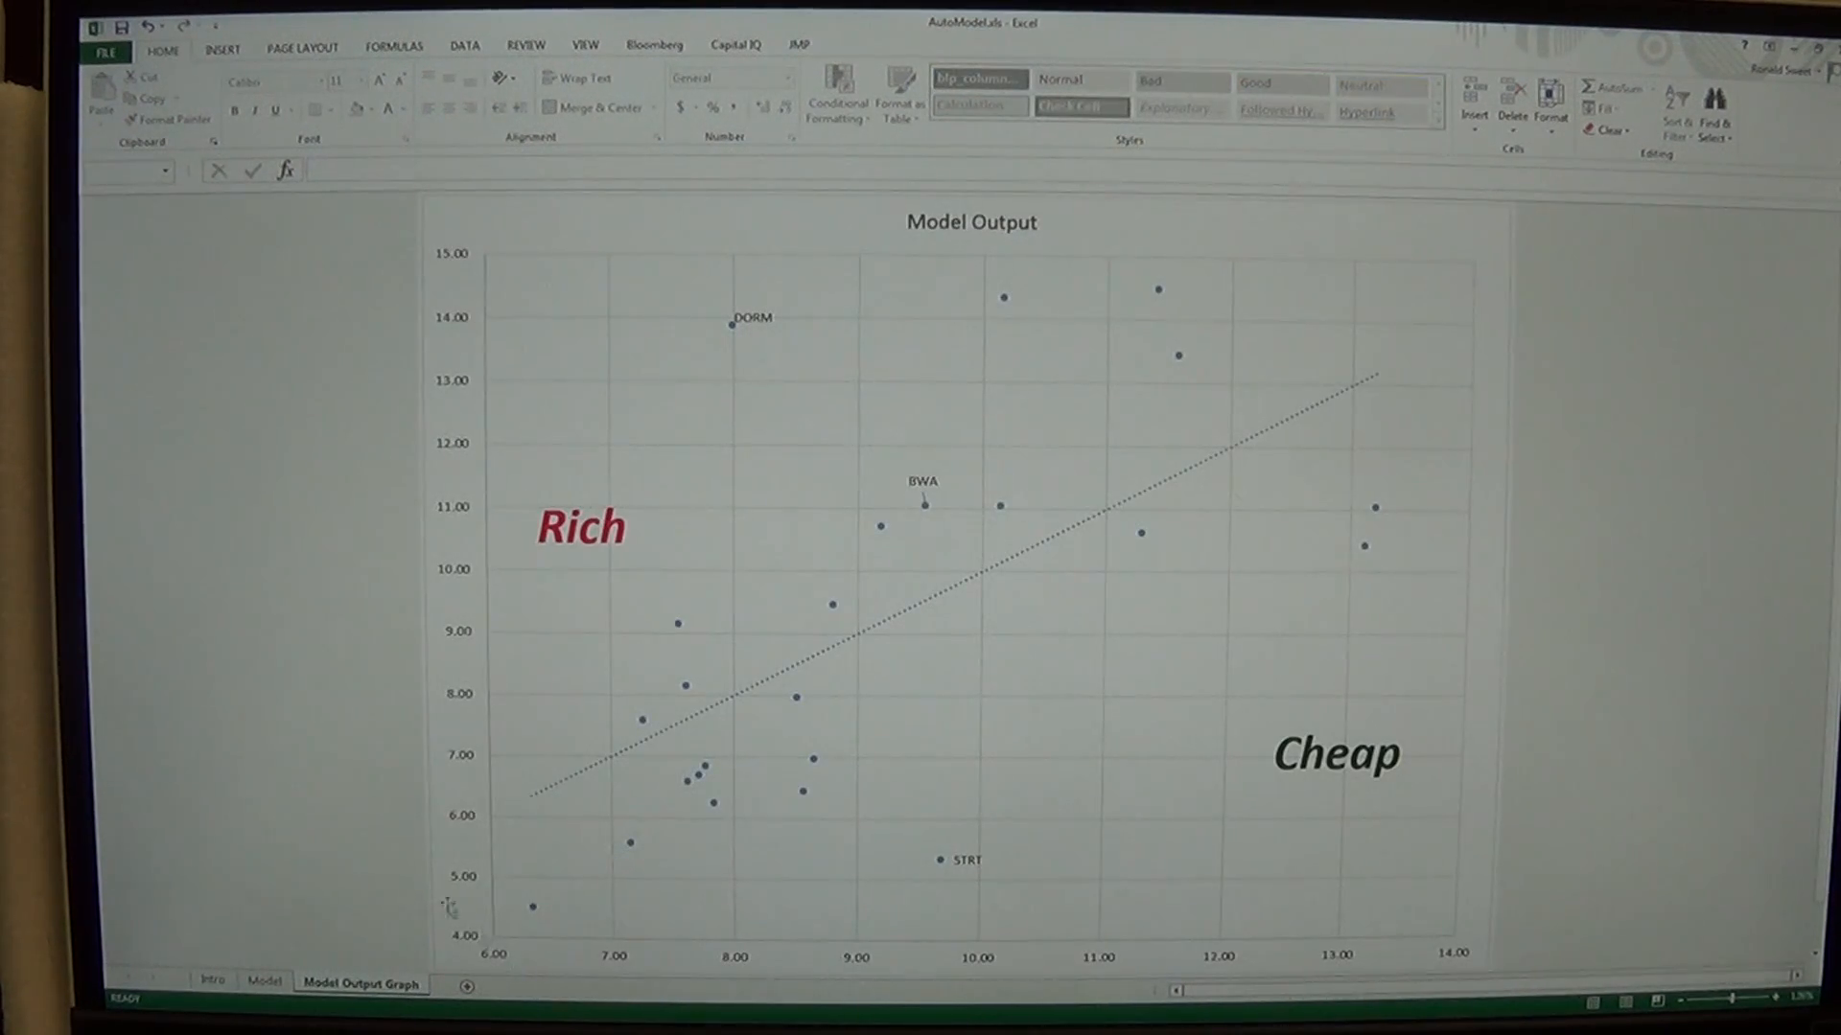
click(213, 982)
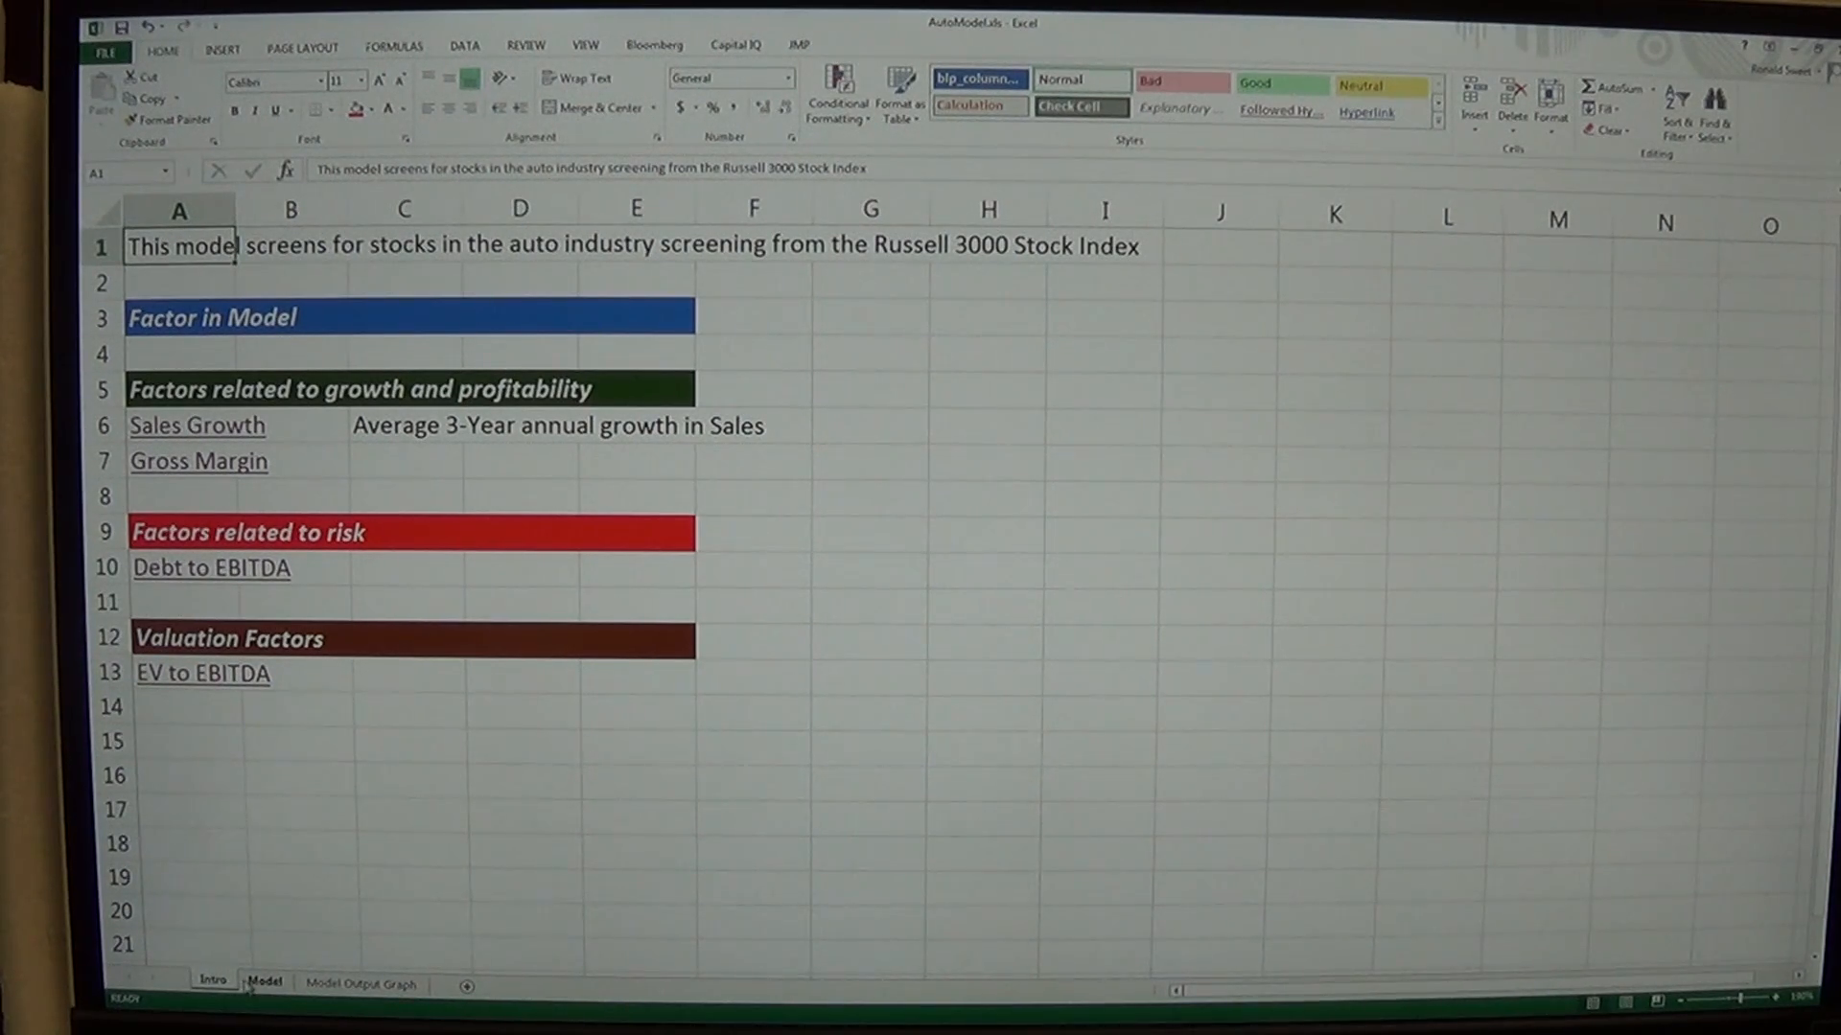
click(263, 979)
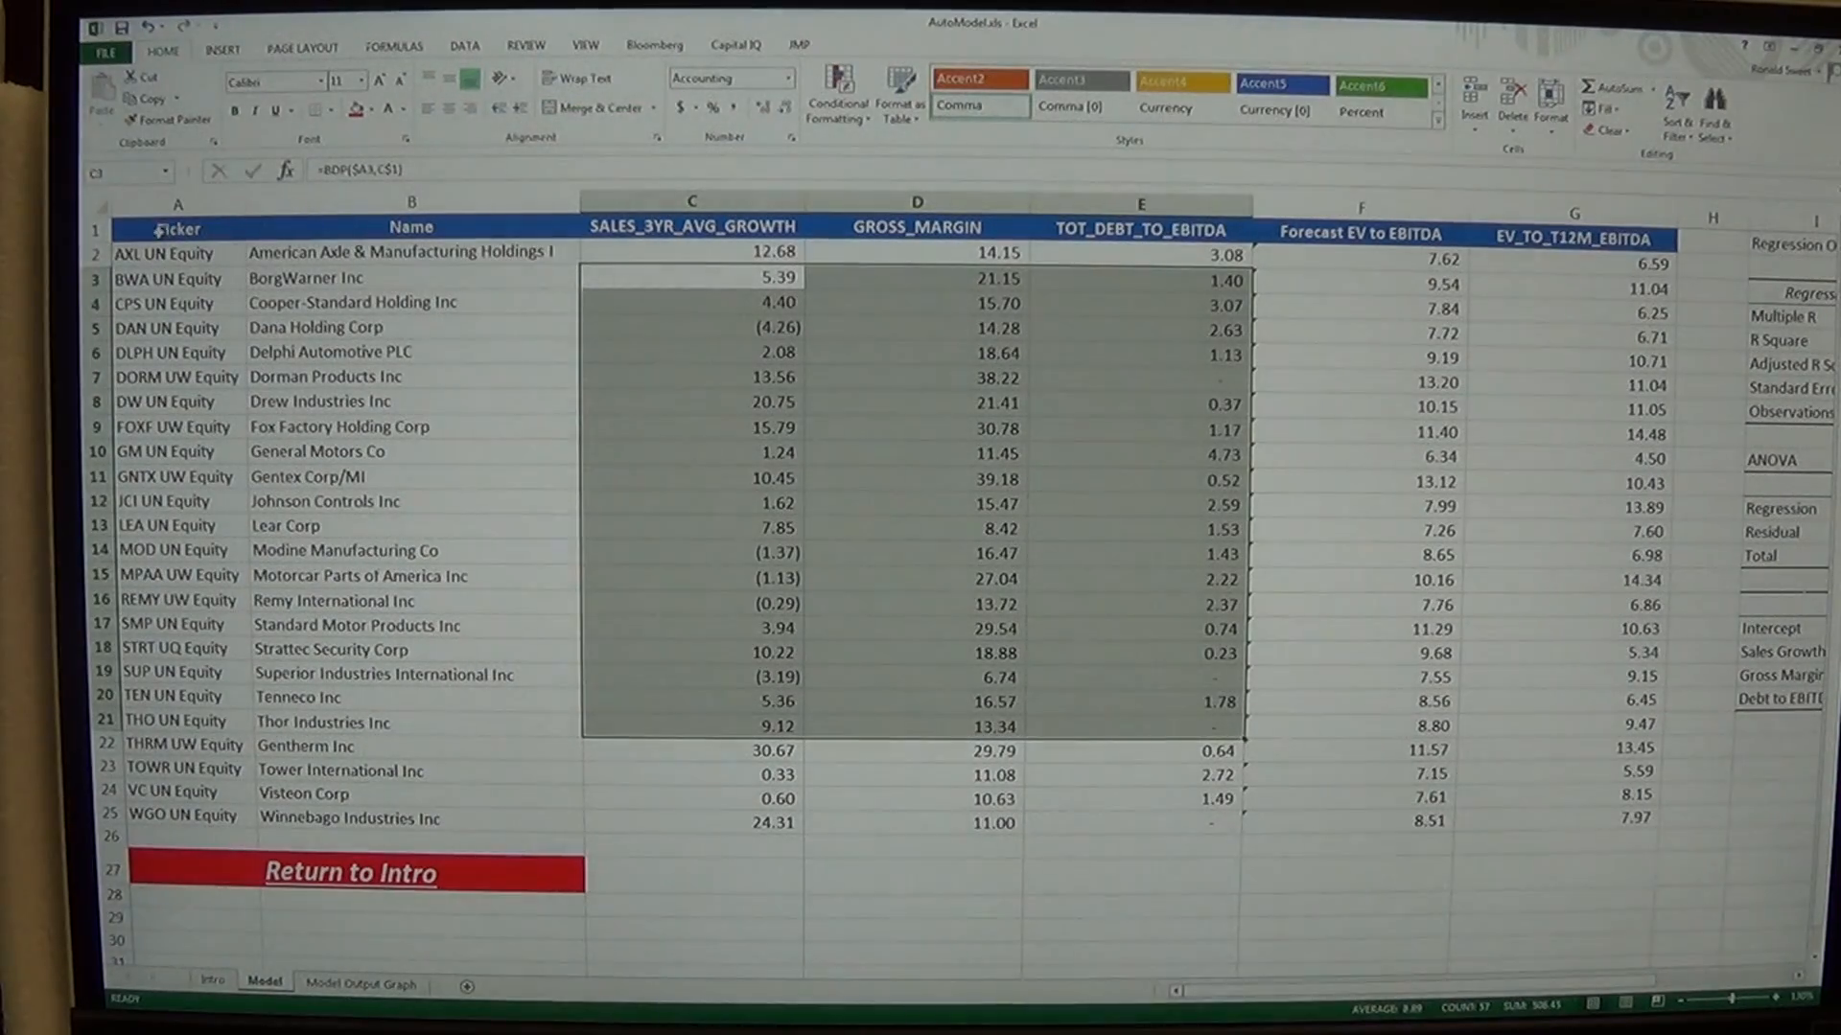
click(178, 251)
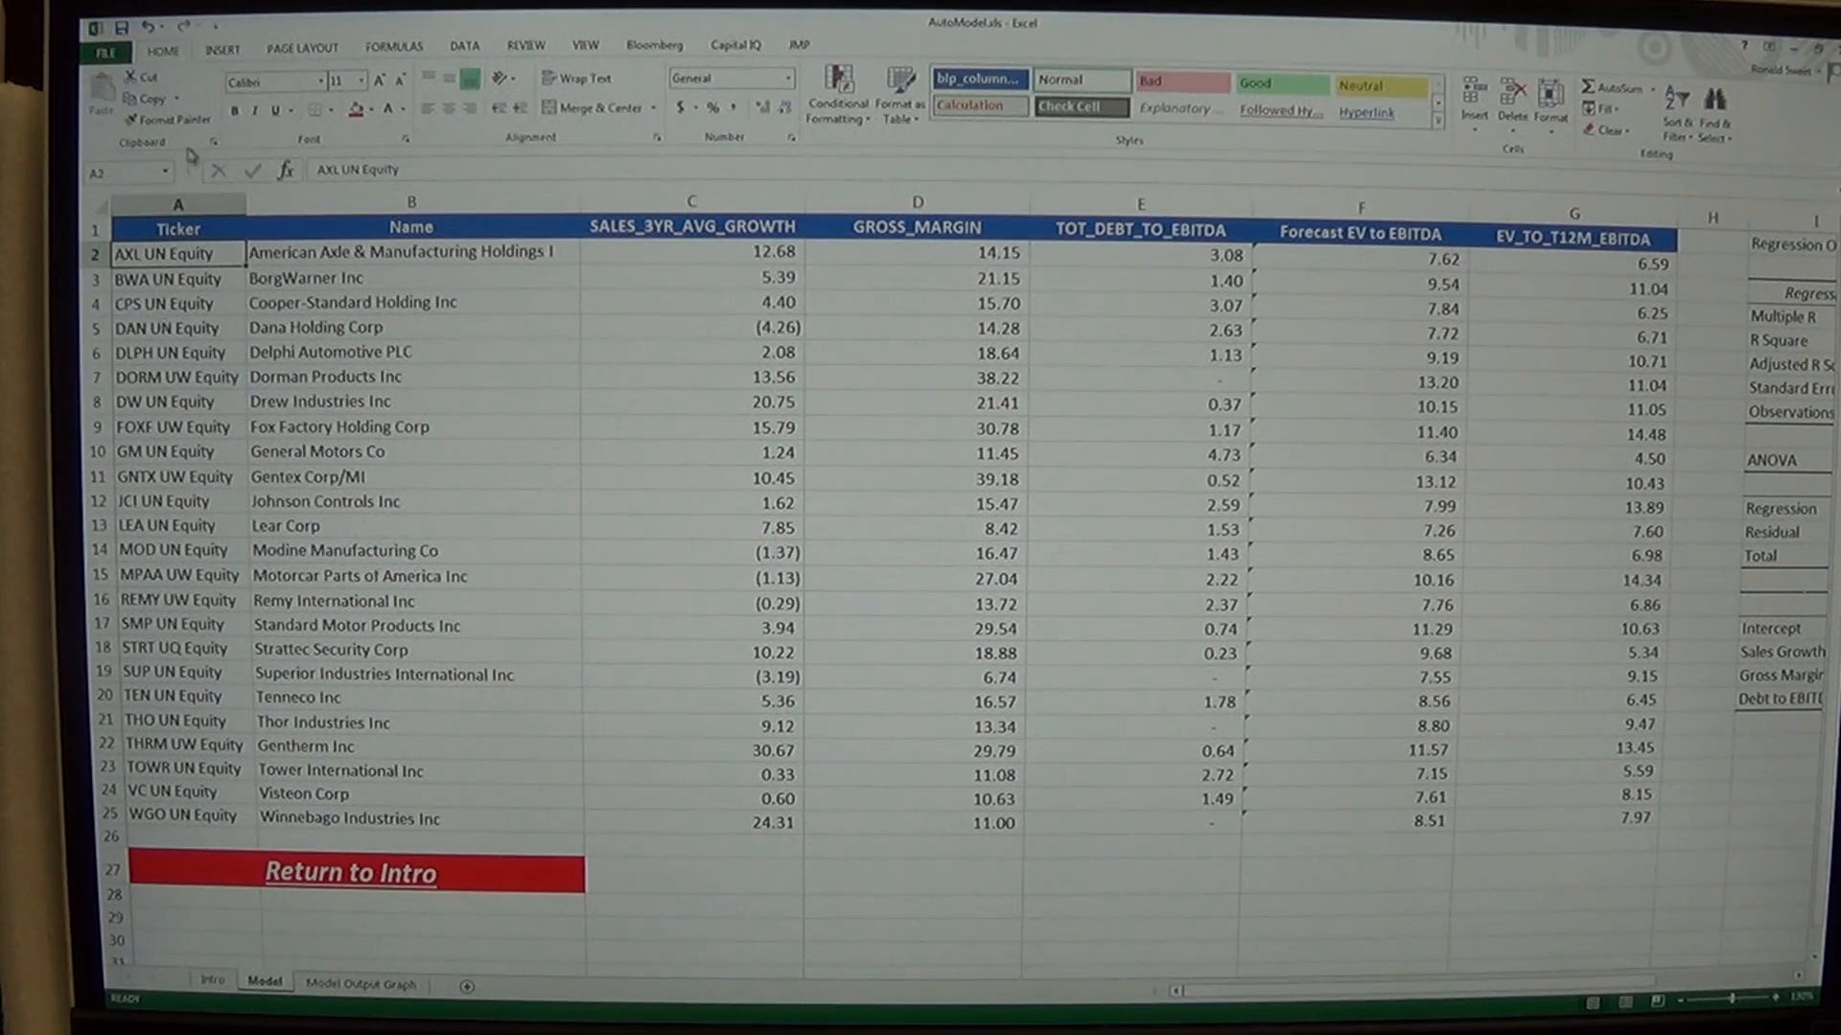
mouse_move(122, 25)
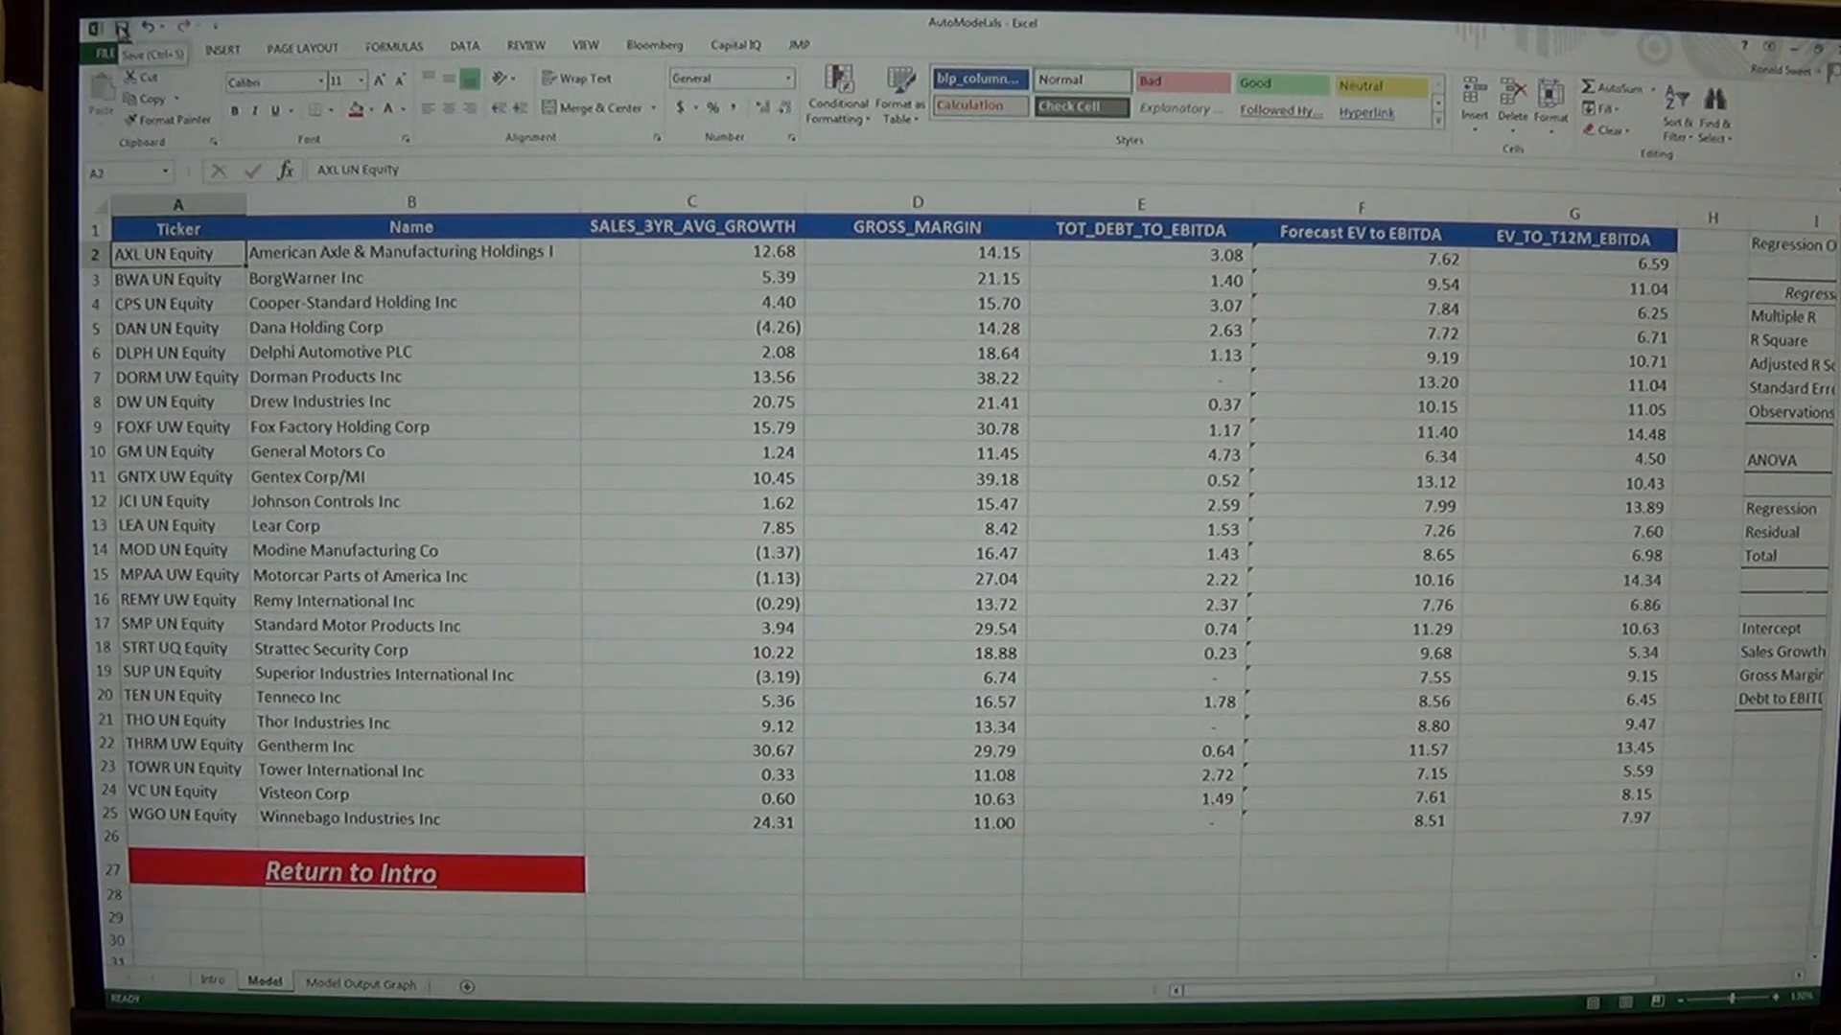
Save the workbook, continuing past the Compatibility Checker warnings
click(117, 25)
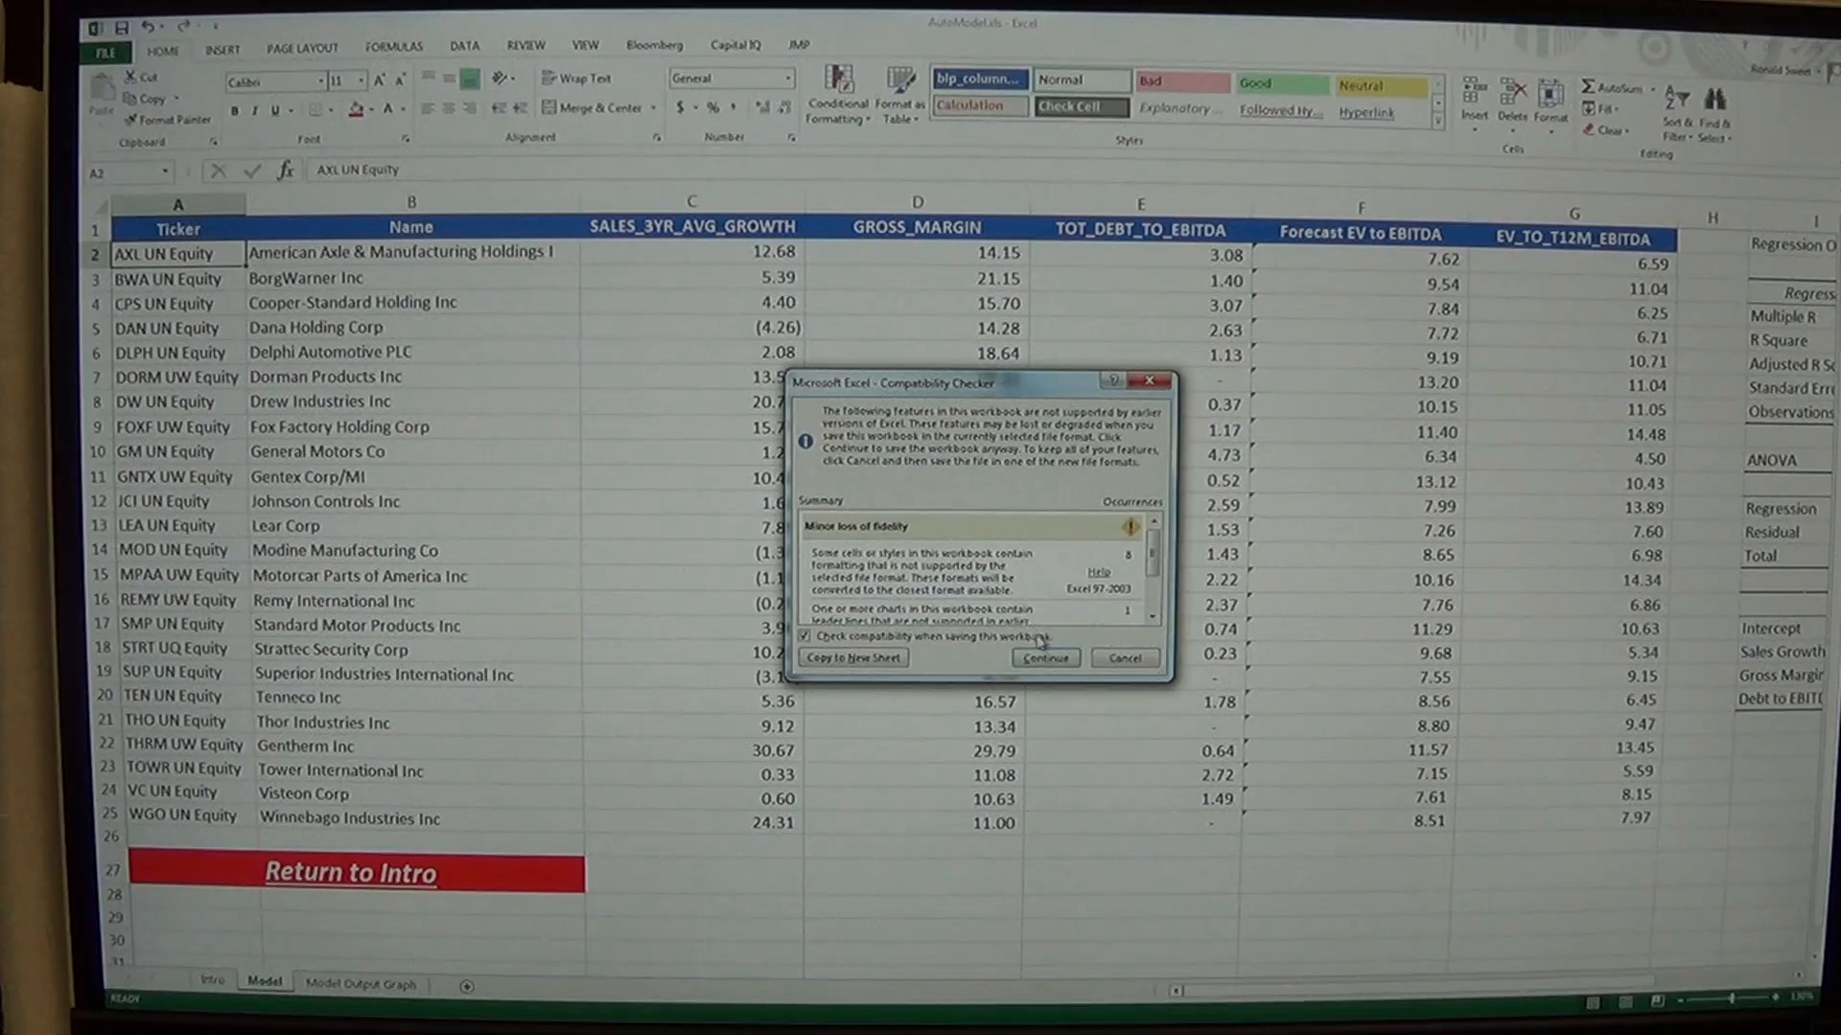
click(1043, 658)
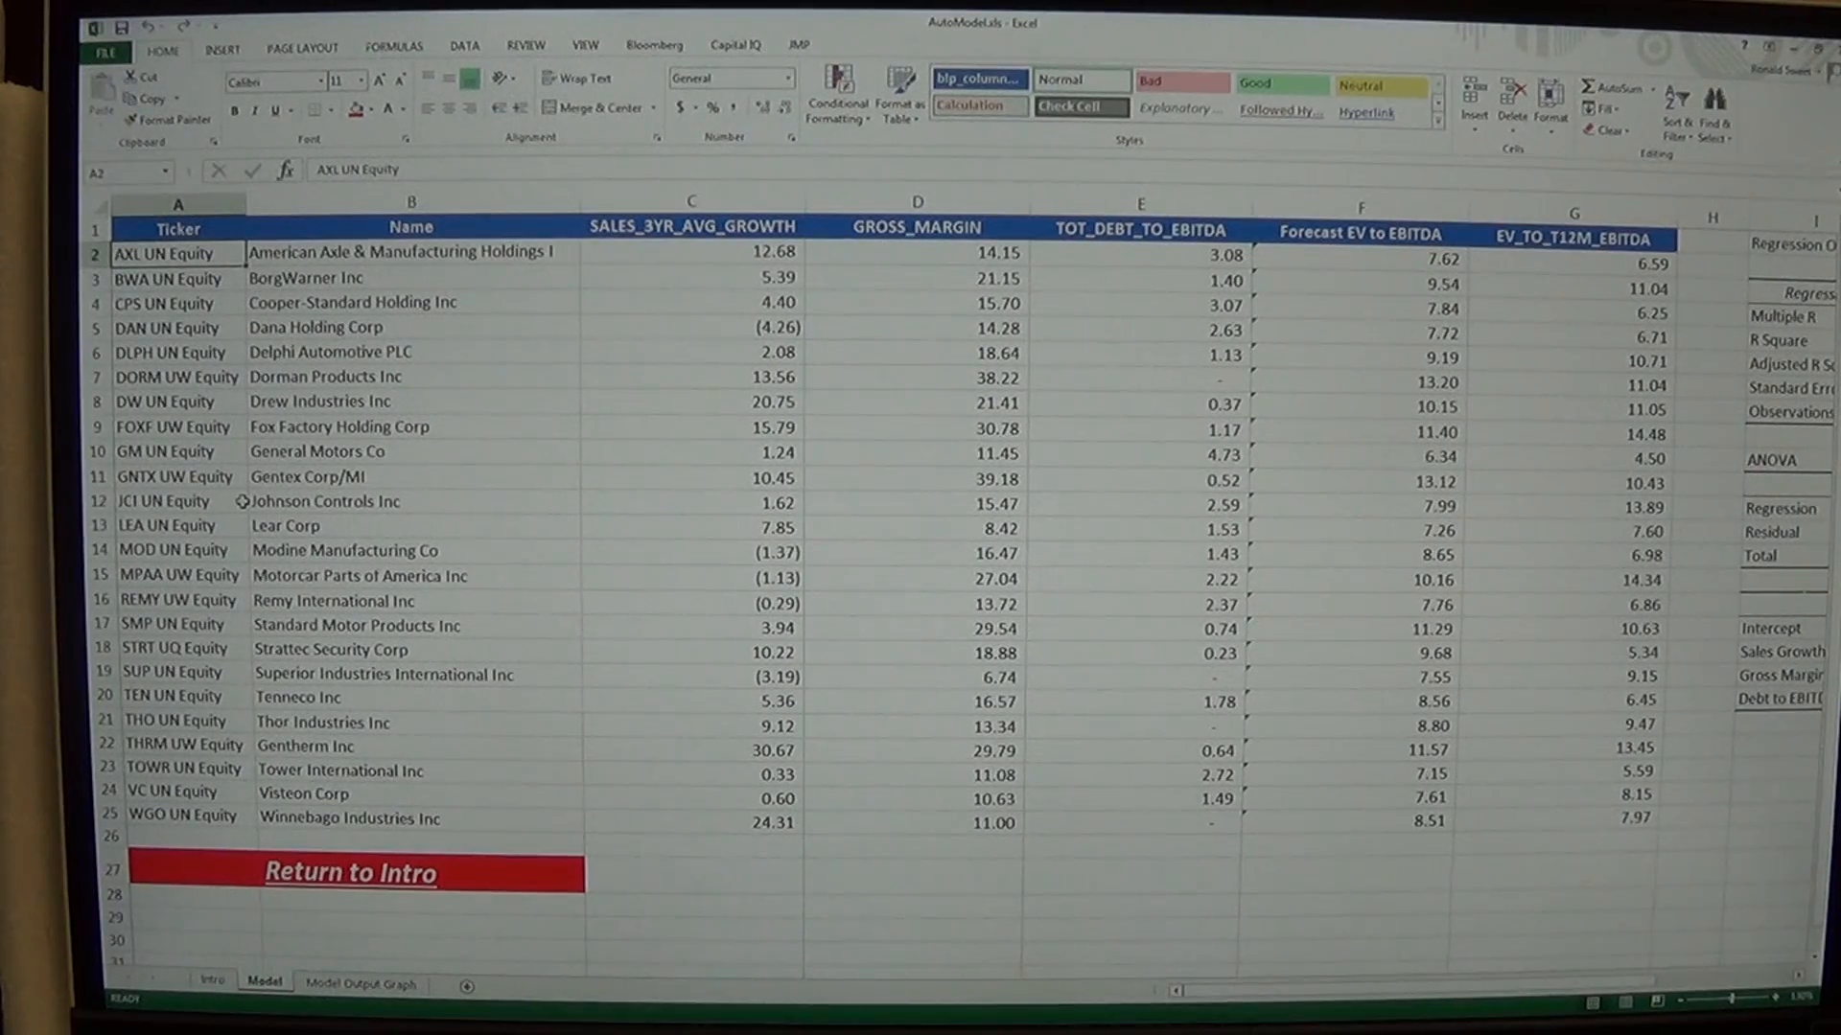